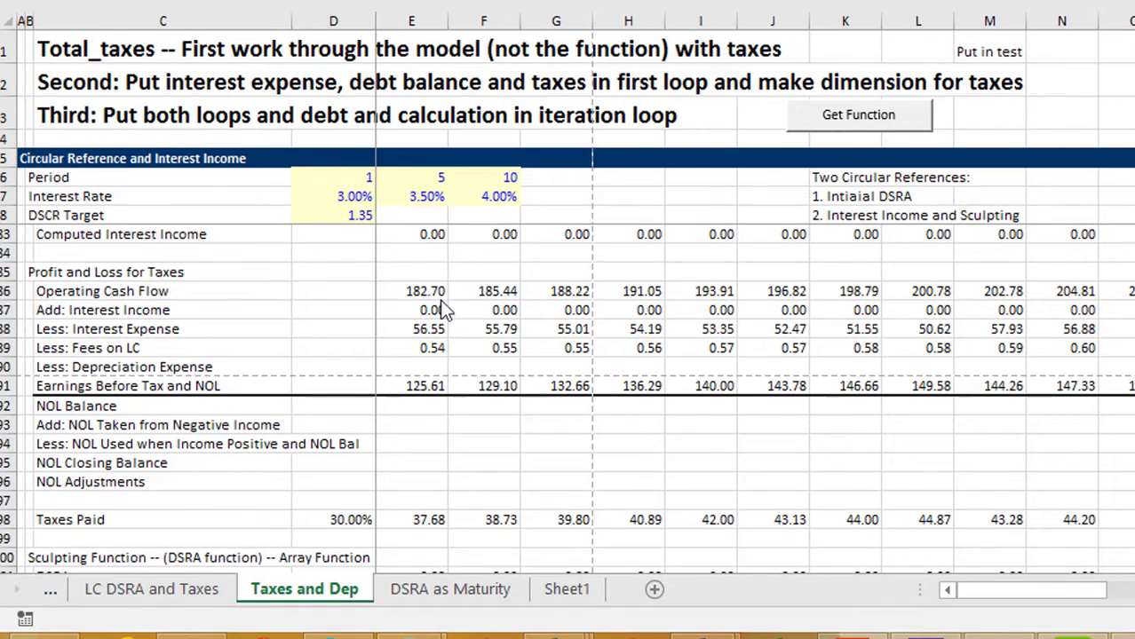
pyautogui.moveTo(343, 329)
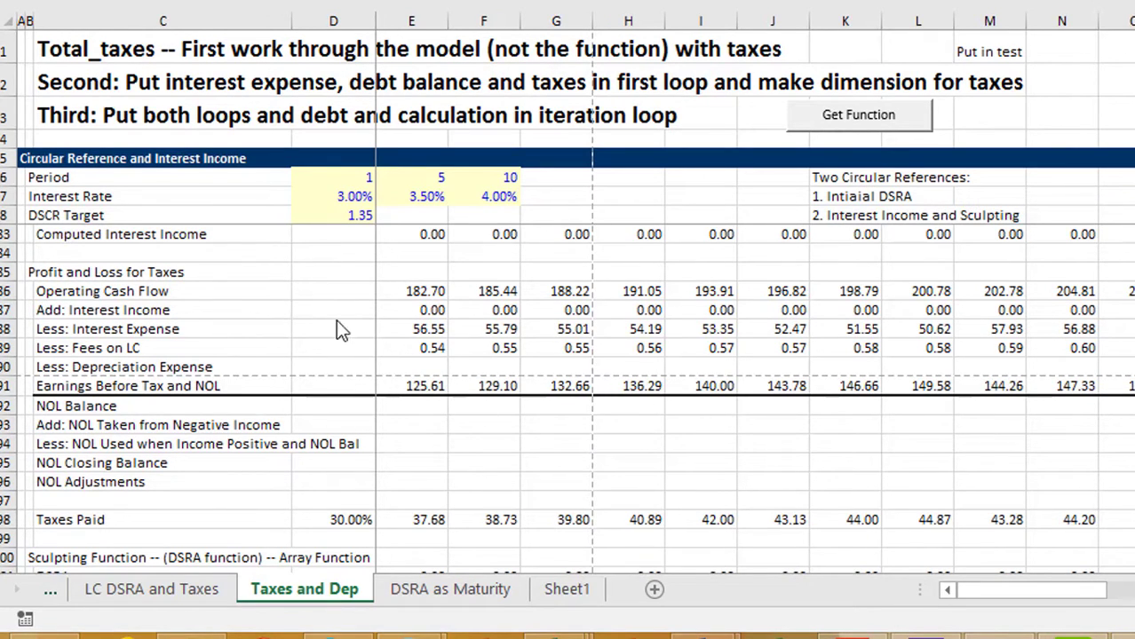
# Go from the EdBodmer home page to the Project Finance Model Exercises page
pyautogui.click(411, 462)
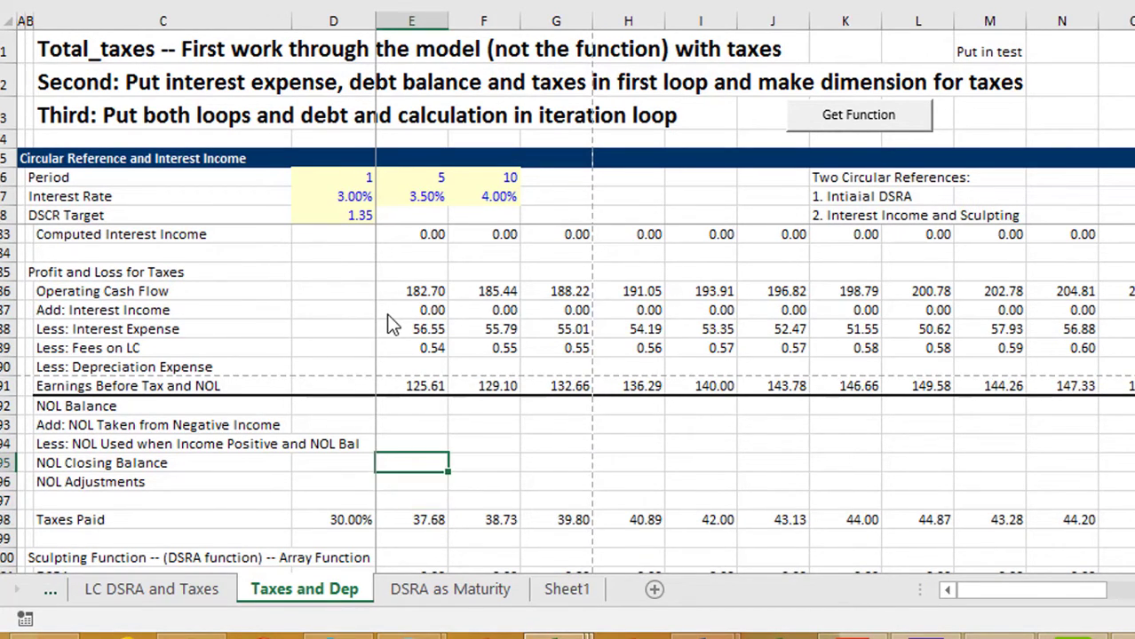
pyautogui.moveTo(722, 145)
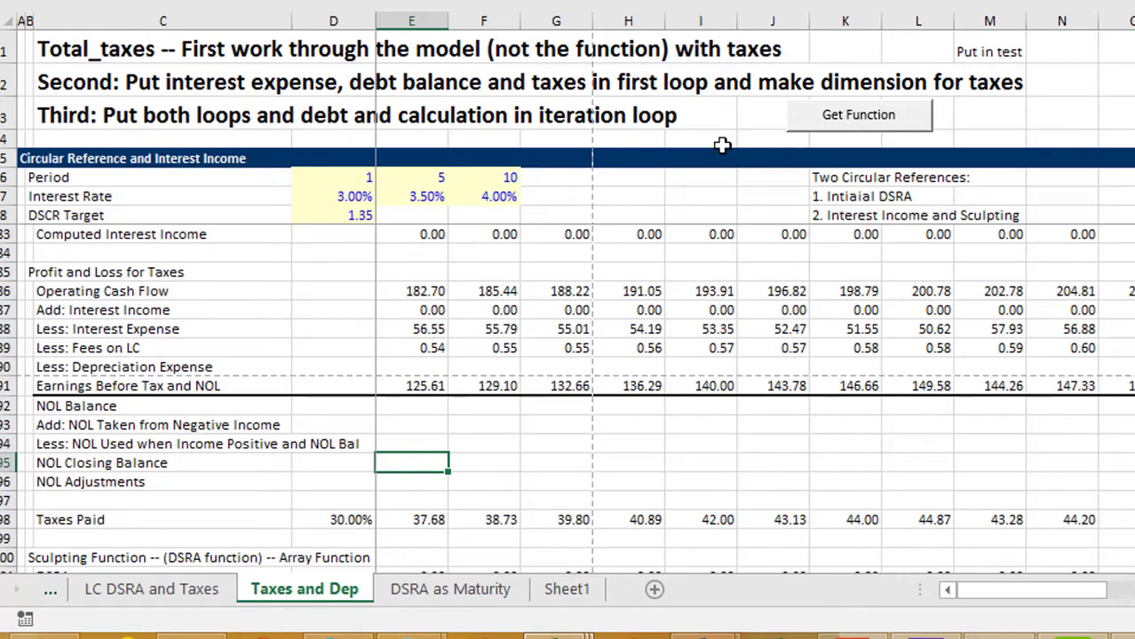
pyautogui.moveTo(744, 234)
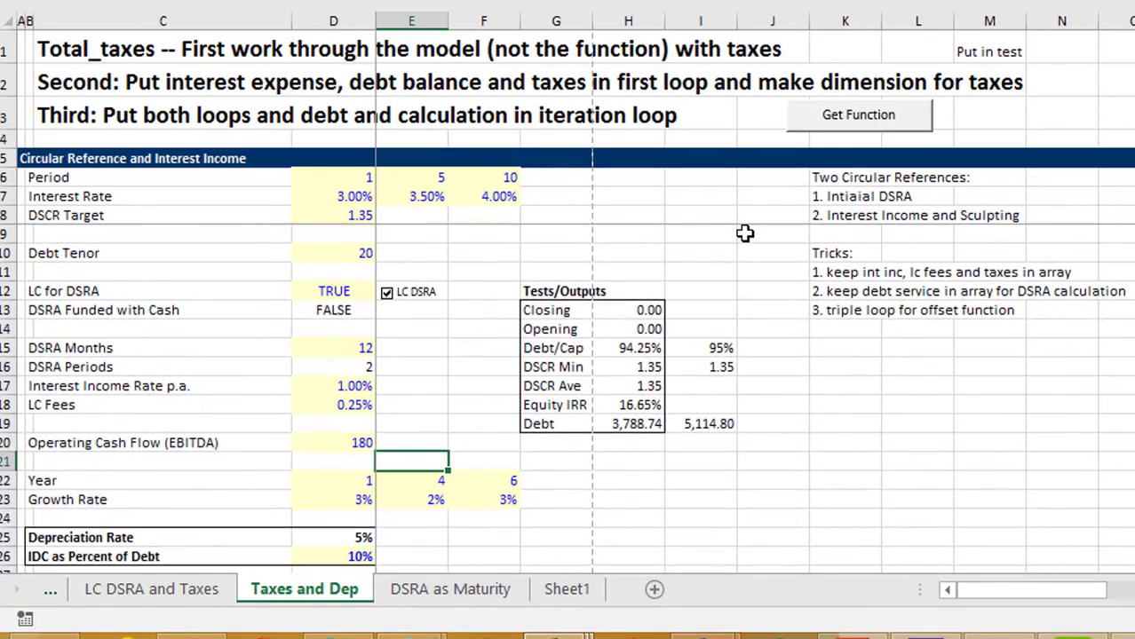
pyautogui.click(163, 49)
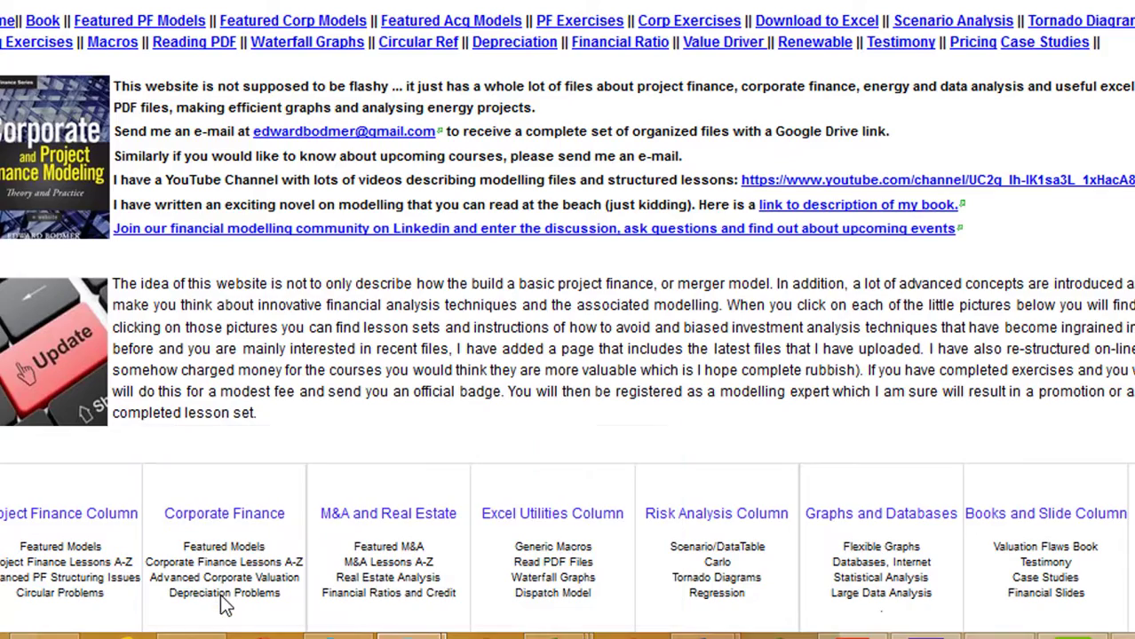
pyautogui.scroll(-3)
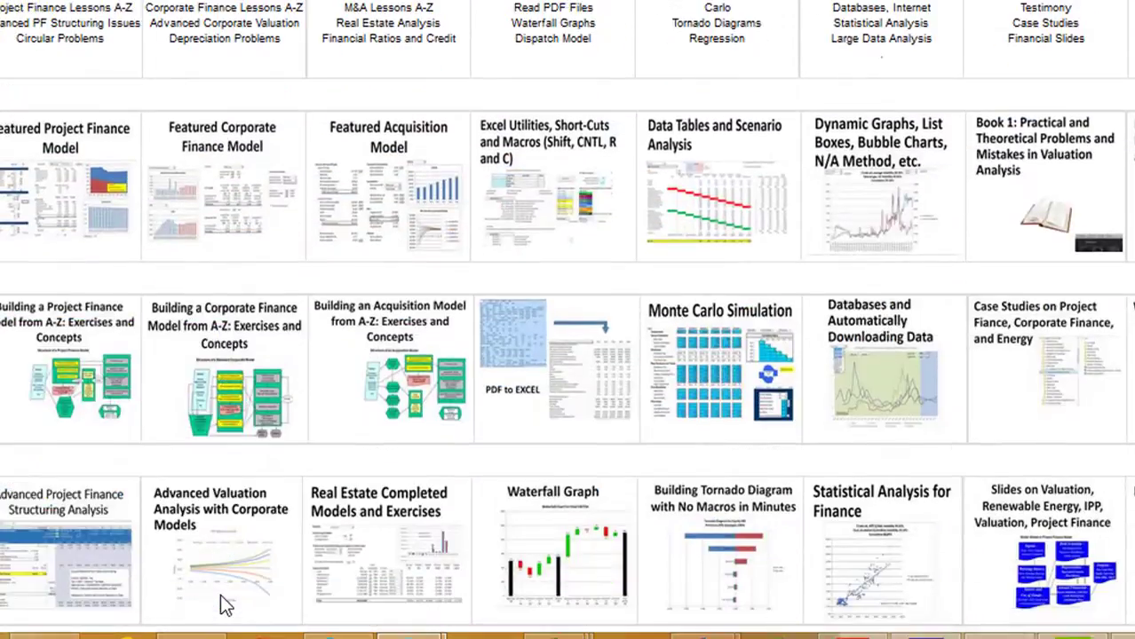
pyautogui.scroll(-3)
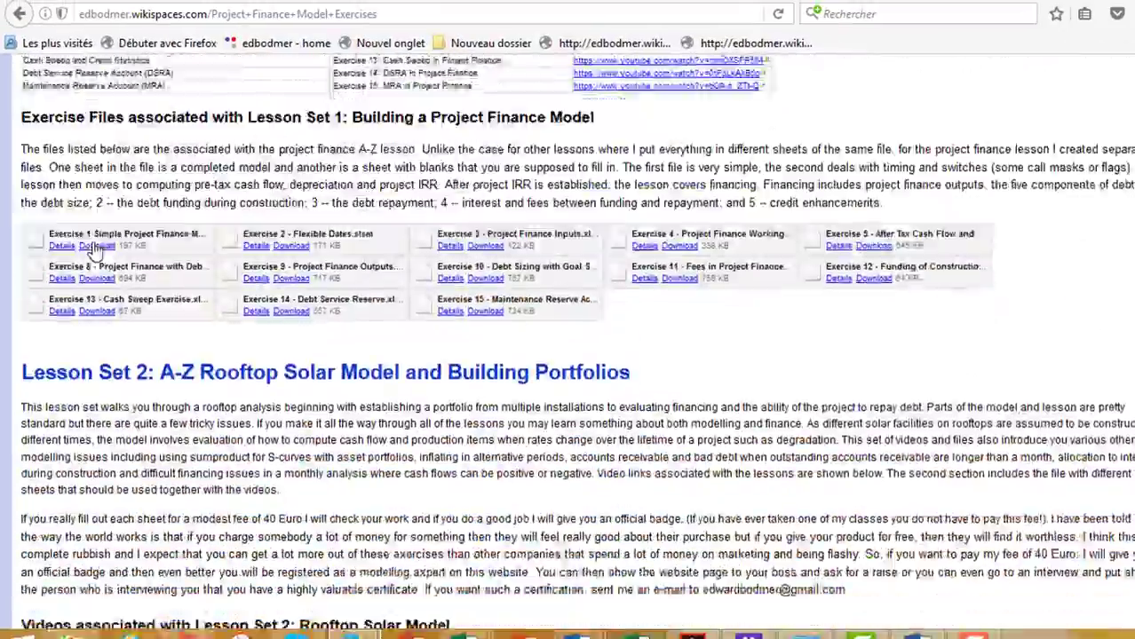
pyautogui.scroll(3)
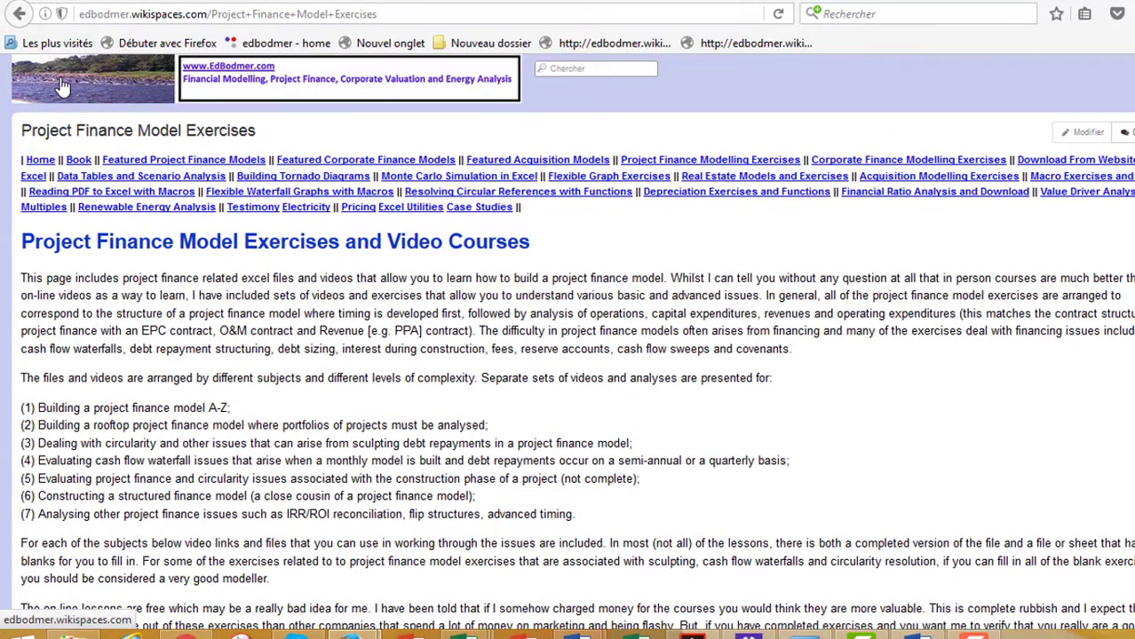
# Scroll down to the Rooftop Solar files and the Lesson Set 3 sculpting section
pyautogui.scroll(-3)
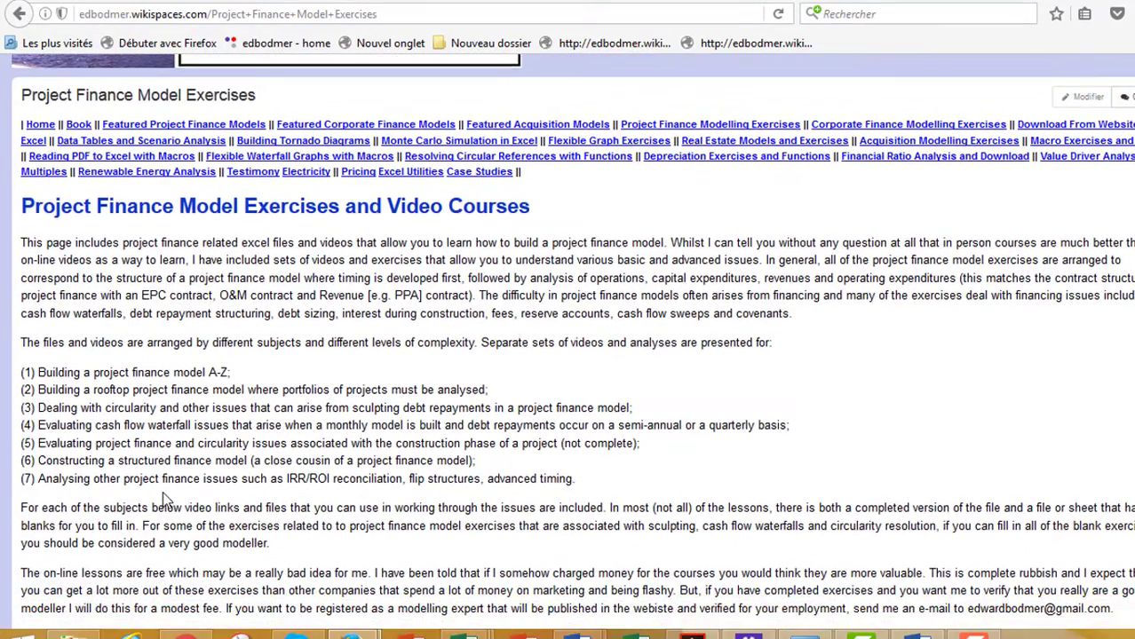
pyautogui.scroll(-3)
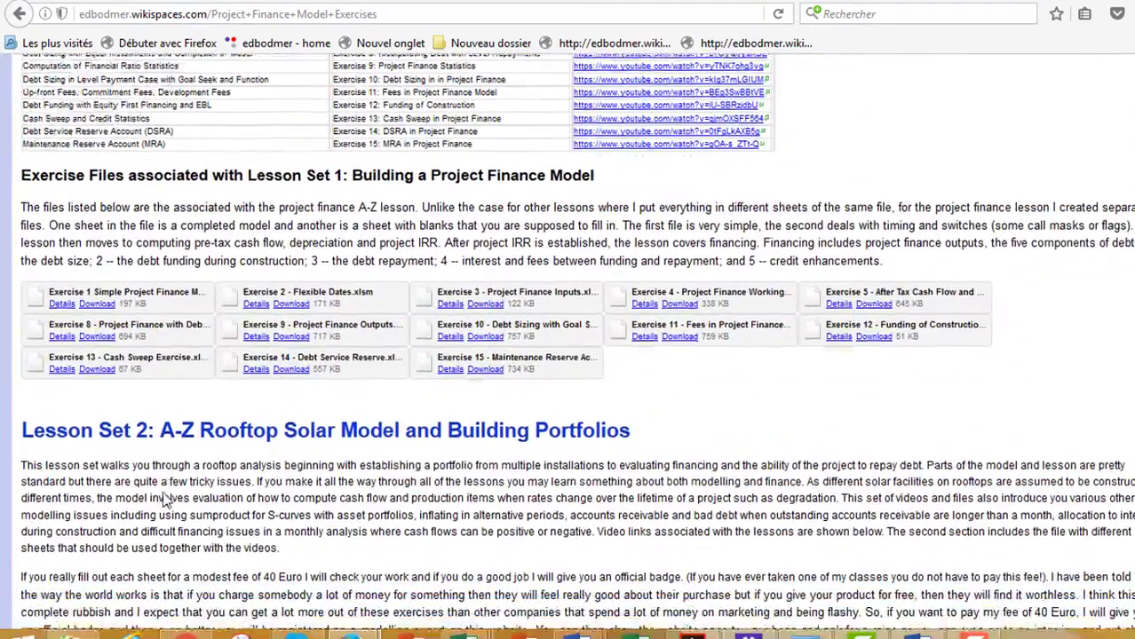
pyautogui.scroll(-3)
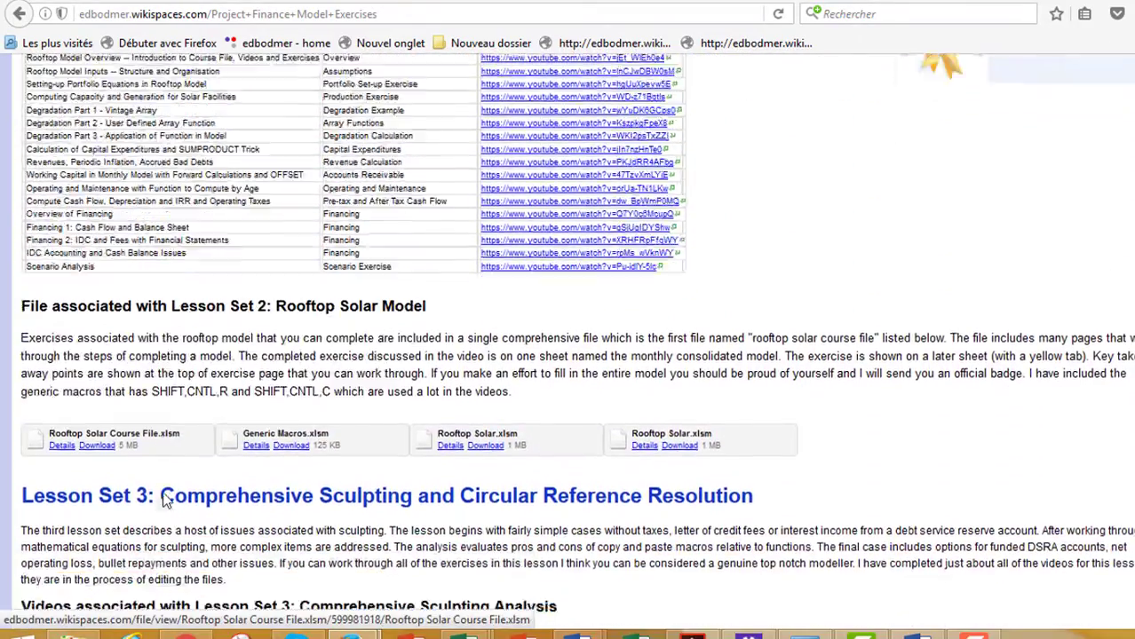
pyautogui.scroll(-3)
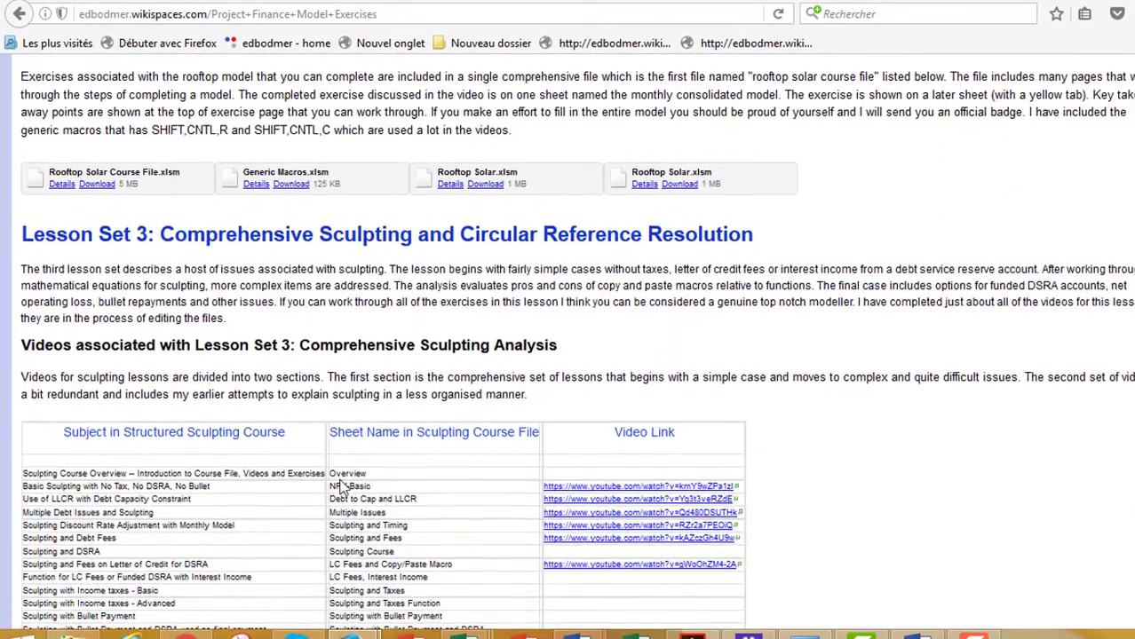
pyautogui.scroll(-3)
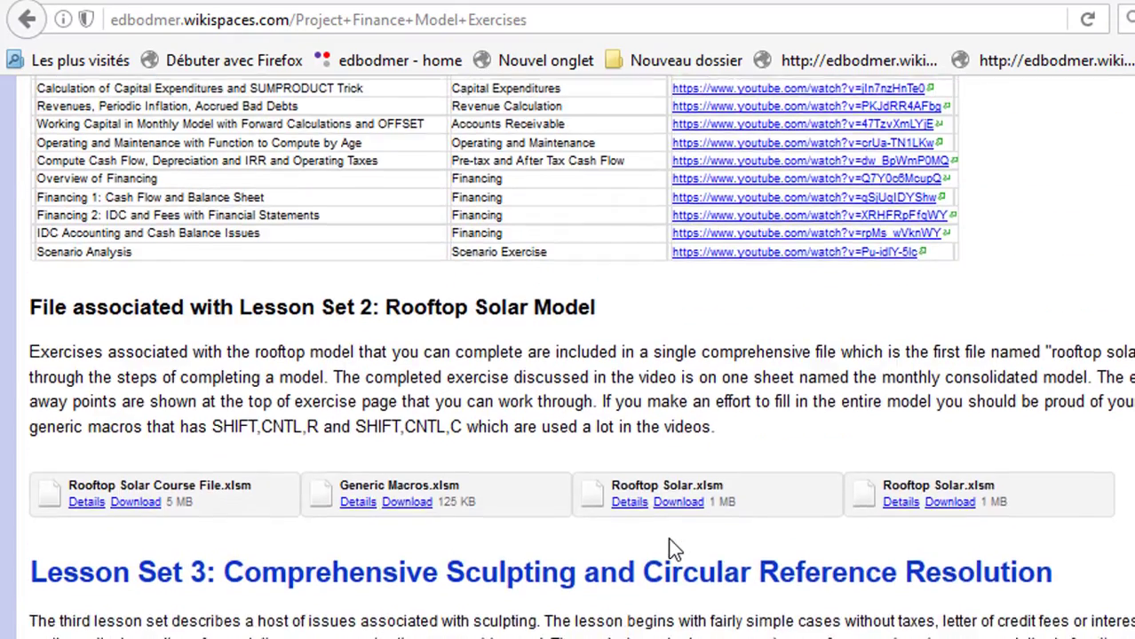
pyautogui.scroll(-3)
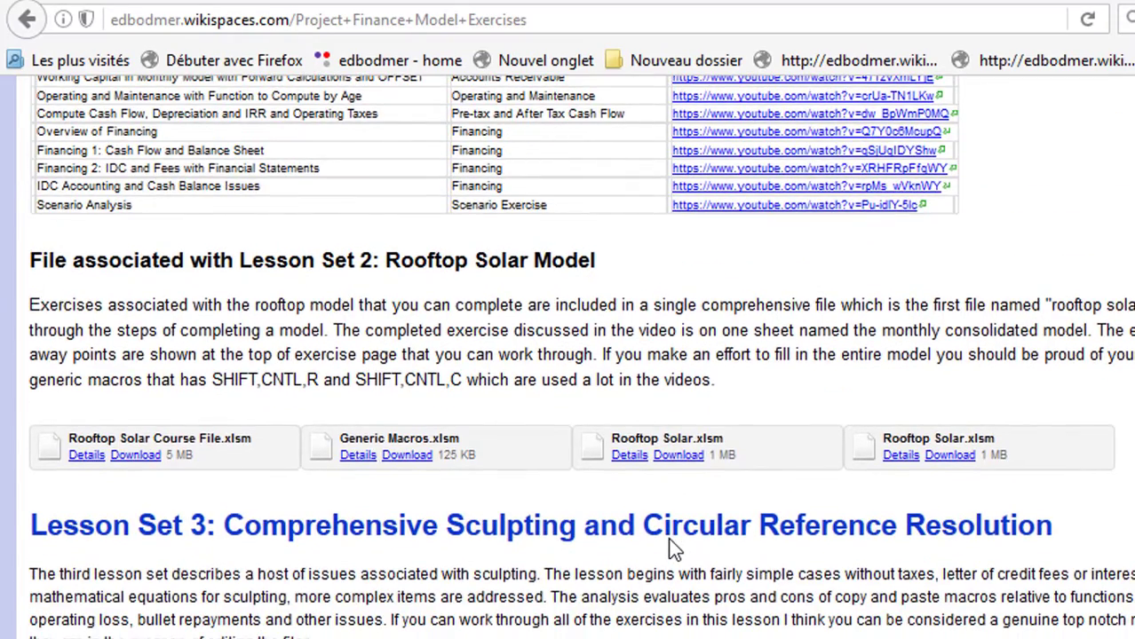
pyautogui.scroll(-3)
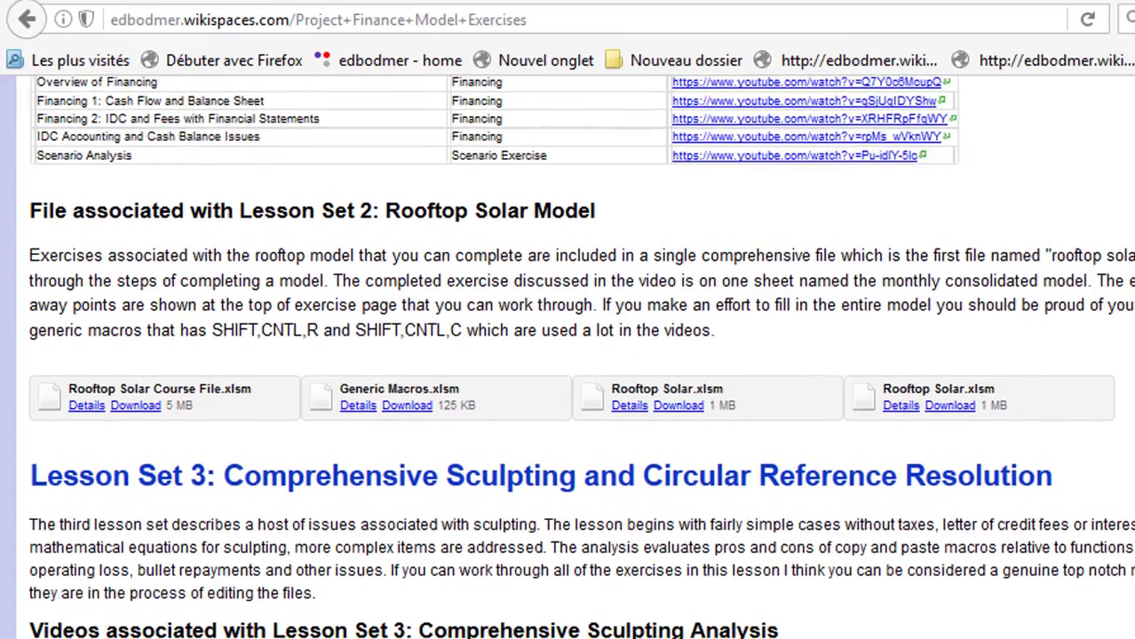
pyautogui.scroll(-3)
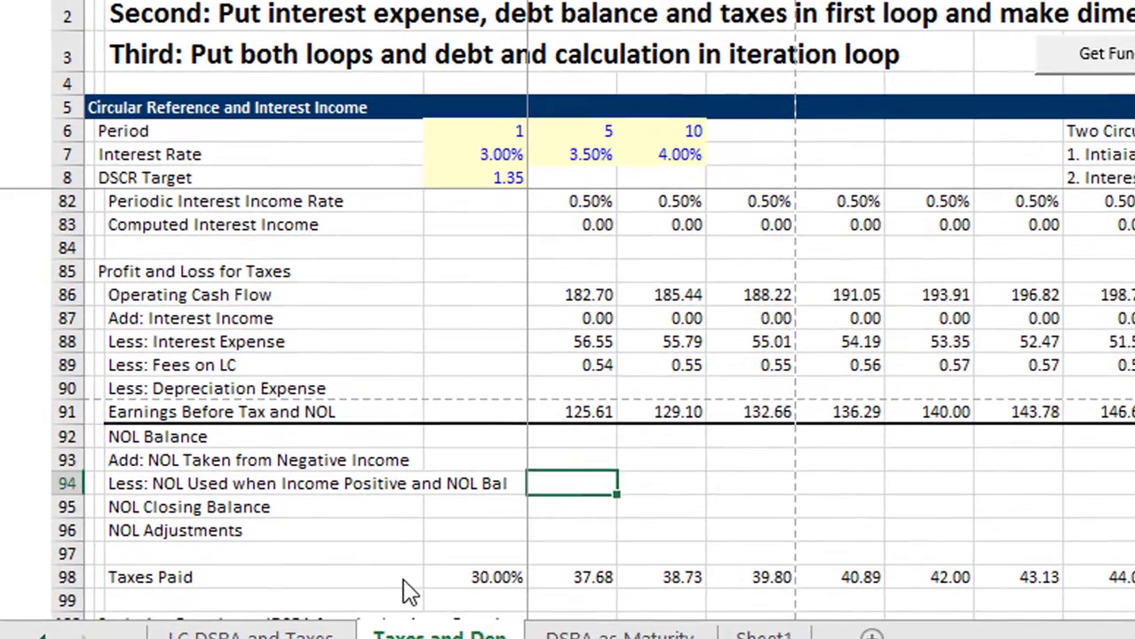
pyautogui.scroll(-3)
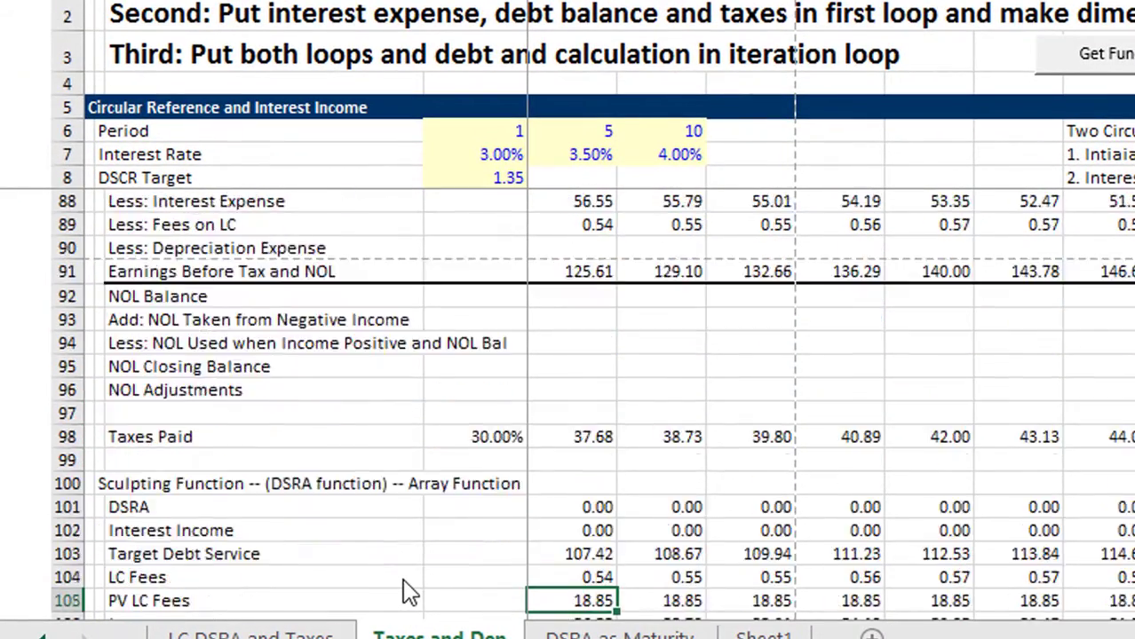
pyautogui.scroll(-3)
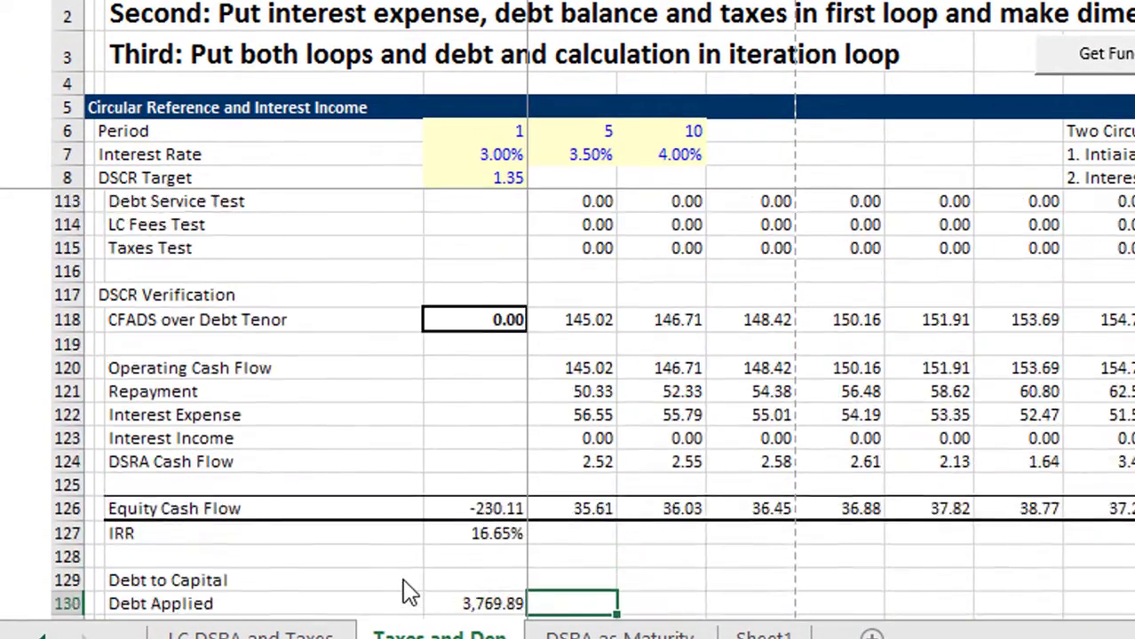
pyautogui.scroll(-3)
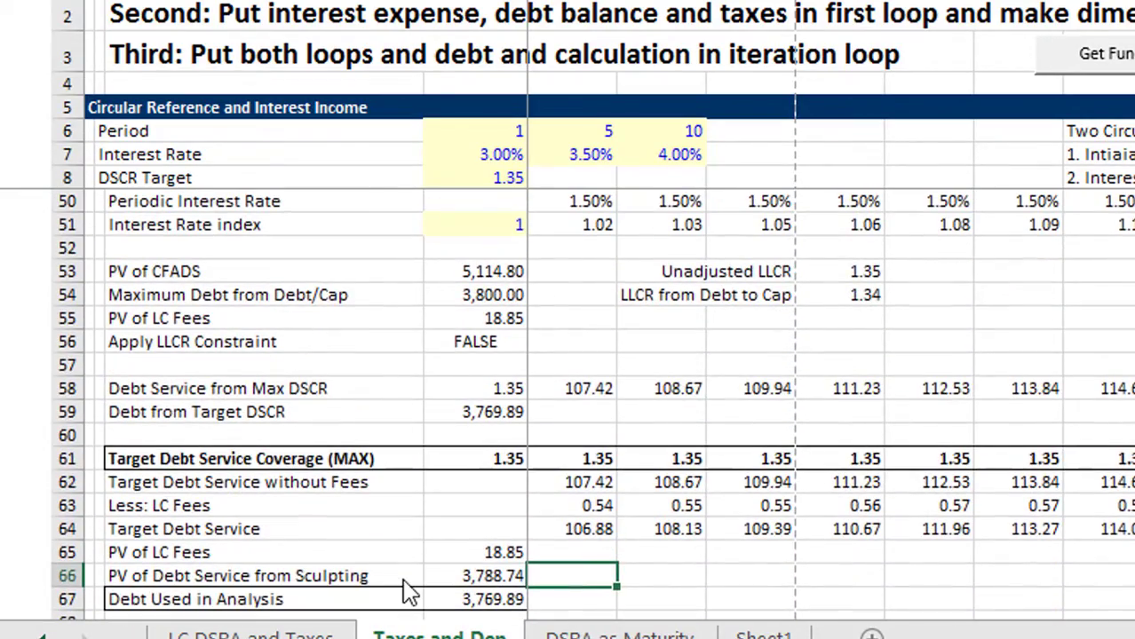
pyautogui.scroll(-3)
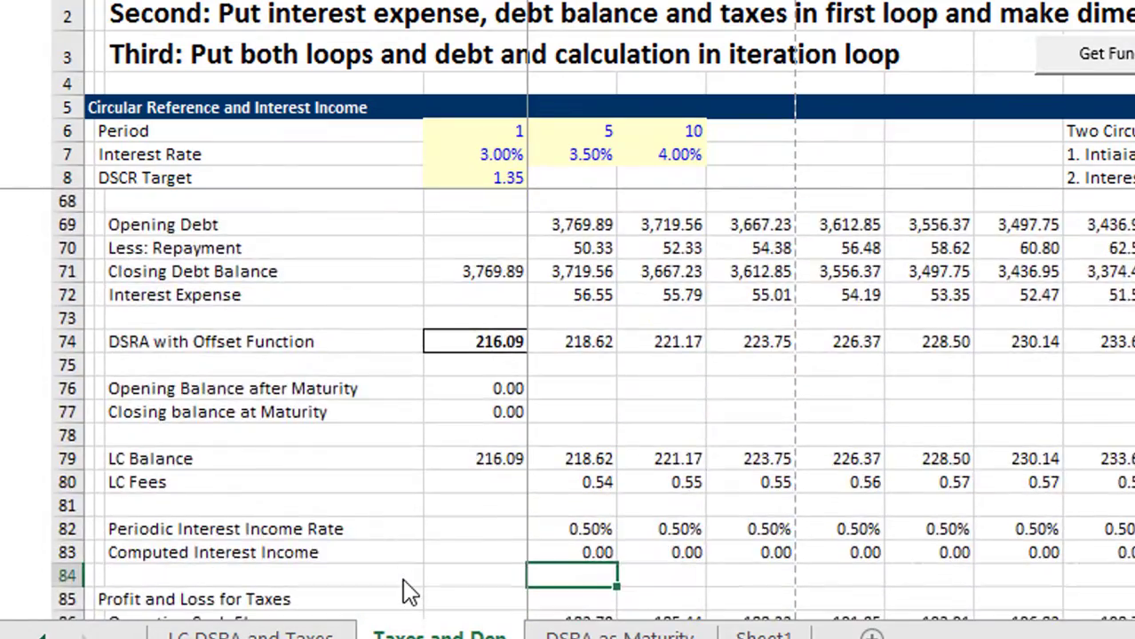
pyautogui.scroll(-3)
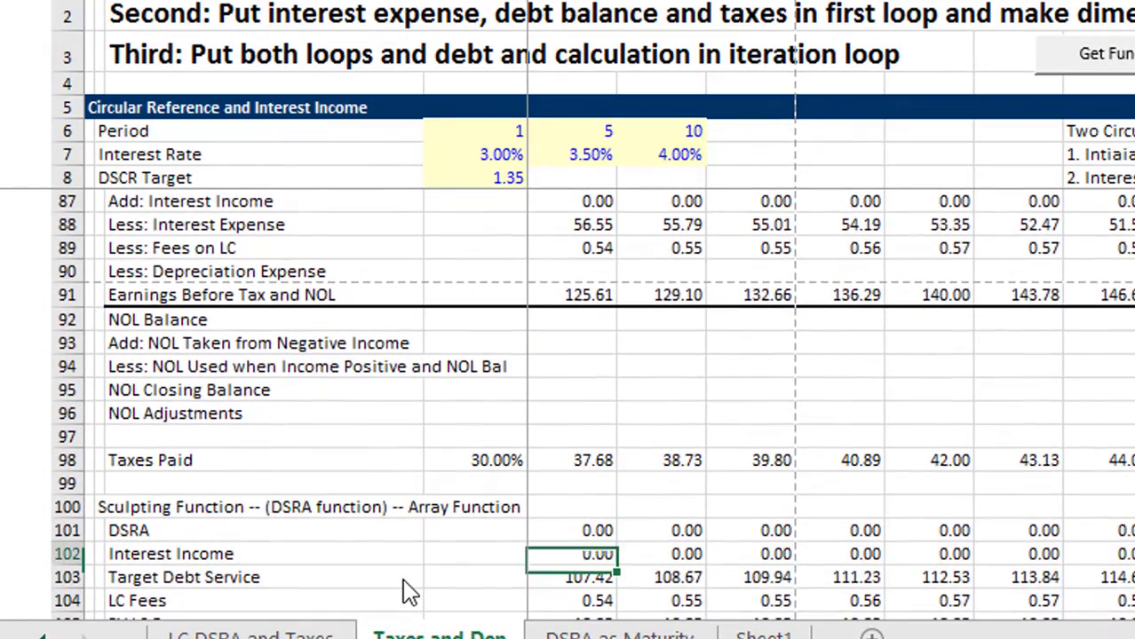
pyautogui.click(597, 530)
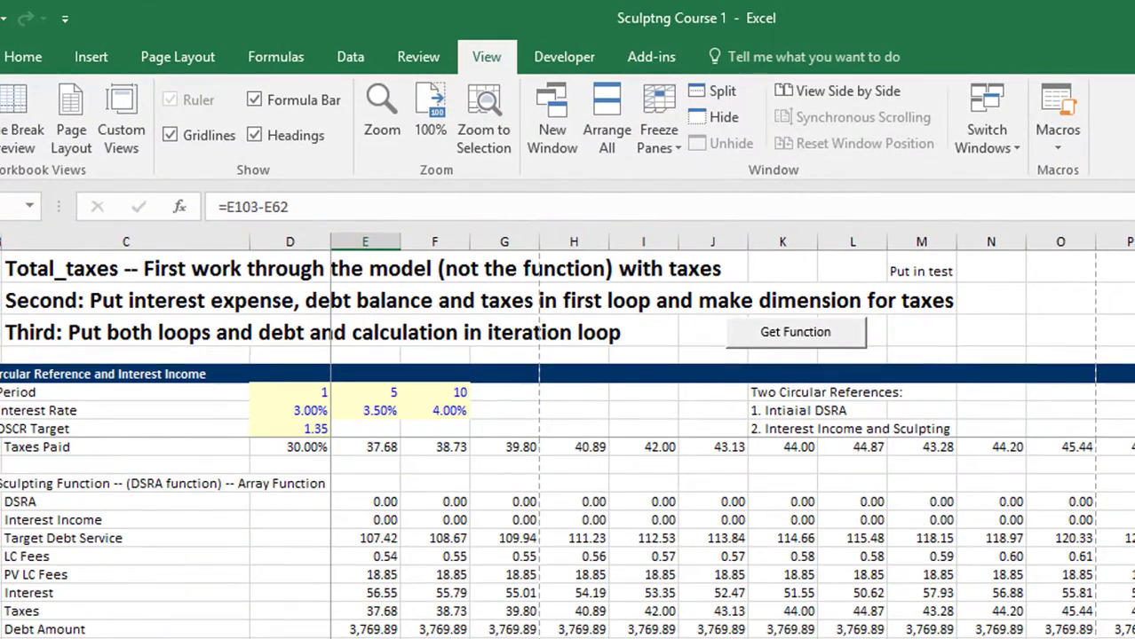
pyautogui.click(365, 520)
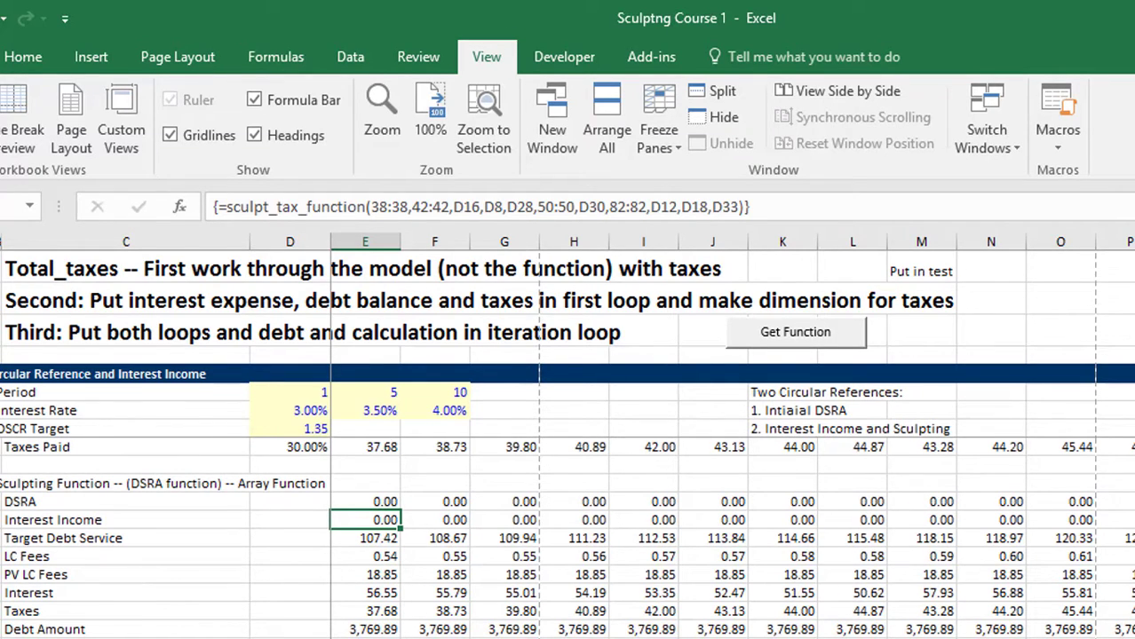
pyautogui.hscroll(3)
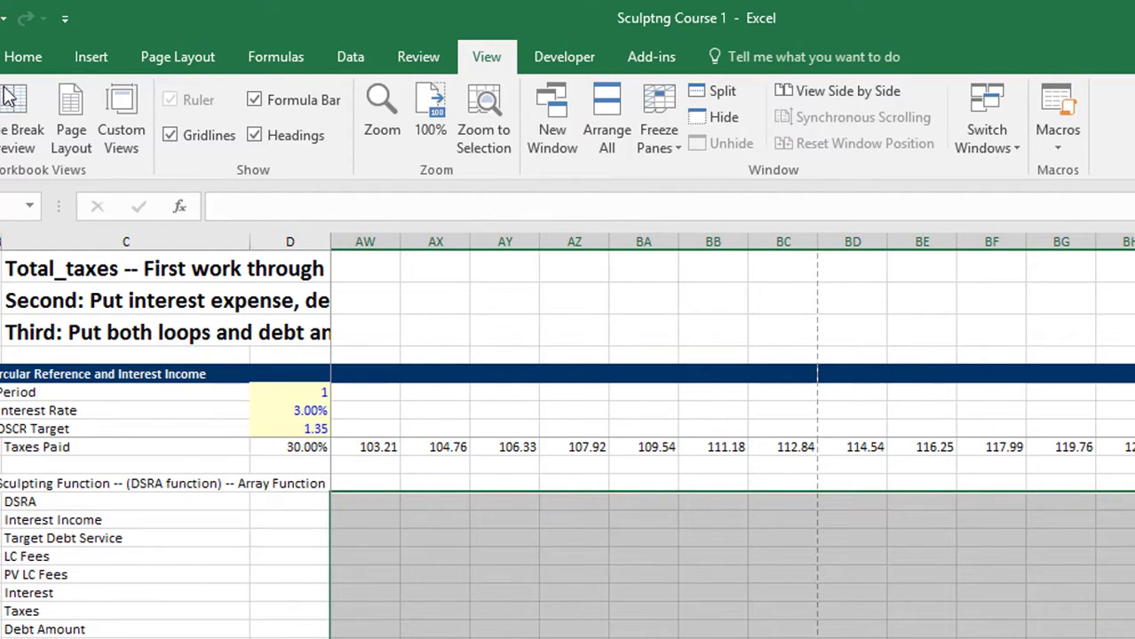
pyautogui.click(23, 56)
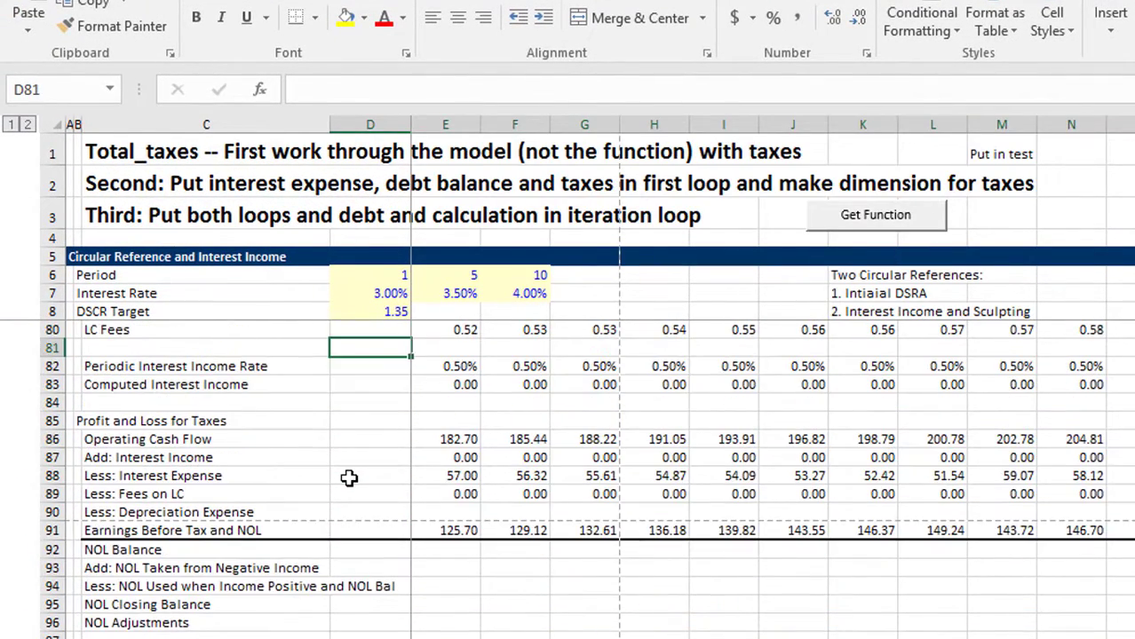
# Select the NOL block E92:BL96 across all periods
pyautogui.click(445, 568)
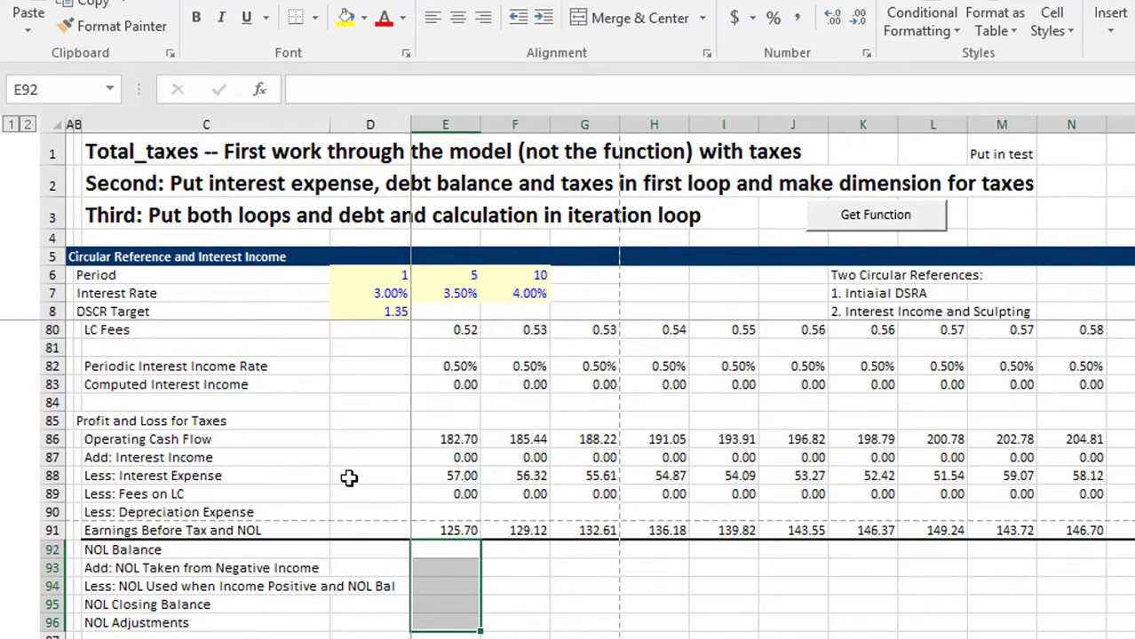
pyautogui.click(444, 548)
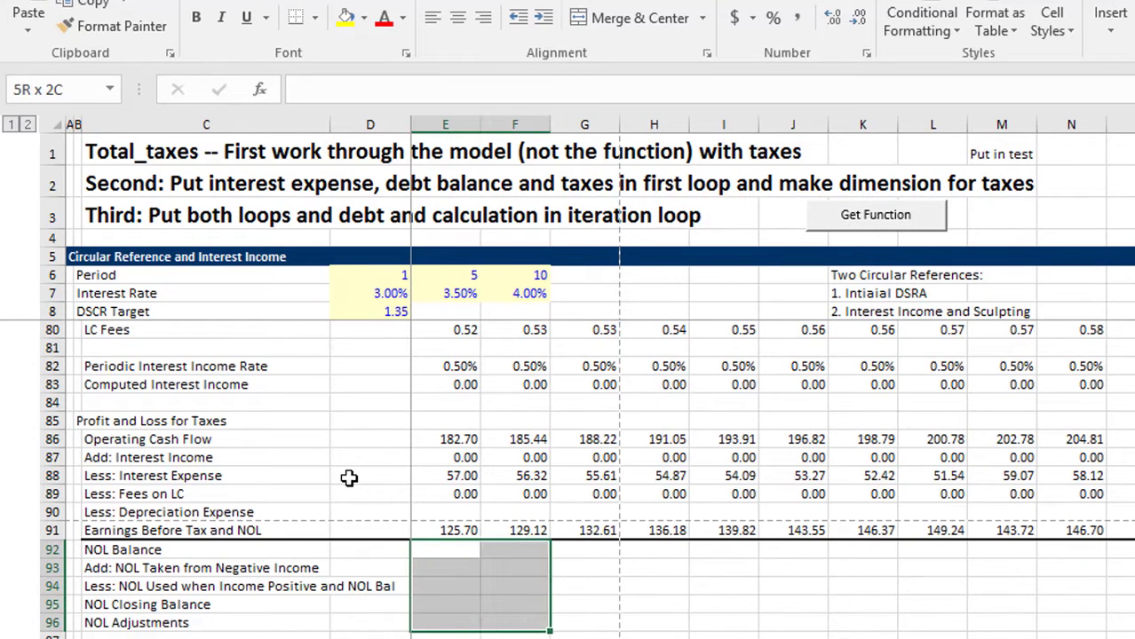
pyautogui.hscroll(3)
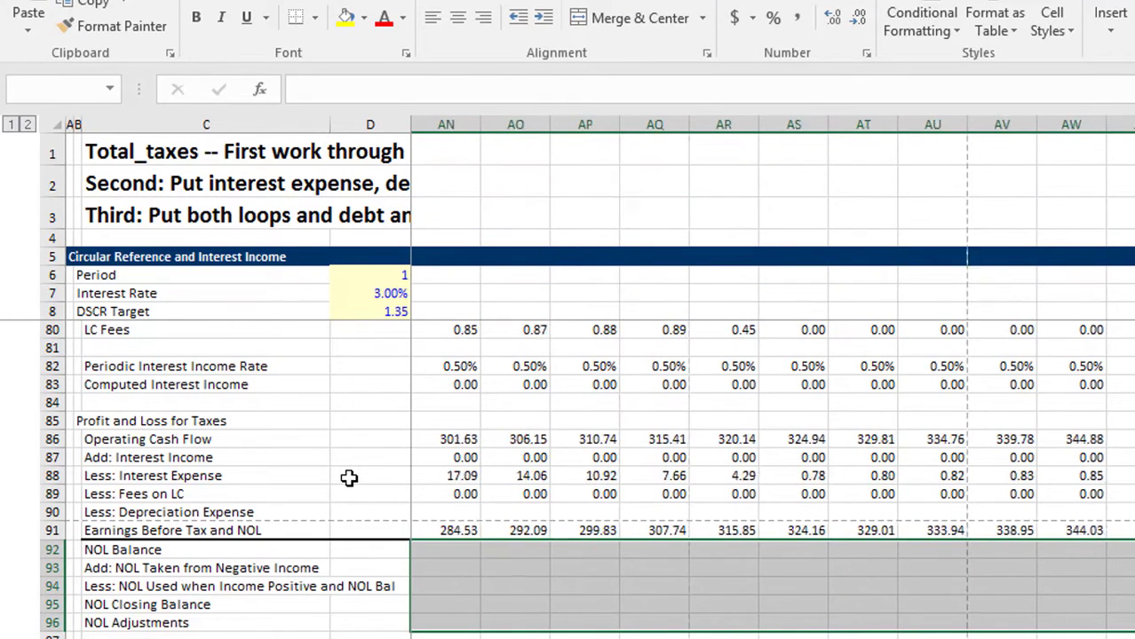
pyautogui.hscroll(3)
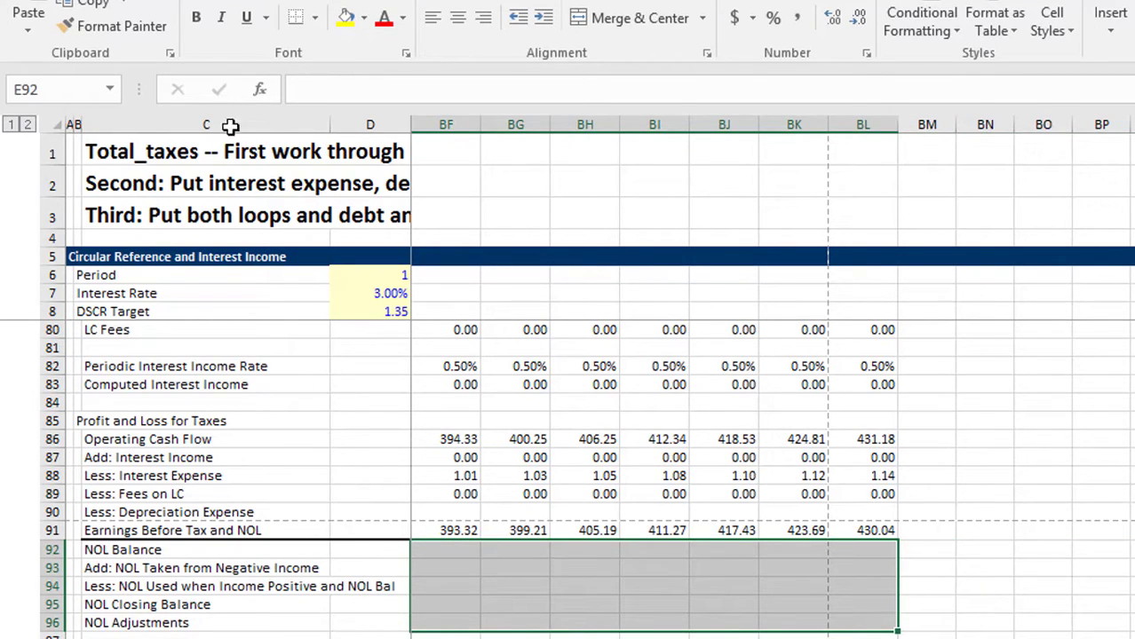
pyautogui.click(344, 17)
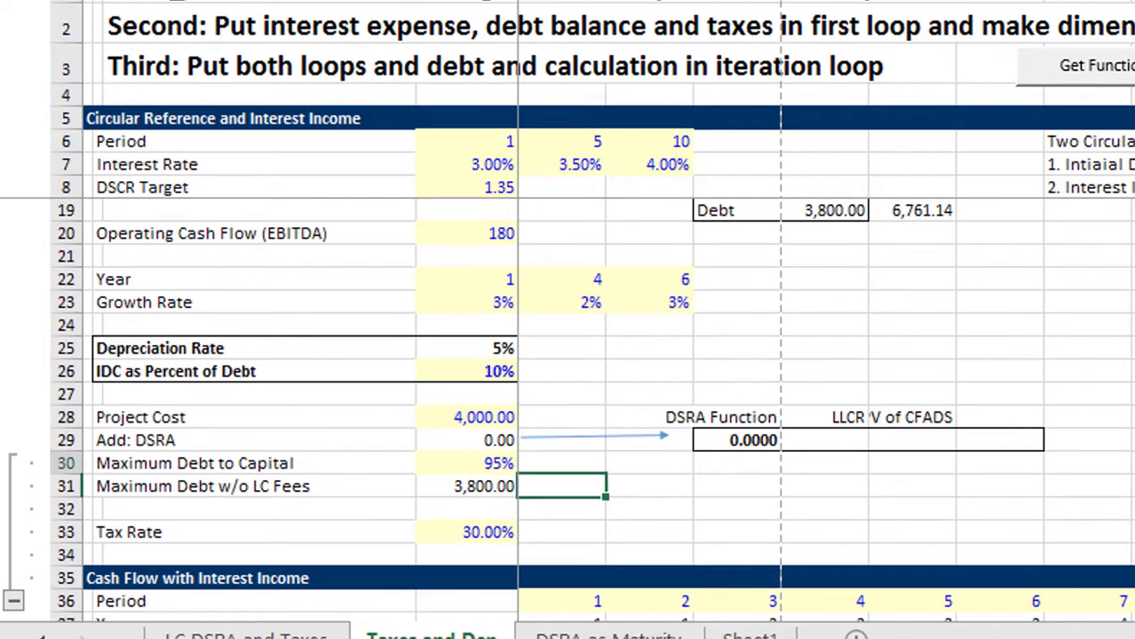
pyautogui.click(160, 348)
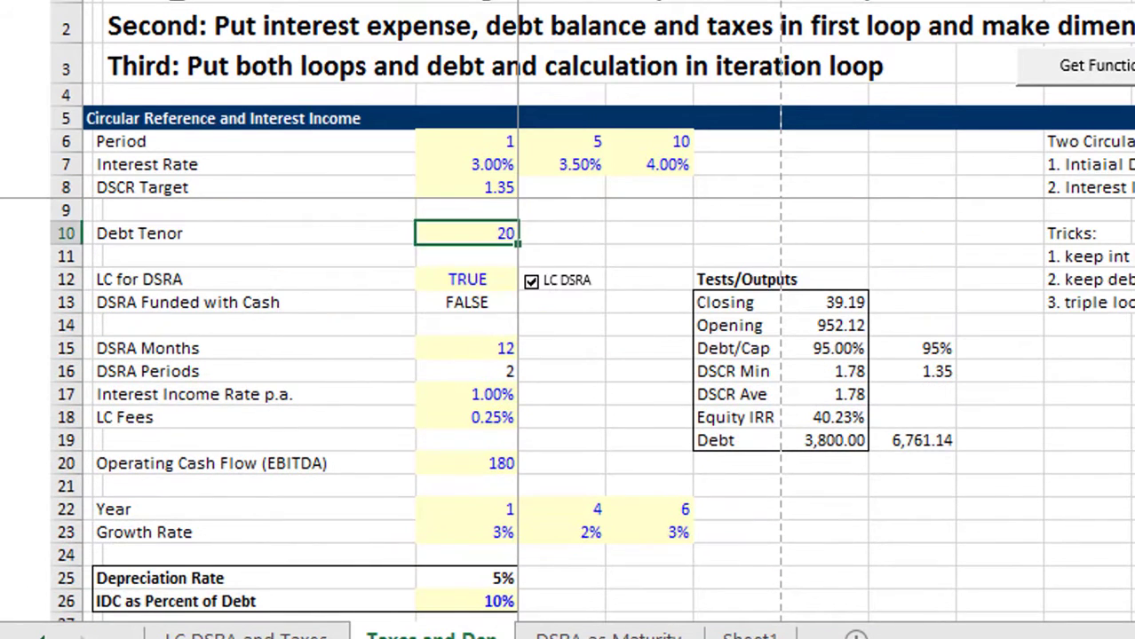
pyautogui.click(466, 279)
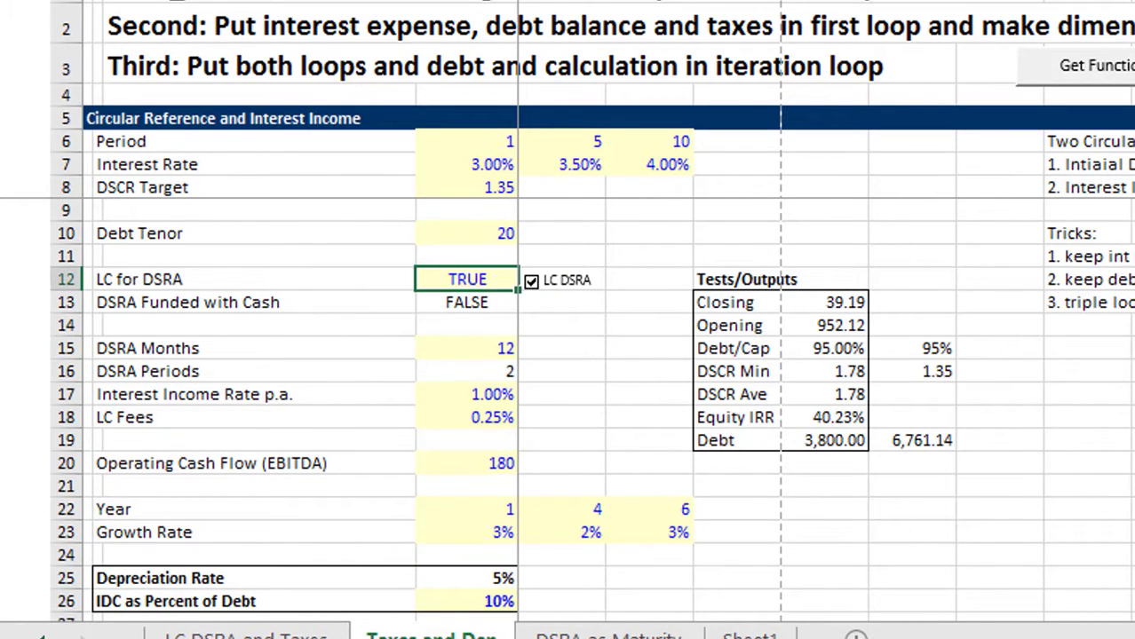
pyautogui.click(466, 302)
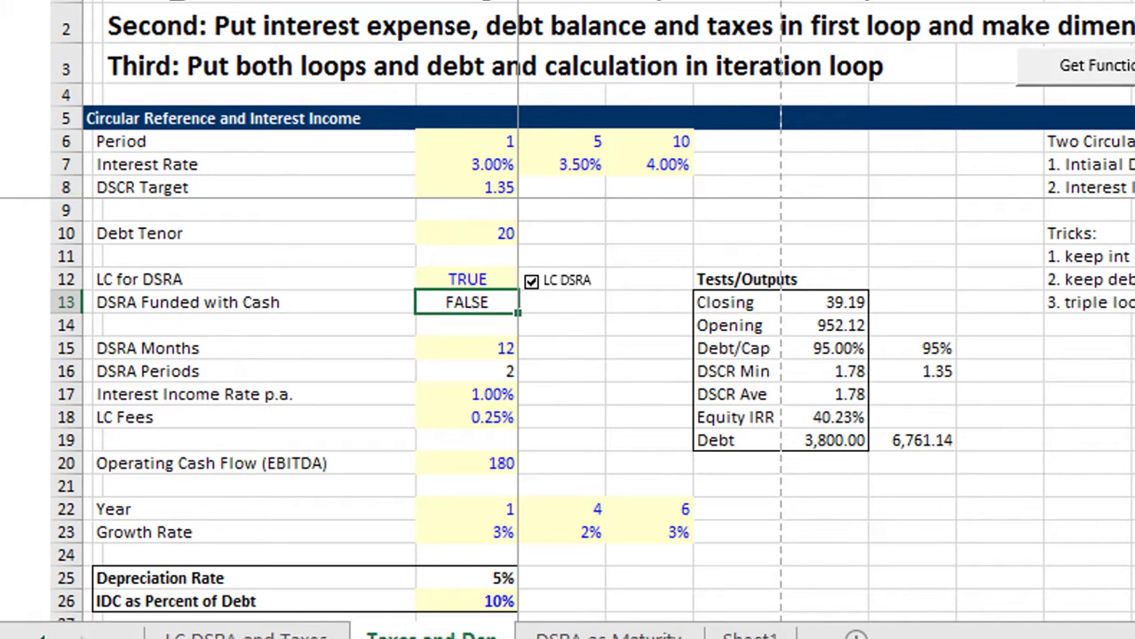
pyautogui.click(465, 348)
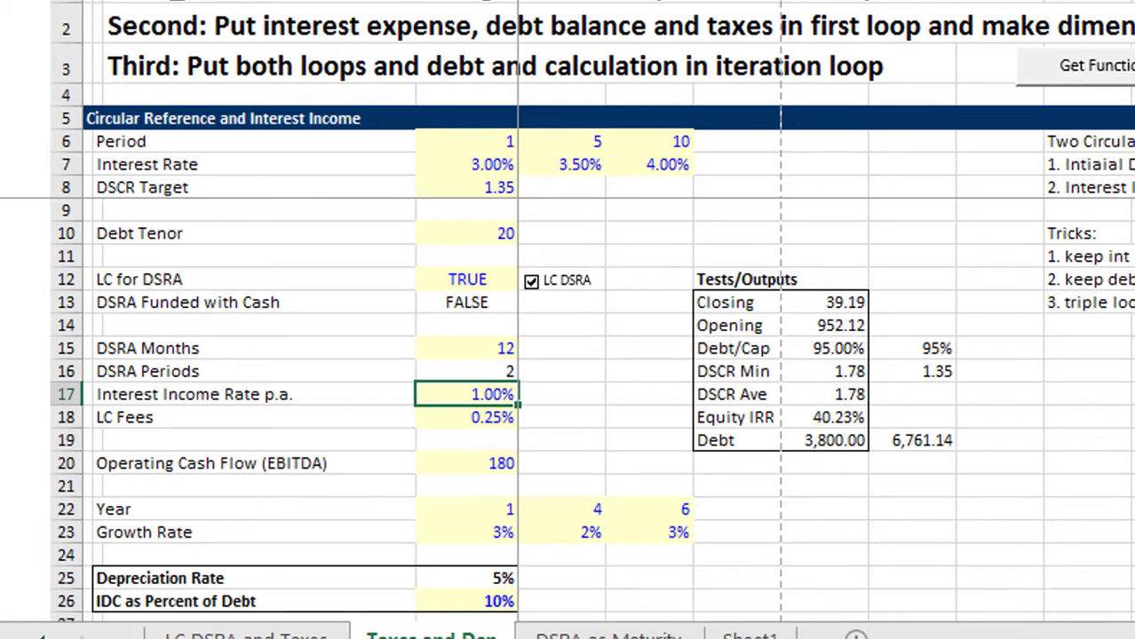
pyautogui.click(466, 462)
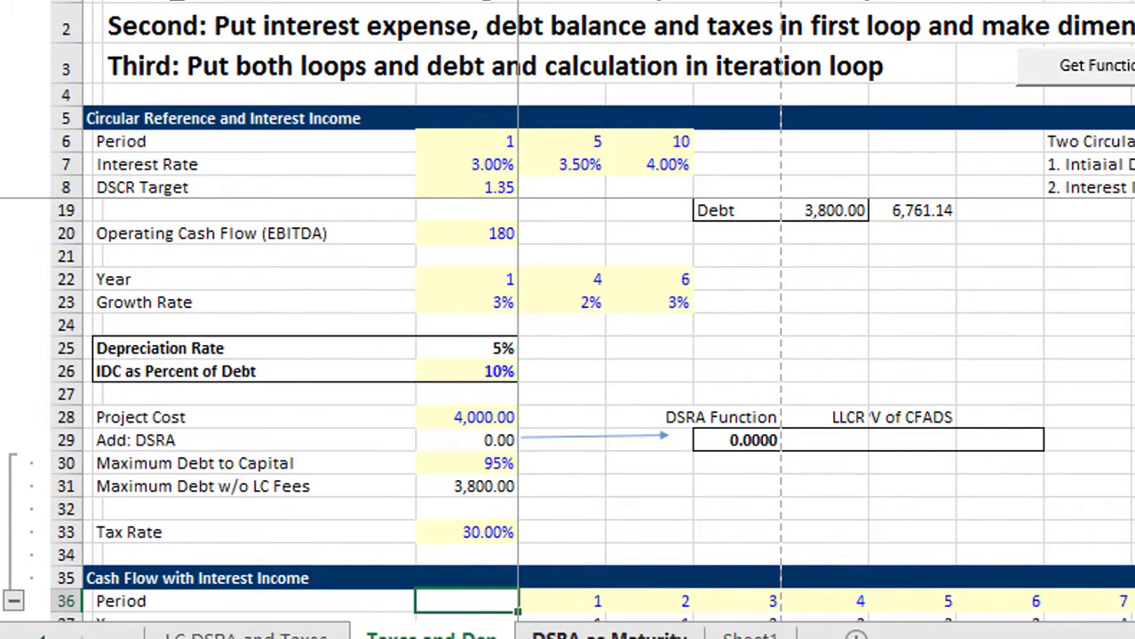
pyautogui.moveTo(455, 456)
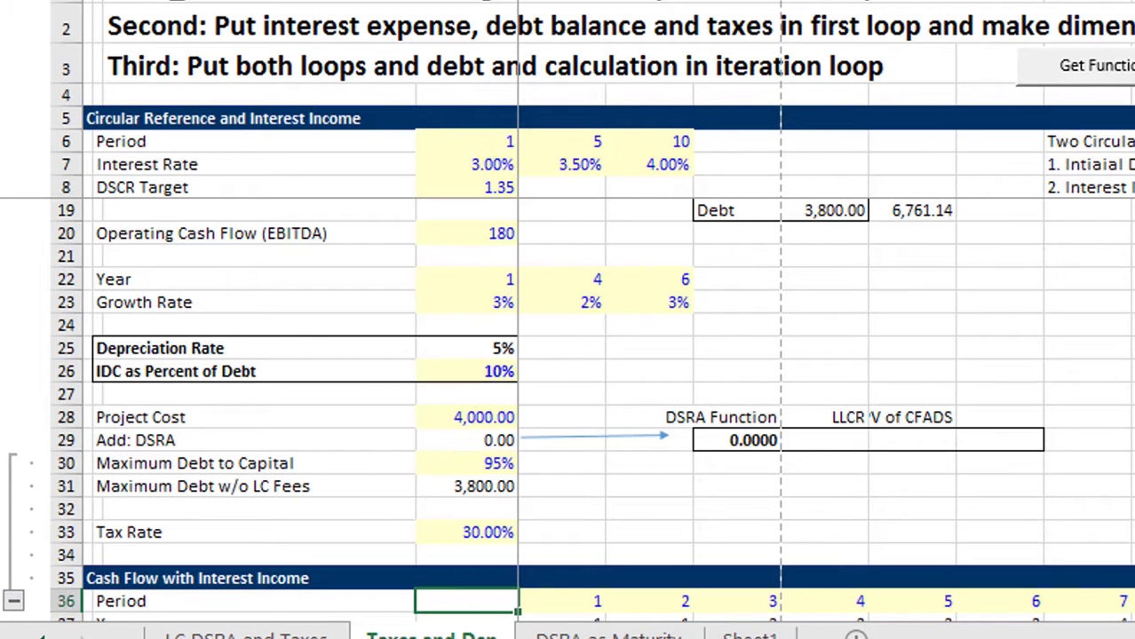
pyautogui.moveTo(548, 483)
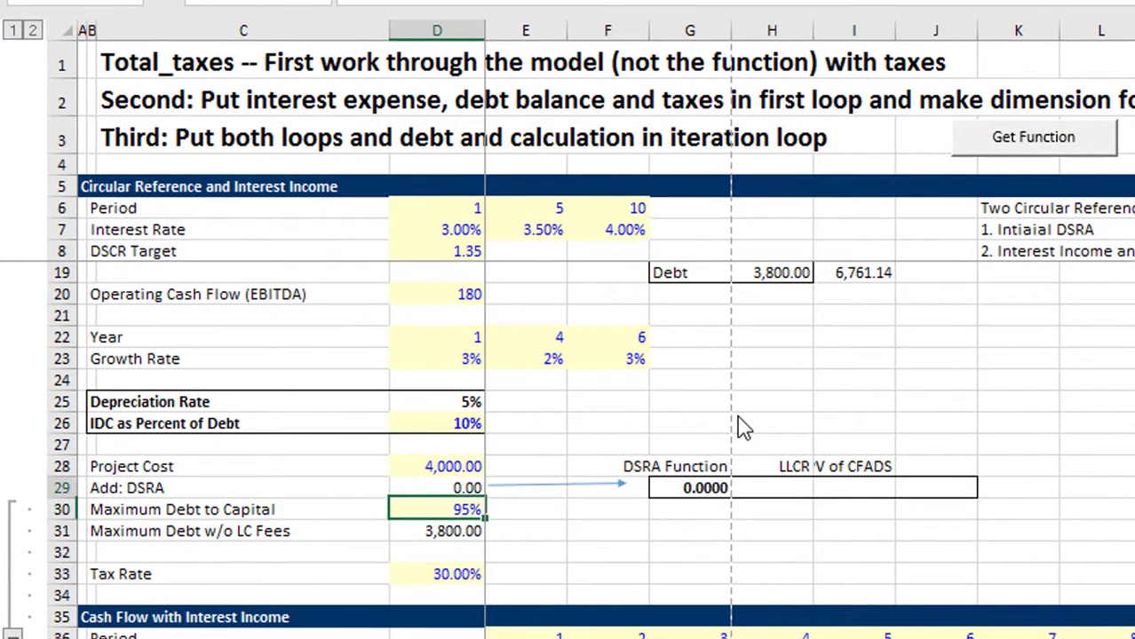
# Review the IDC as Percent of Debt, Depreciation Rate and Project Cost inputs
pyautogui.click(436, 424)
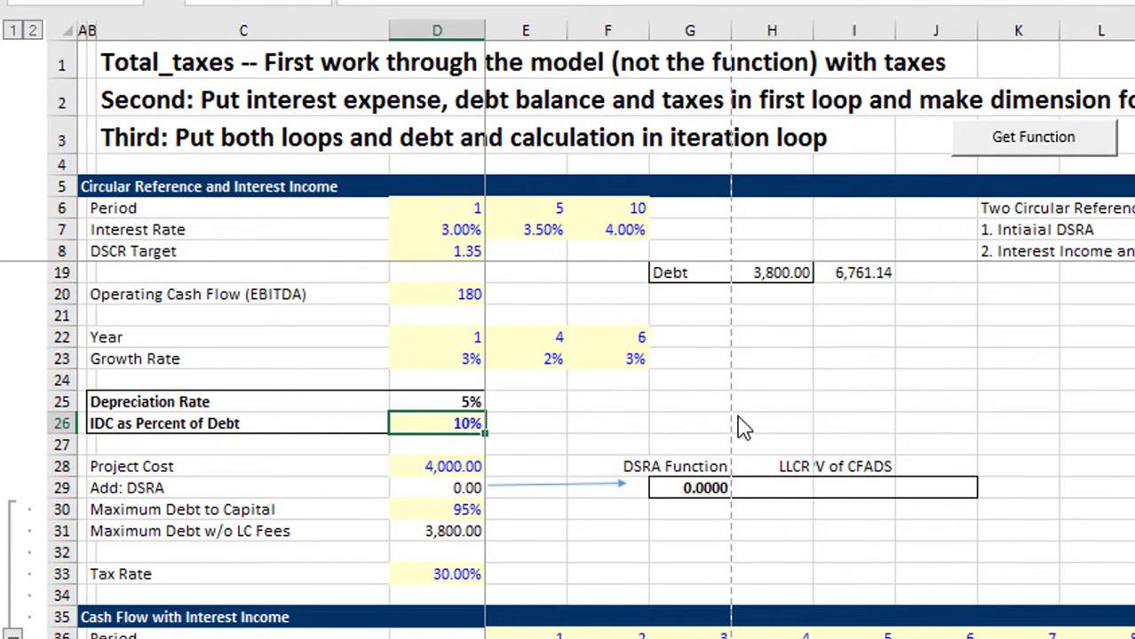
pyautogui.click(436, 401)
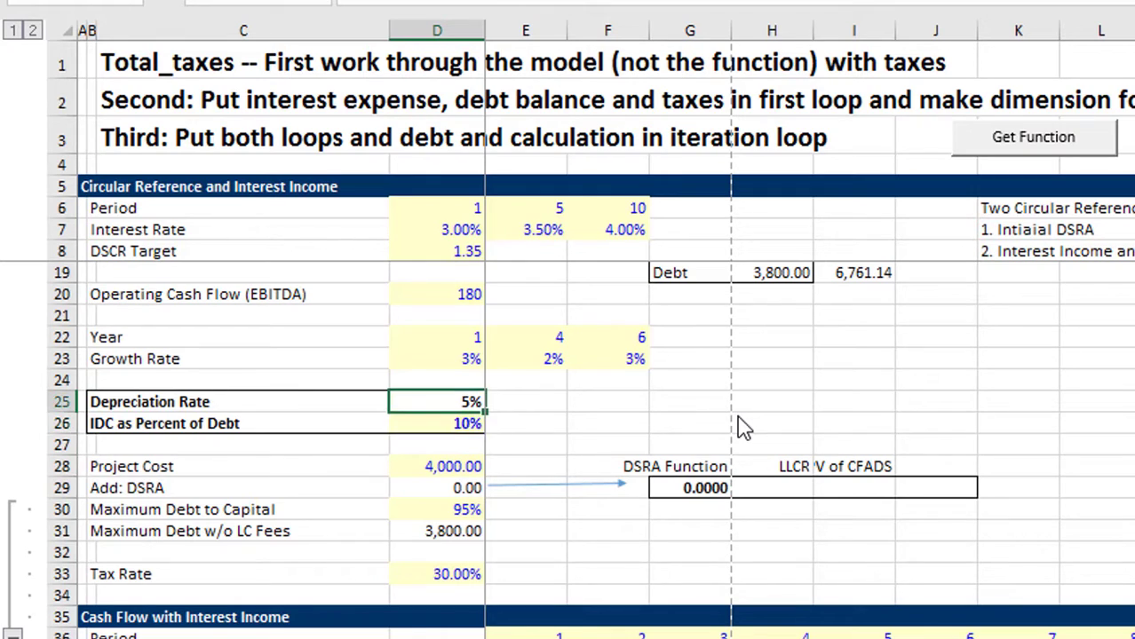
pyautogui.click(436, 444)
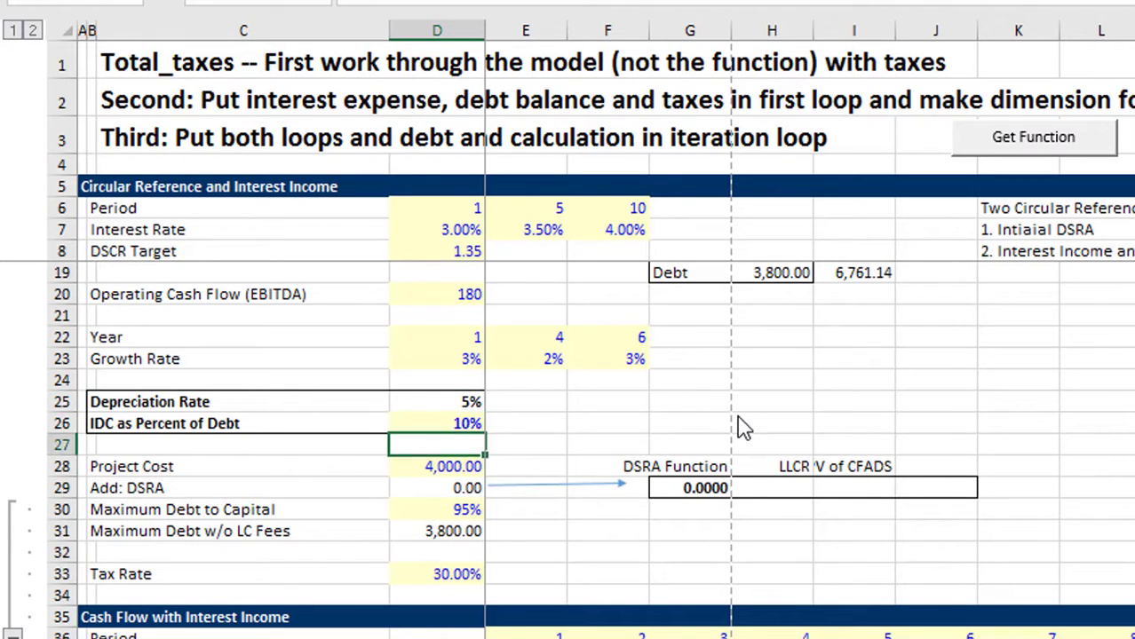
pyautogui.click(436, 466)
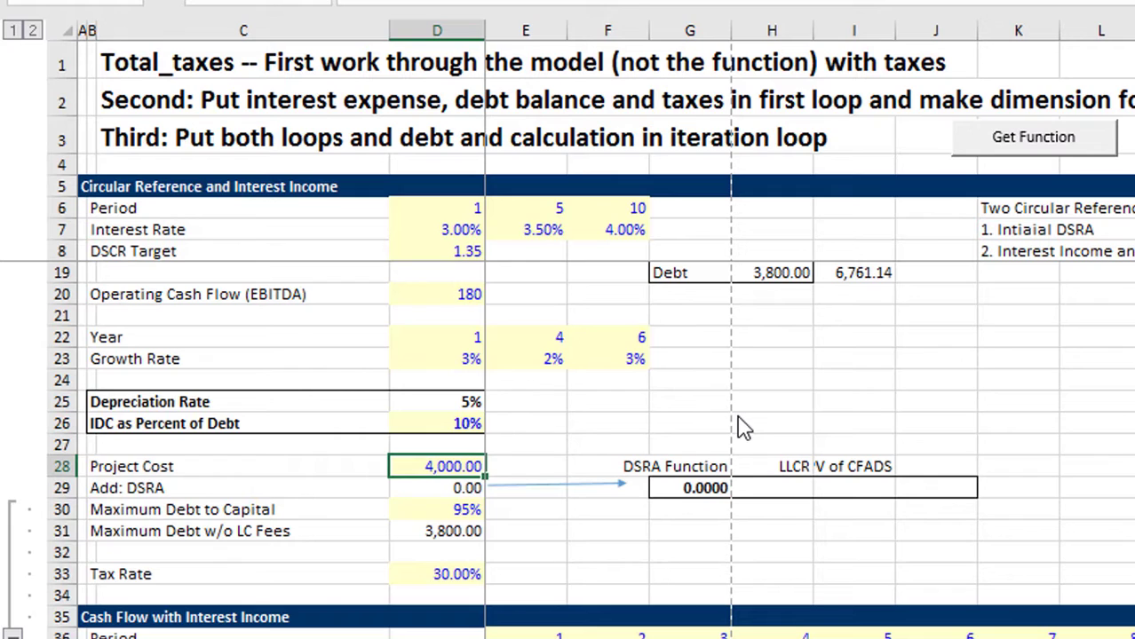
pyautogui.click(436, 401)
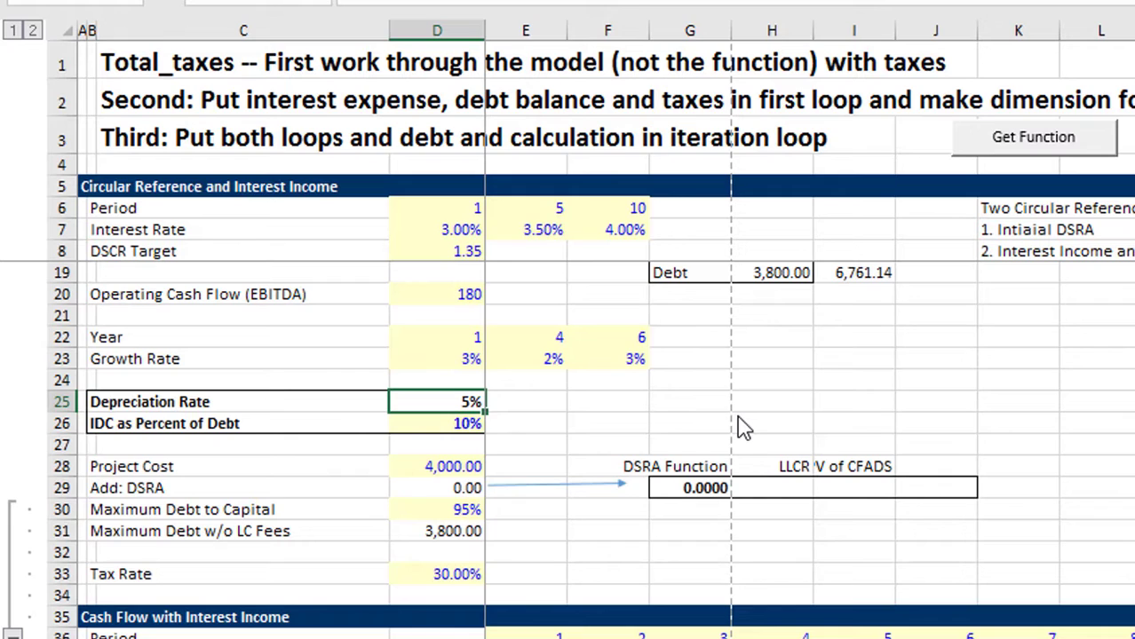
pyautogui.click(436, 423)
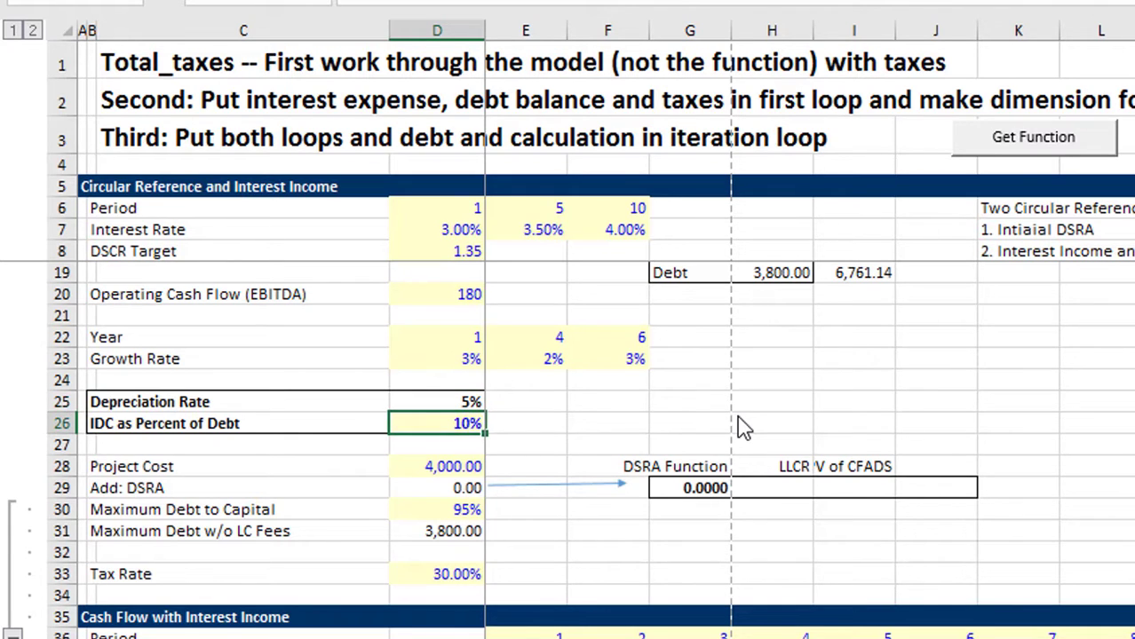
pyautogui.click(436, 401)
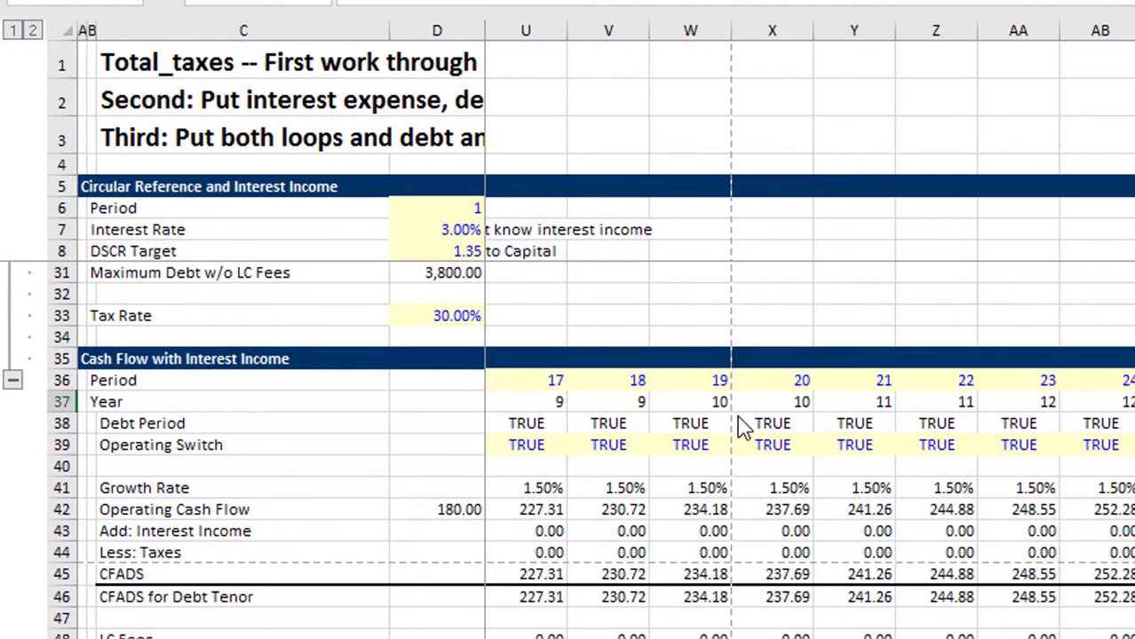
# Change the Depreciation Rate from 5% to 2.50%
pyautogui.click(854, 402)
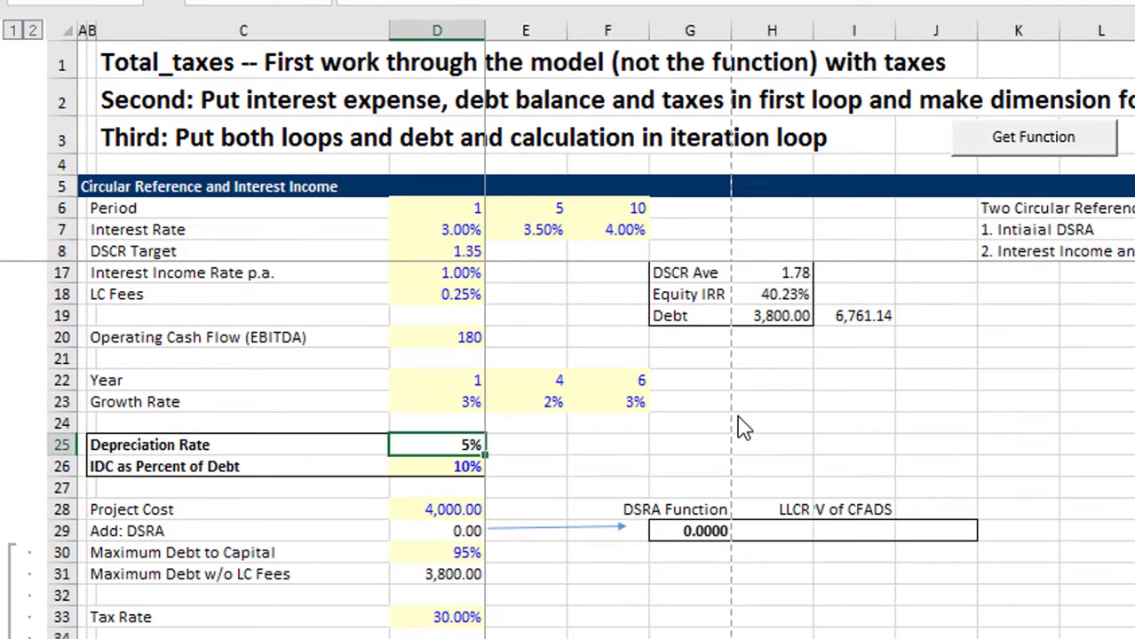
pyautogui.write('=1/40')
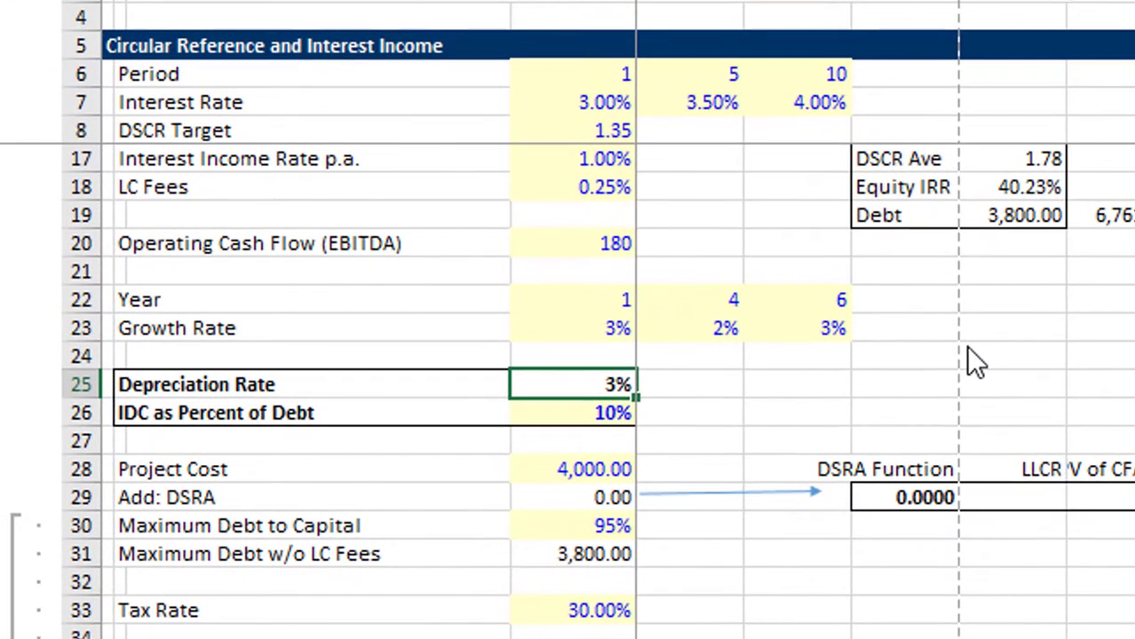
pyautogui.write('2.50%')
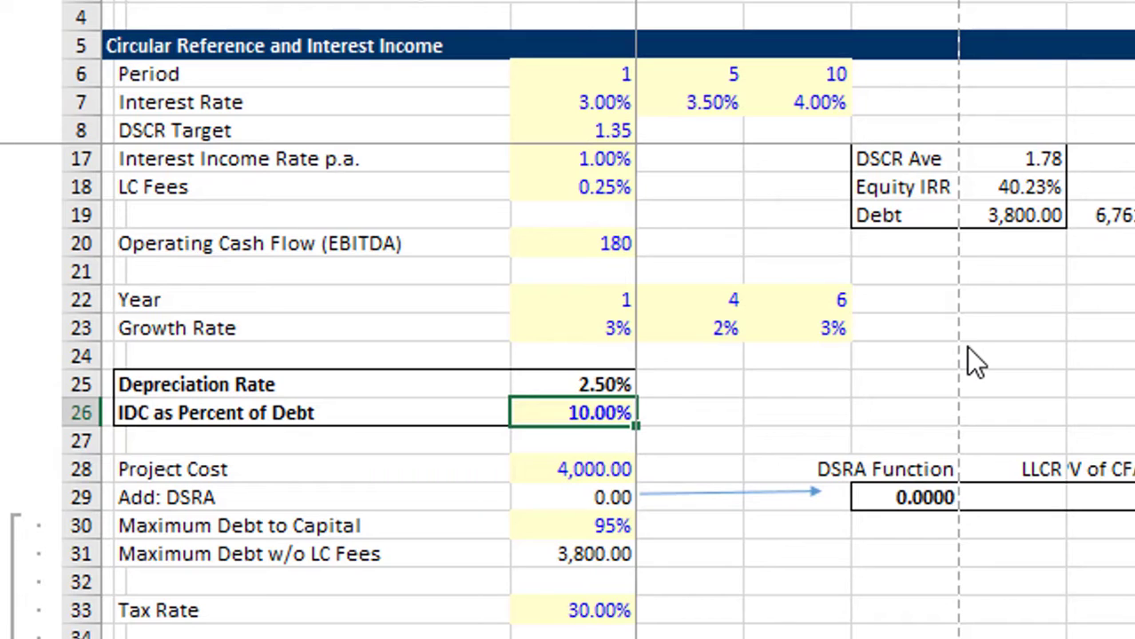
pyautogui.click(572, 383)
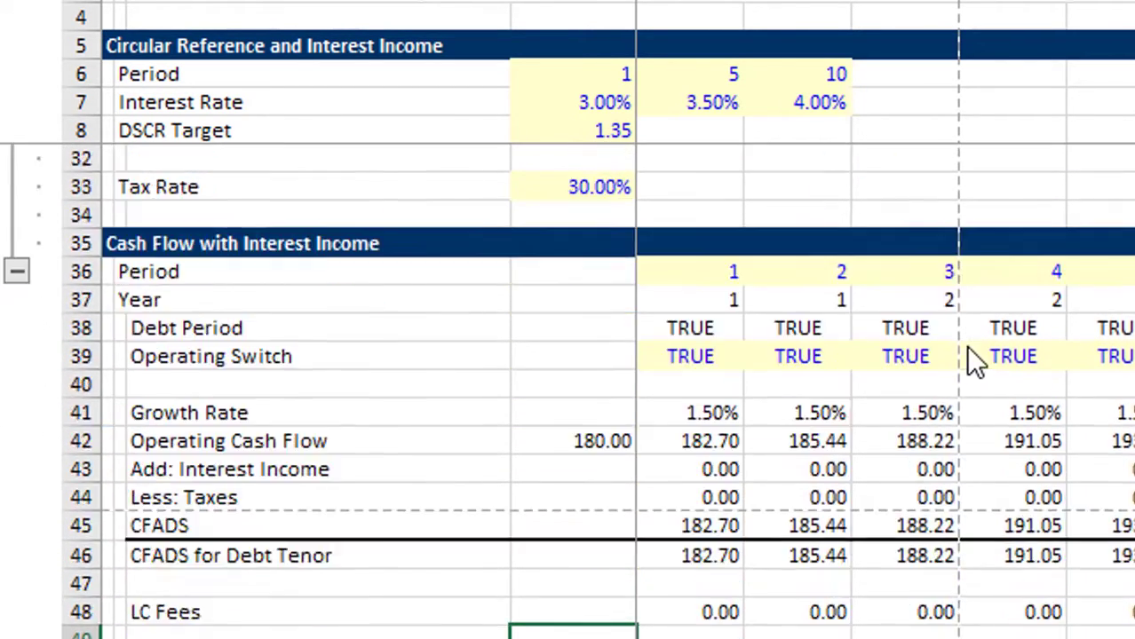
# Set the first-period NOL Balance in E92 to =E95
pyautogui.scroll(-3)
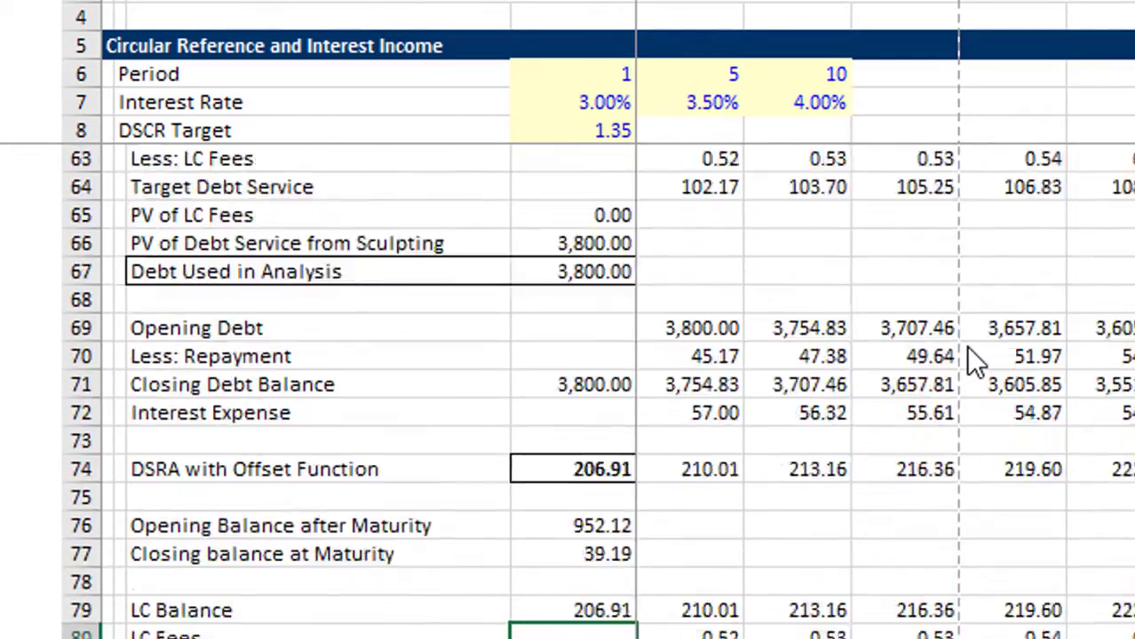
pyautogui.scroll(-3)
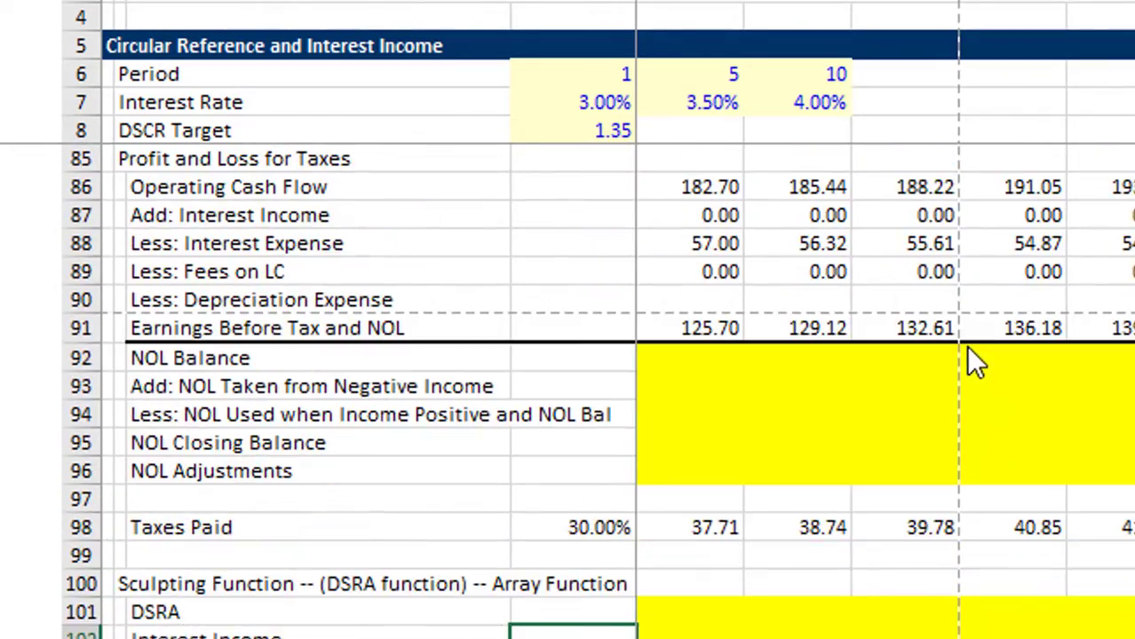
pyautogui.click(688, 357)
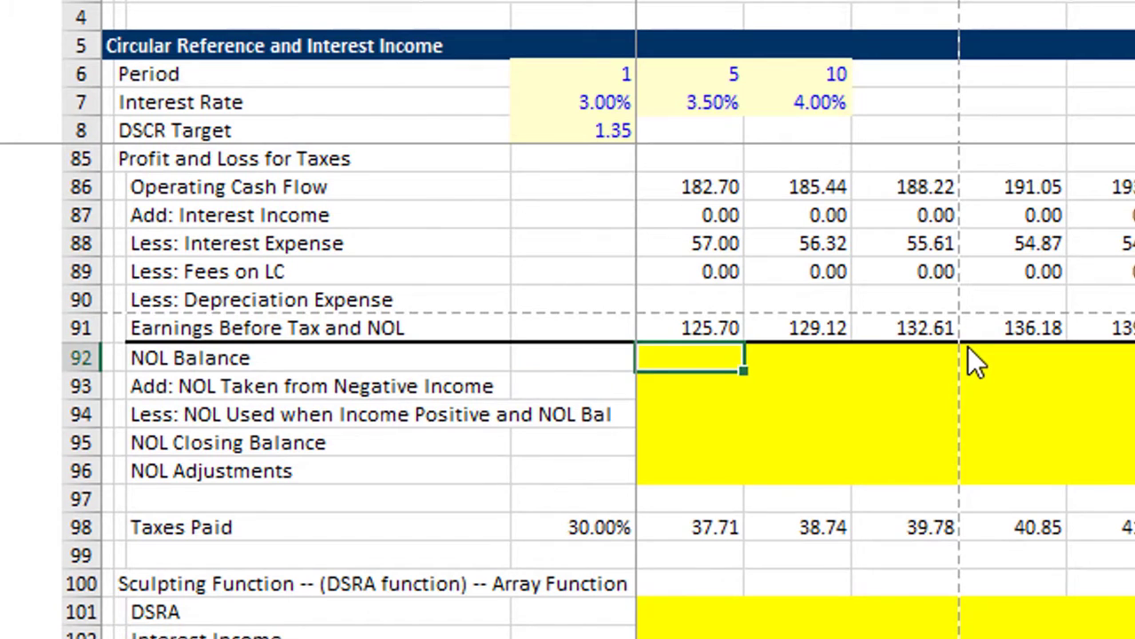
pyautogui.write('=E95')
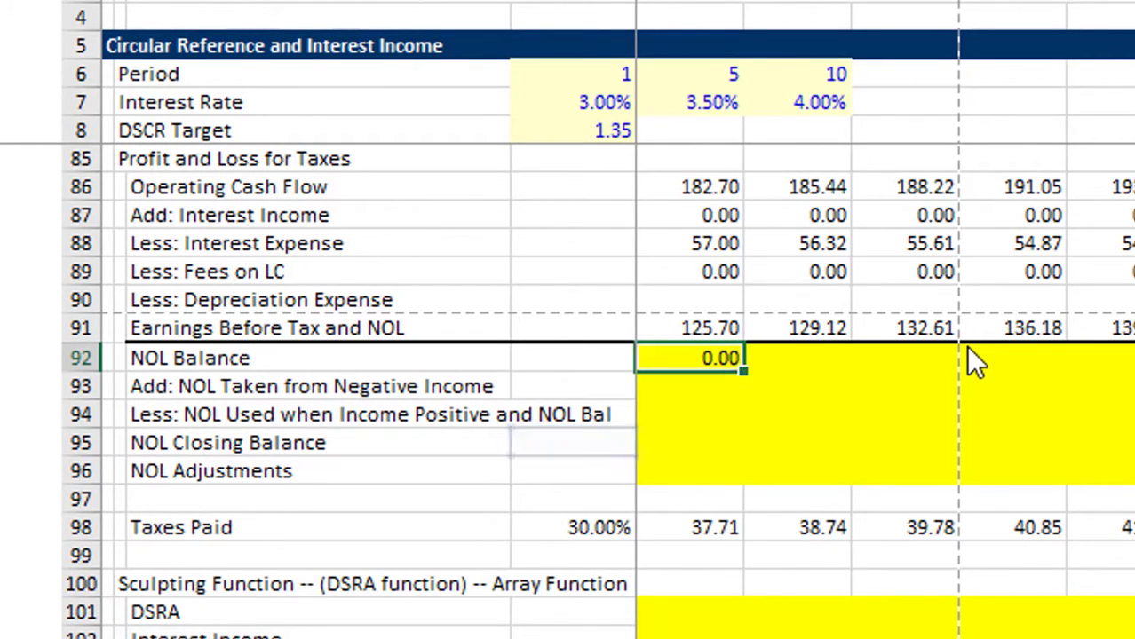
# Enter NOL Taken from Negative Income in E93 as =MAX(-E91,0)
pyautogui.write('=max')
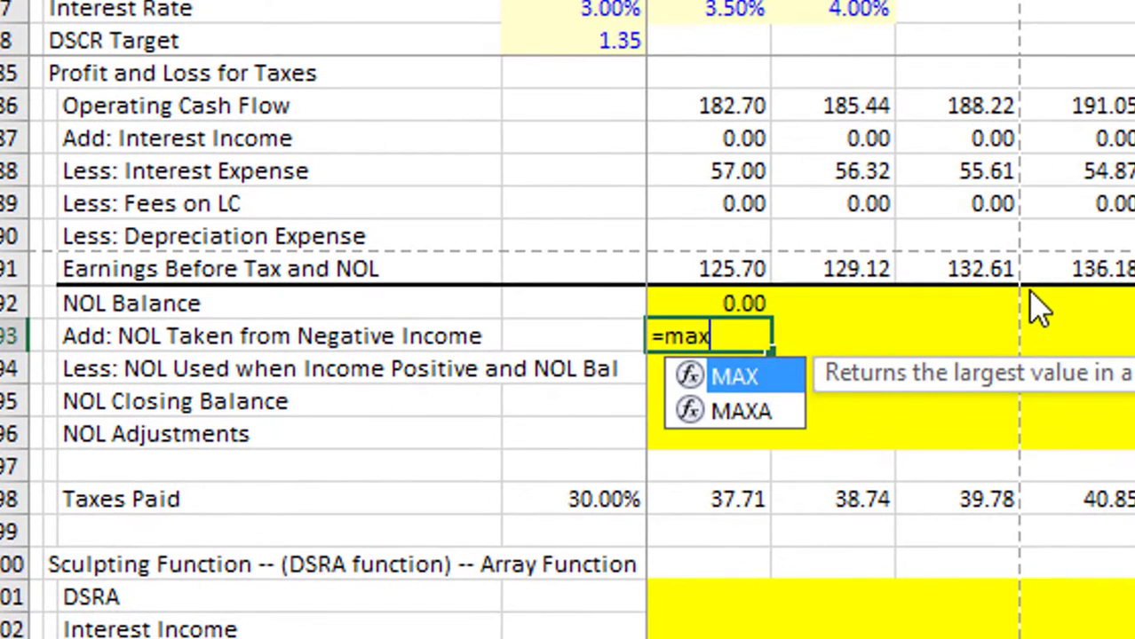
pyautogui.write('(-')
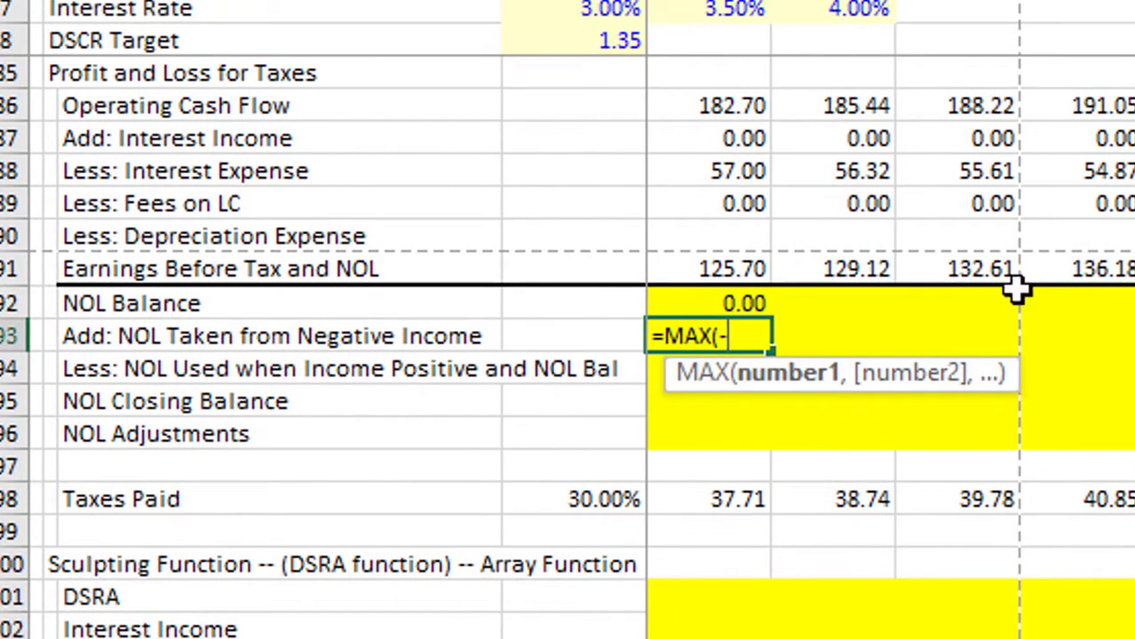
pyautogui.click(708, 268)
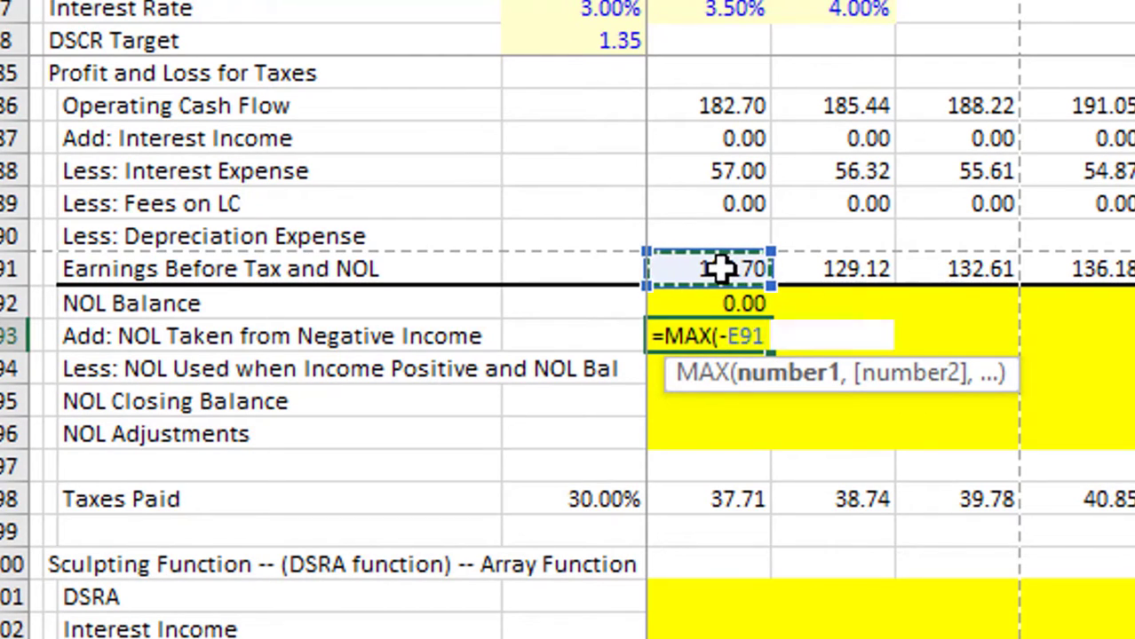
pyautogui.write(',)')
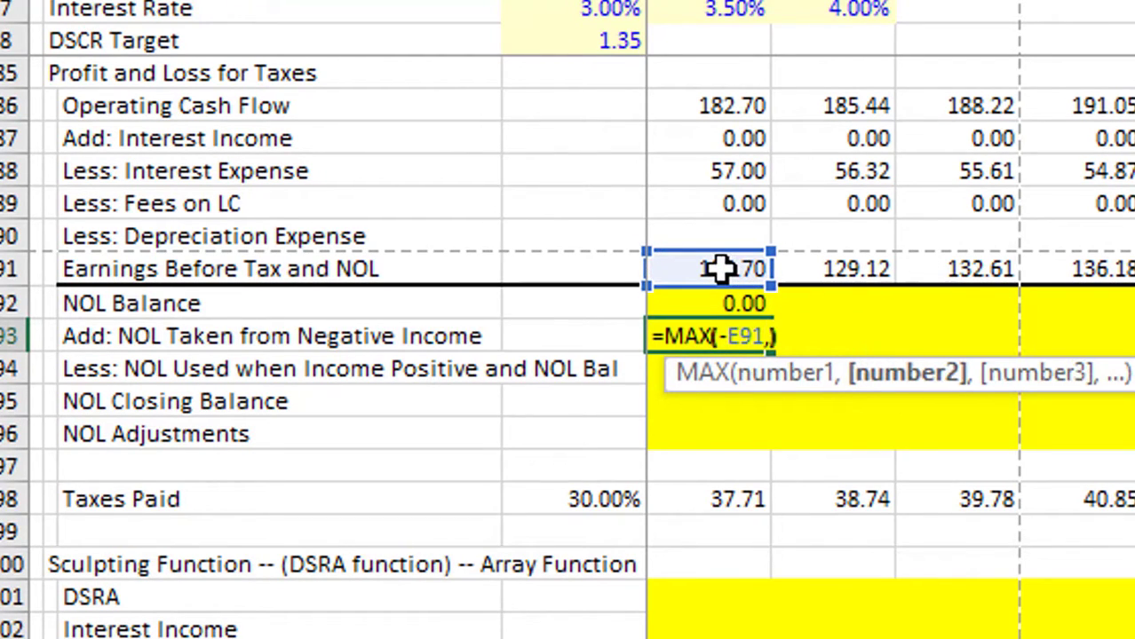
pyautogui.write('0')
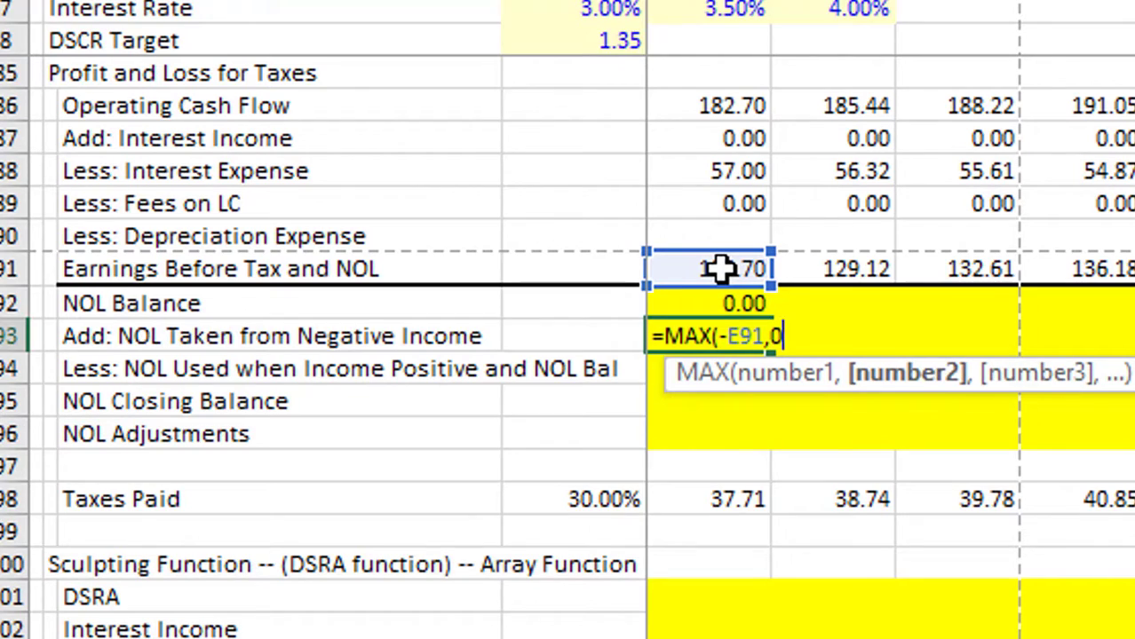
pyautogui.press('Enter')
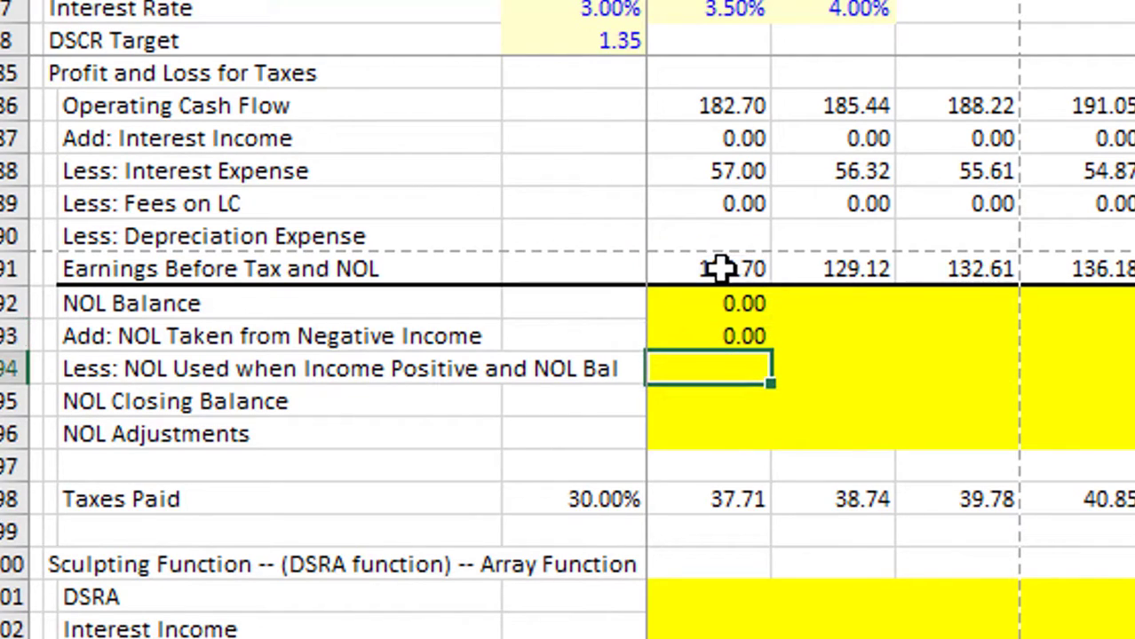
# Enter NOL Used as =MIN(MAX(E91,0),…) in E94 and closing balance =E92 in E95
pyautogui.write('=')
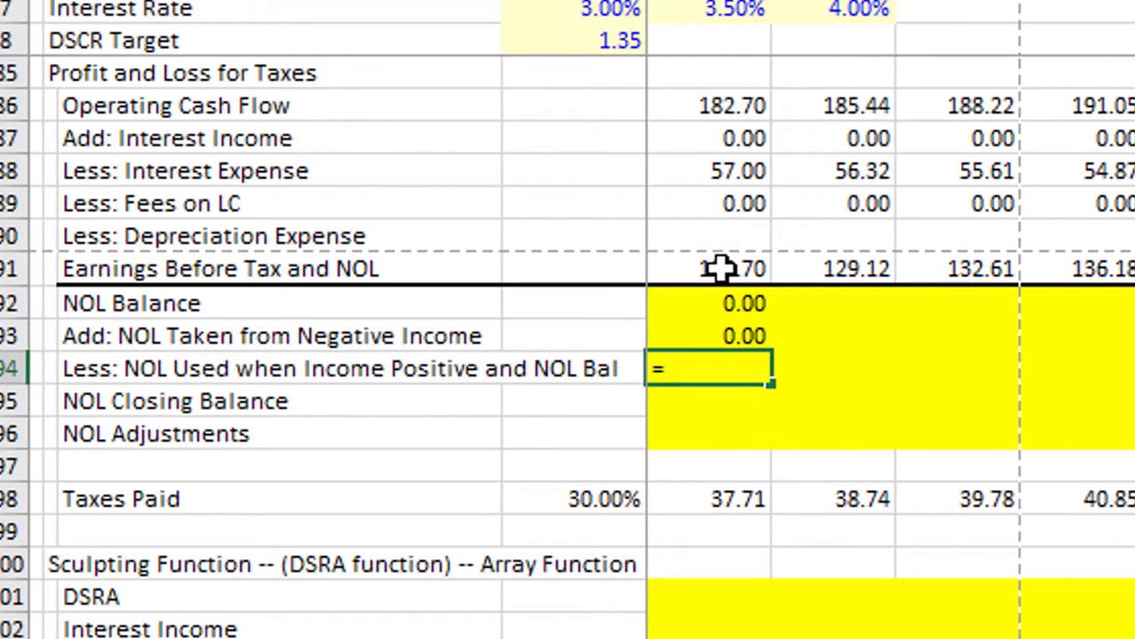
pyautogui.write('max(')
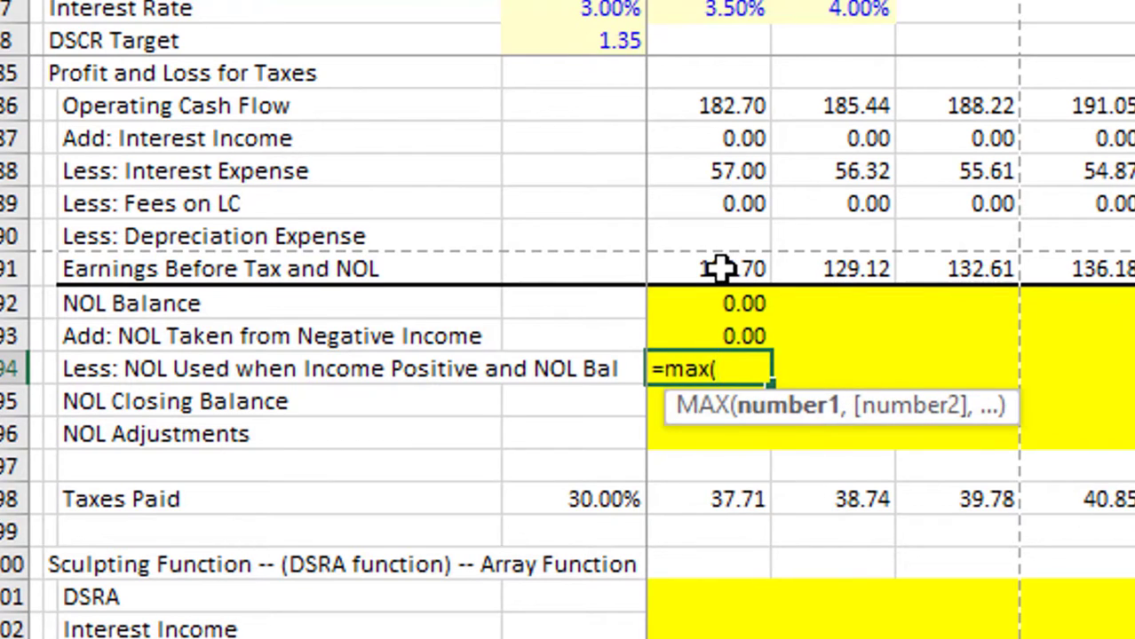
pyautogui.click(707, 268)
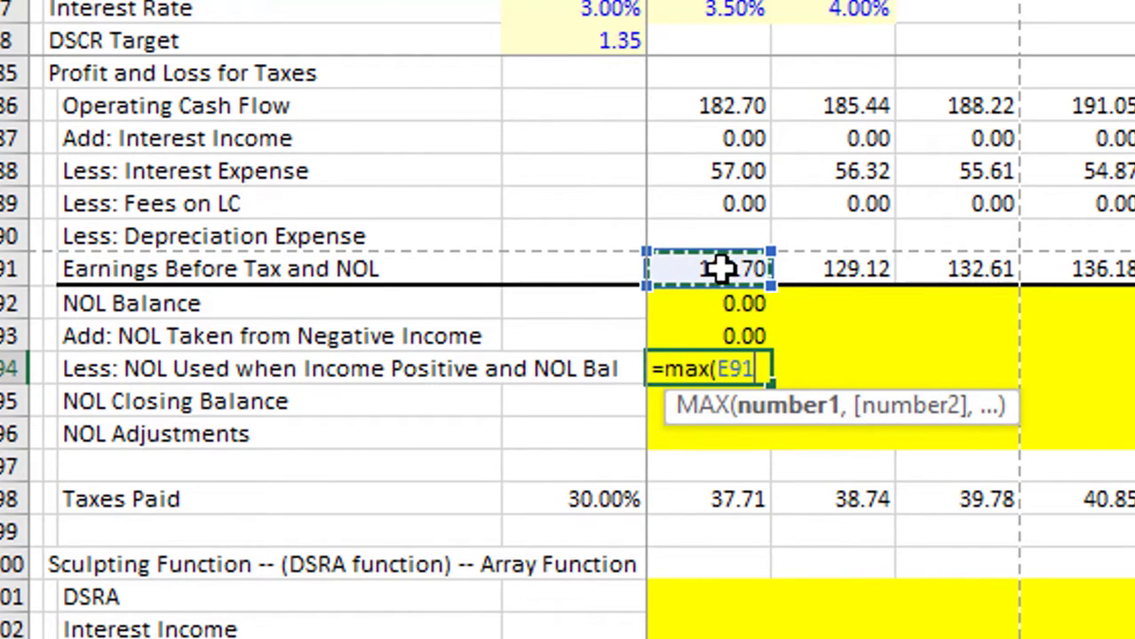
pyautogui.write(',0')
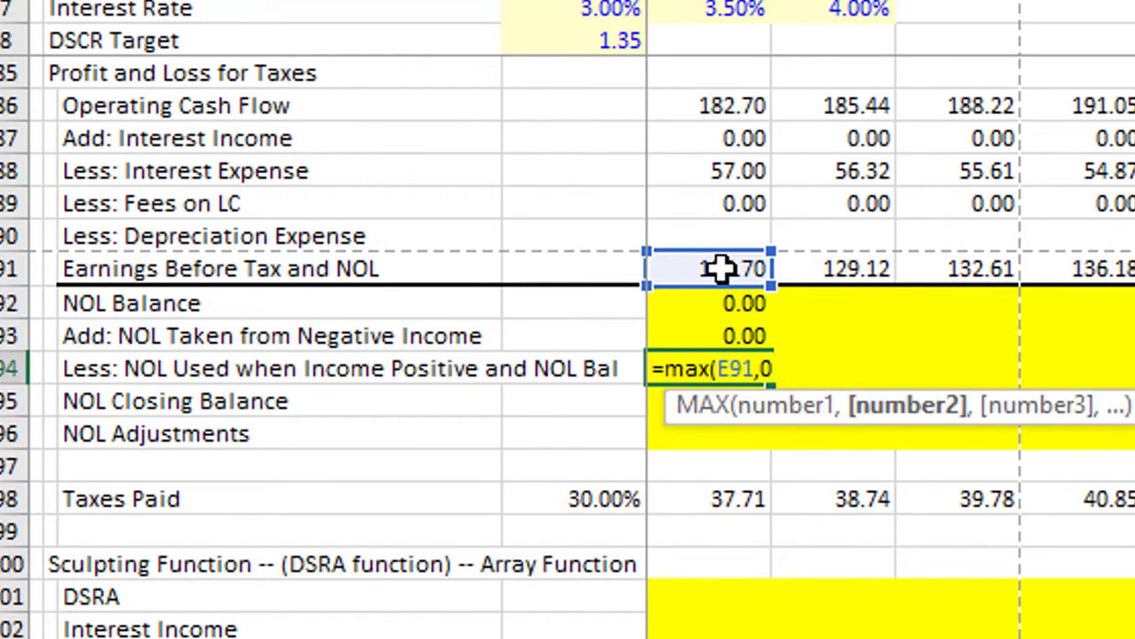
pyautogui.write(')')
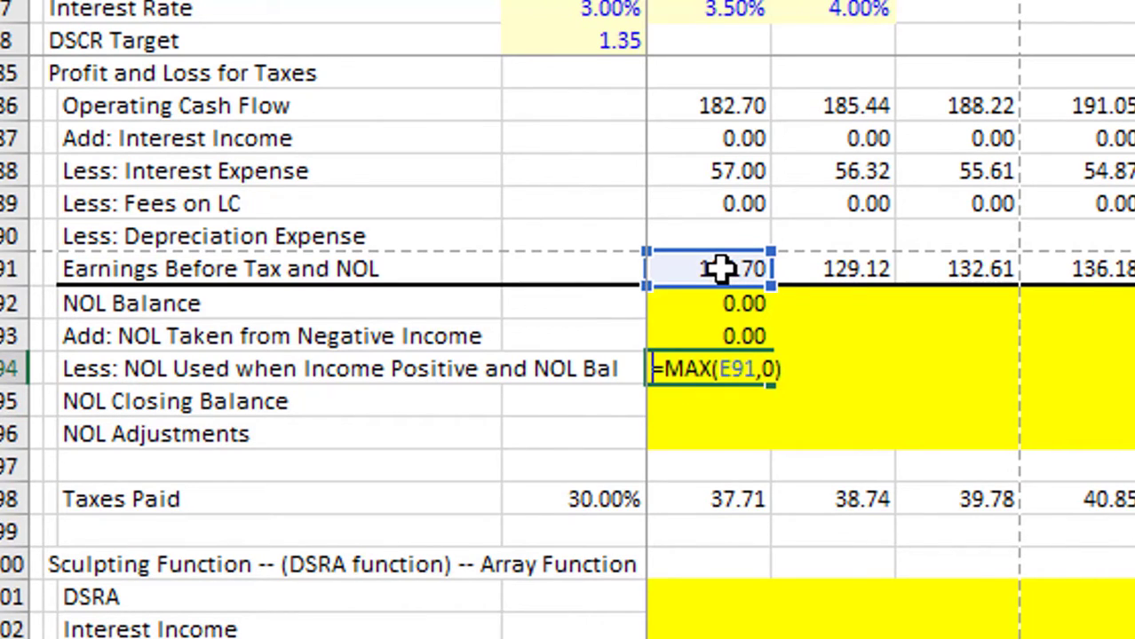
pyautogui.write('=min(')
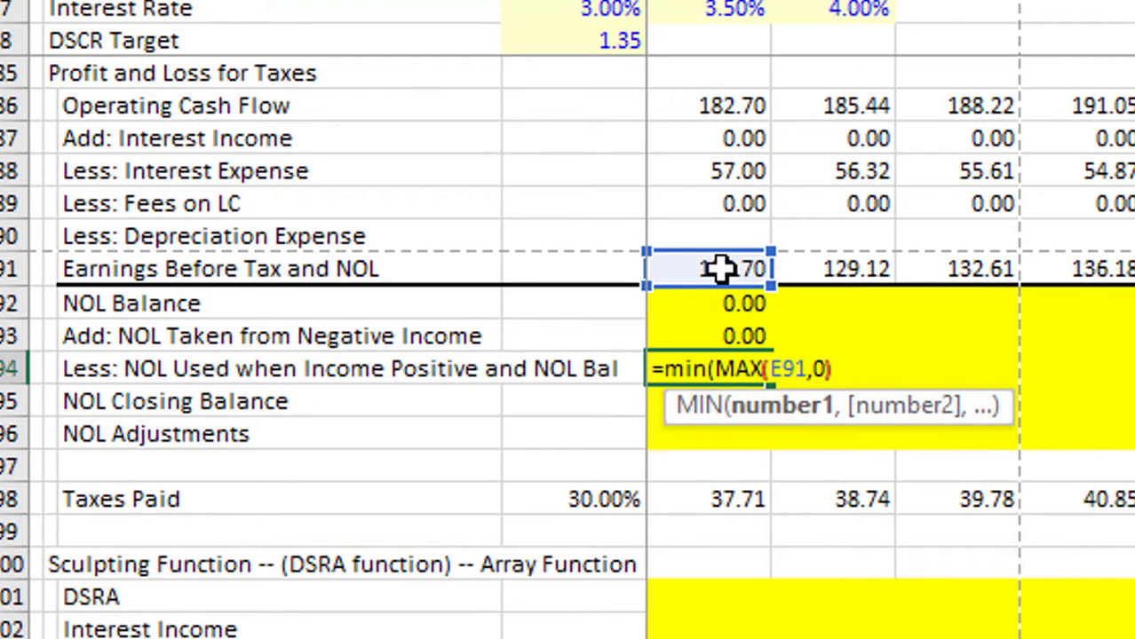
pyautogui.write(',')
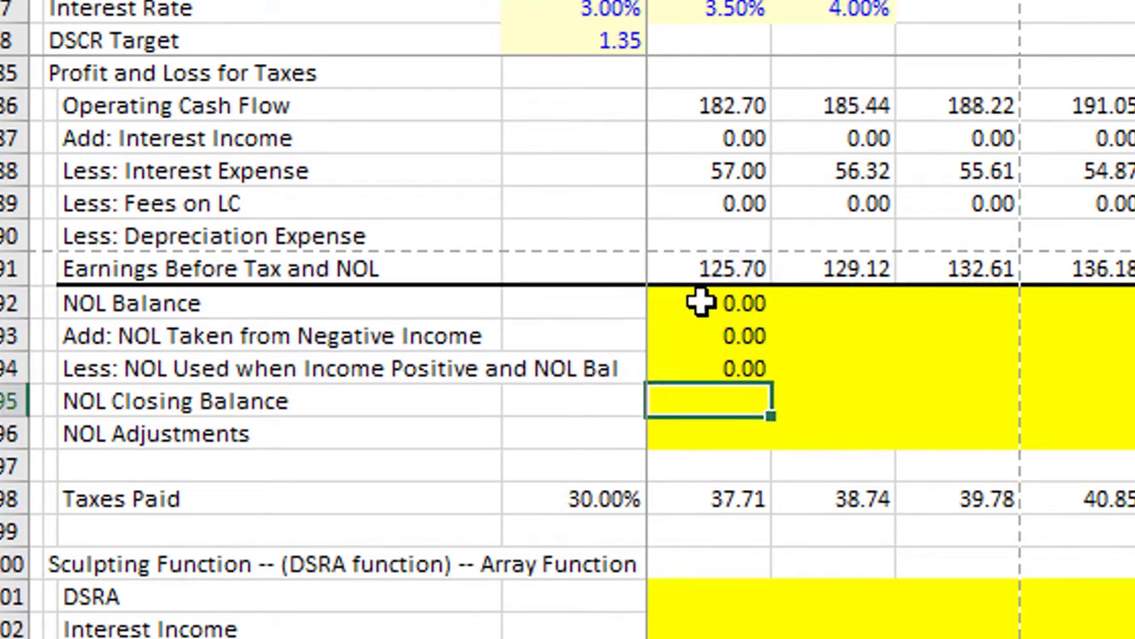
pyautogui.write('=E92')
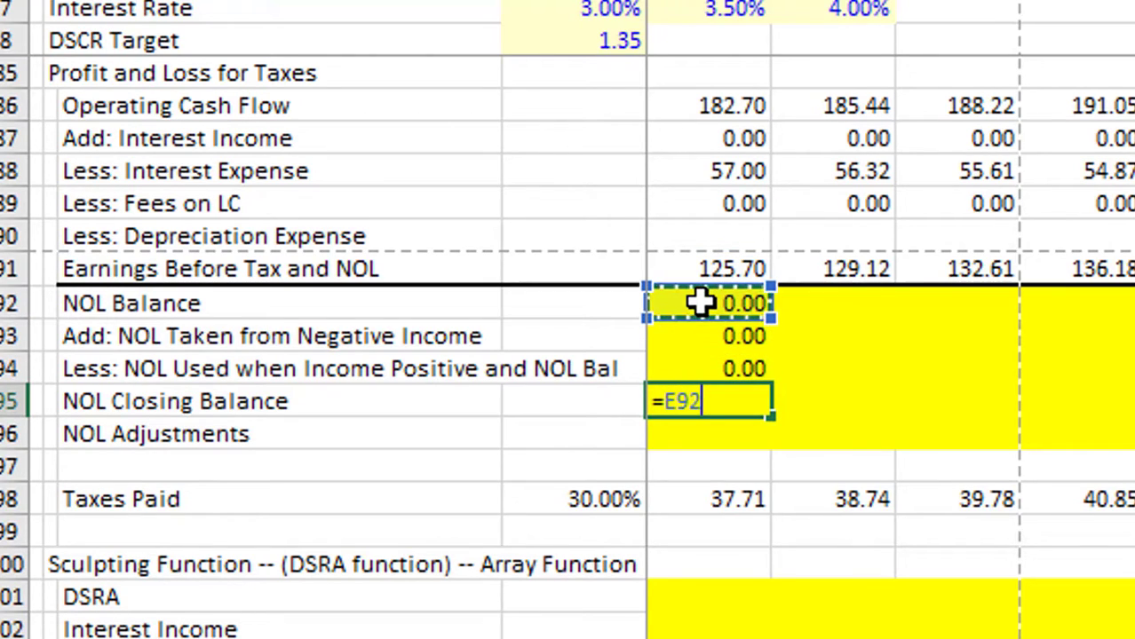
pyautogui.click(708, 335)
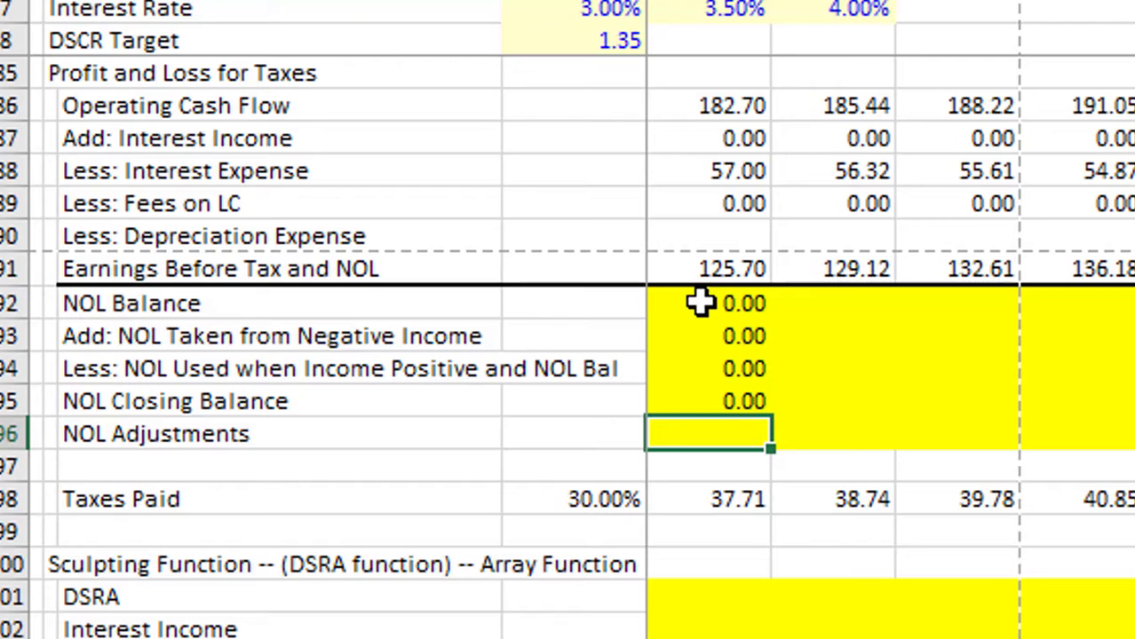
# Enter the E96 NOL Adjustments formula referencing NOL Taken from Negative Income
pyautogui.write('=')
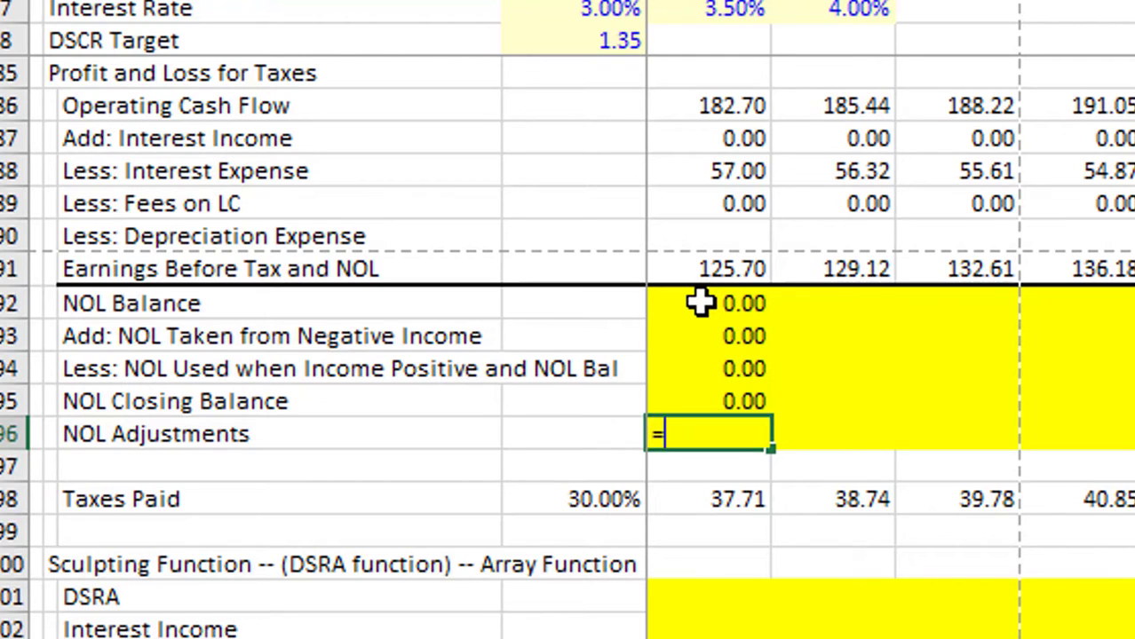
pyautogui.click(707, 336)
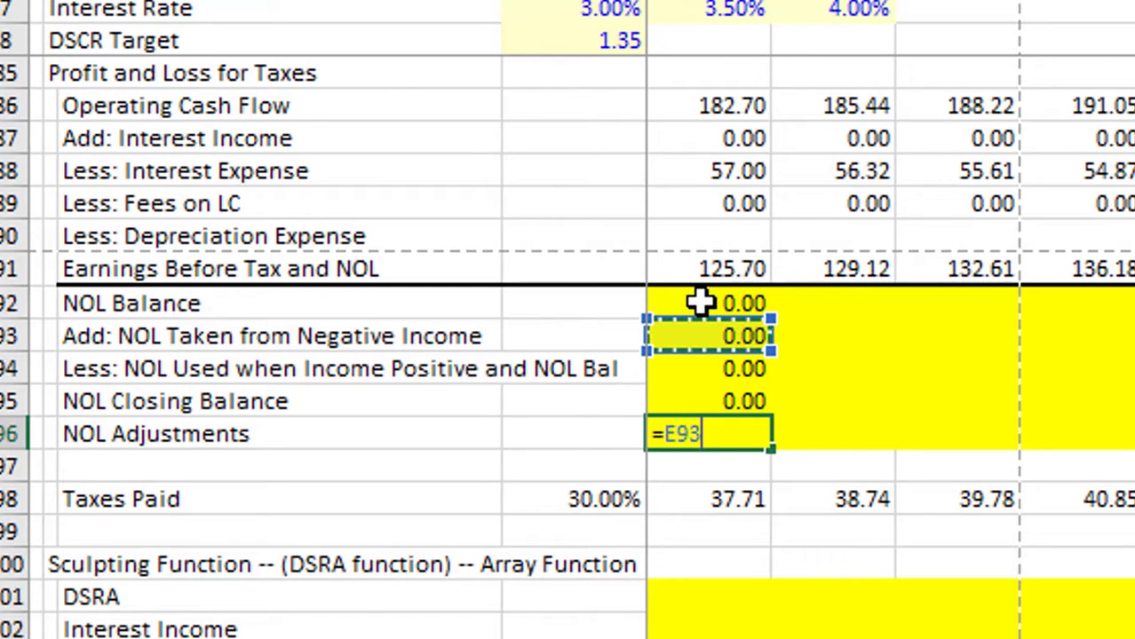
pyautogui.press('BackSpace')
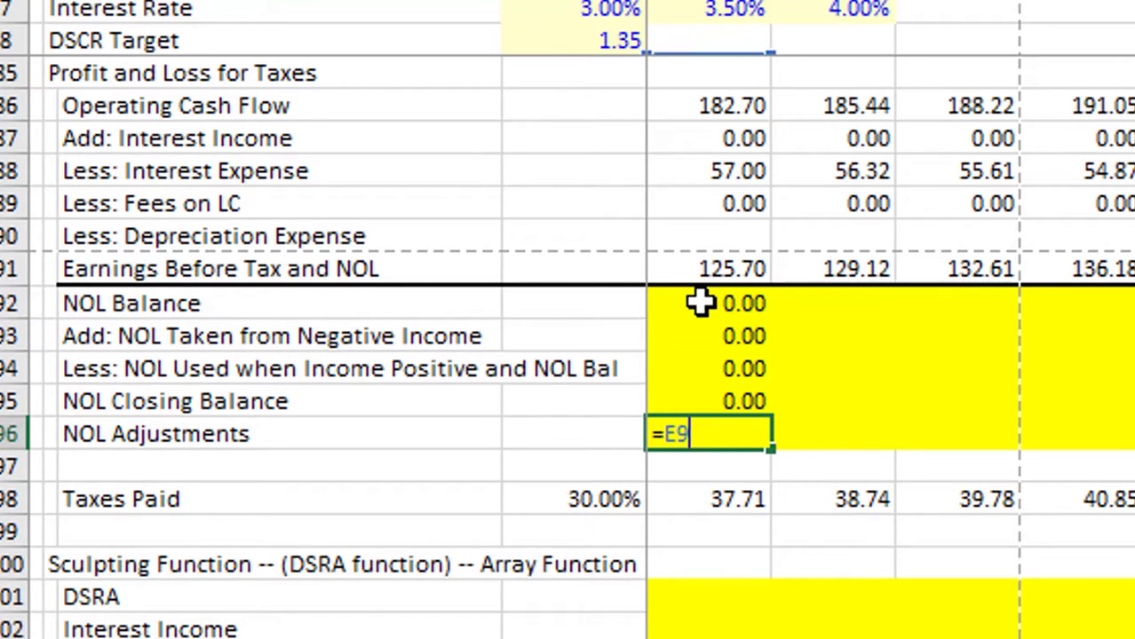
pyautogui.press('Backspace')
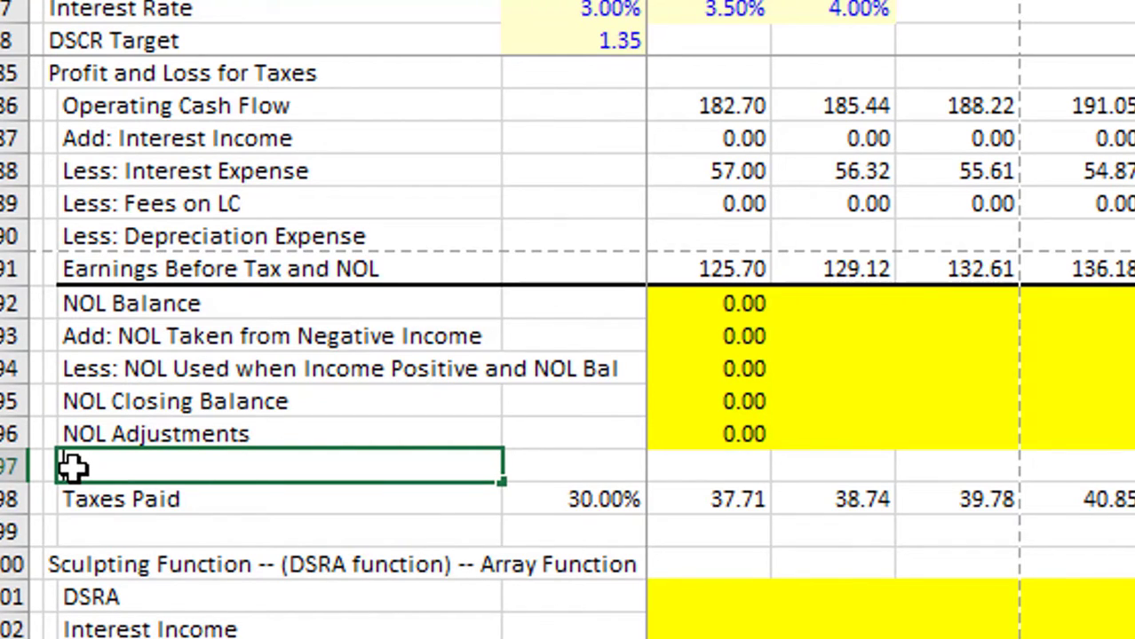
# Label row 97 'Adjsuted EBT' as =E91-E96 and copy NOL rows 92–97 across periods
pyautogui.write('jsuted EBT')
pyautogui.click(709, 467)
pyautogui.write('=E91')
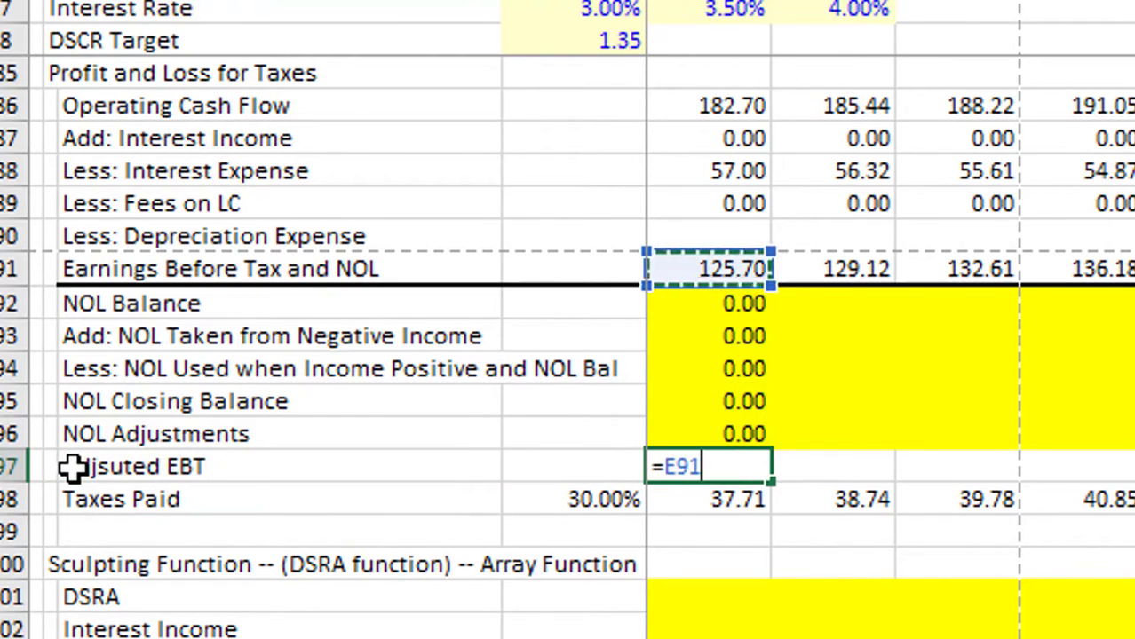
pyautogui.write('-')
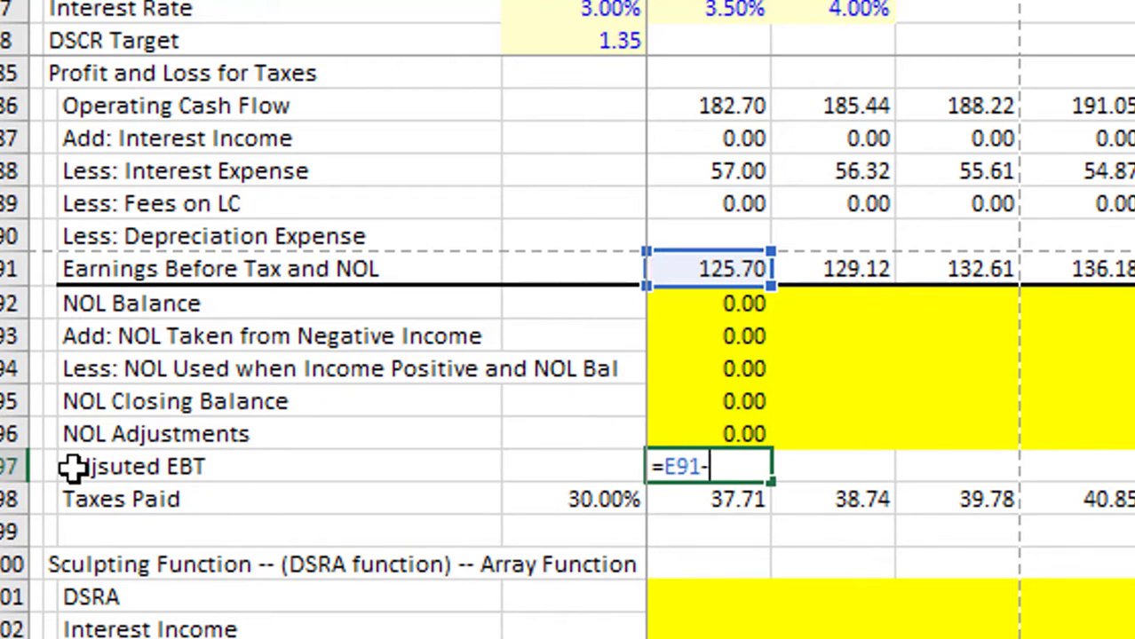
pyautogui.click(708, 433)
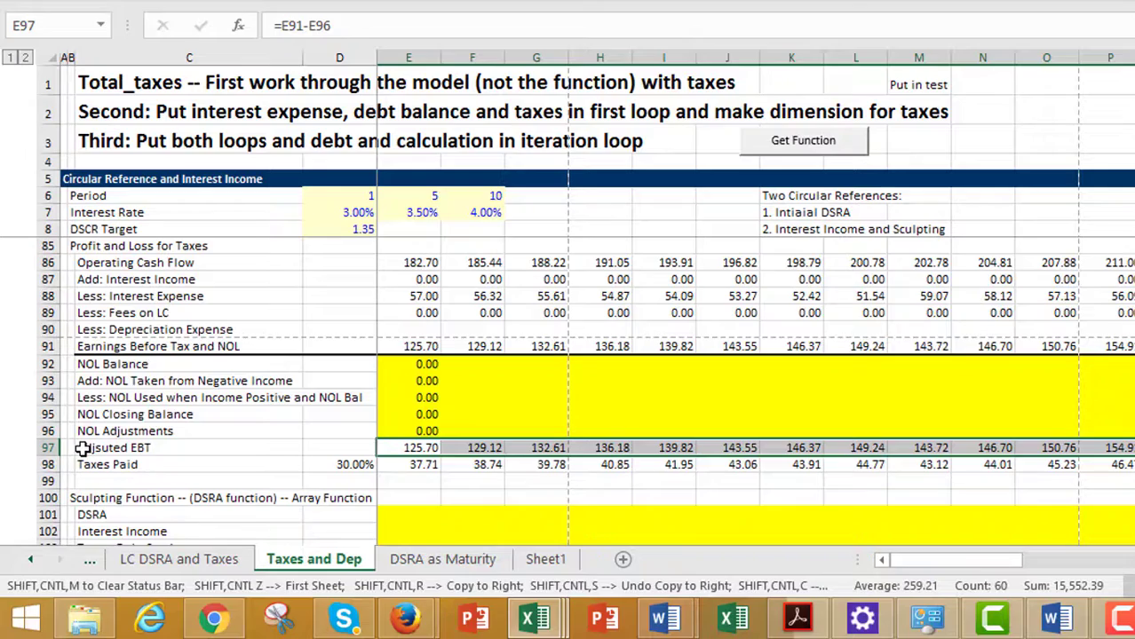
pyautogui.click(409, 364)
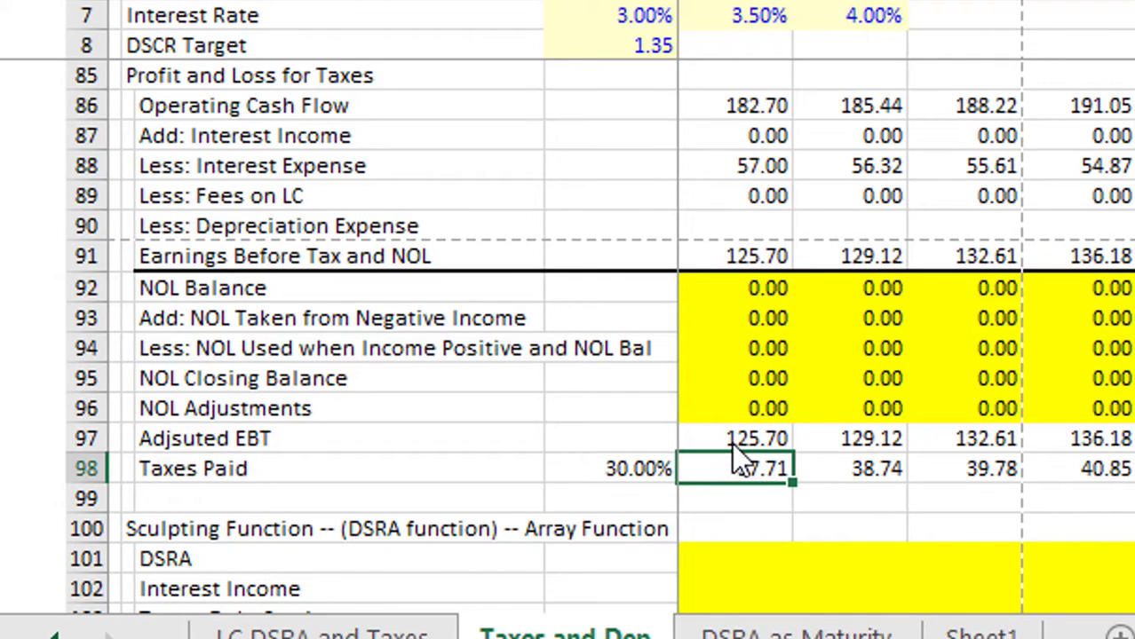
# Check first-period Adjusted EBT and review the growth, EBITDA, DSRA and interest income inputs
pyautogui.click(731, 437)
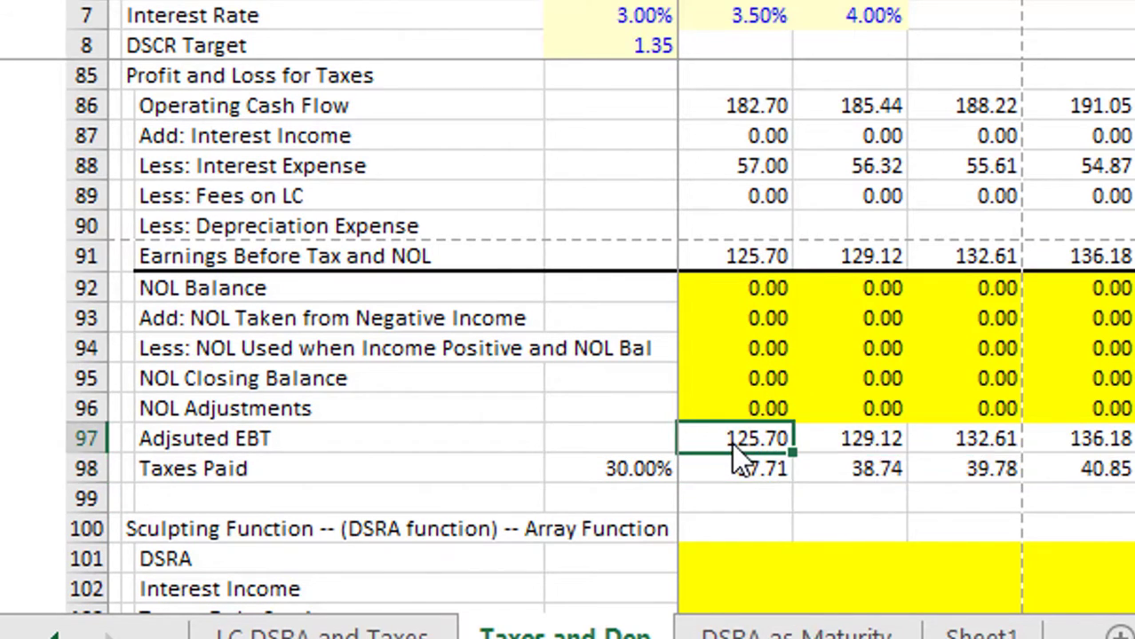
pyautogui.scroll(3)
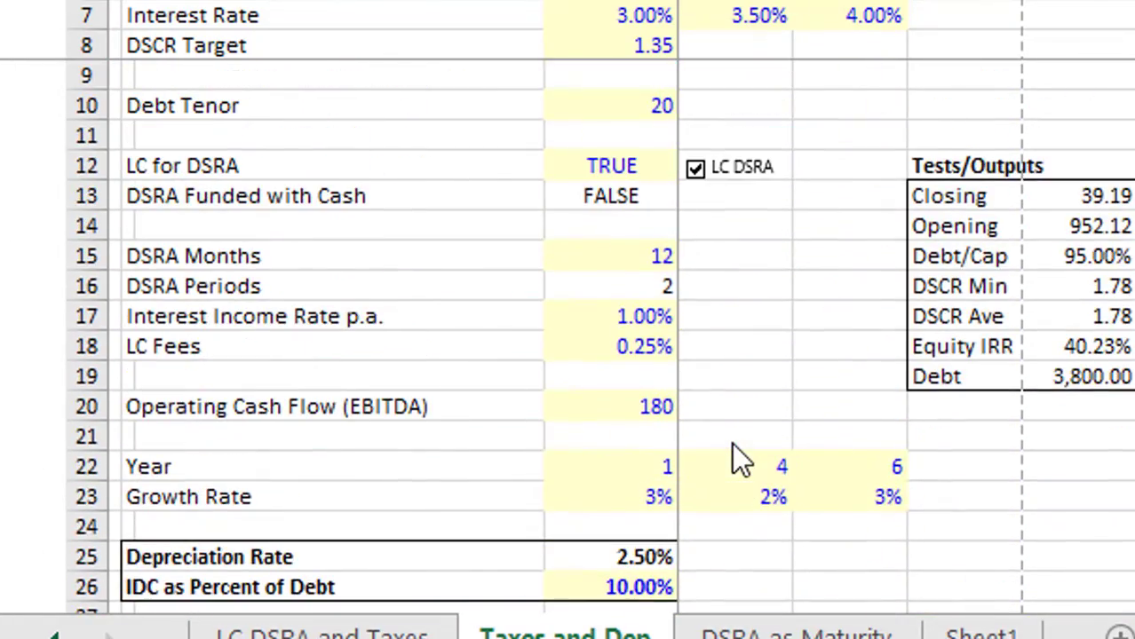
pyautogui.click(612, 496)
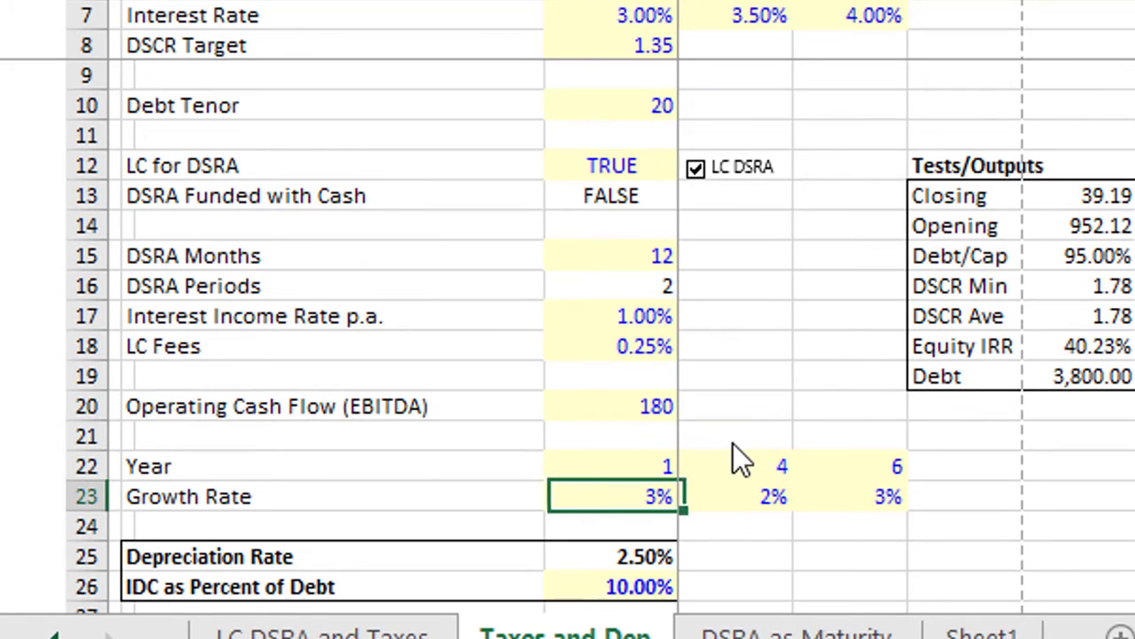
pyautogui.click(610, 406)
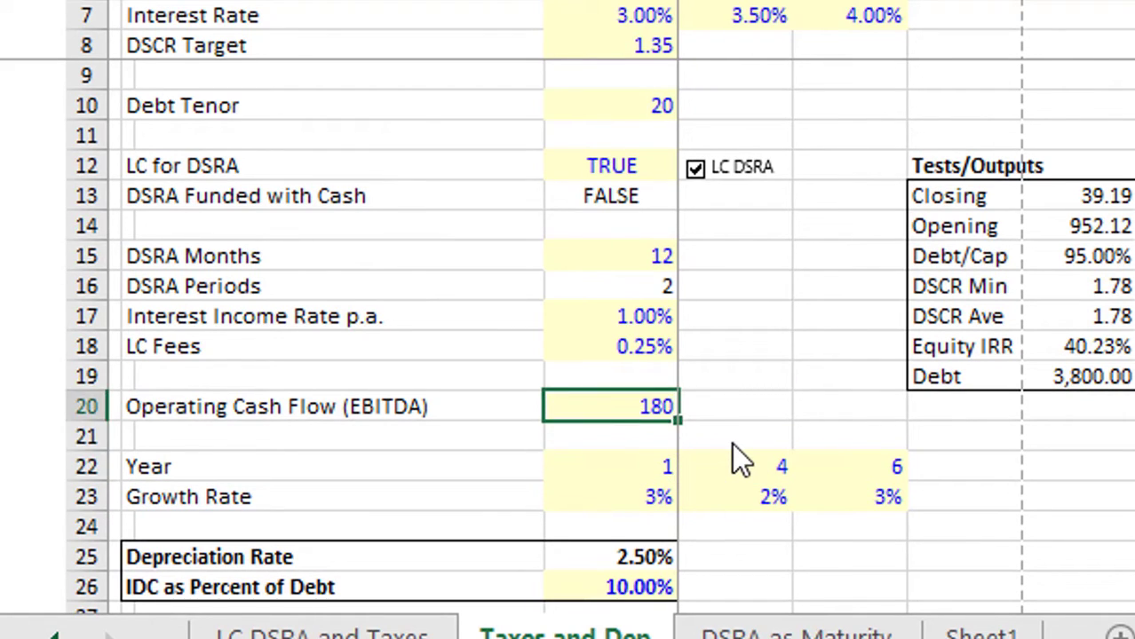
pyautogui.click(611, 196)
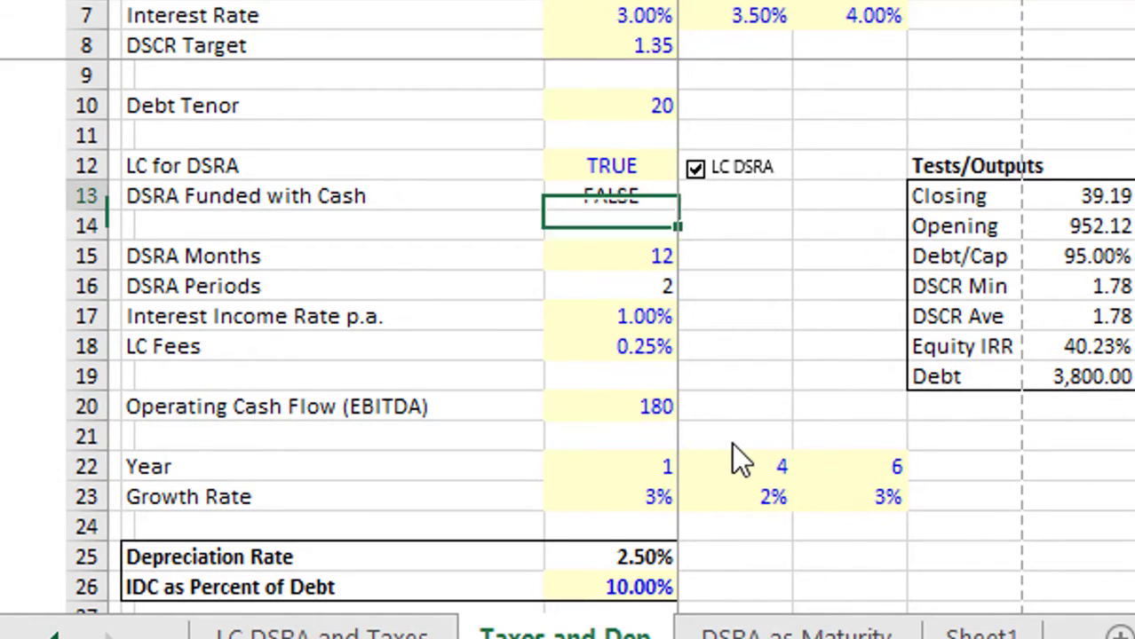
pyautogui.click(611, 105)
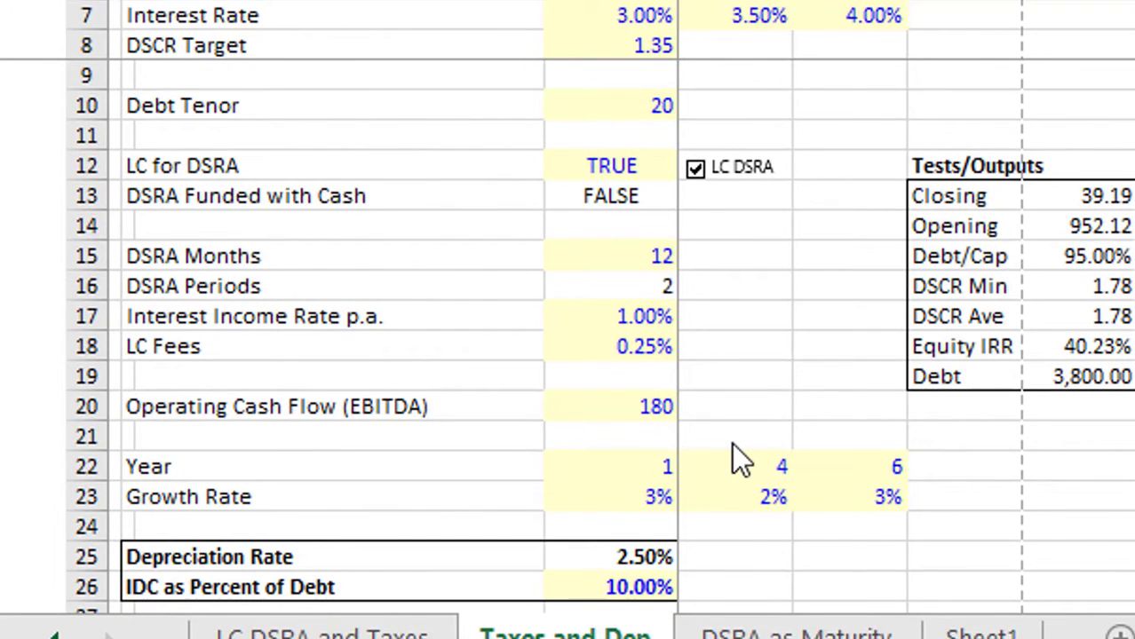
pyautogui.click(610, 316)
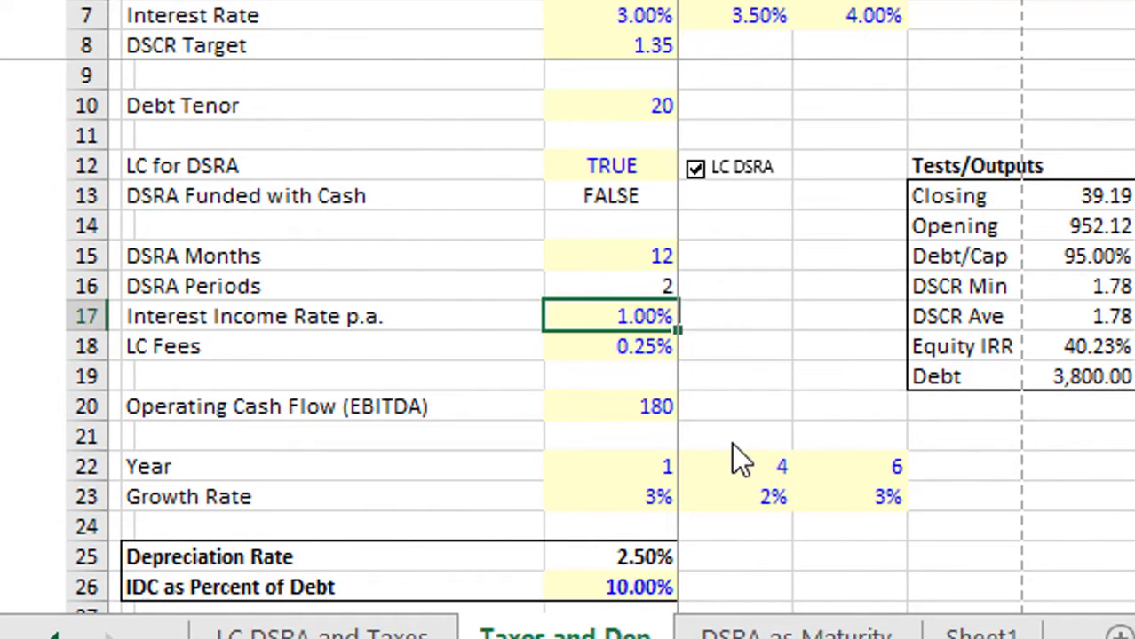
# Set Operating Cash Flow (EBITDA) to 80 and check the DSRA Months input
pyautogui.click(610, 406)
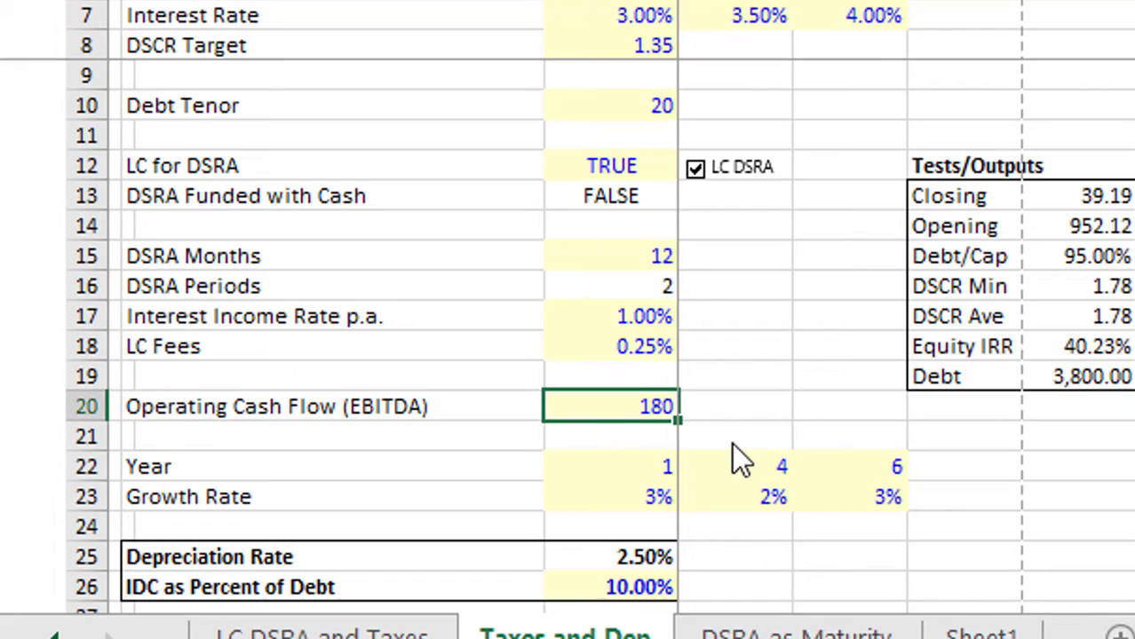
pyautogui.write('80')
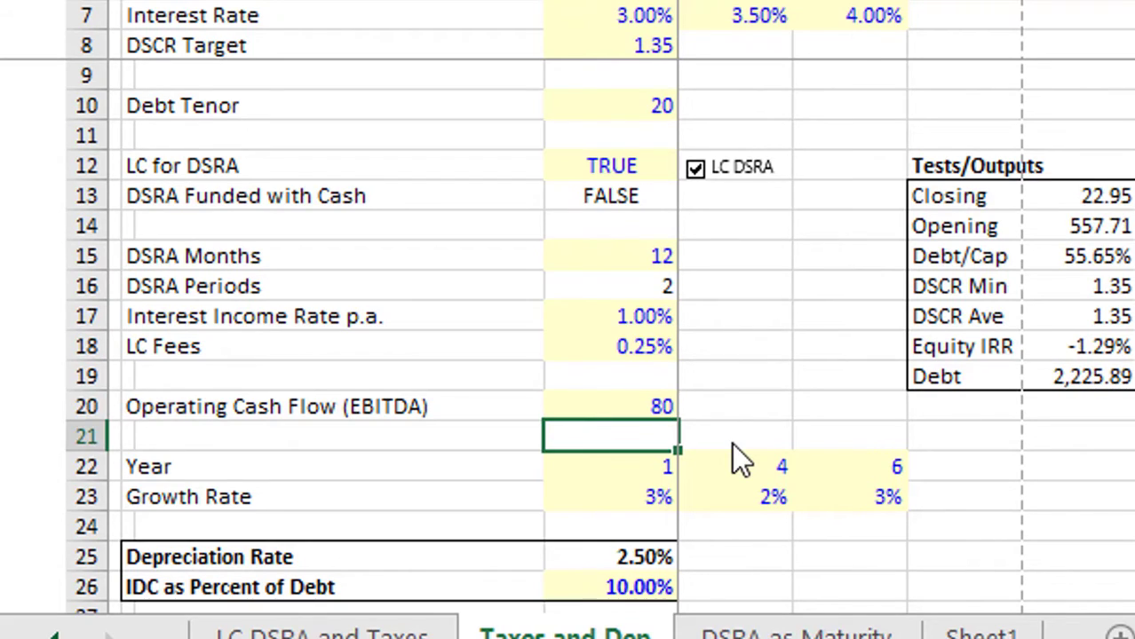
pyautogui.scroll(-3)
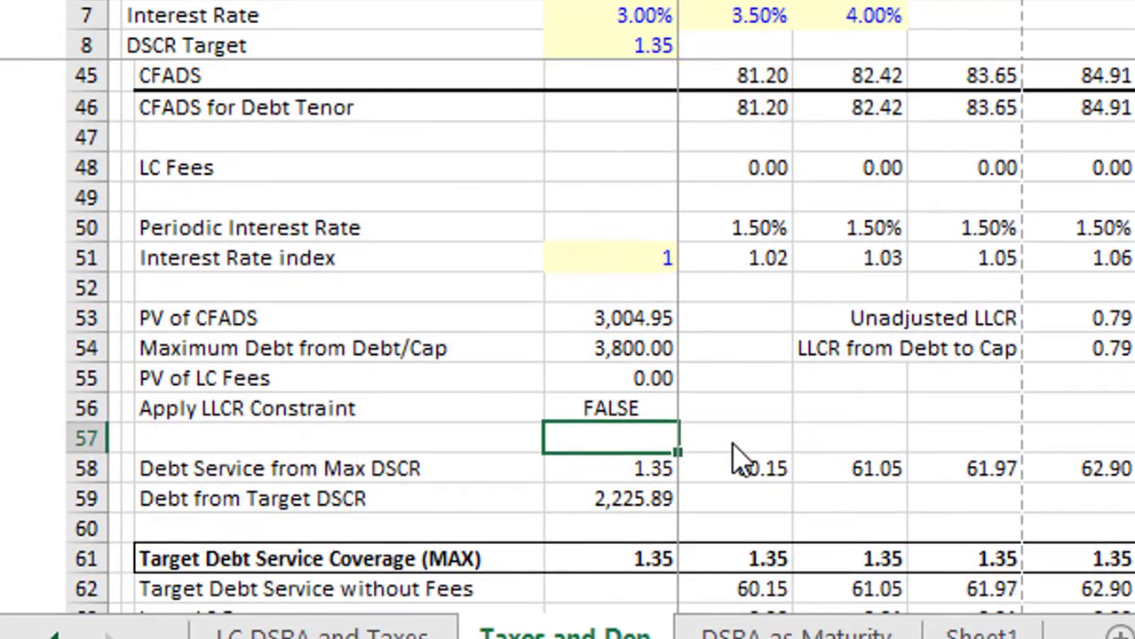
pyautogui.scroll(-3)
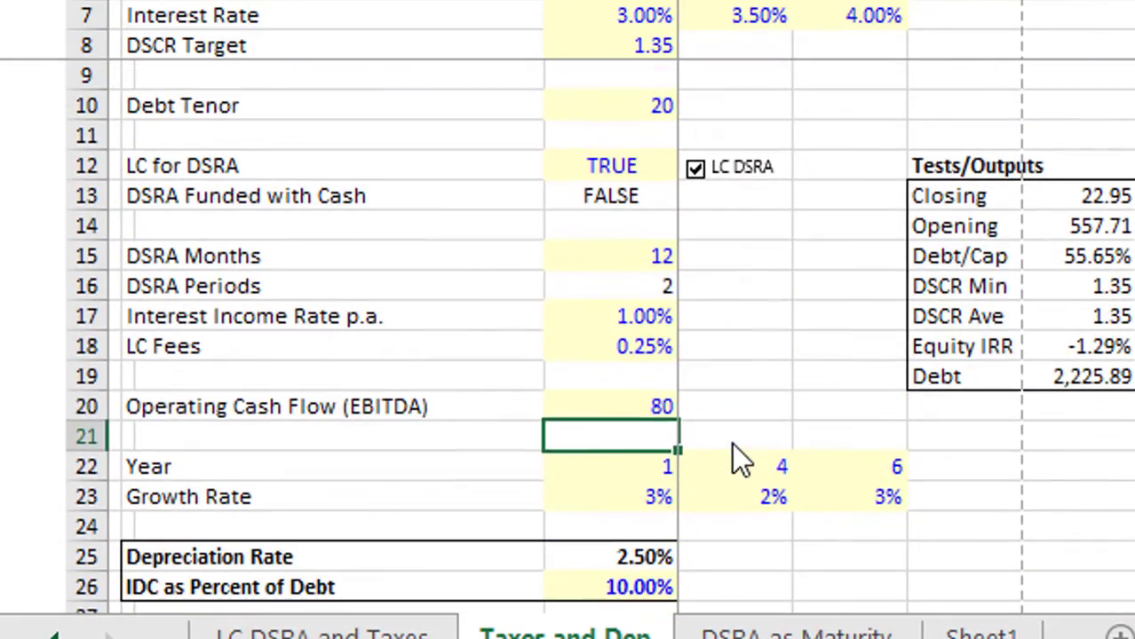
pyautogui.click(610, 286)
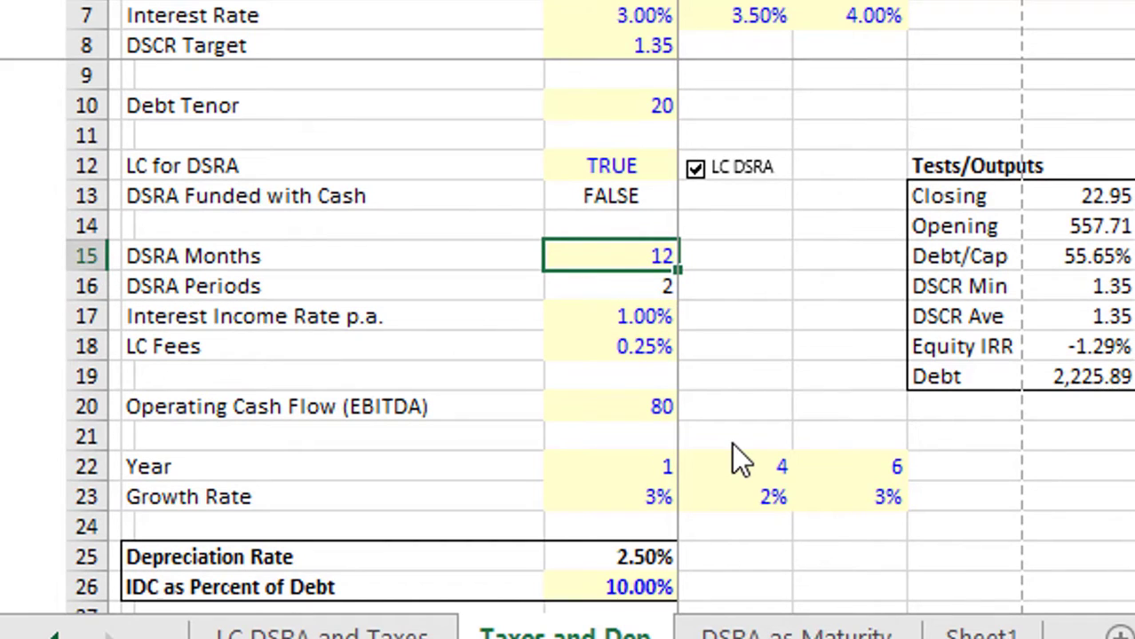
pyautogui.moveTo(687, 135)
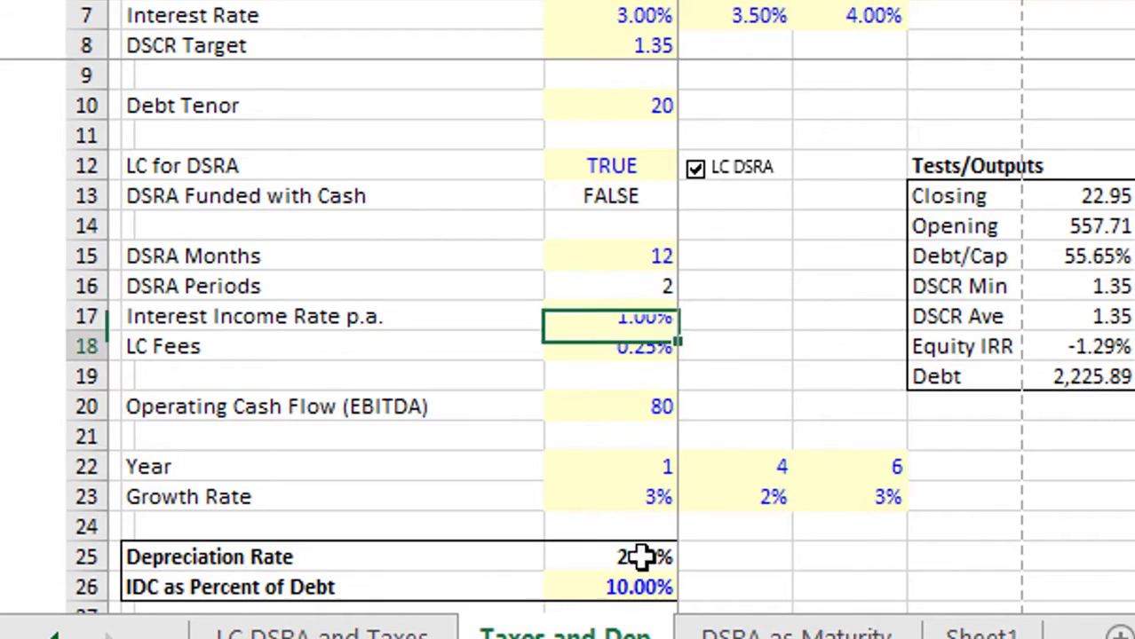
pyautogui.click(610, 405)
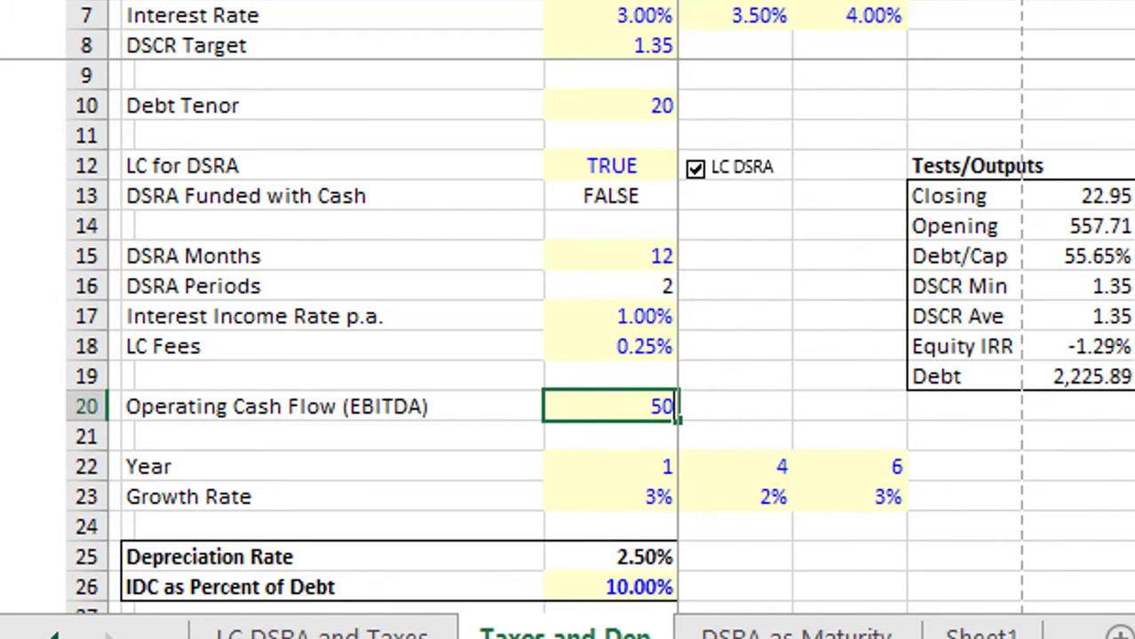
# Set the first-year growth rate to 20%
pyautogui.scroll(-3)
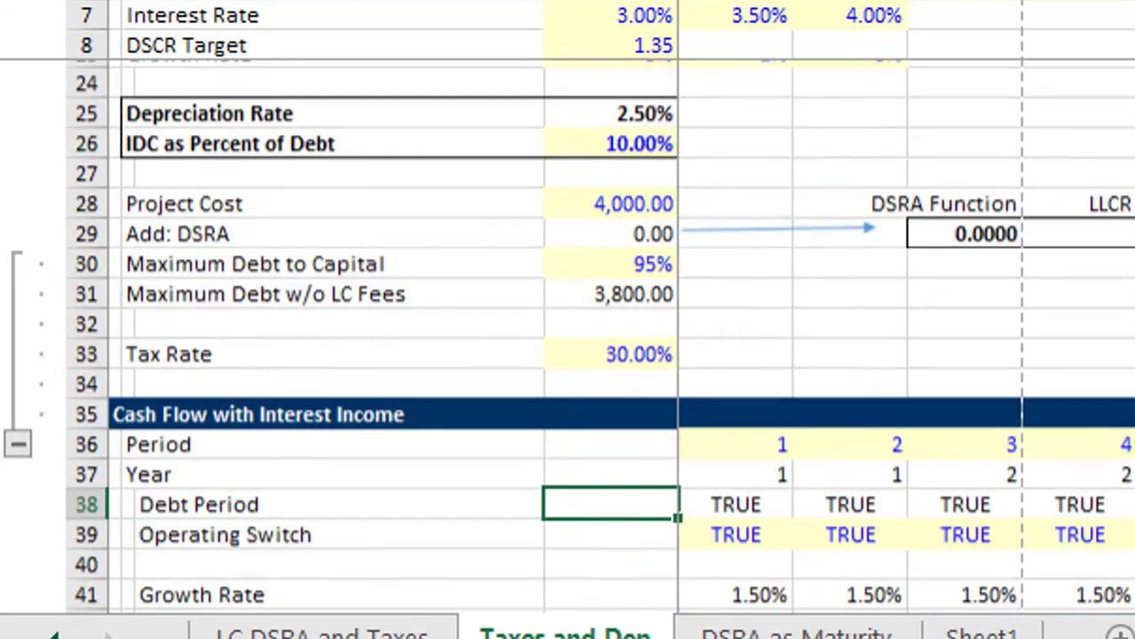
pyautogui.scroll(-3)
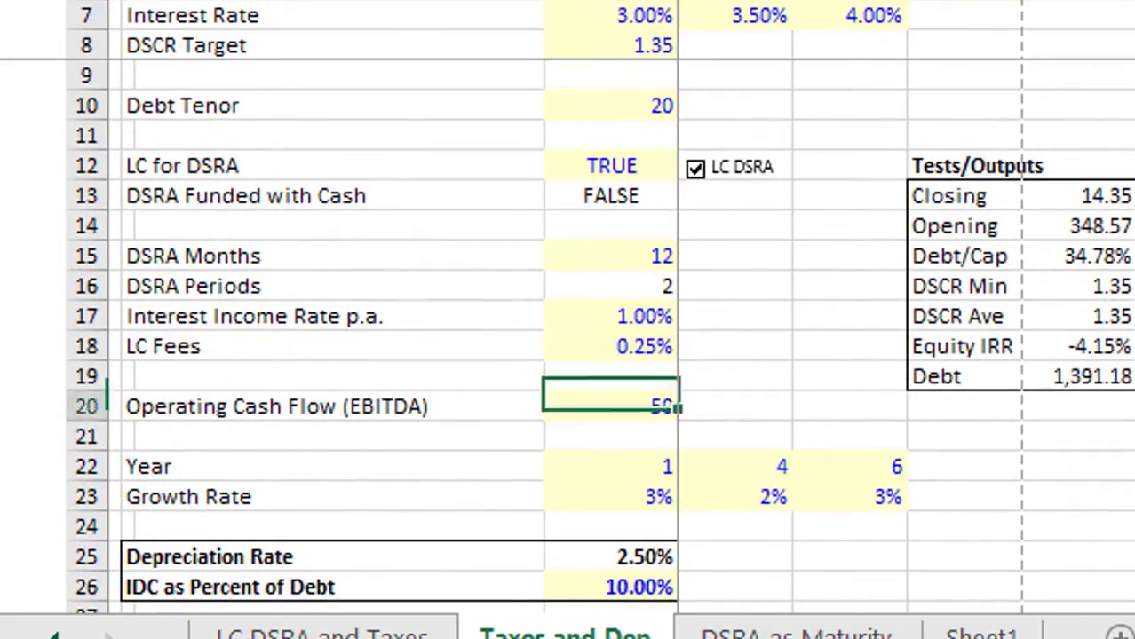
pyautogui.click(610, 497)
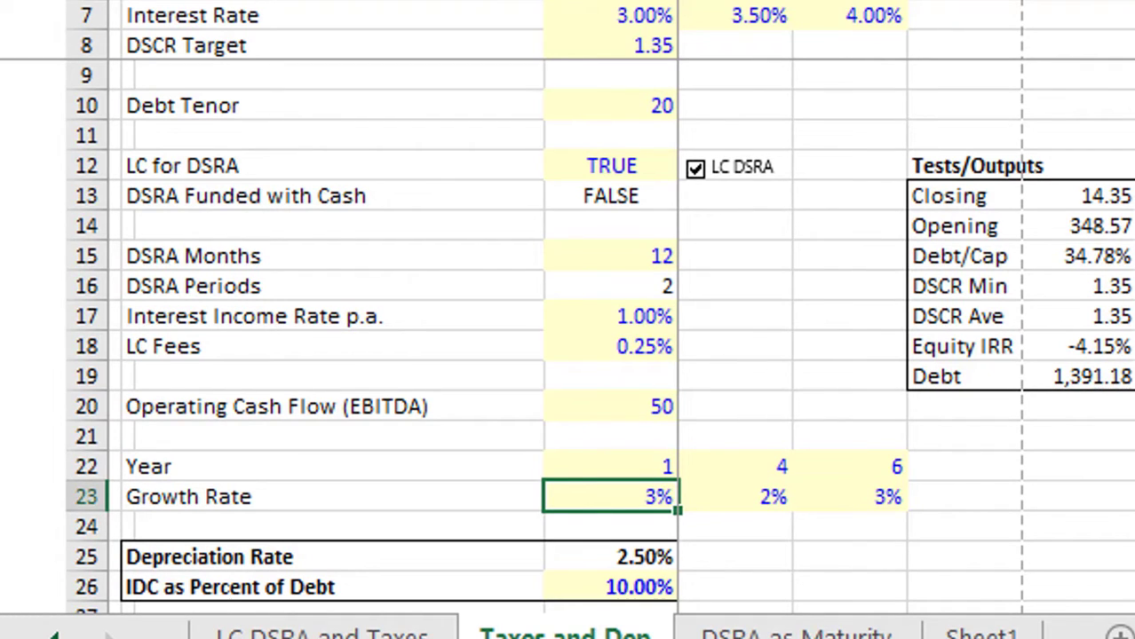
pyautogui.write('20%')
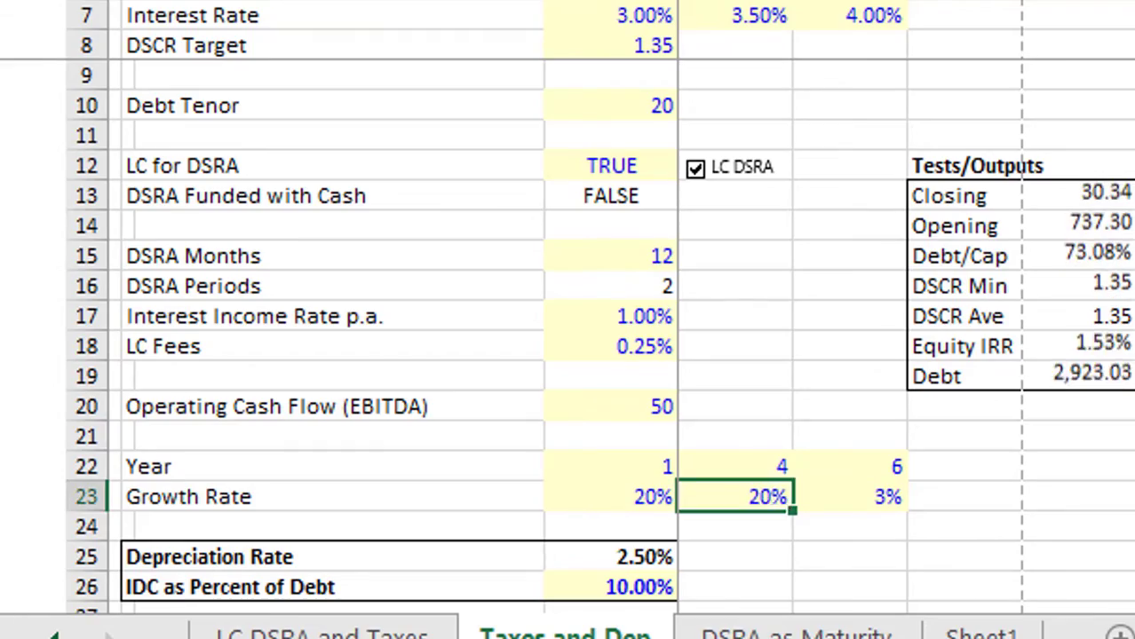
# Set EBITDA to 30 and the DSCR target to 1.20, dropping debt to 1,973.05
pyautogui.scroll(-3)
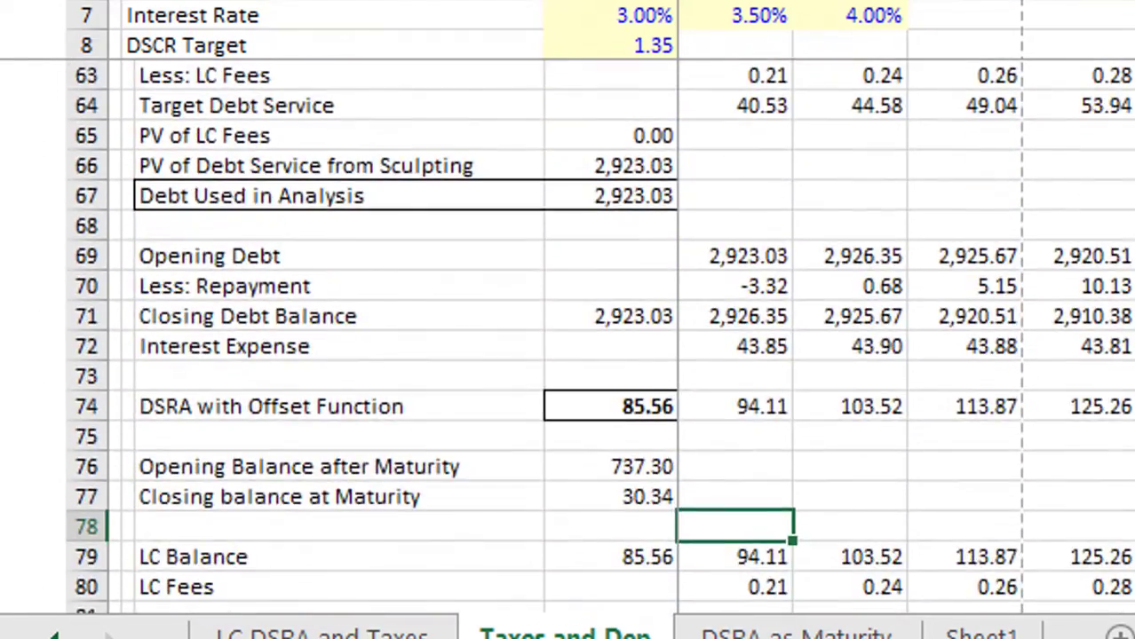
pyautogui.scroll(-3)
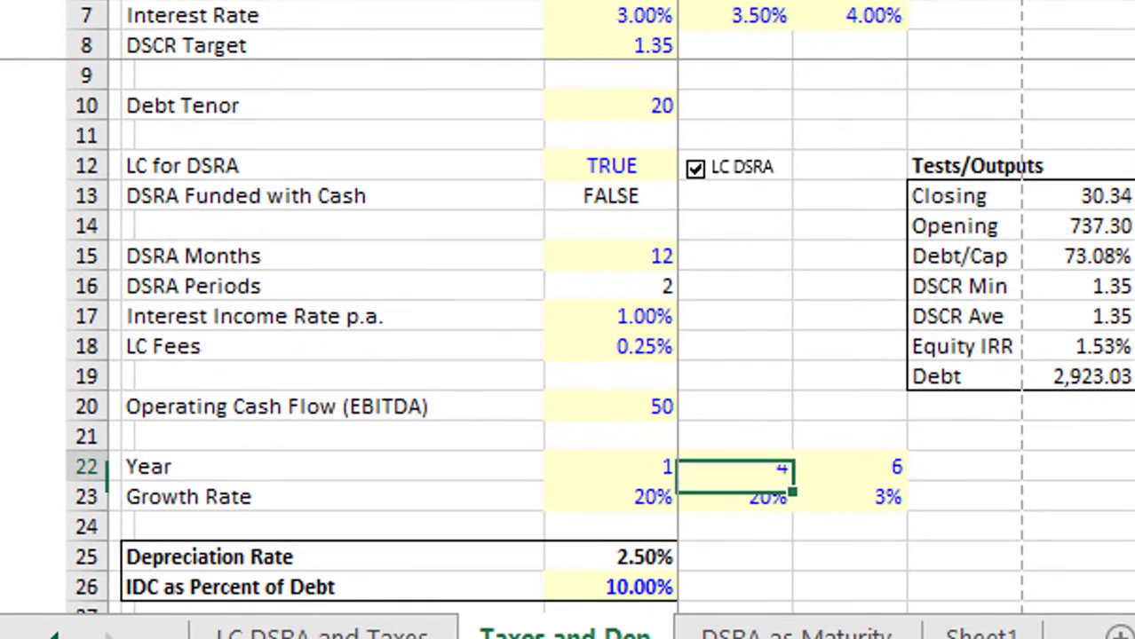
pyautogui.click(610, 405)
pyautogui.write('30')
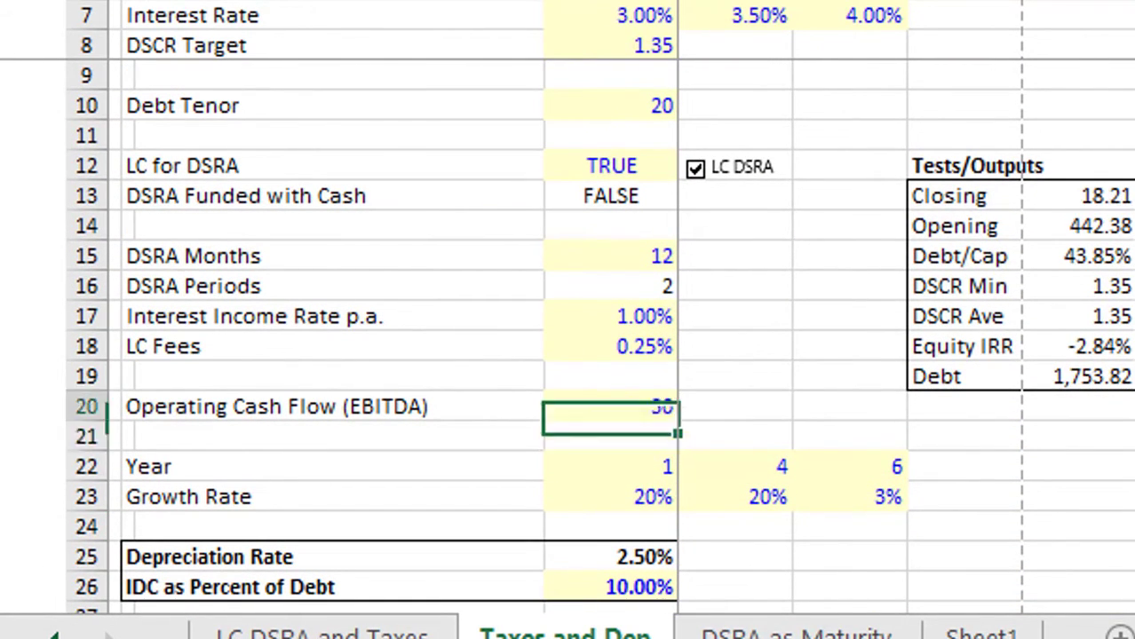
pyautogui.scroll(-3)
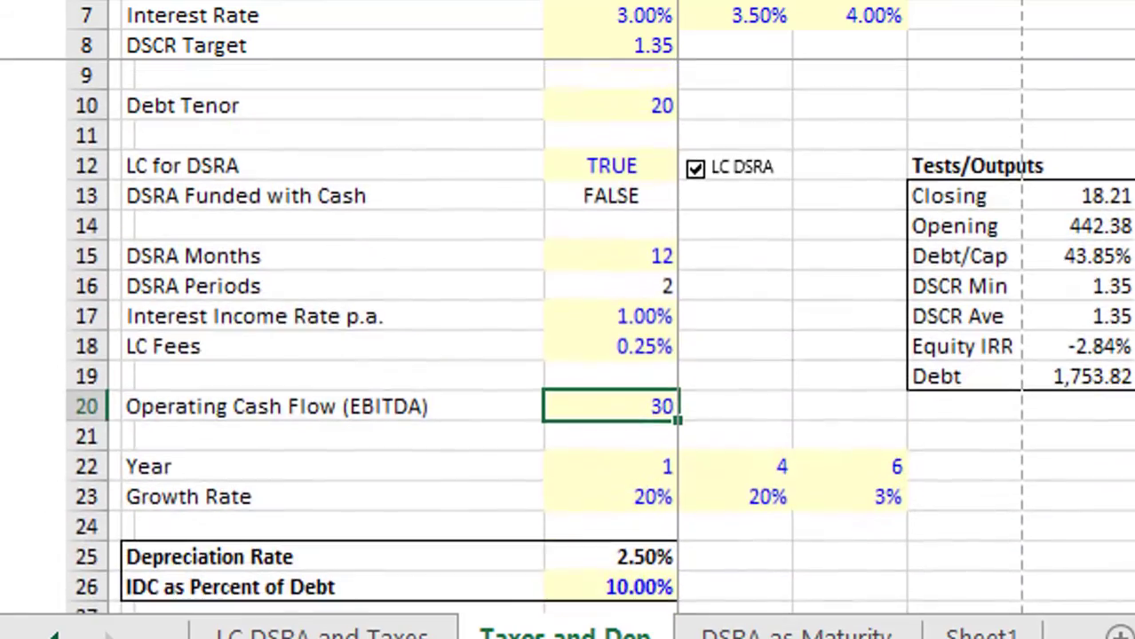
pyautogui.click(609, 316)
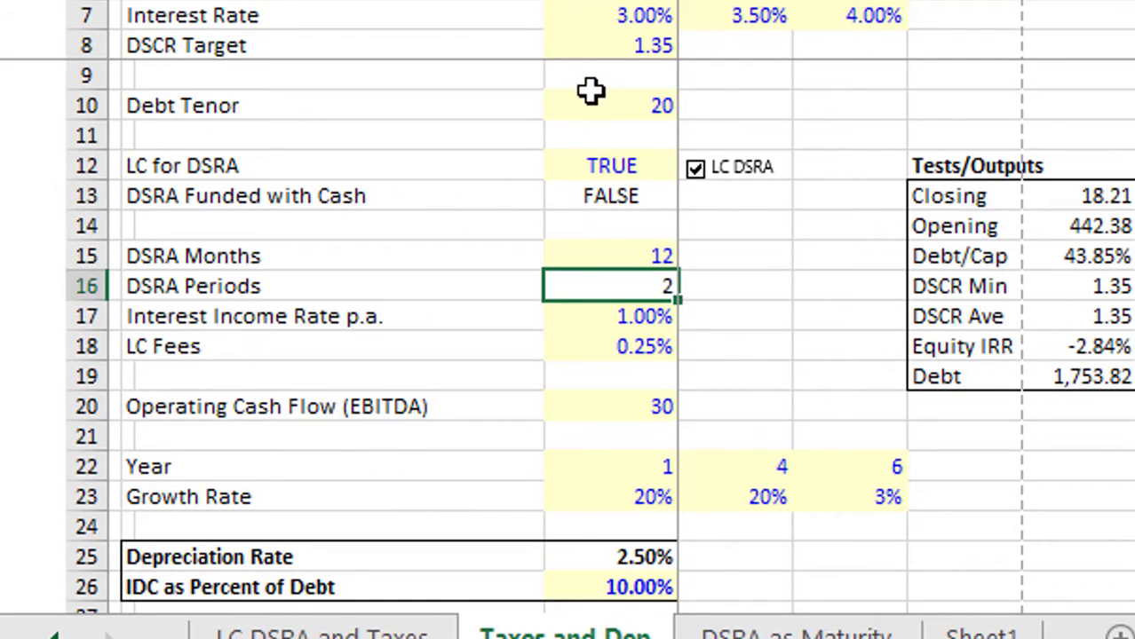
pyautogui.click(610, 45)
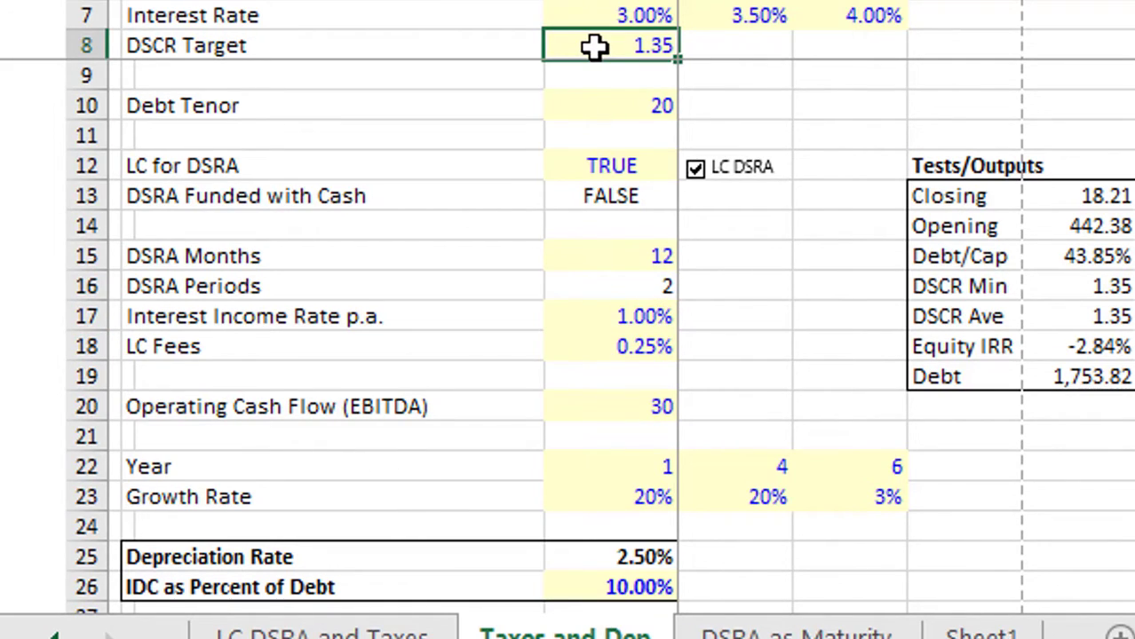
pyautogui.write('1.20')
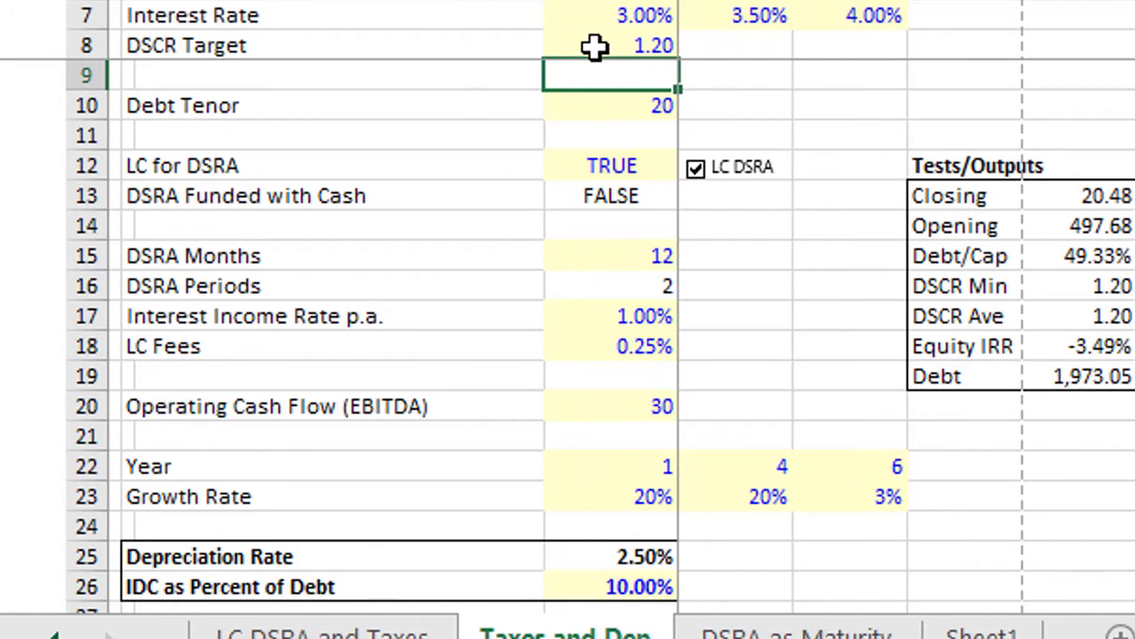
pyautogui.scroll(-3)
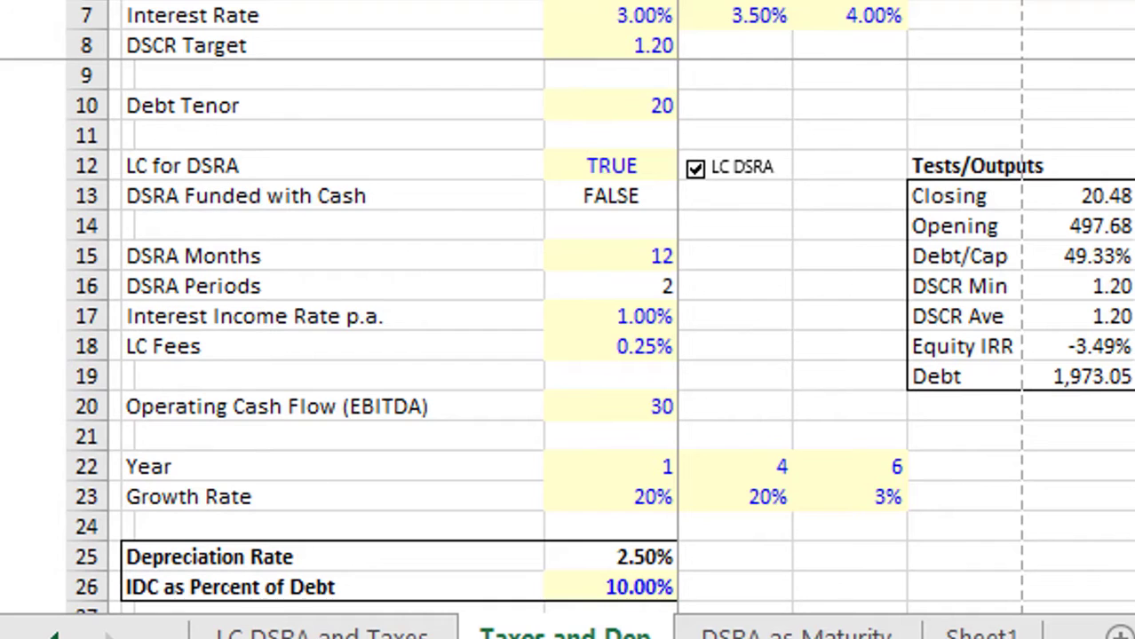
pyautogui.scroll(-3)
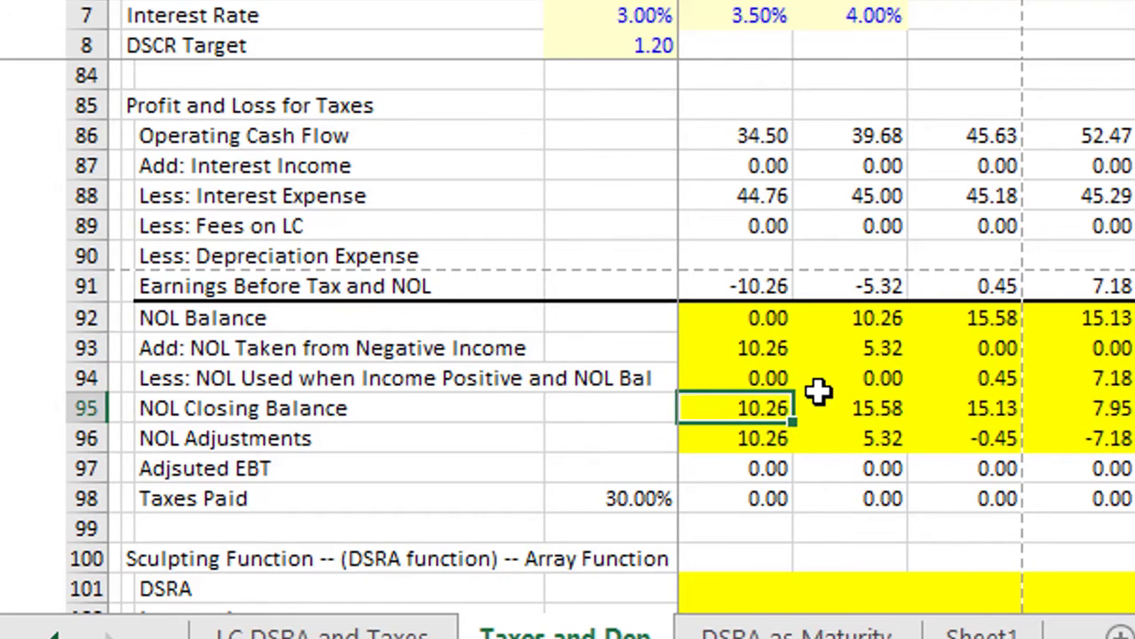
pyautogui.click(991, 407)
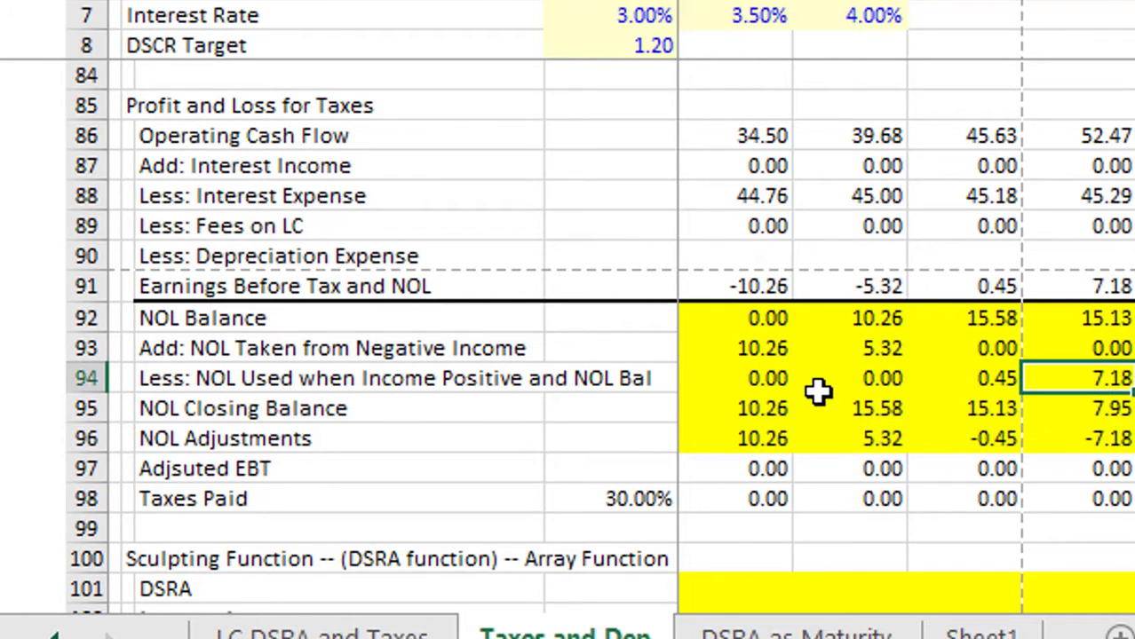
pyautogui.click(732, 378)
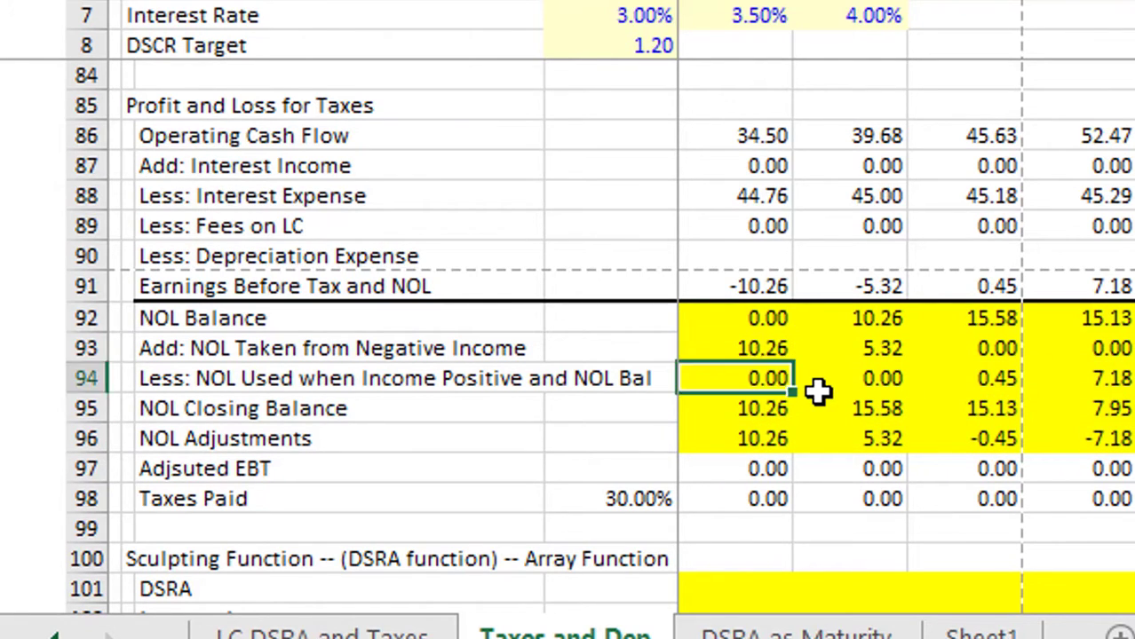
pyautogui.click(733, 468)
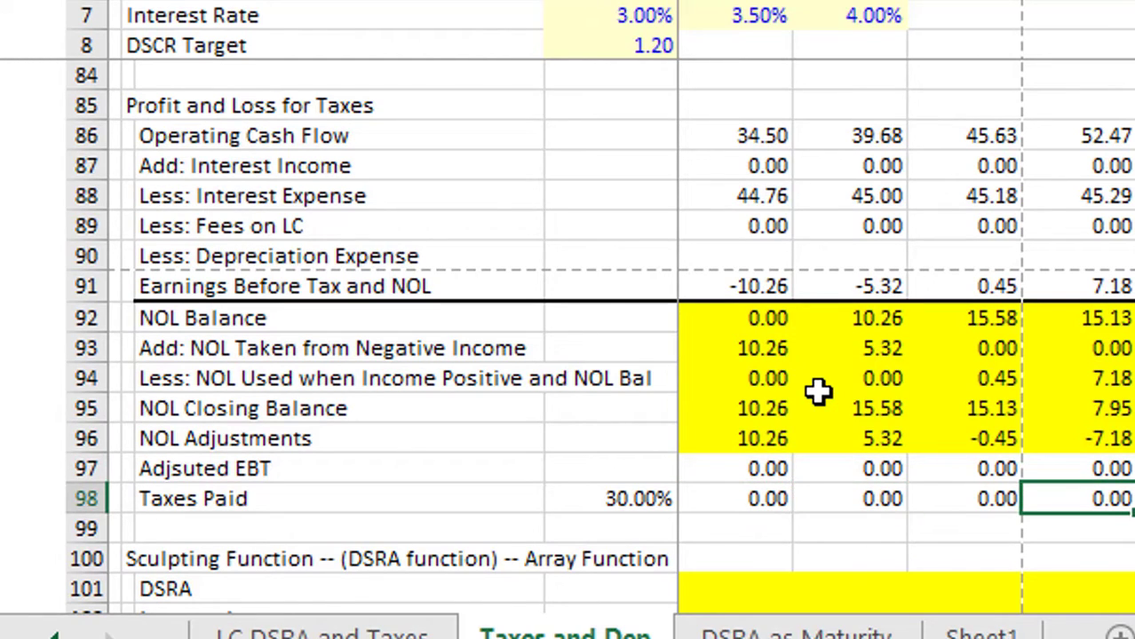
pyautogui.moveTo(182, 318)
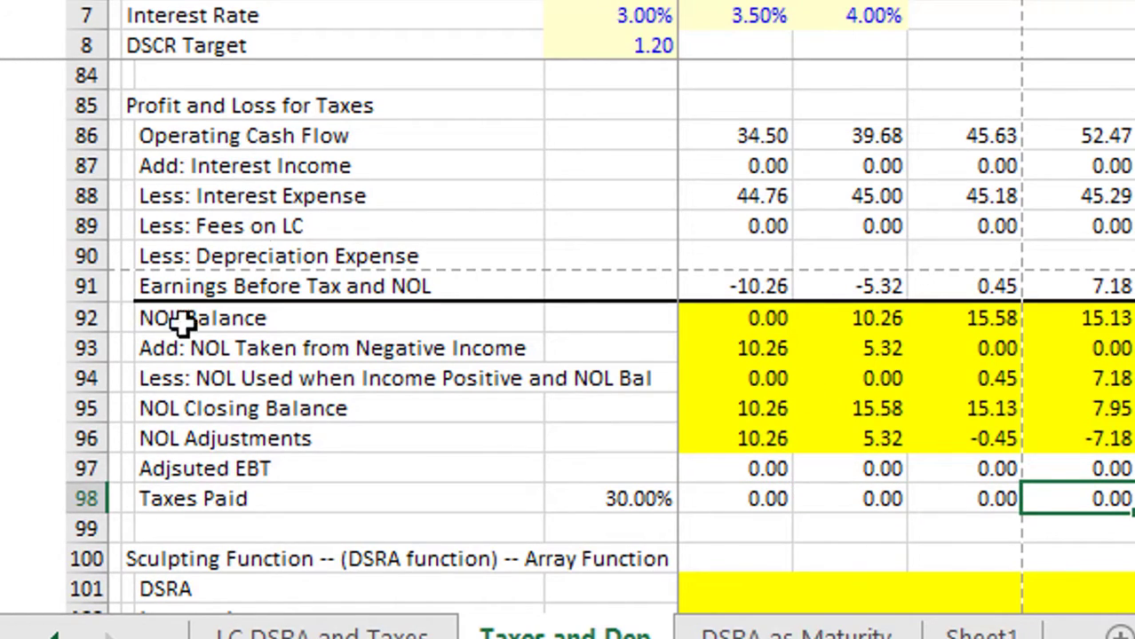
pyautogui.moveTo(781, 412)
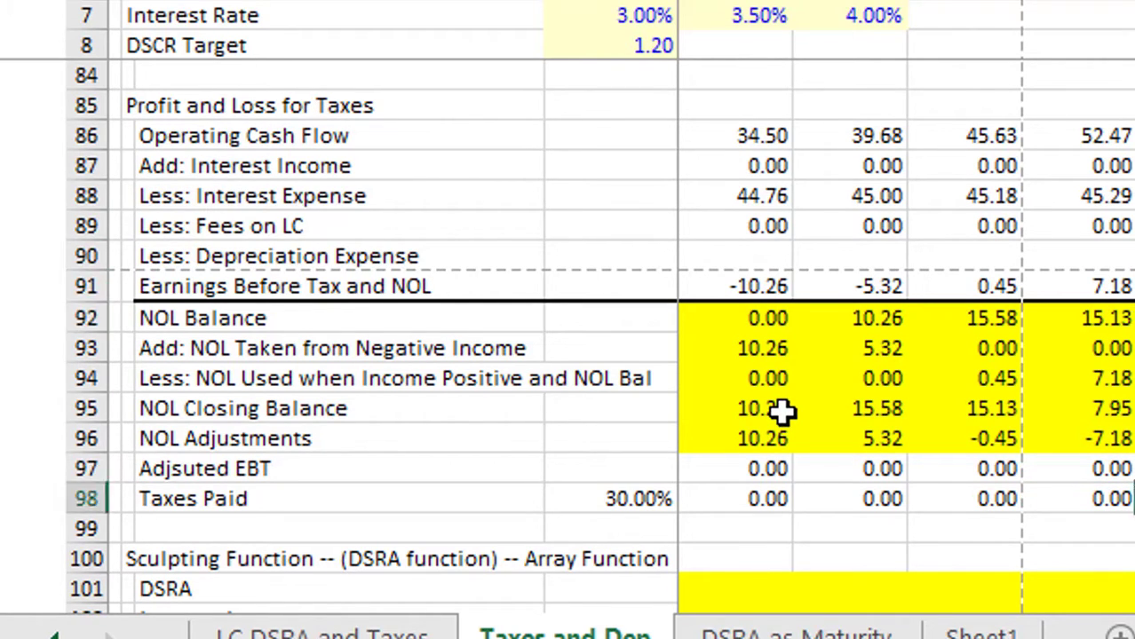
pyautogui.click(85, 437)
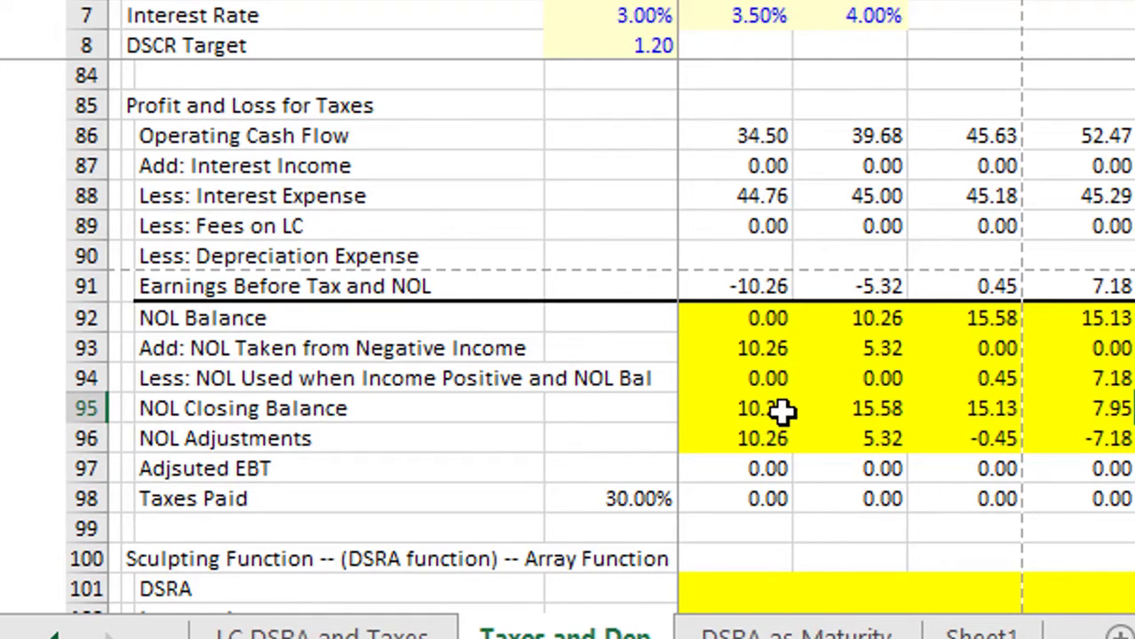
pyautogui.click(990, 408)
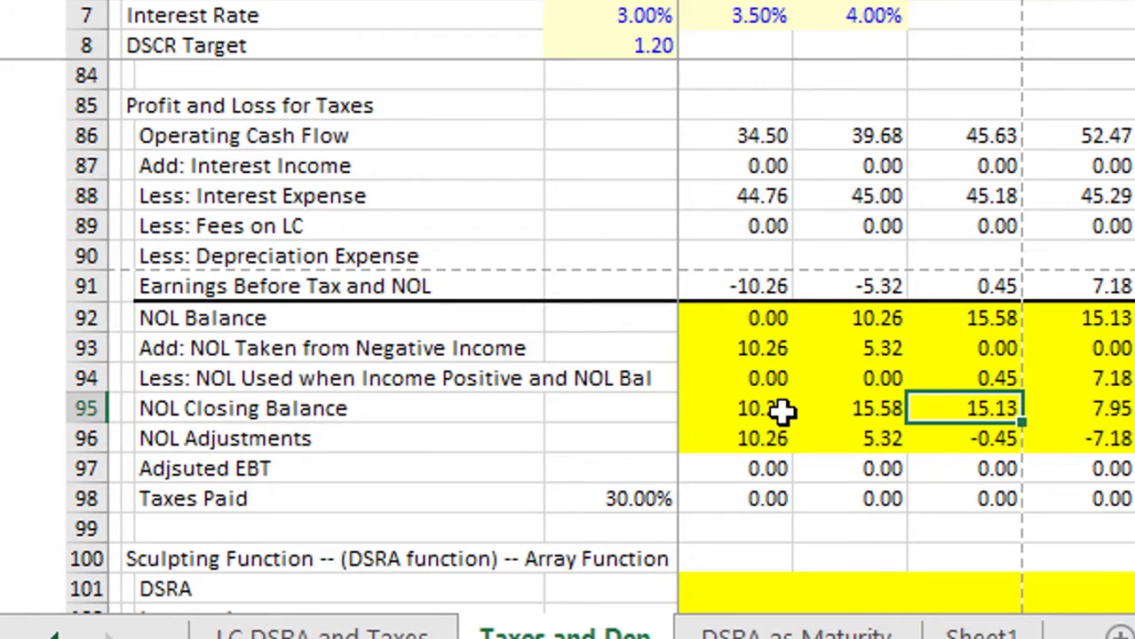
pyautogui.click(963, 166)
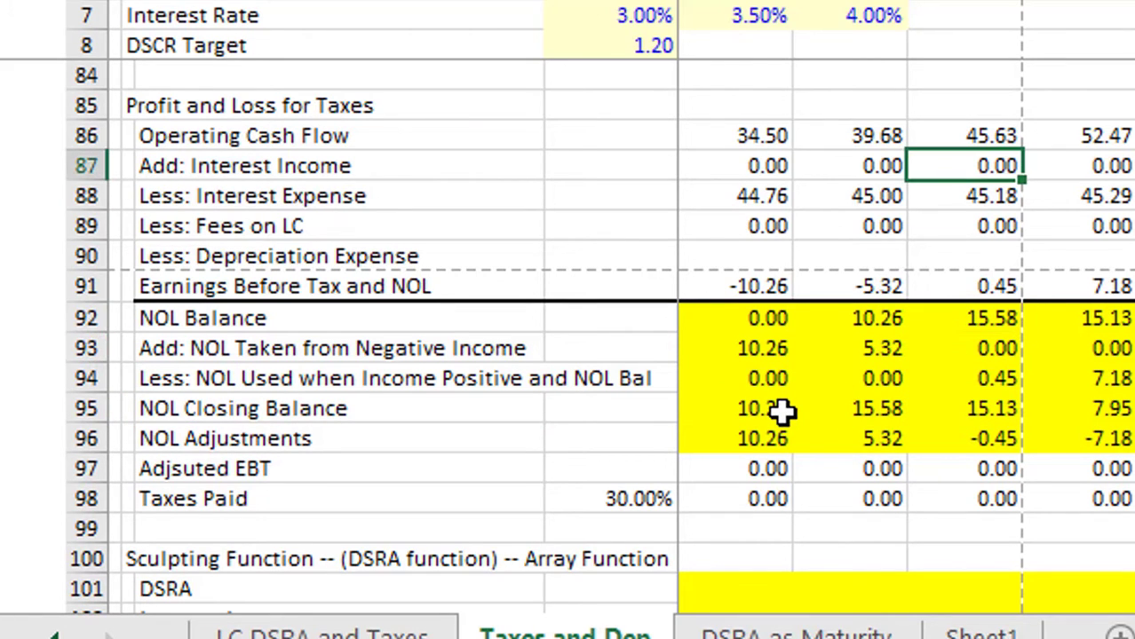
pyautogui.click(963, 135)
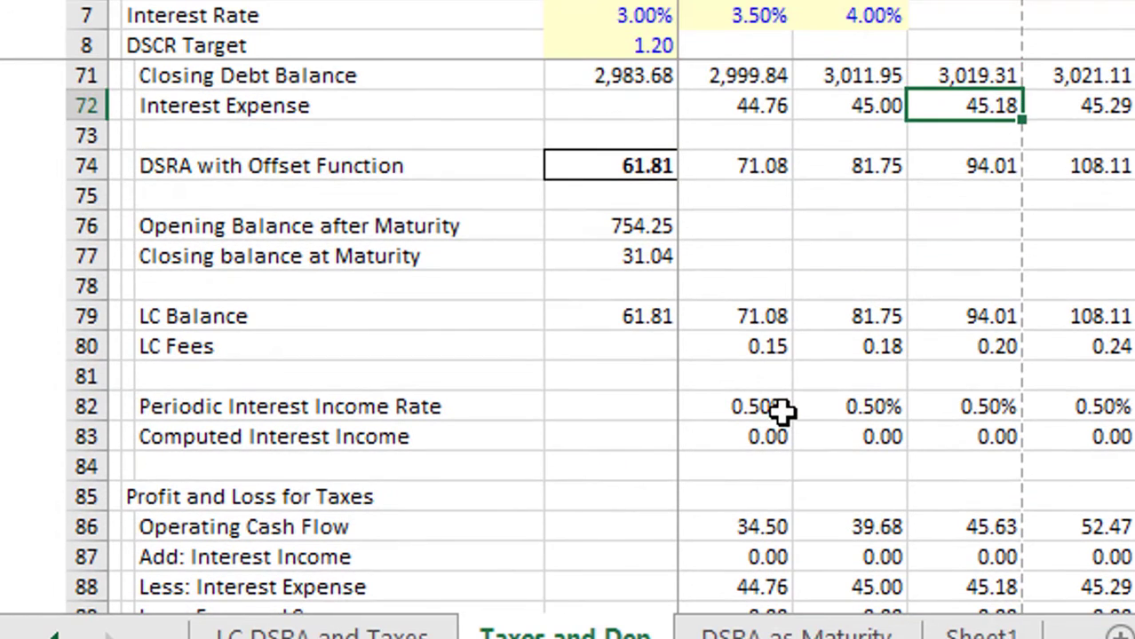
# Review Depreciation Rate and Maximum Debt w/o LC Fees, then add a blank row under Add: DSRA
pyautogui.scroll(-3)
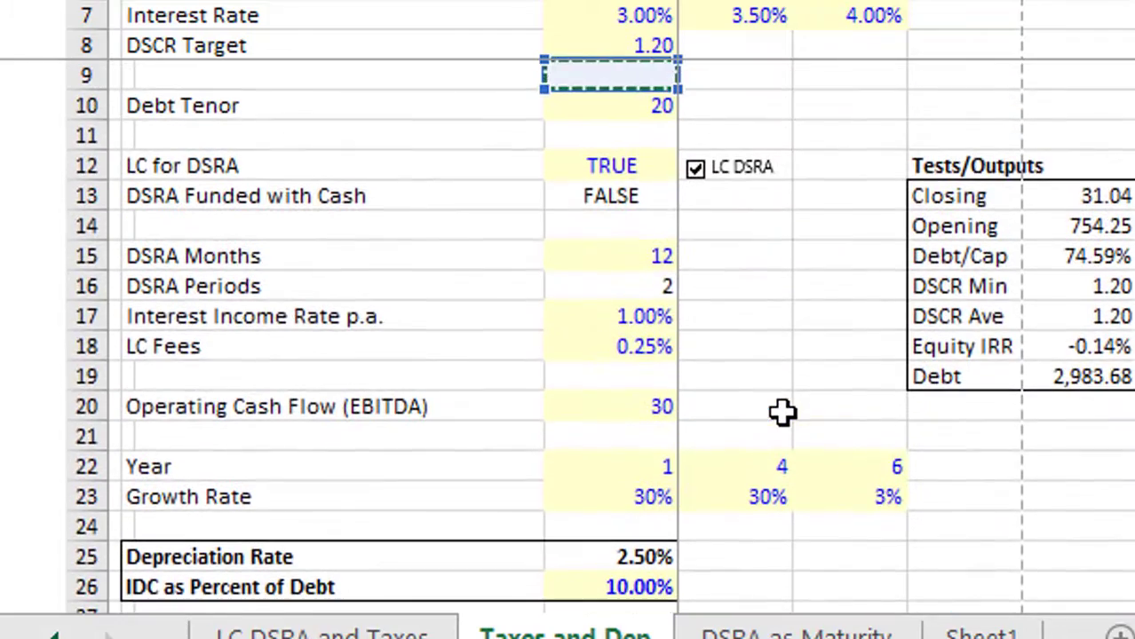
pyautogui.click(611, 557)
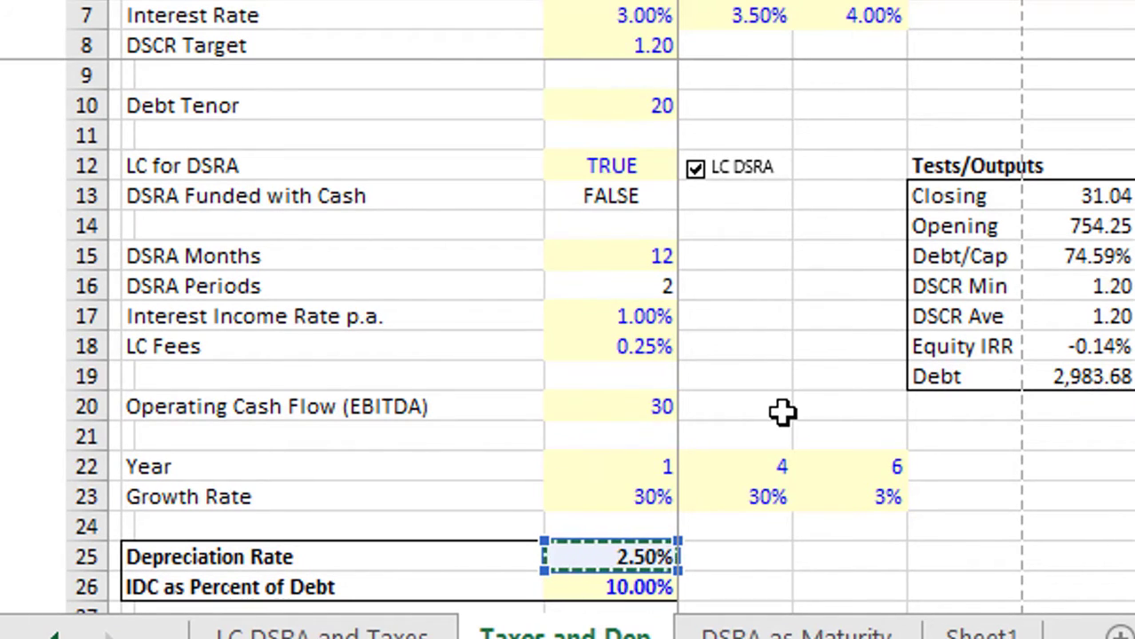
pyautogui.scroll(-3)
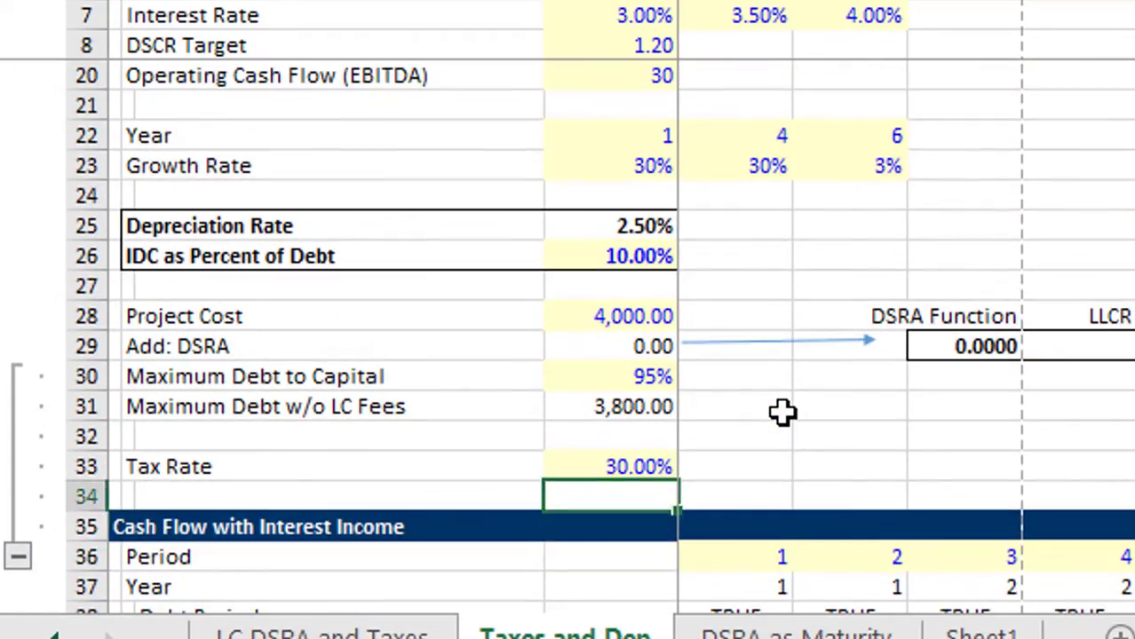
pyautogui.click(609, 406)
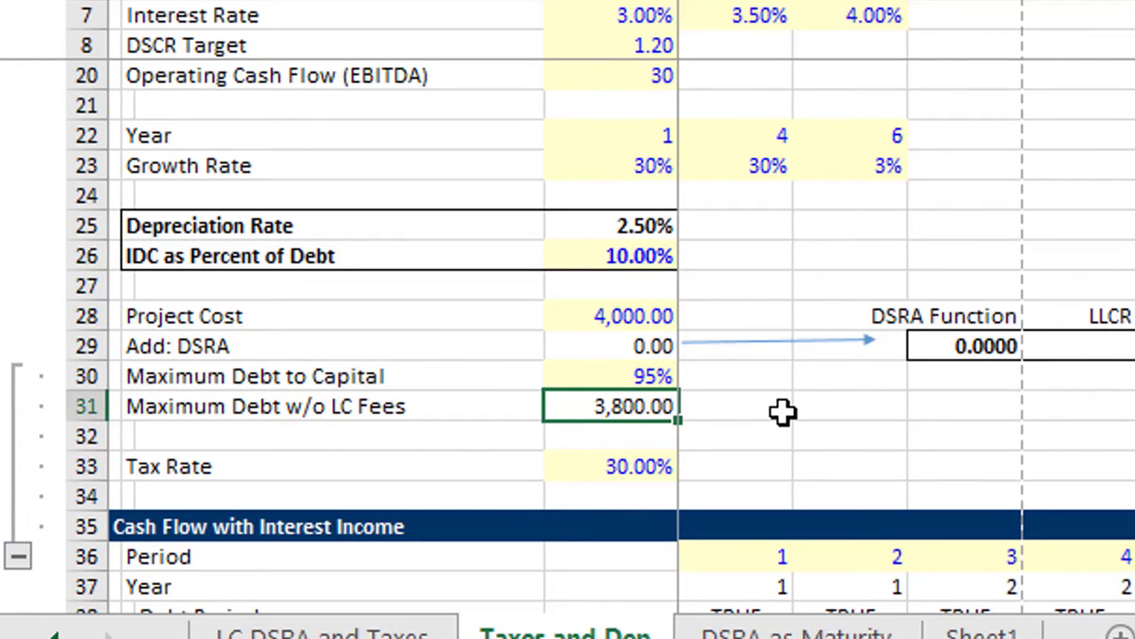
pyautogui.scroll(-3)
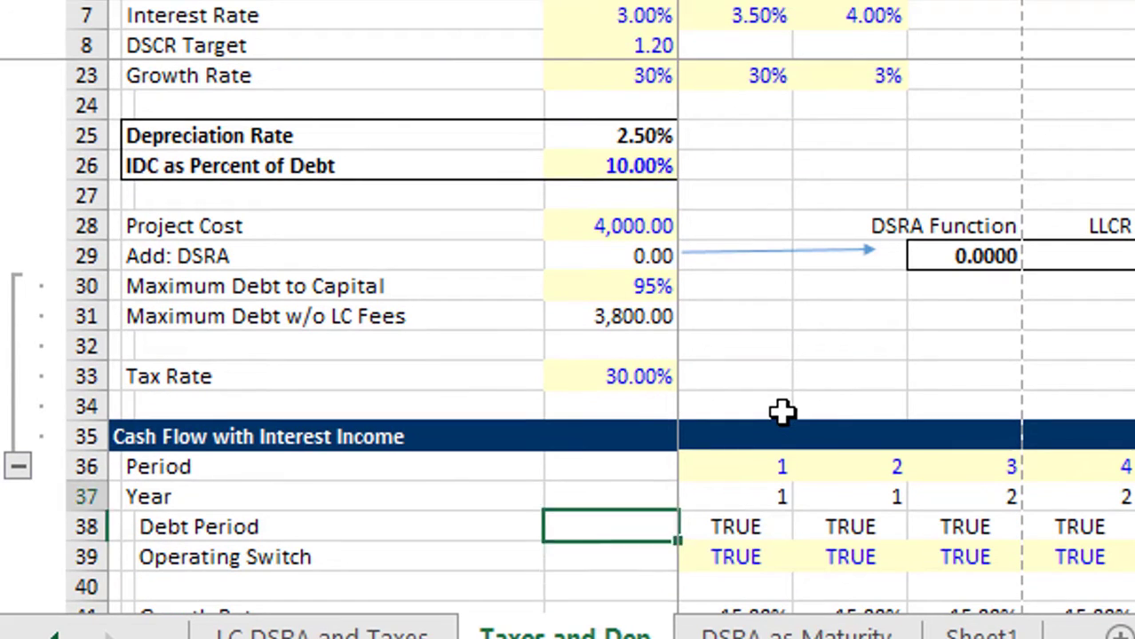
pyautogui.click(609, 285)
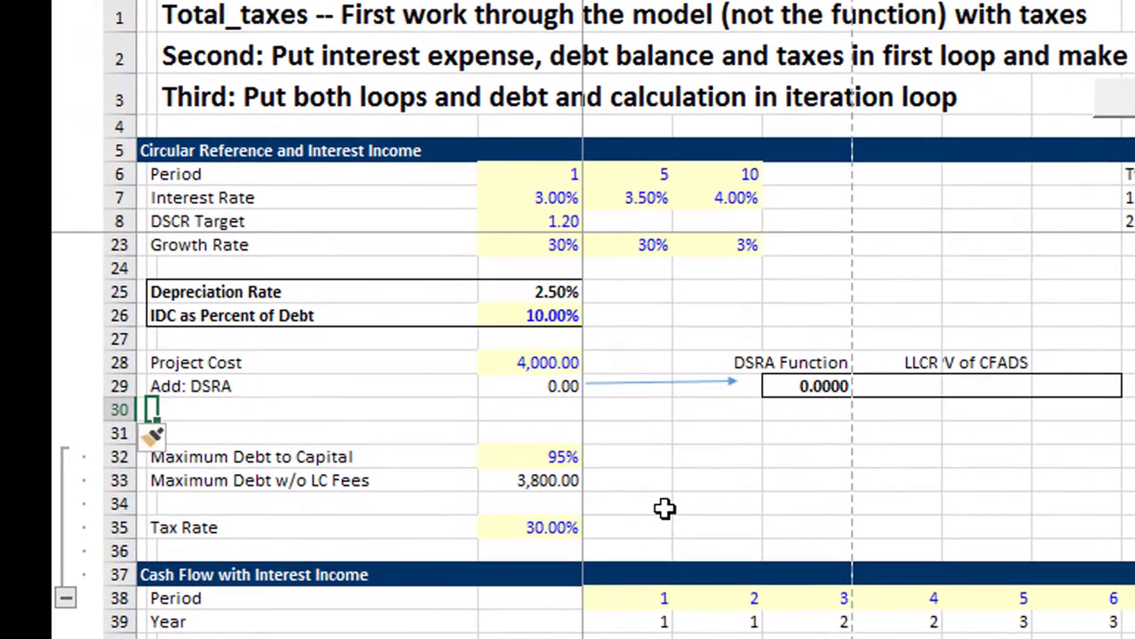
# Add the 'Add: IDC' label in B30 with formula =D26, showing 380.00
pyautogui.write('Add: ID')
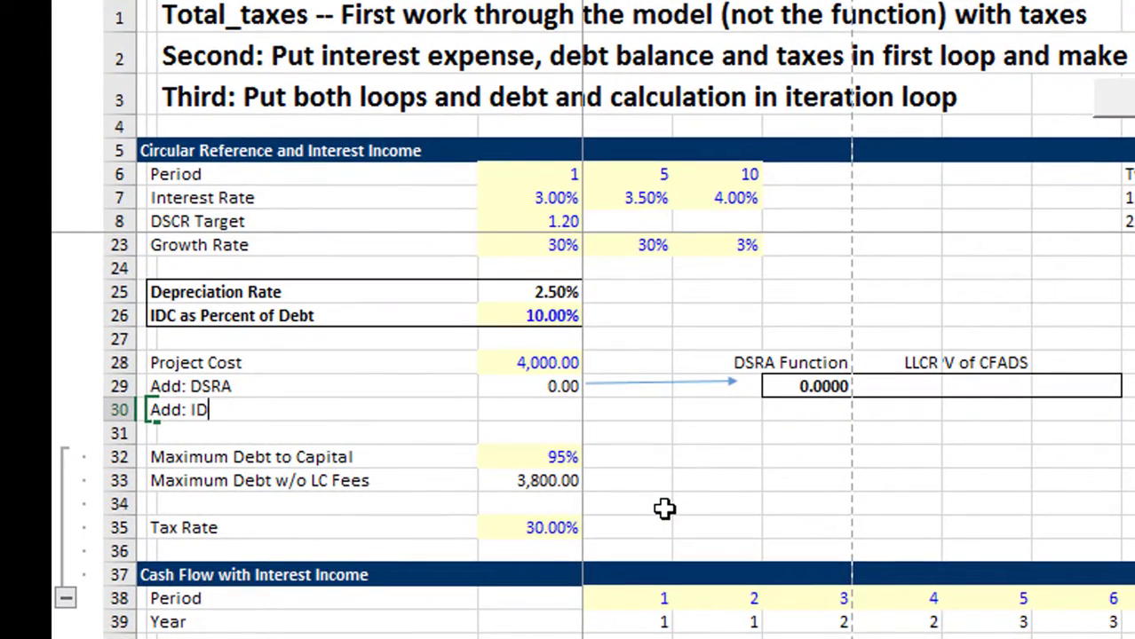
pyautogui.write('C')
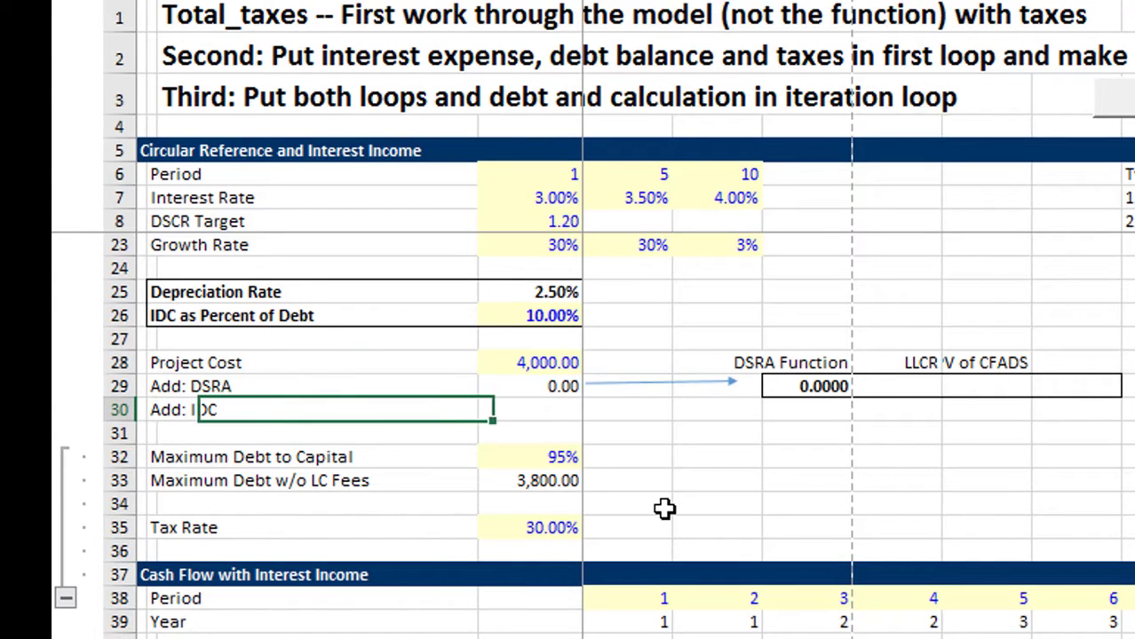
pyautogui.write('=D29')
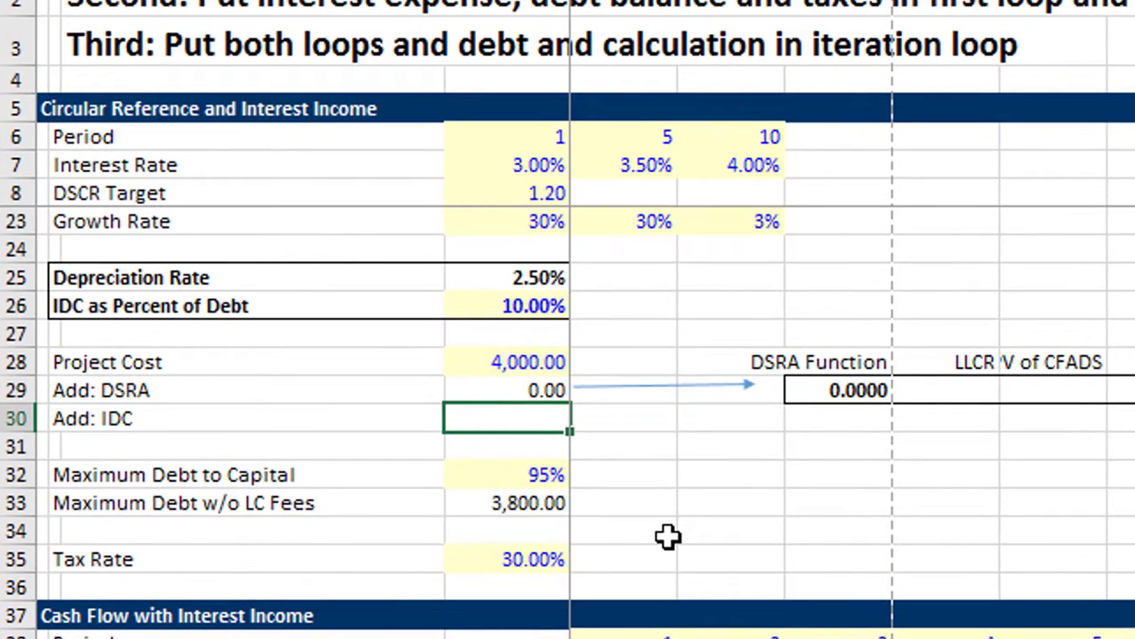
pyautogui.write('=D26')
pyautogui.click(245, 447)
pyautogui.write('T')
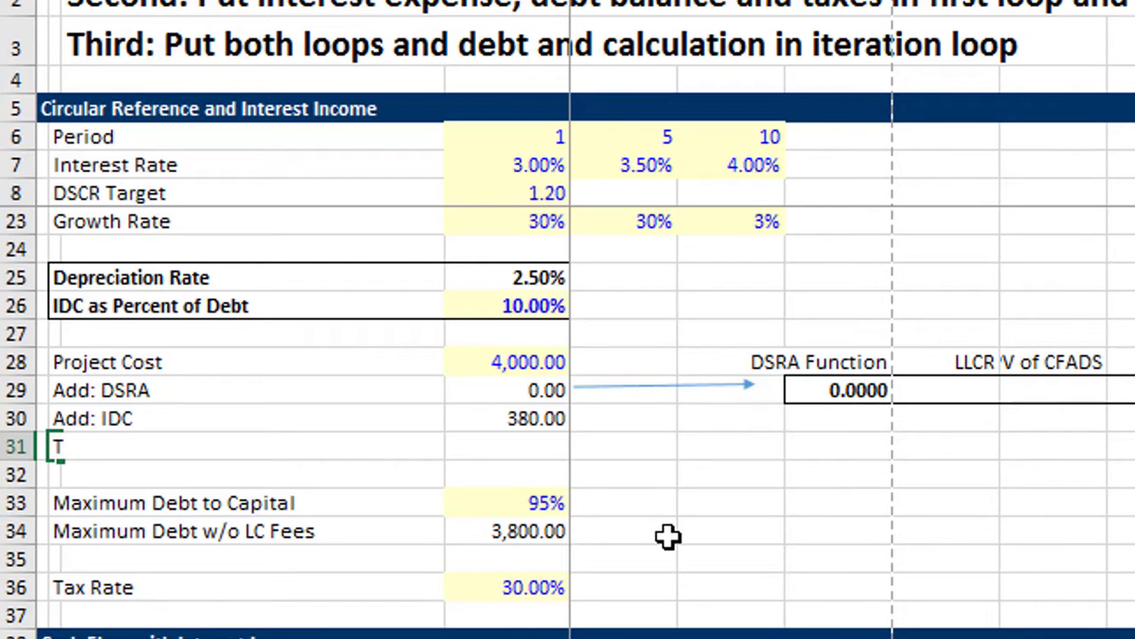
# Label row 31 'Total' and enter the formula =(D28+D29)*D33 referencing project cost
pyautogui.write('otal')
pyautogui.click(508, 446)
pyautogui.write('=D28')
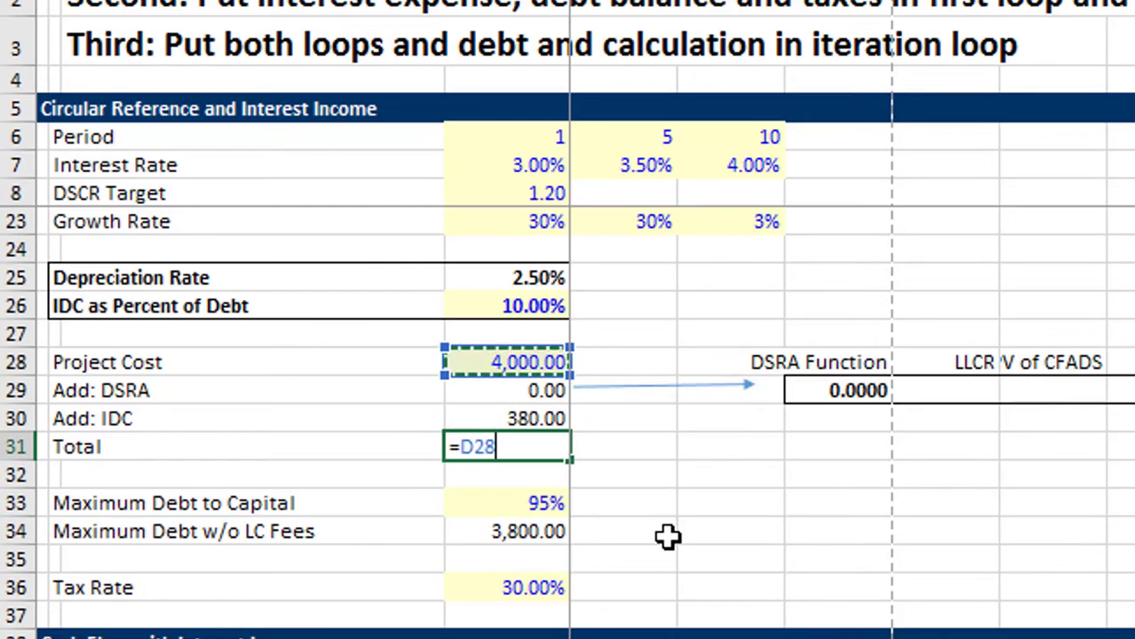
pyautogui.click(506, 390)
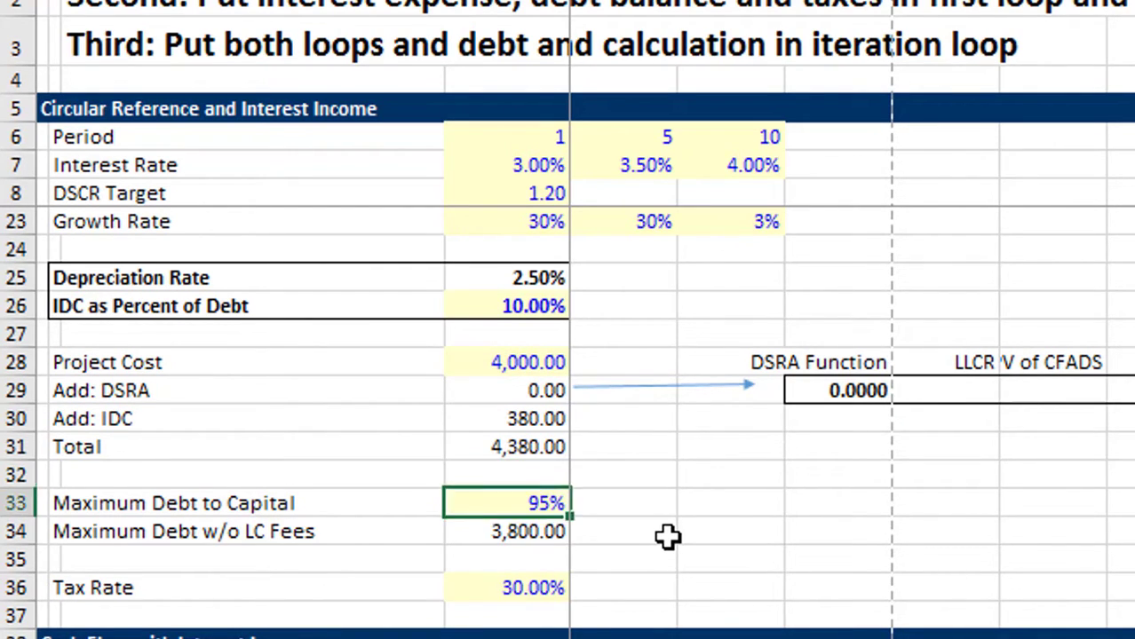
pyautogui.write('=(D28+D29)*D33')
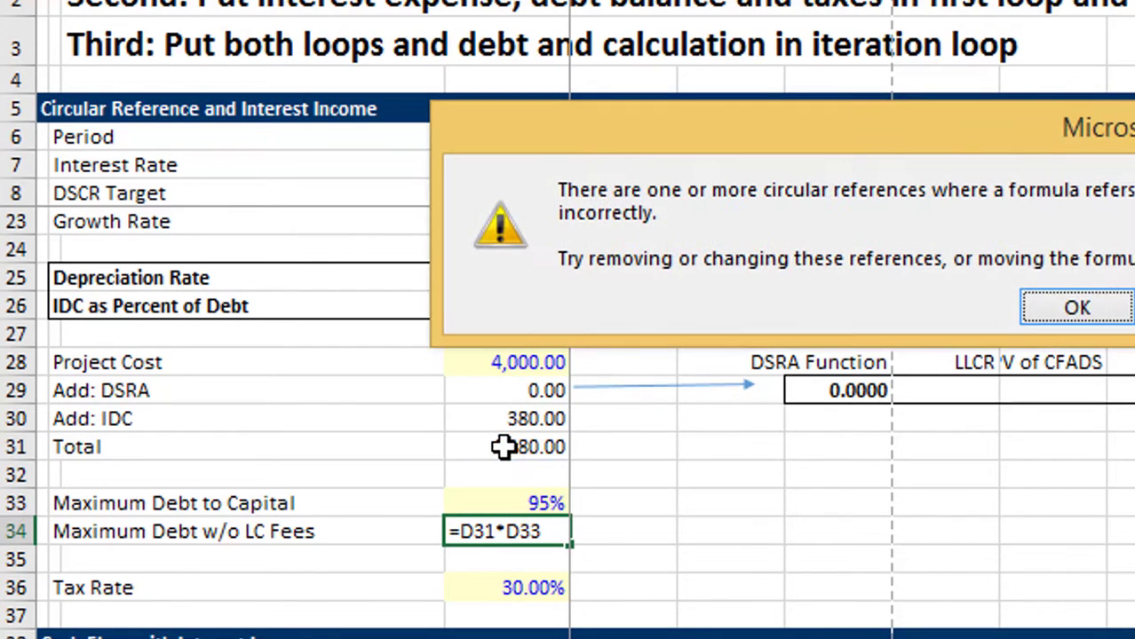
# Dismiss the circular reference warning and scroll down to row 113
pyautogui.click(1077, 306)
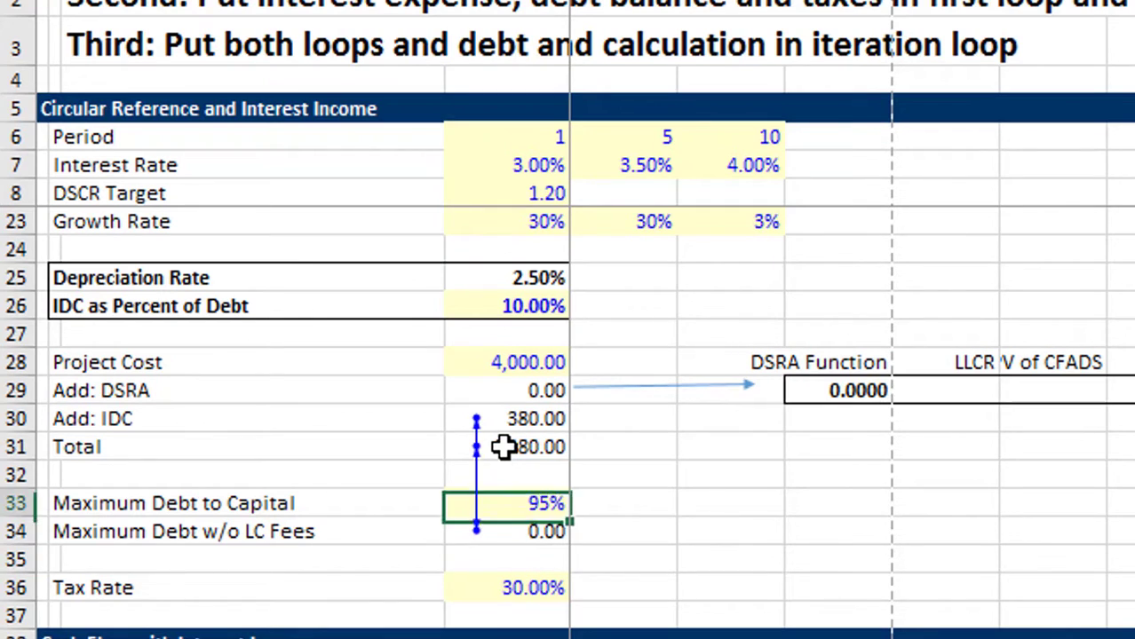
pyautogui.click(506, 446)
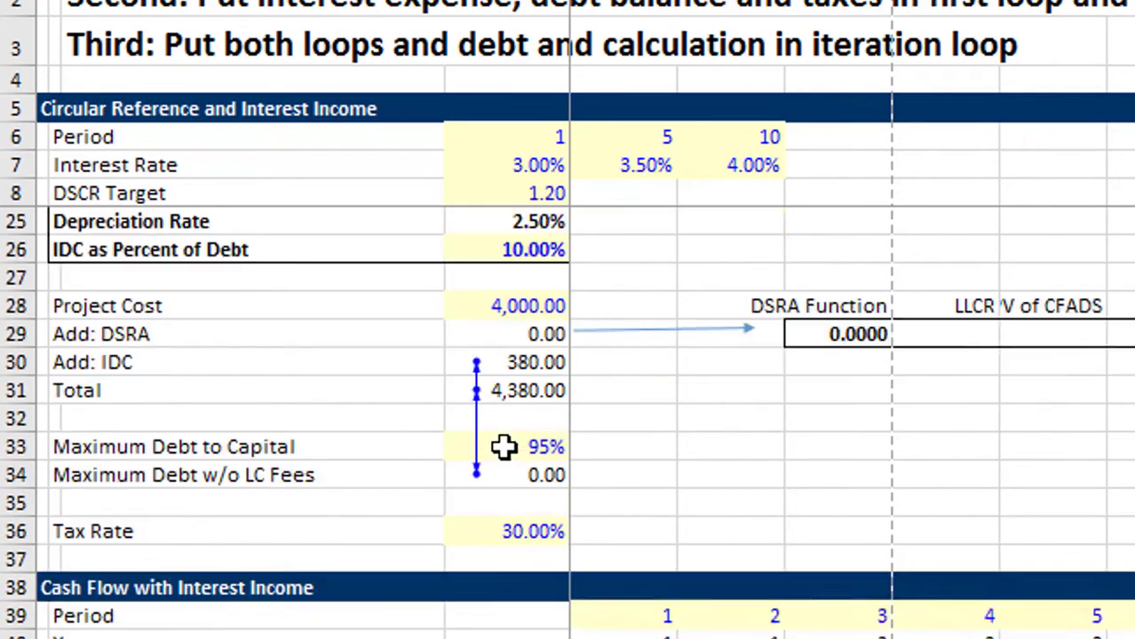
pyautogui.scroll(-3)
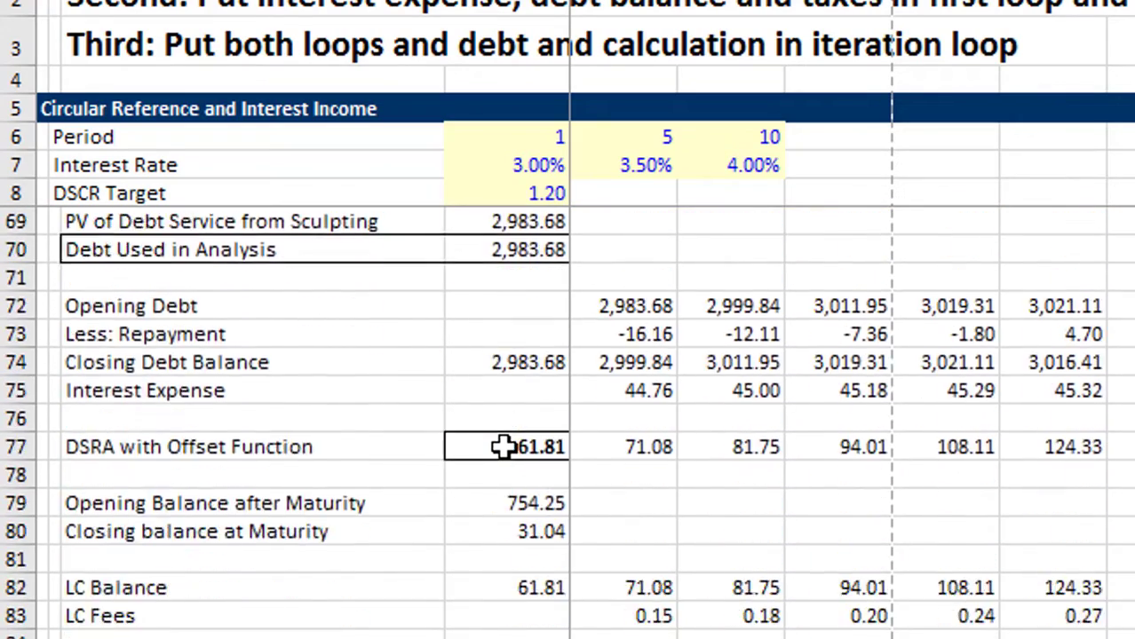
pyautogui.scroll(-3)
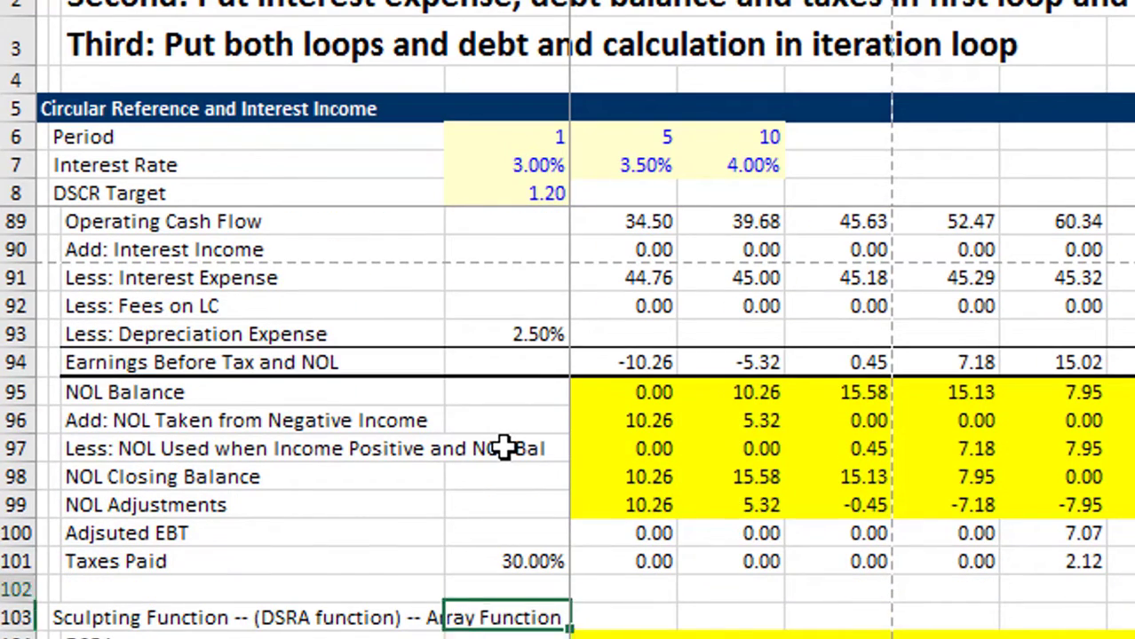
pyautogui.scroll(-3)
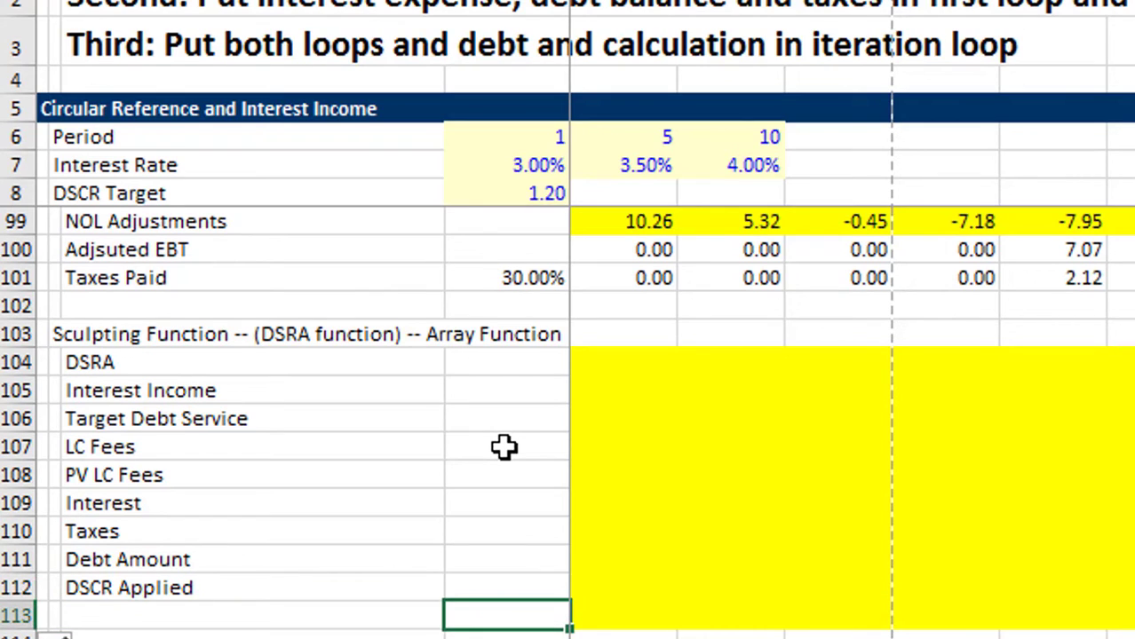
# Type the label 'IDC in Project Cost' in B113 below DSCR Applied
pyautogui.write('ID')
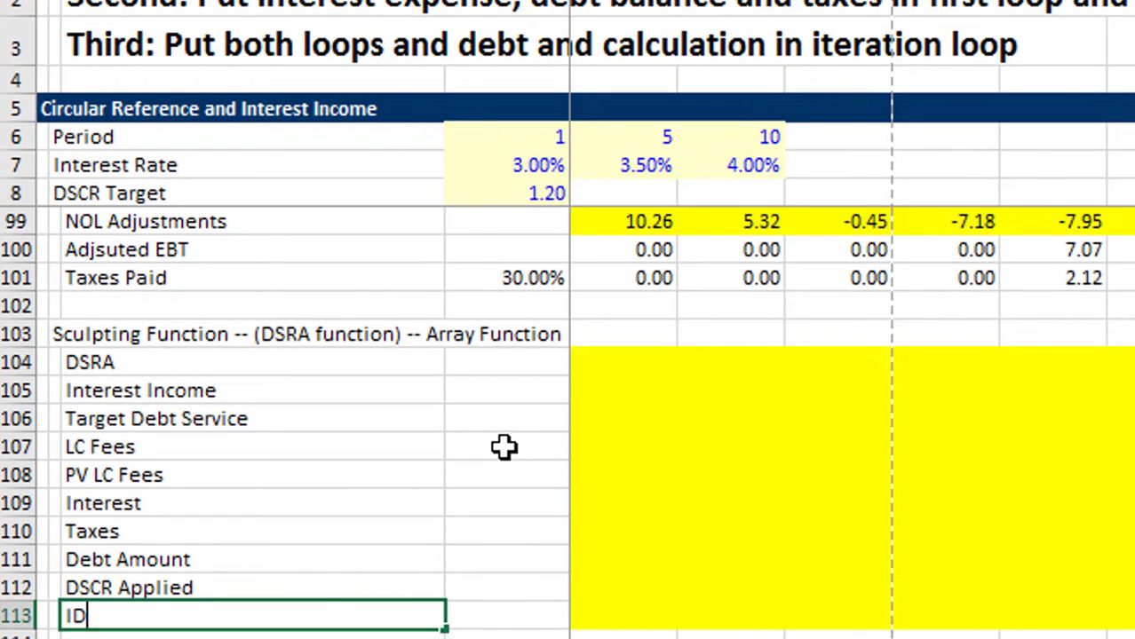
pyautogui.write('DC i')
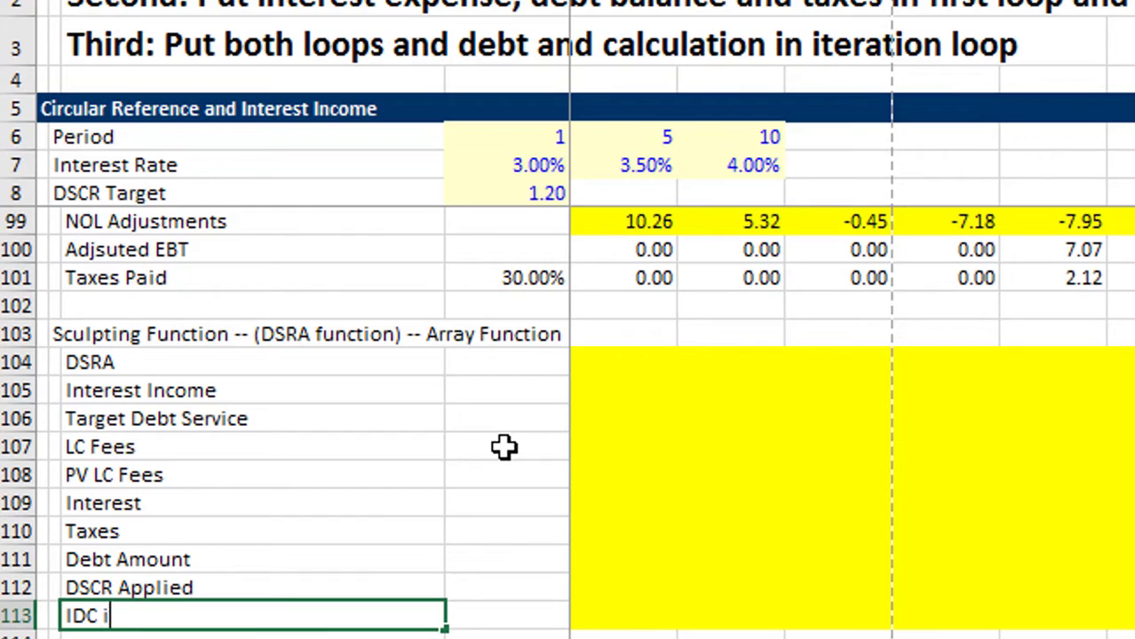
pyautogui.write('n Project')
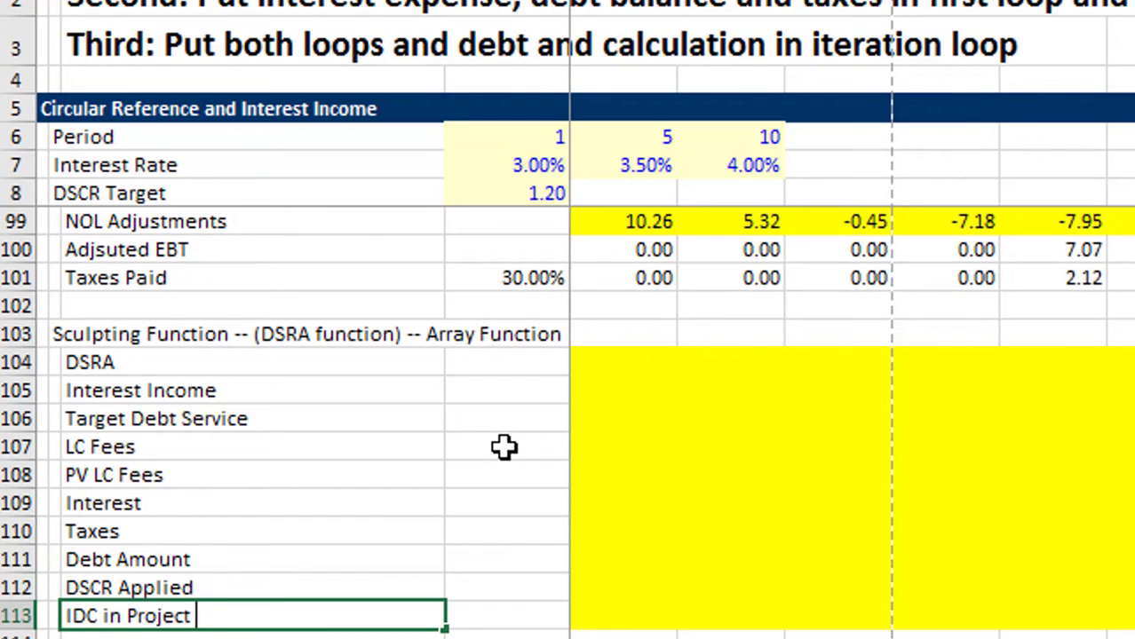
pyautogui.write('Cost')
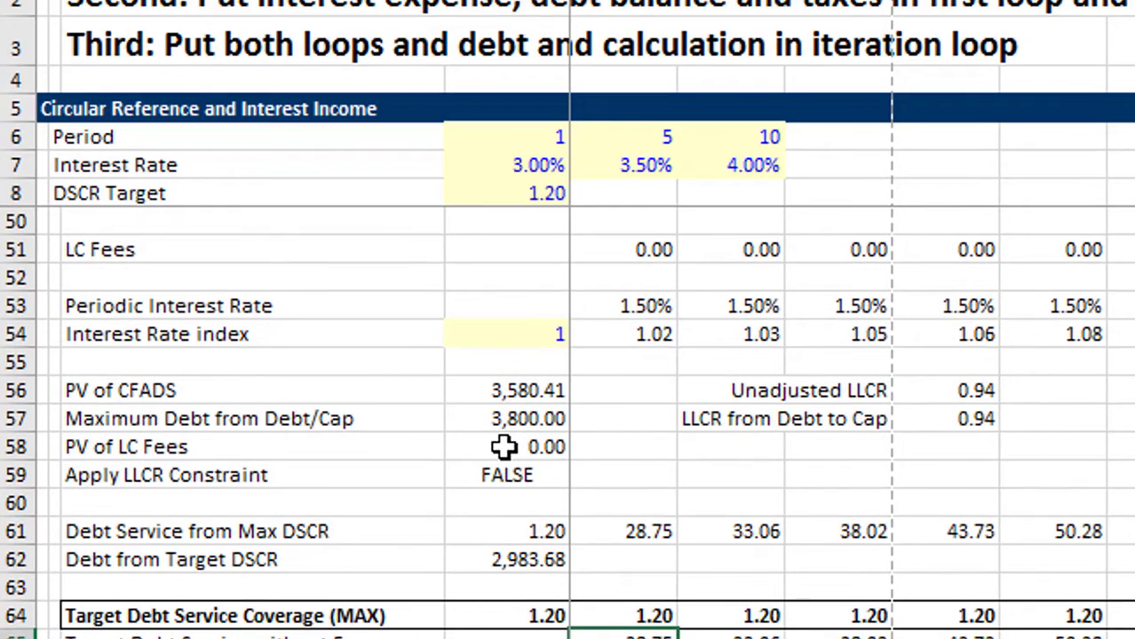
# Inspect the Maximum Debt from Debt/Cap and debt service from max DSCR values
pyautogui.click(622, 418)
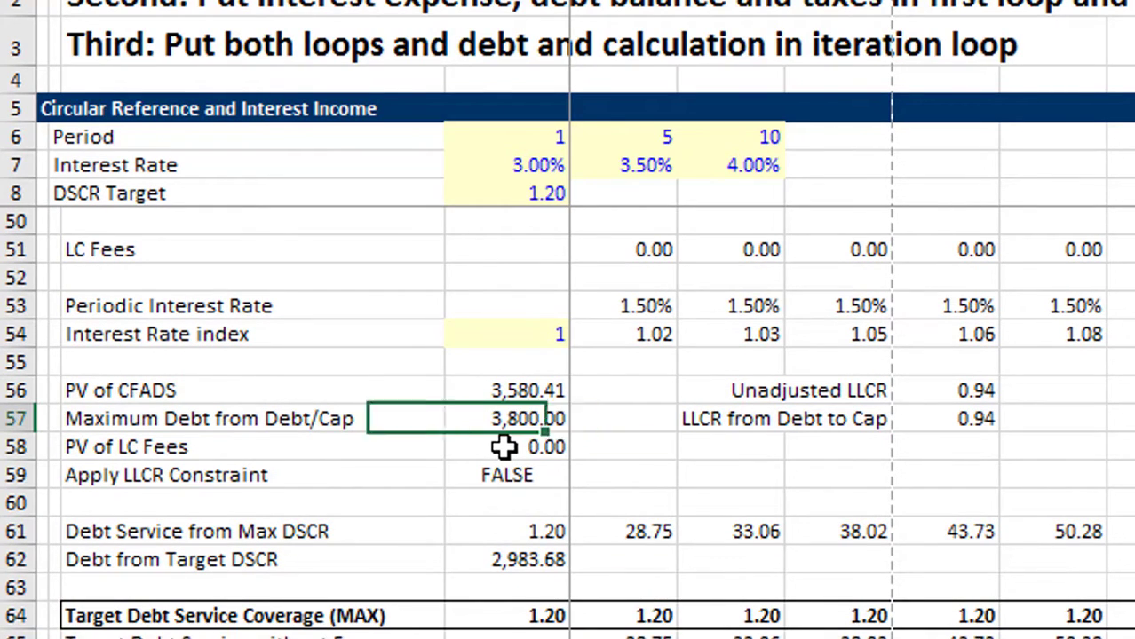
pyautogui.click(506, 531)
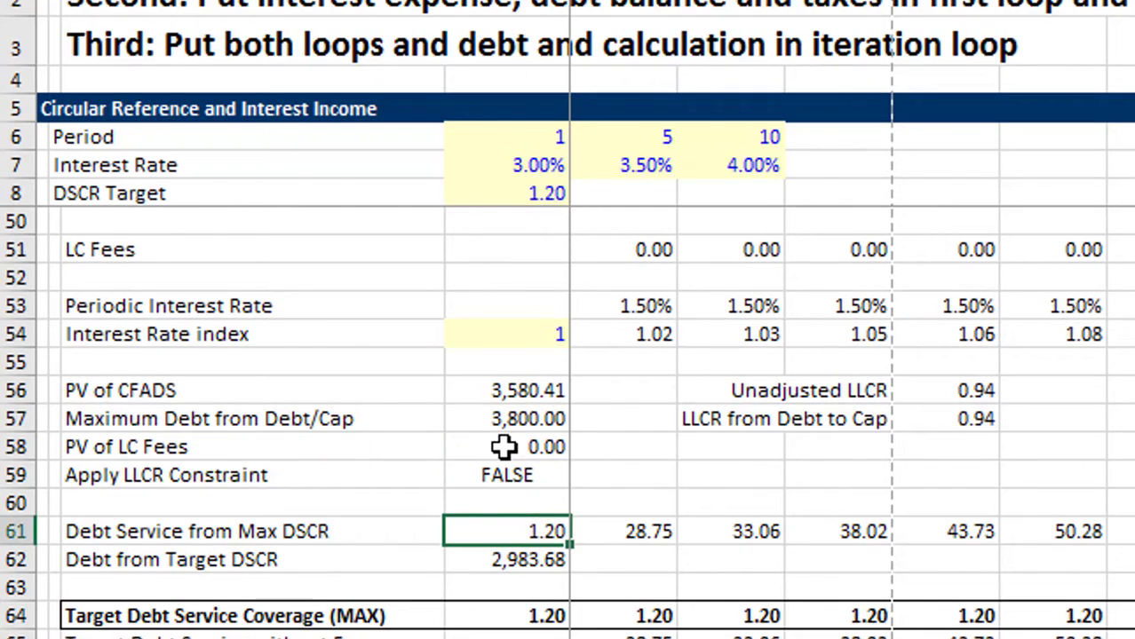
pyautogui.scroll(-3)
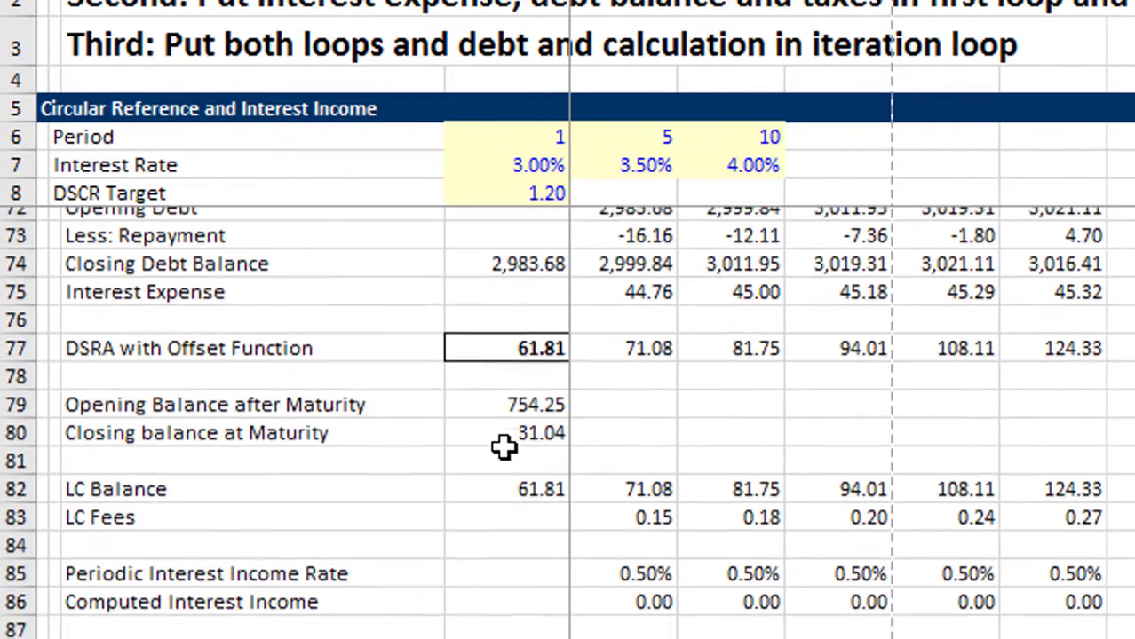
pyautogui.scroll(-3)
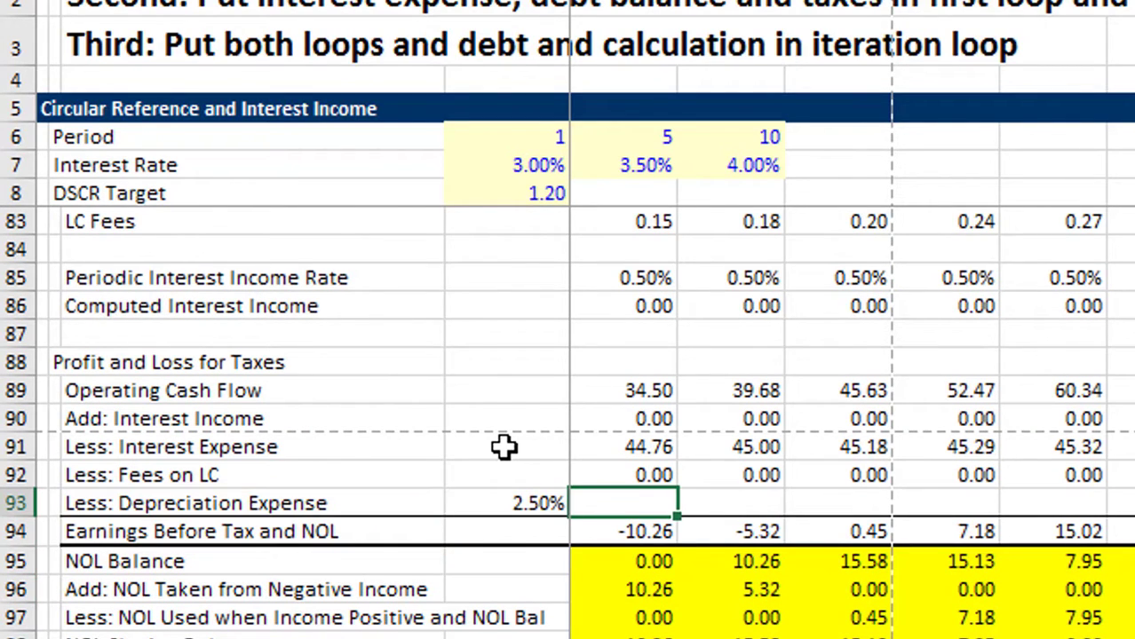
# Build the depreciation formula from the absolute $D$93 rate times total project cost D31
pyautogui.write('=D93')
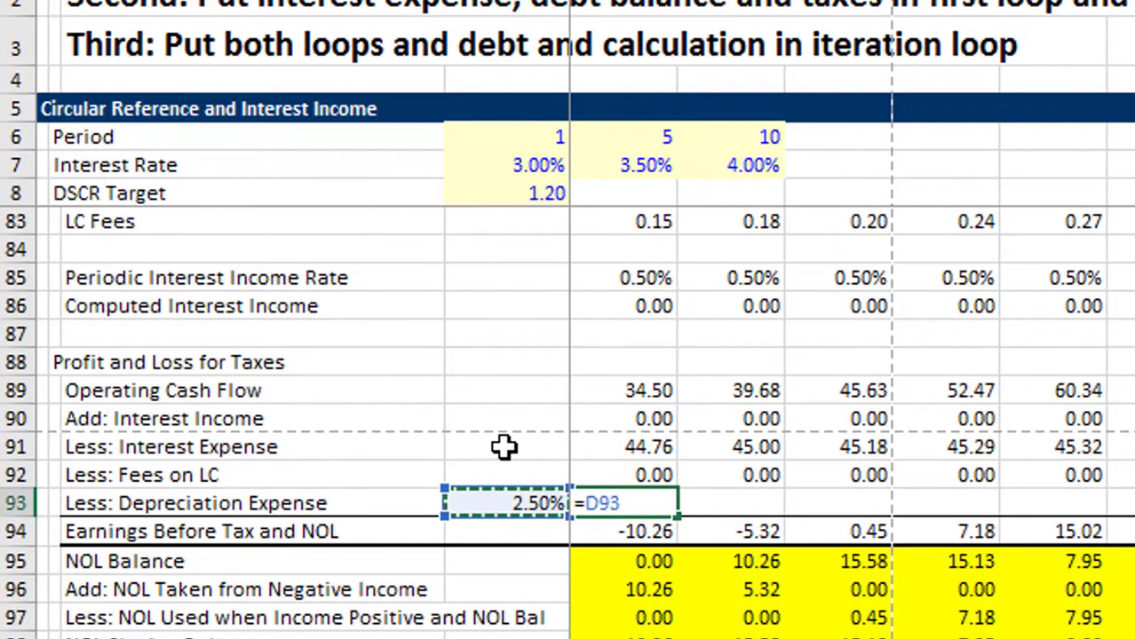
pyautogui.press('f4')
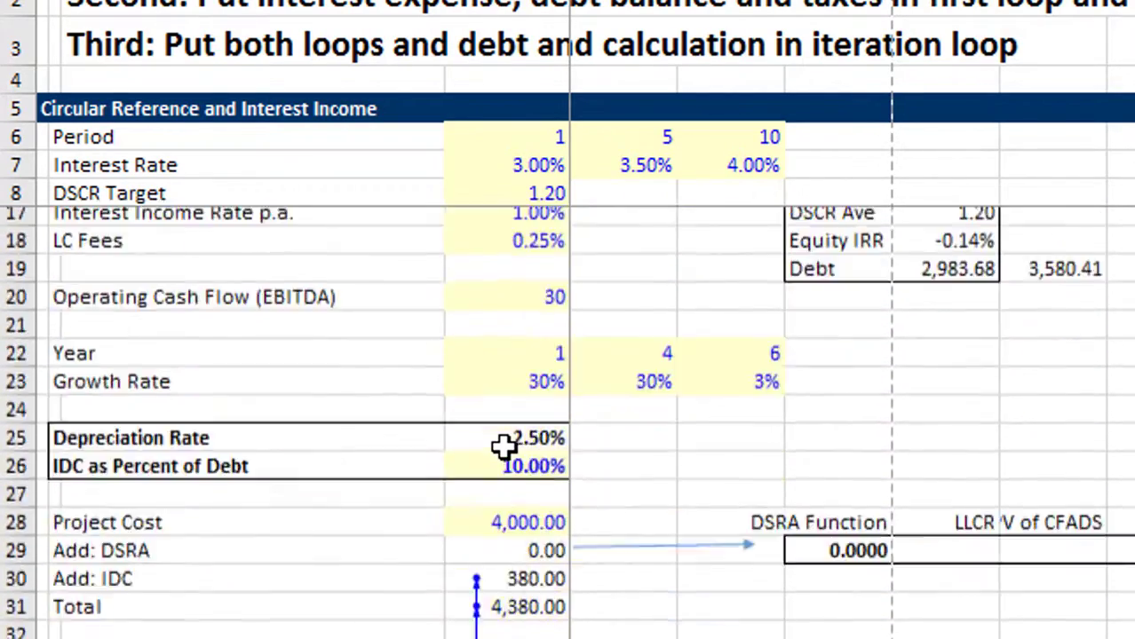
pyautogui.scroll(-3)
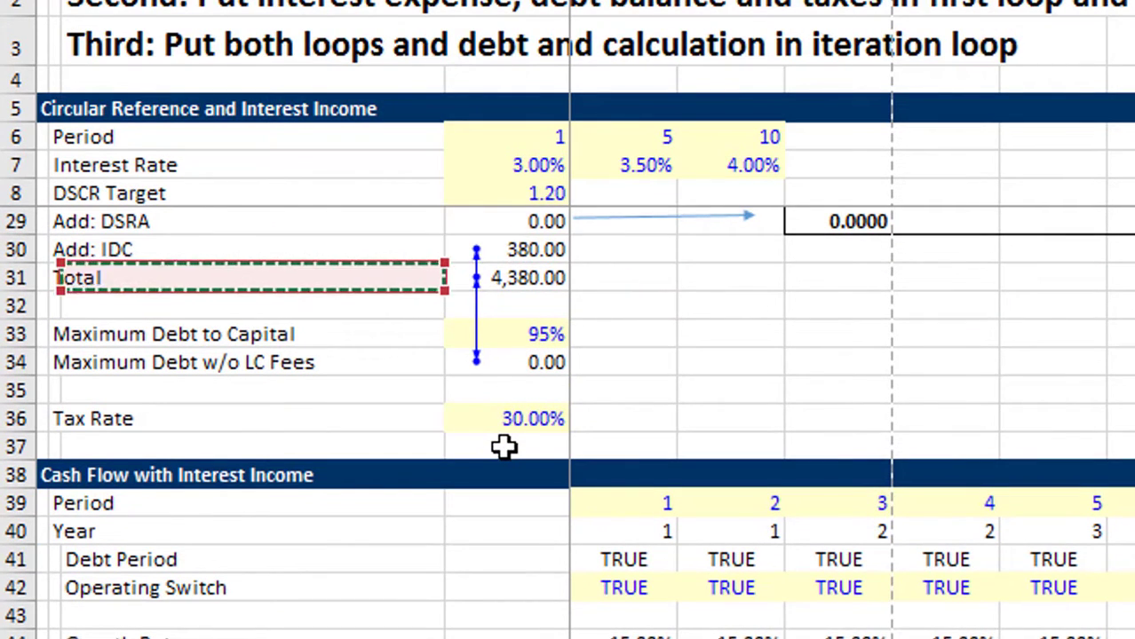
pyautogui.click(506, 277)
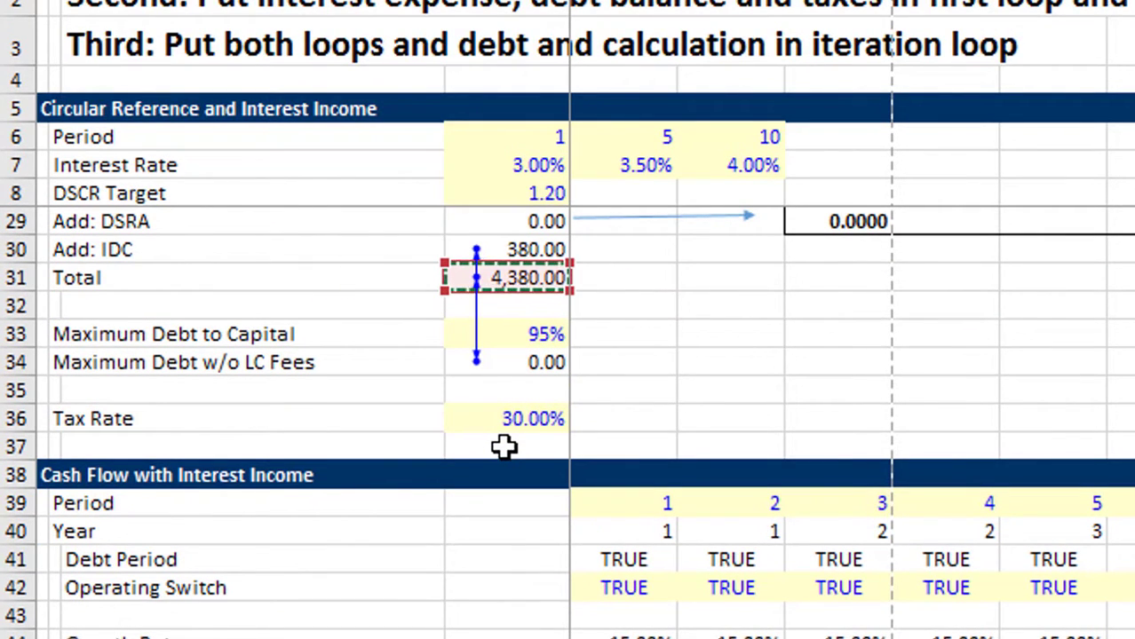
pyautogui.scroll(-3)
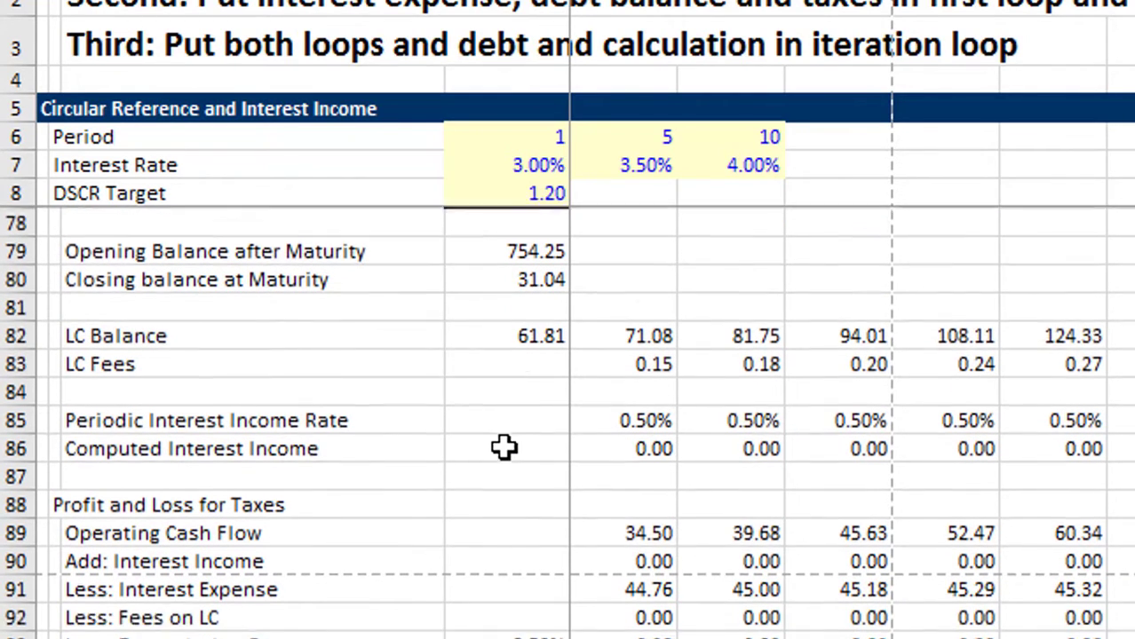
pyautogui.scroll(-3)
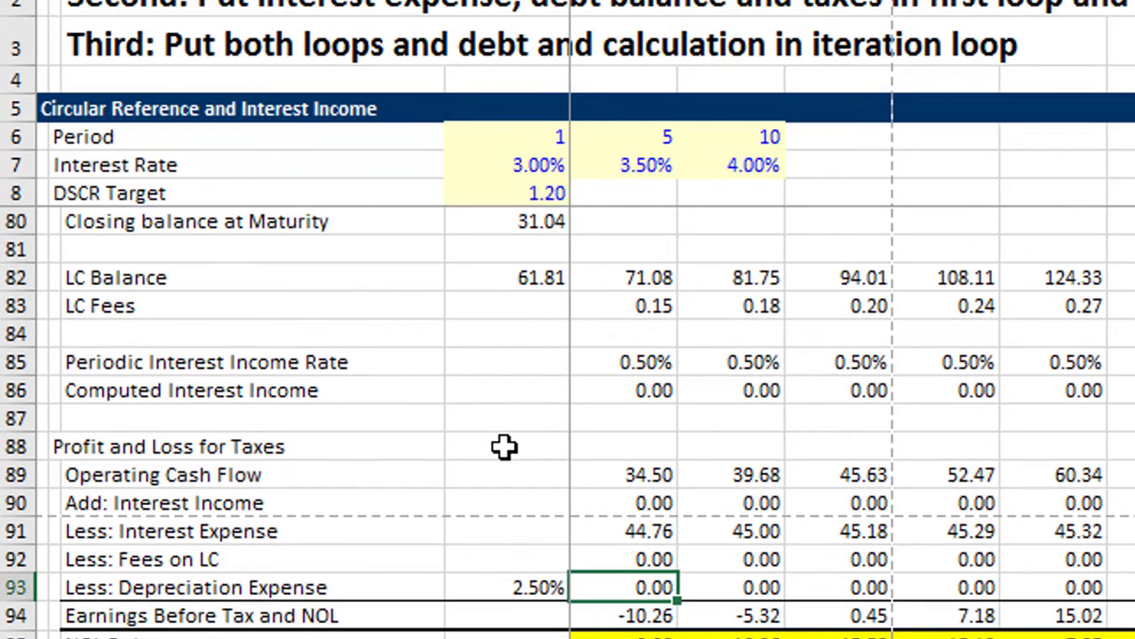
pyautogui.scroll(-3)
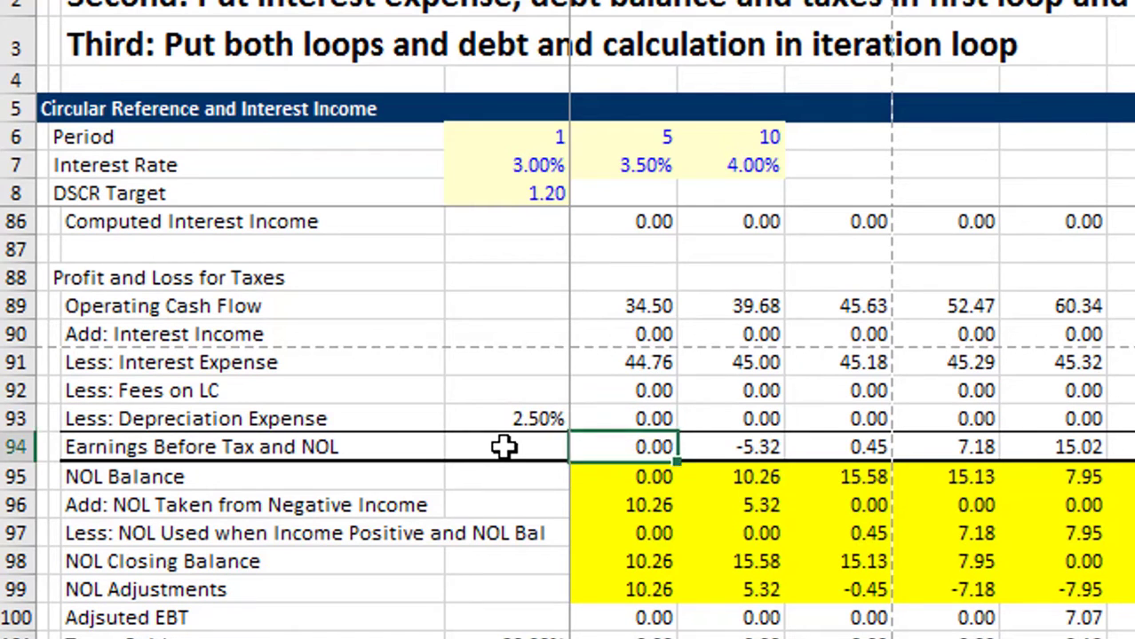
pyautogui.click(653, 504)
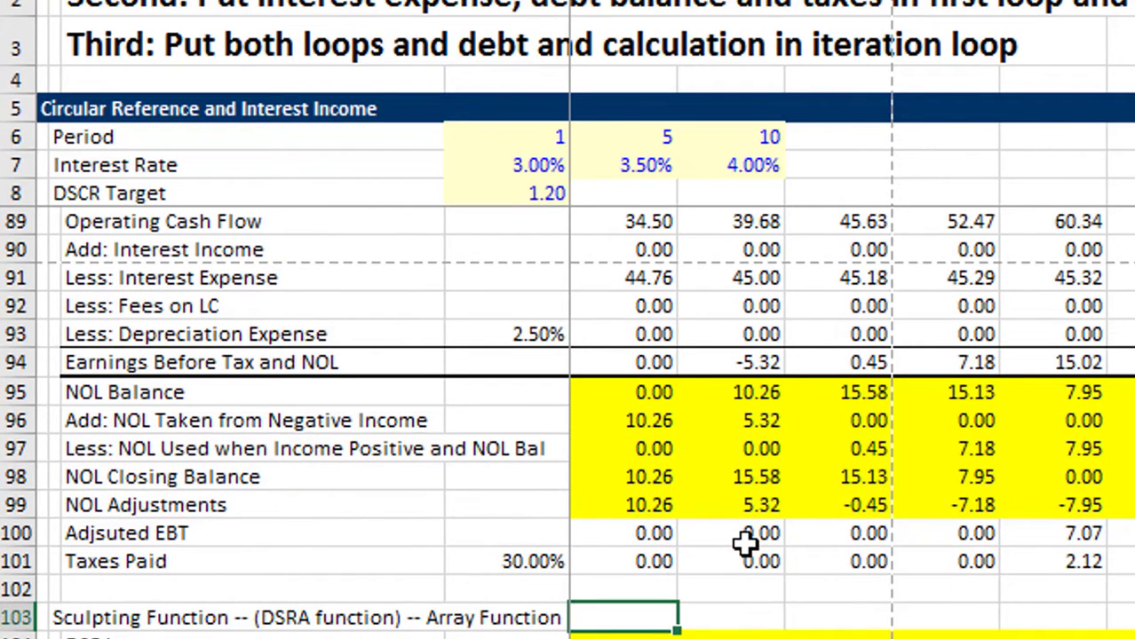
pyautogui.moveTo(709, 582)
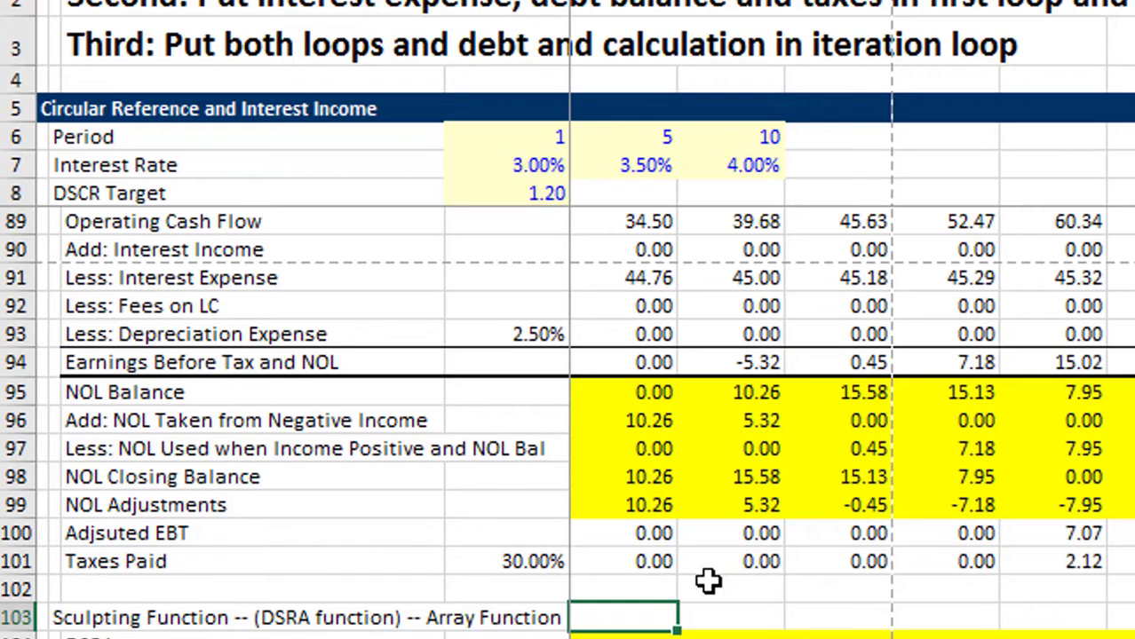
pyautogui.moveTo(1023, 529)
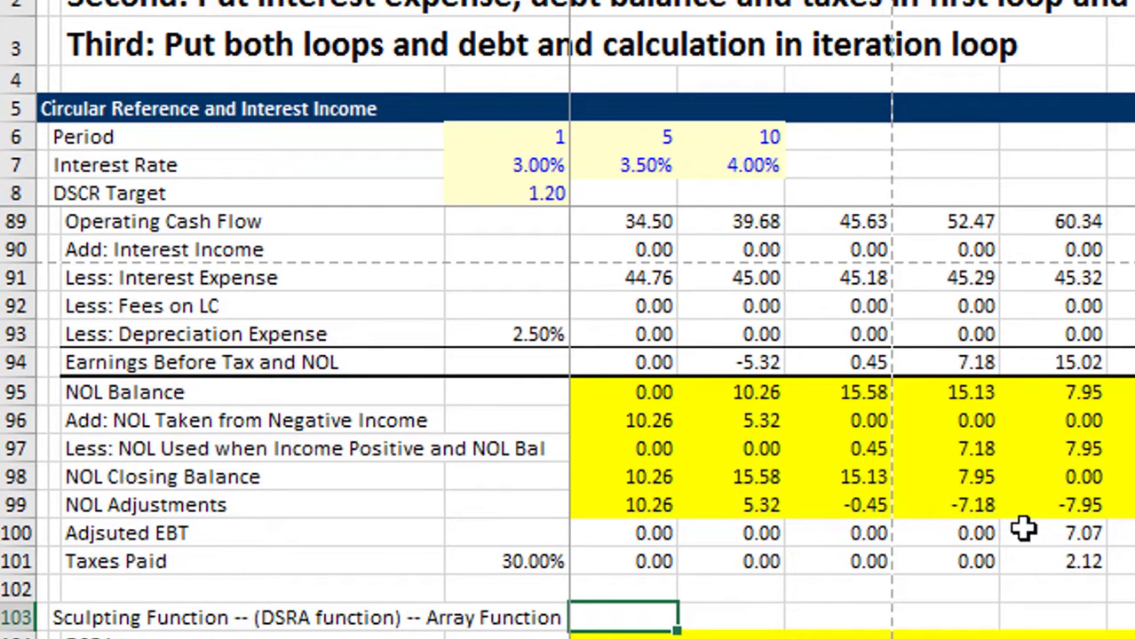
pyautogui.scroll(-3)
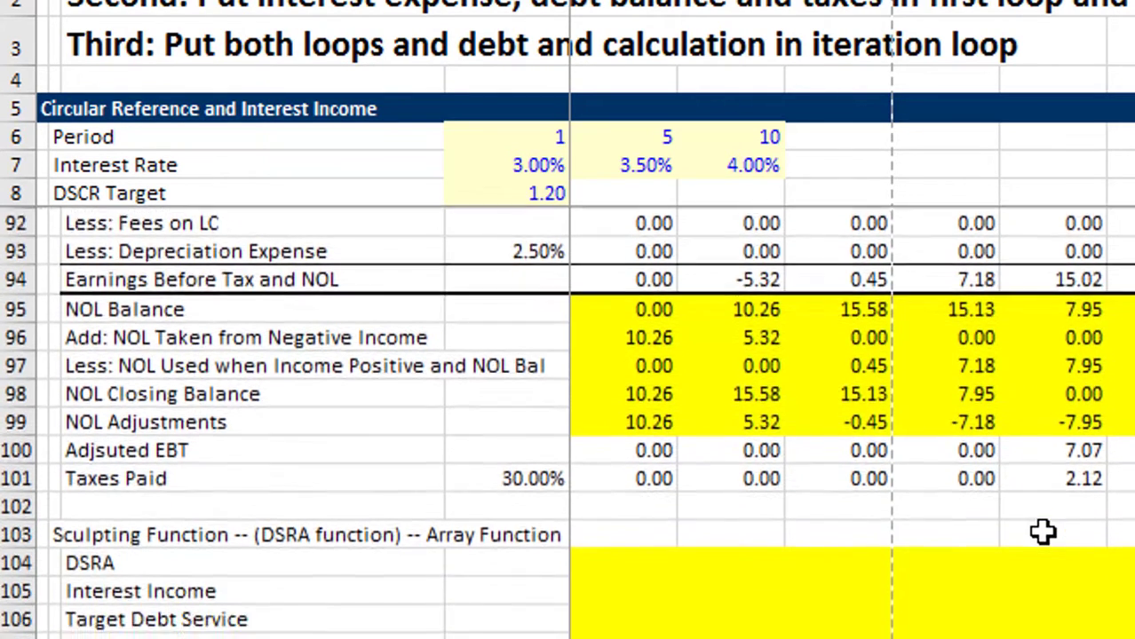
pyautogui.scroll(-3)
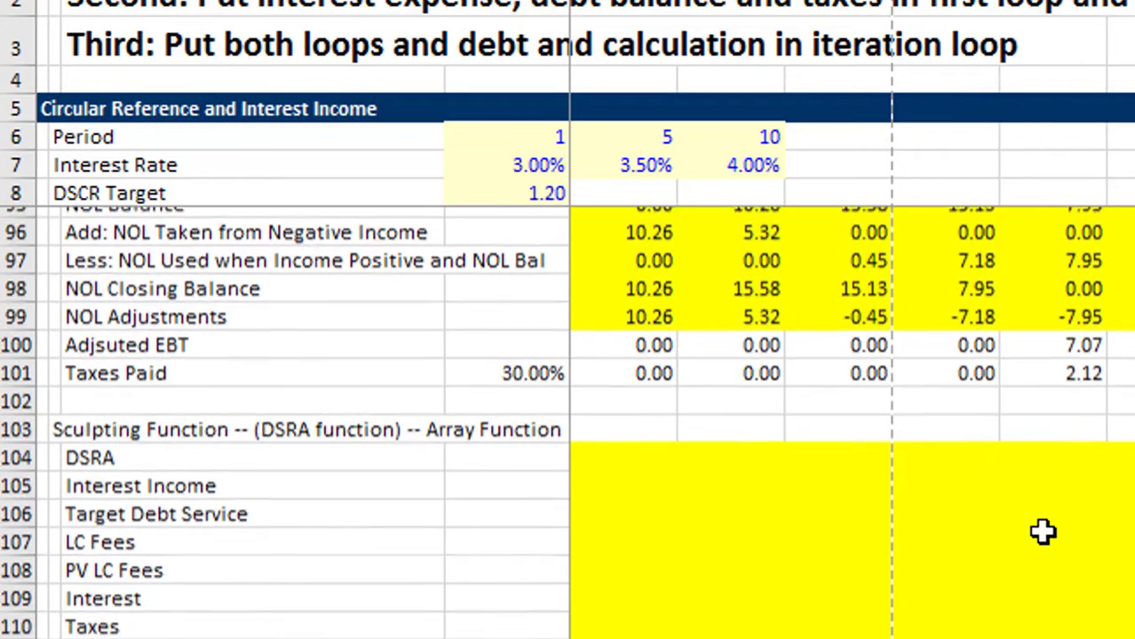
pyautogui.scroll(-3)
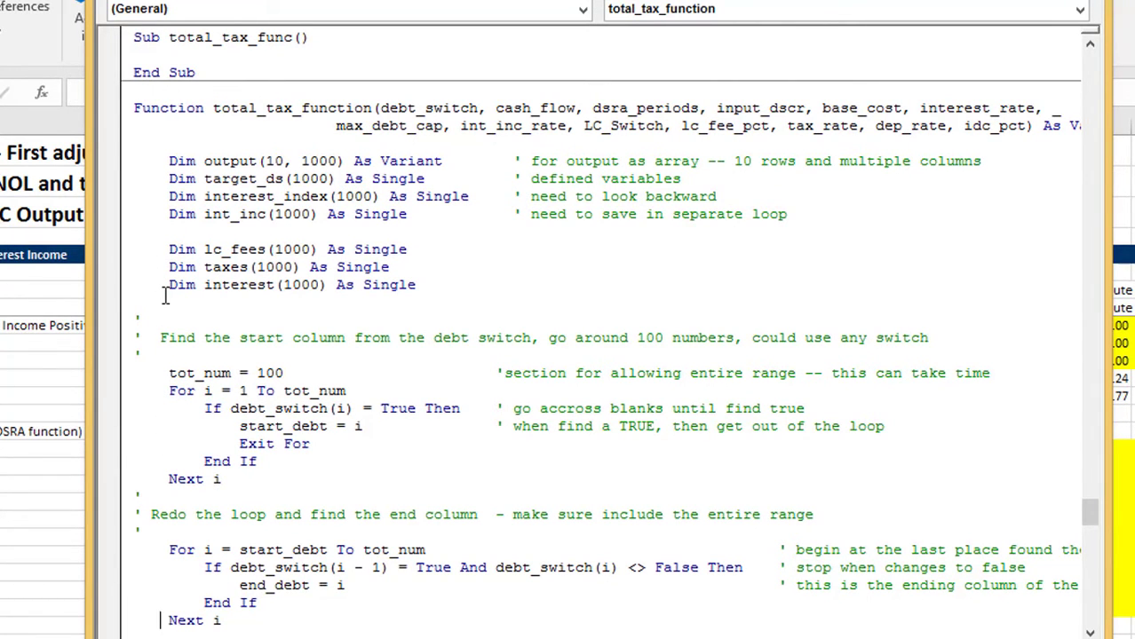
pyautogui.scroll(-3)
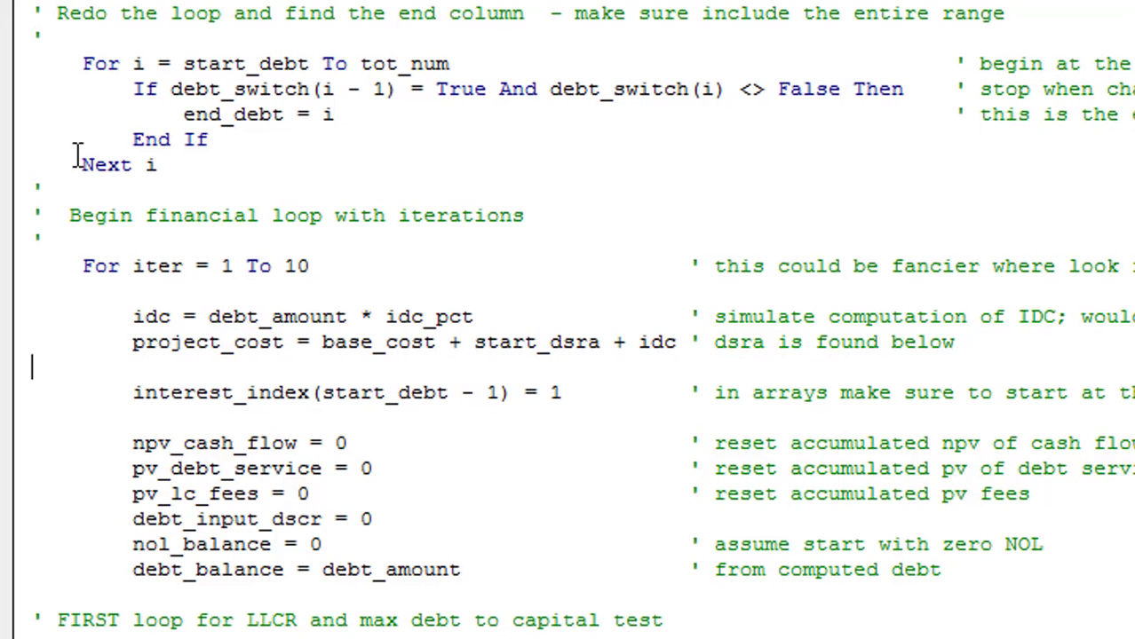
pyautogui.scroll(-3)
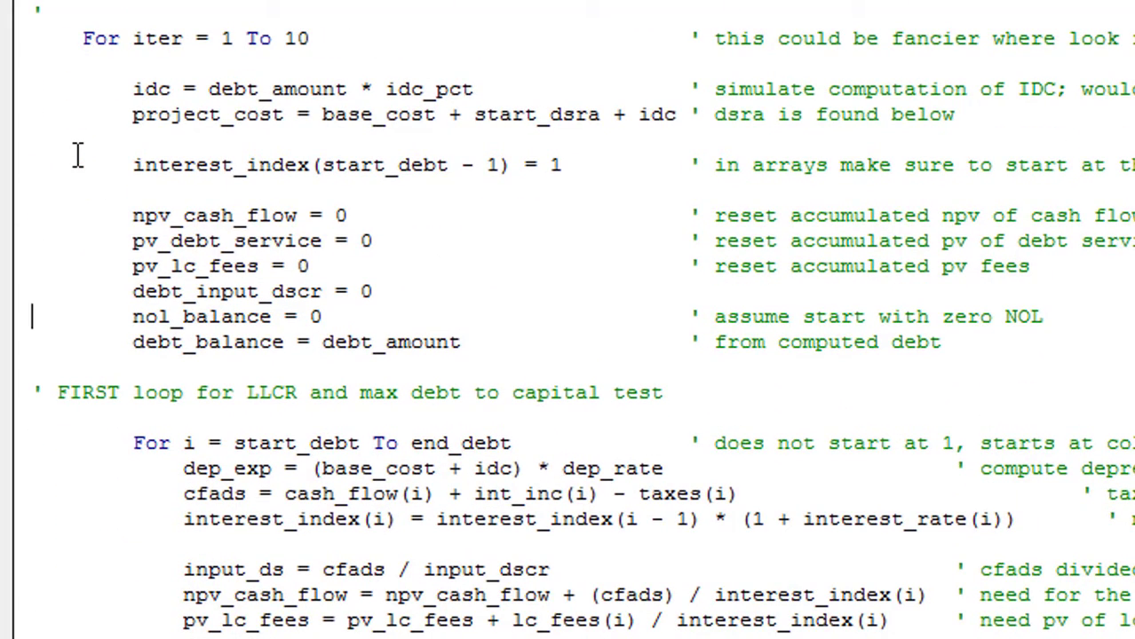
pyautogui.scroll(-3)
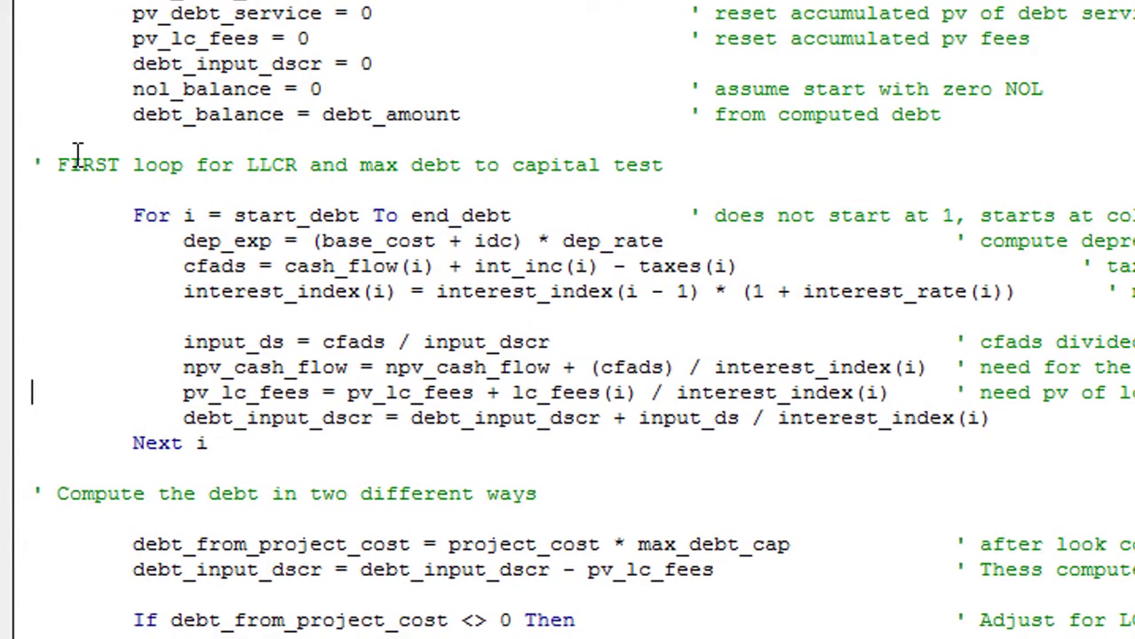
pyautogui.scroll(-3)
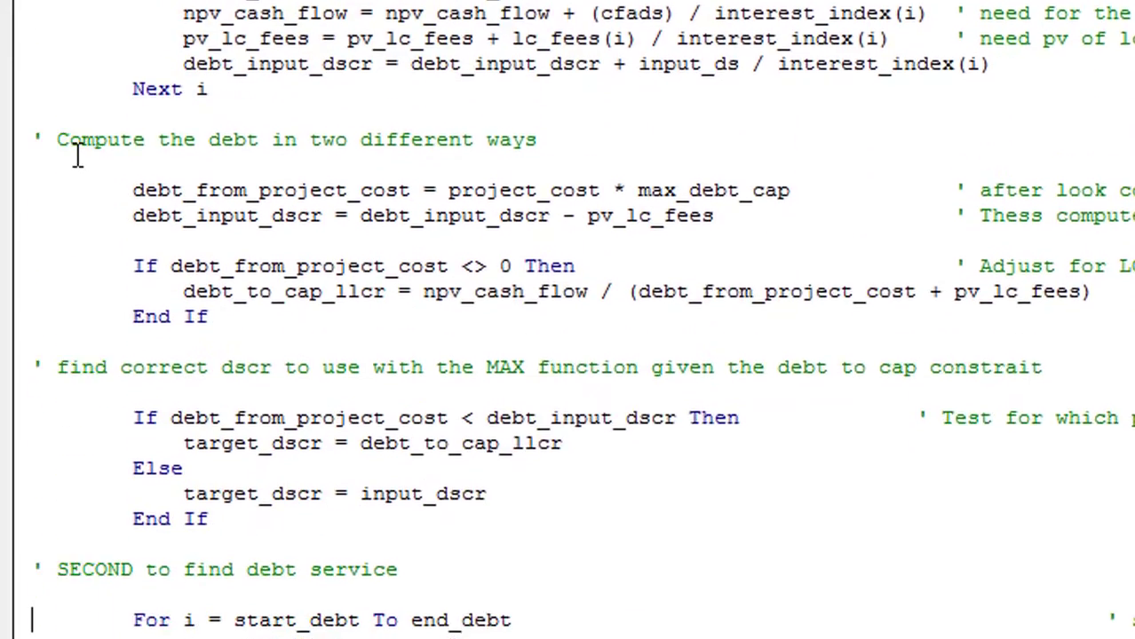
pyautogui.scroll(-3)
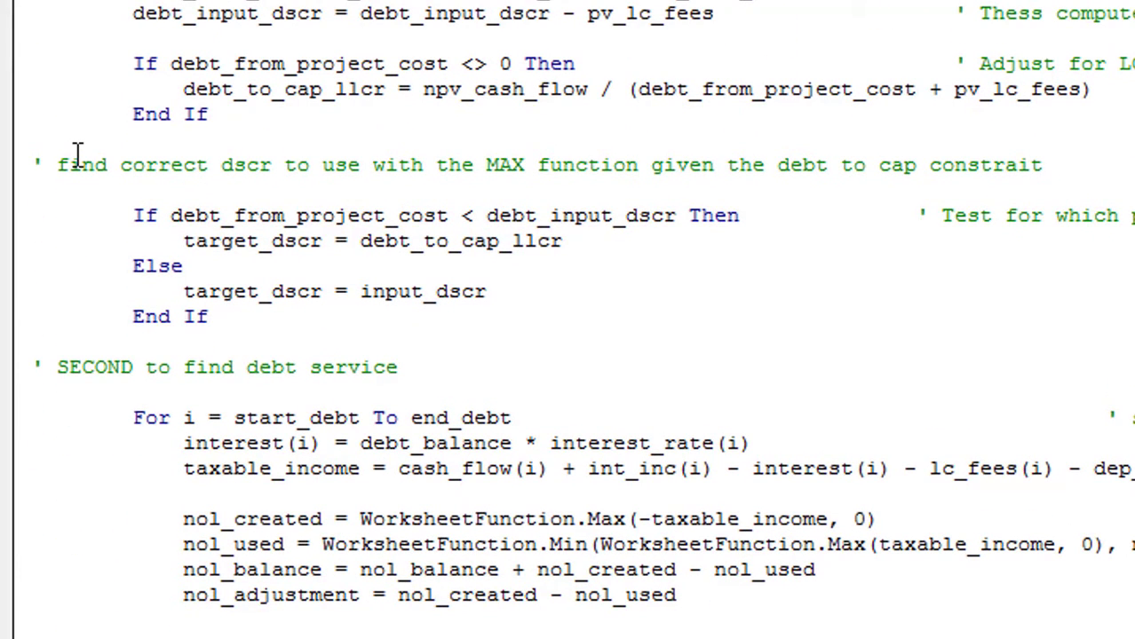
pyautogui.scroll(-3)
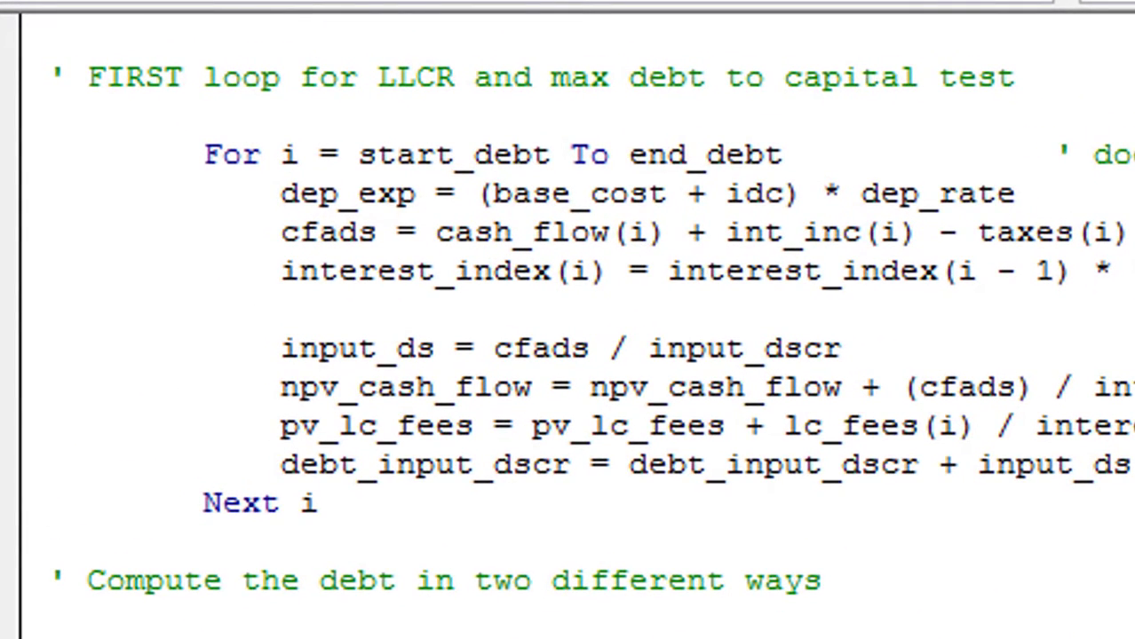
pyautogui.scroll(-3)
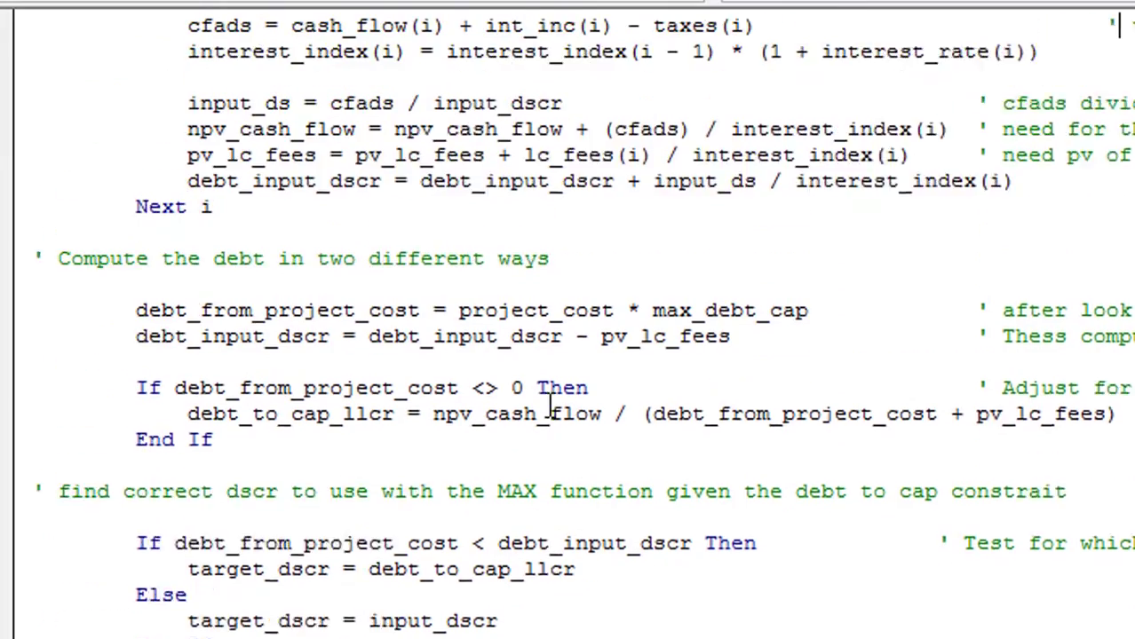
pyautogui.scroll(-3)
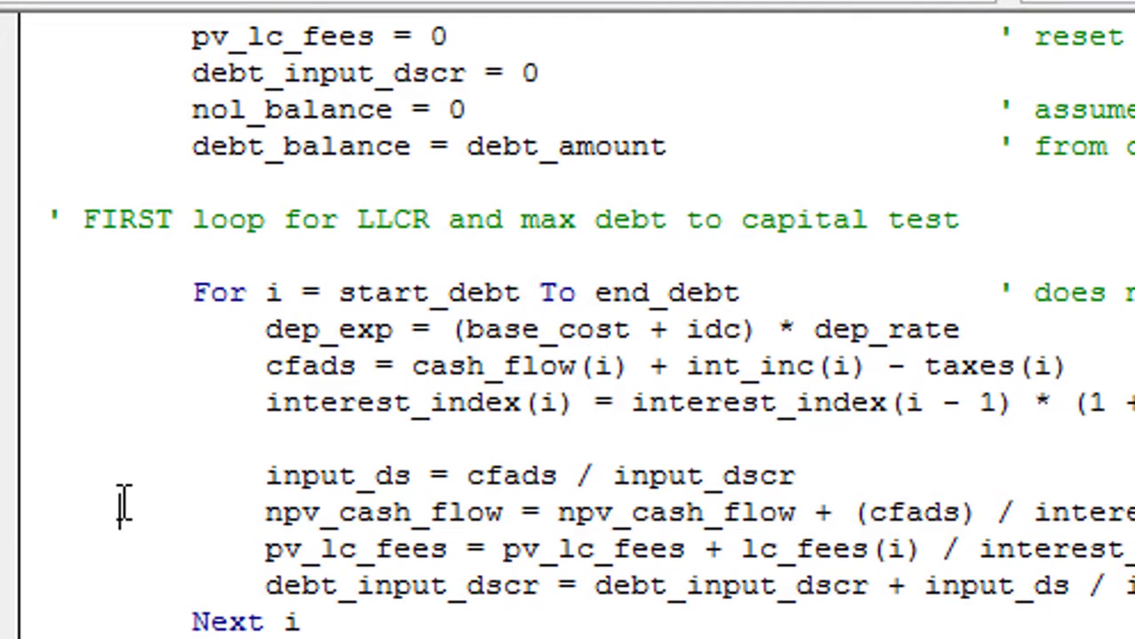
pyautogui.scroll(-3)
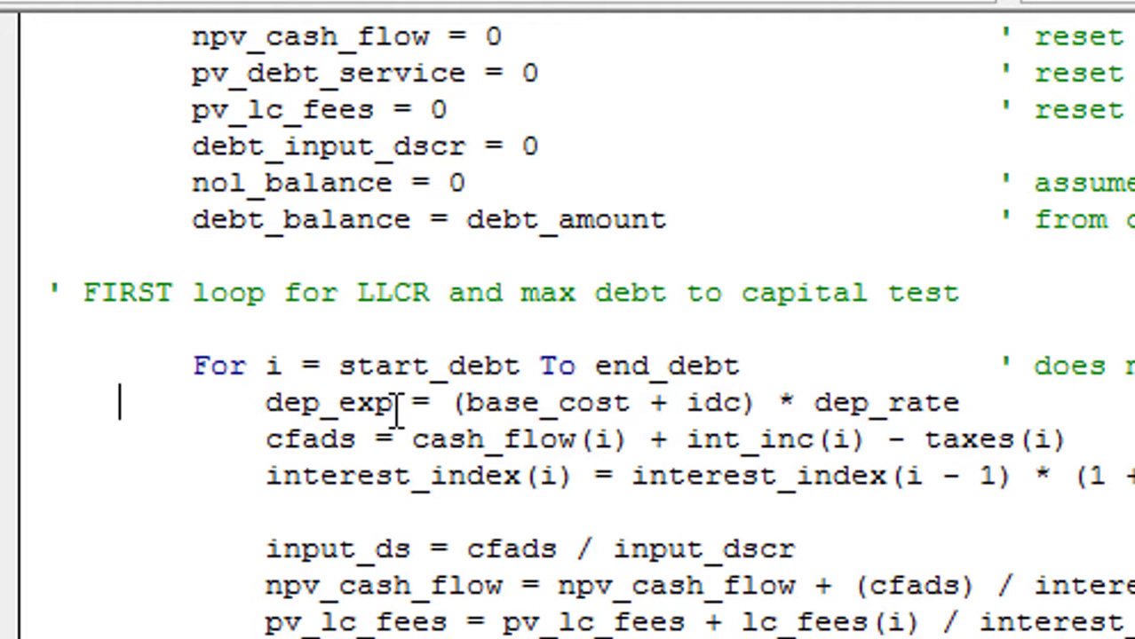
pyautogui.moveTo(772, 417)
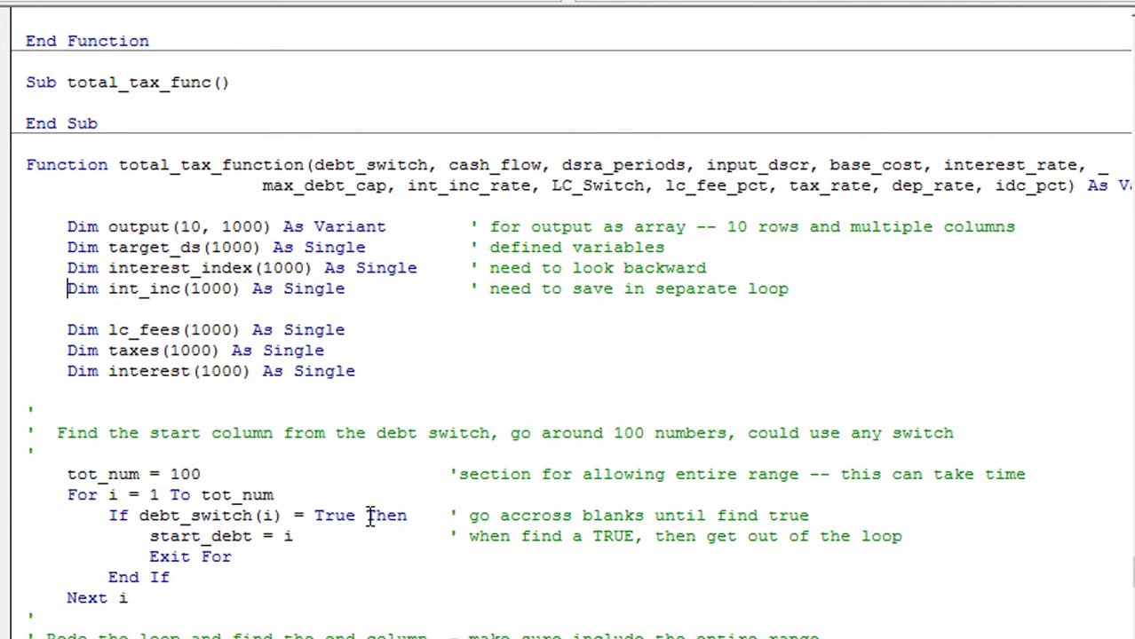
# Scroll the VBA code down to the output block with output(10, Count) = idc
pyautogui.scroll(-3)
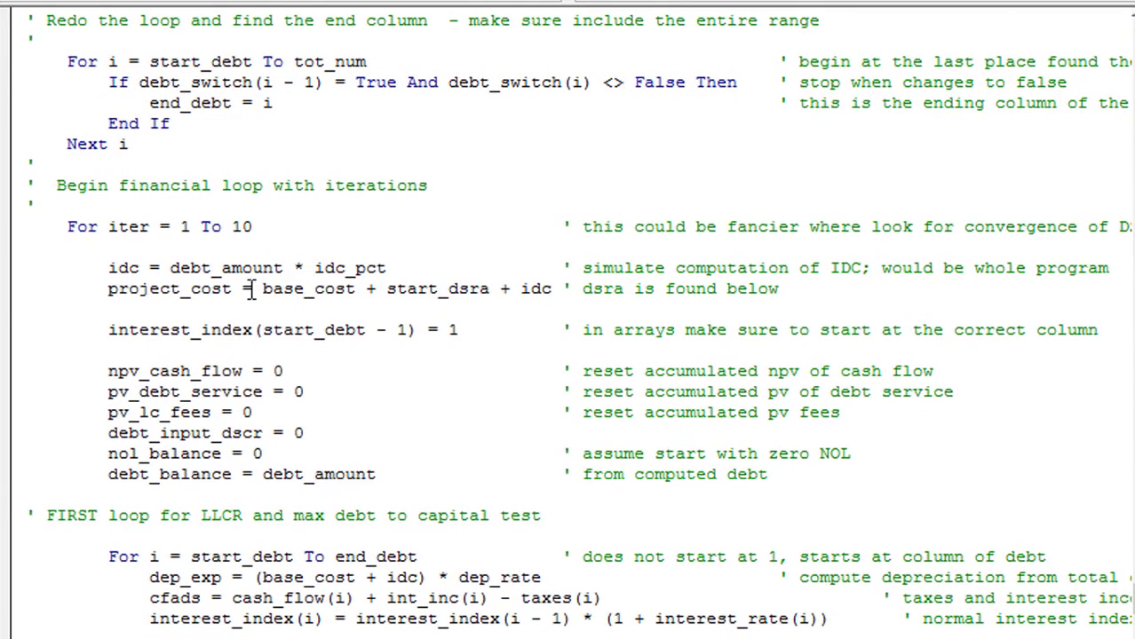
pyautogui.scroll(-3)
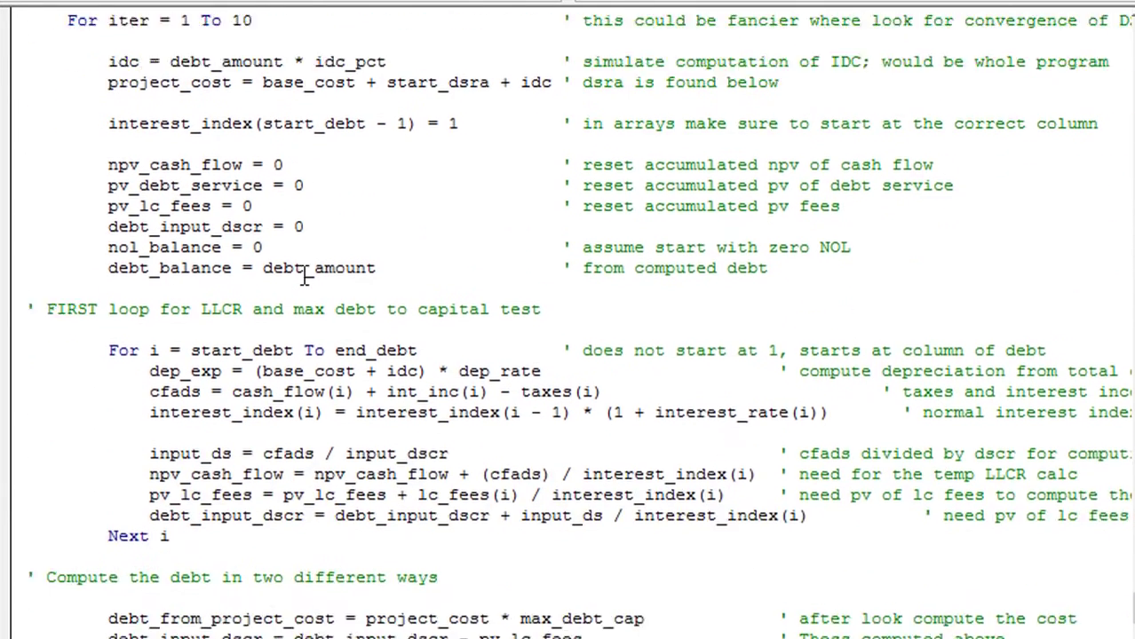
pyautogui.scroll(-3)
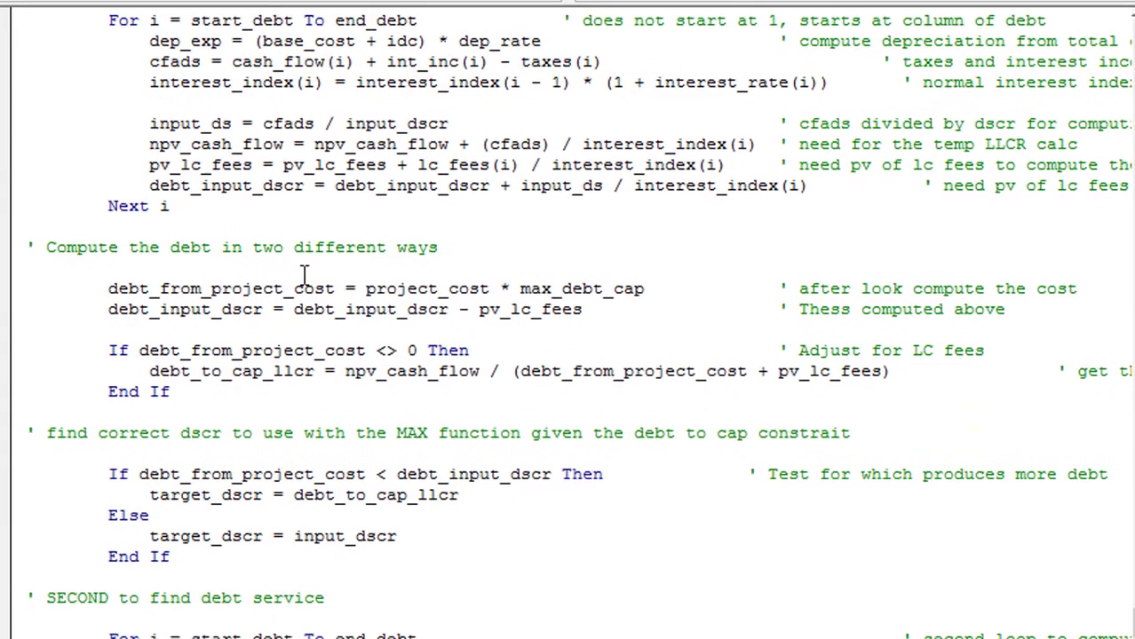
pyautogui.scroll(-3)
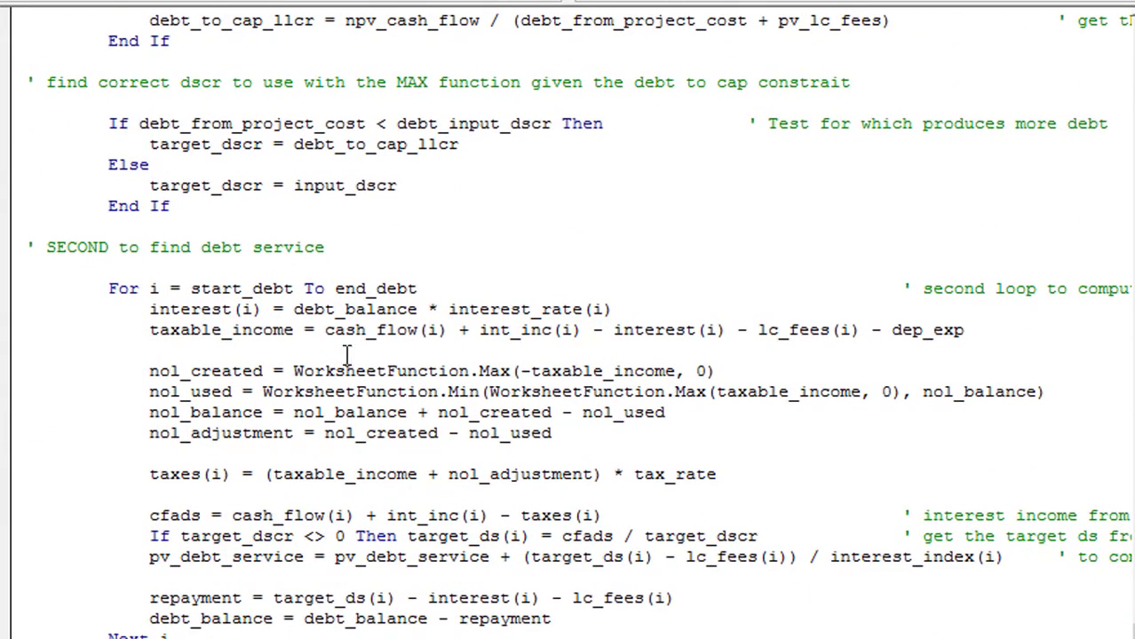
pyautogui.moveTo(457, 351)
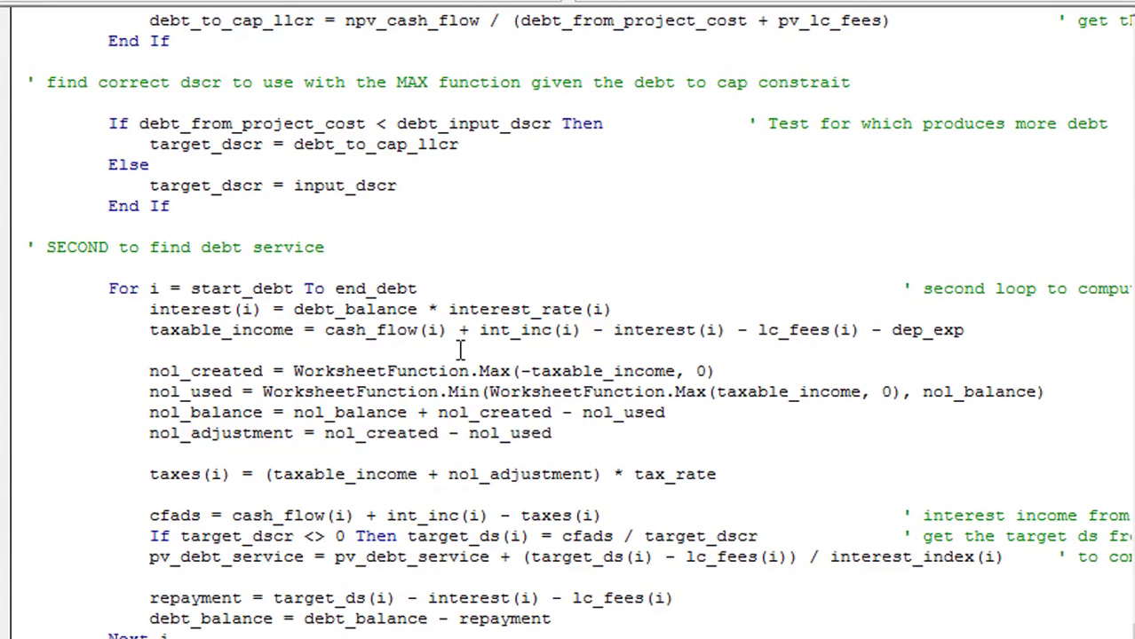
pyautogui.moveTo(351, 389)
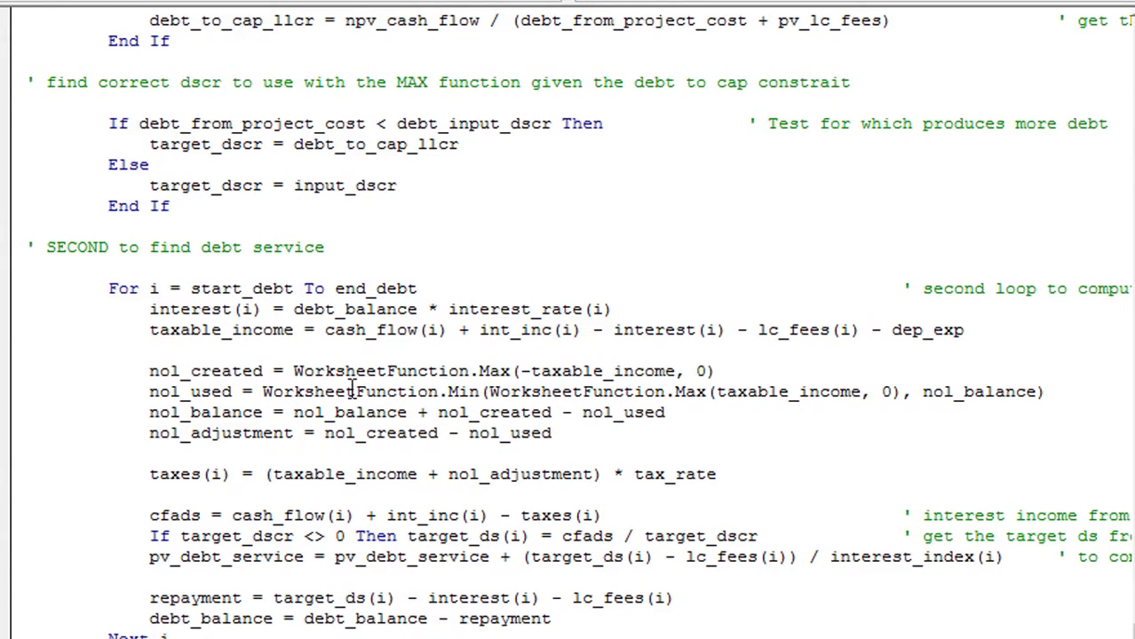
pyautogui.moveTo(298, 408)
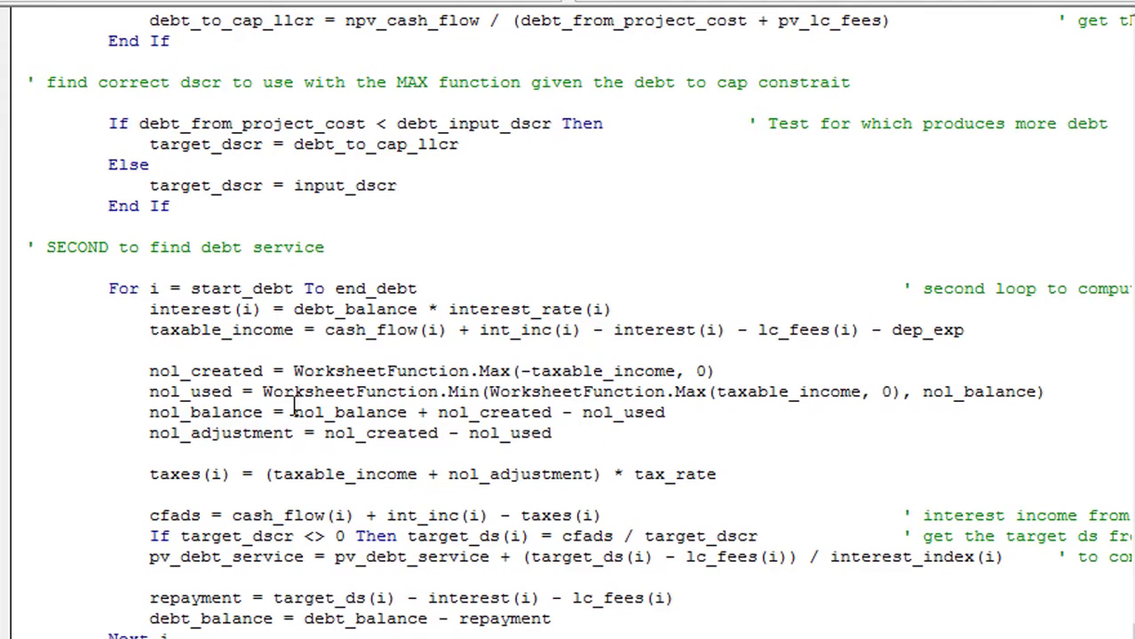
pyautogui.moveTo(346, 373)
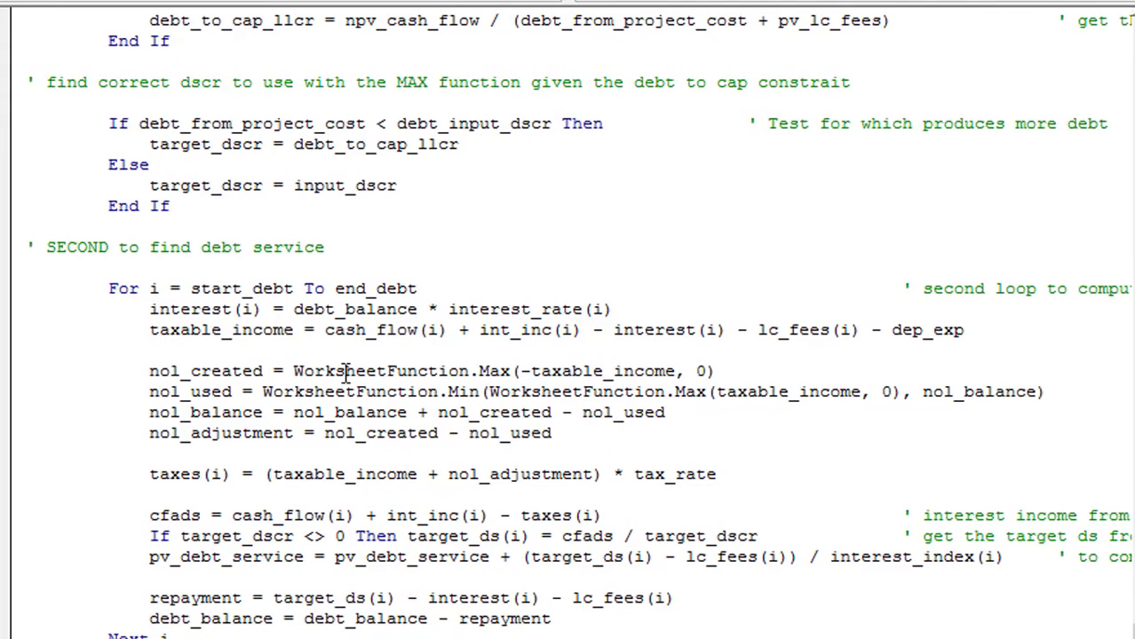
pyautogui.moveTo(621, 364)
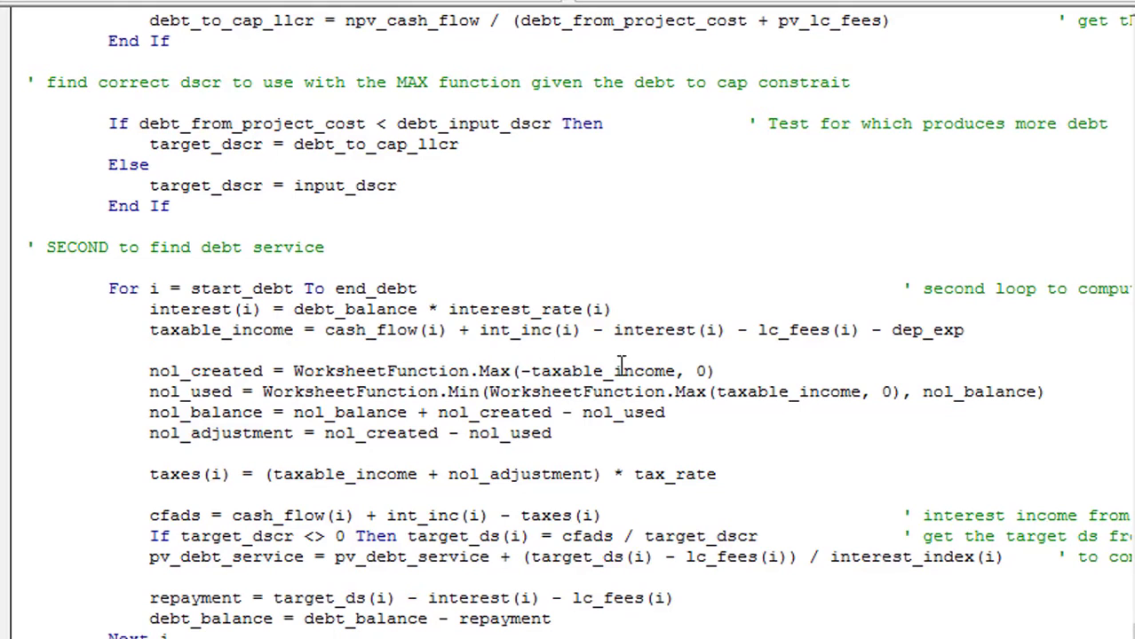
pyautogui.moveTo(944, 338)
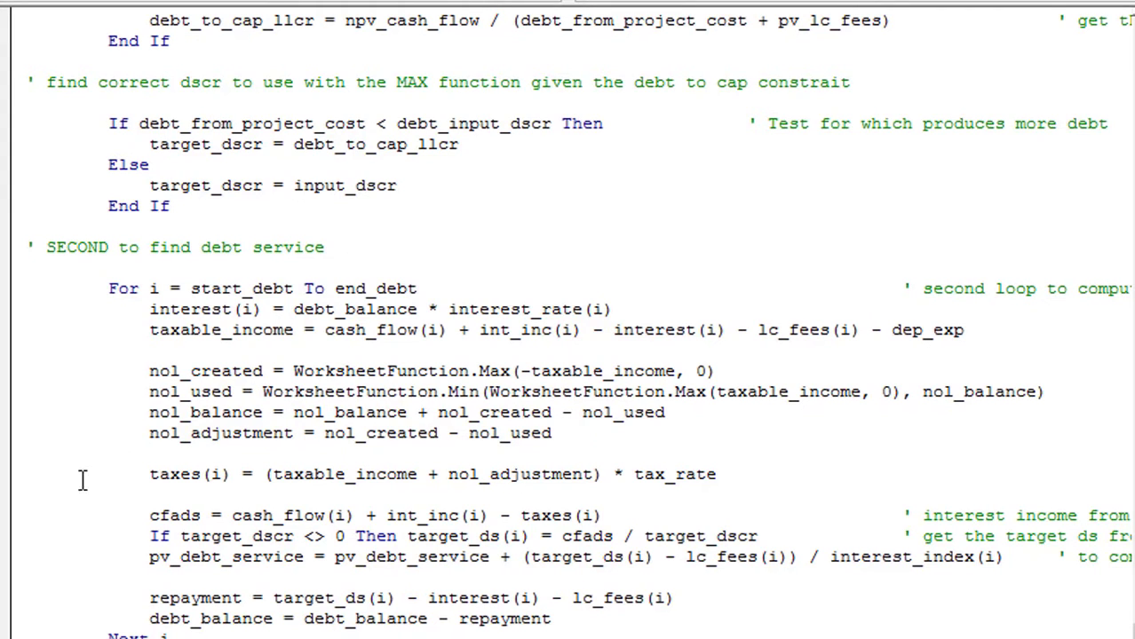
pyautogui.moveTo(468, 478)
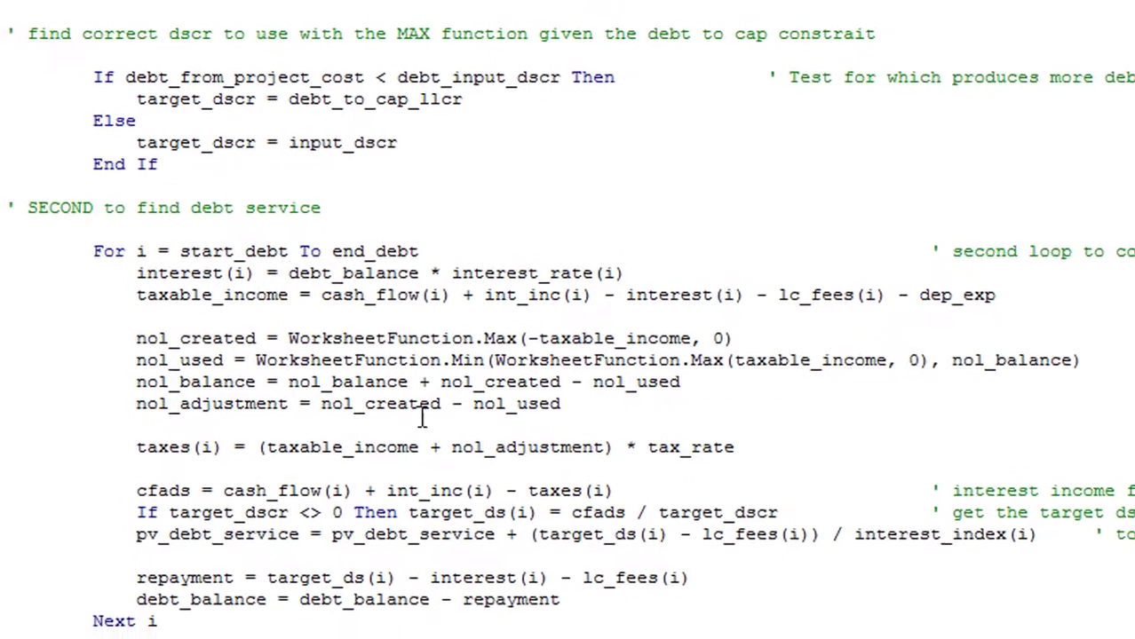
pyautogui.scroll(-3)
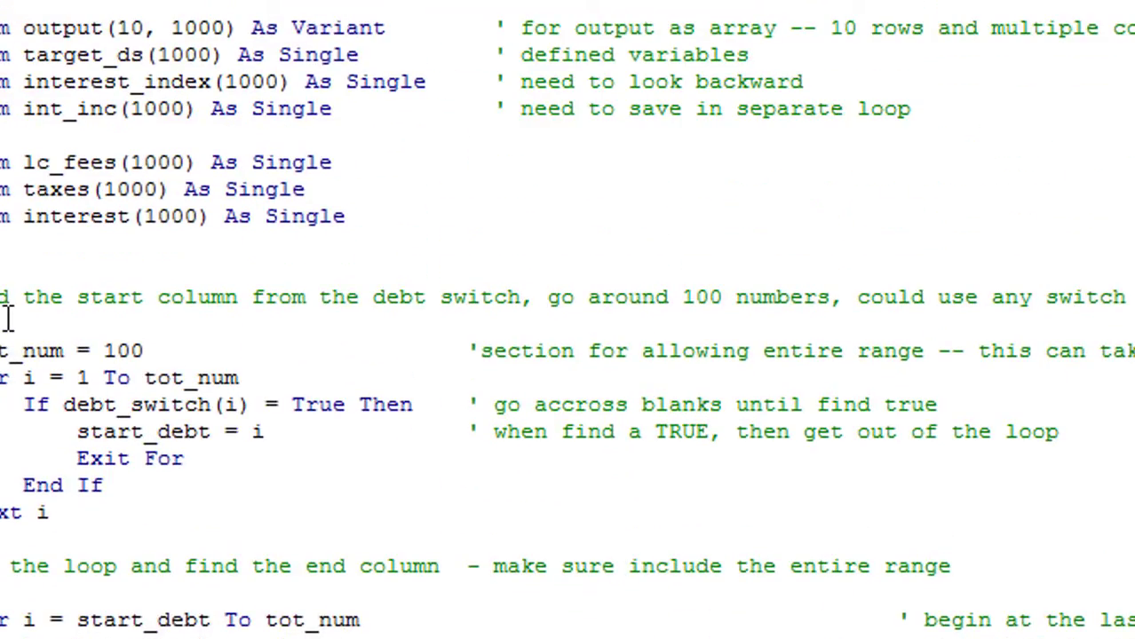
pyautogui.scroll(-3)
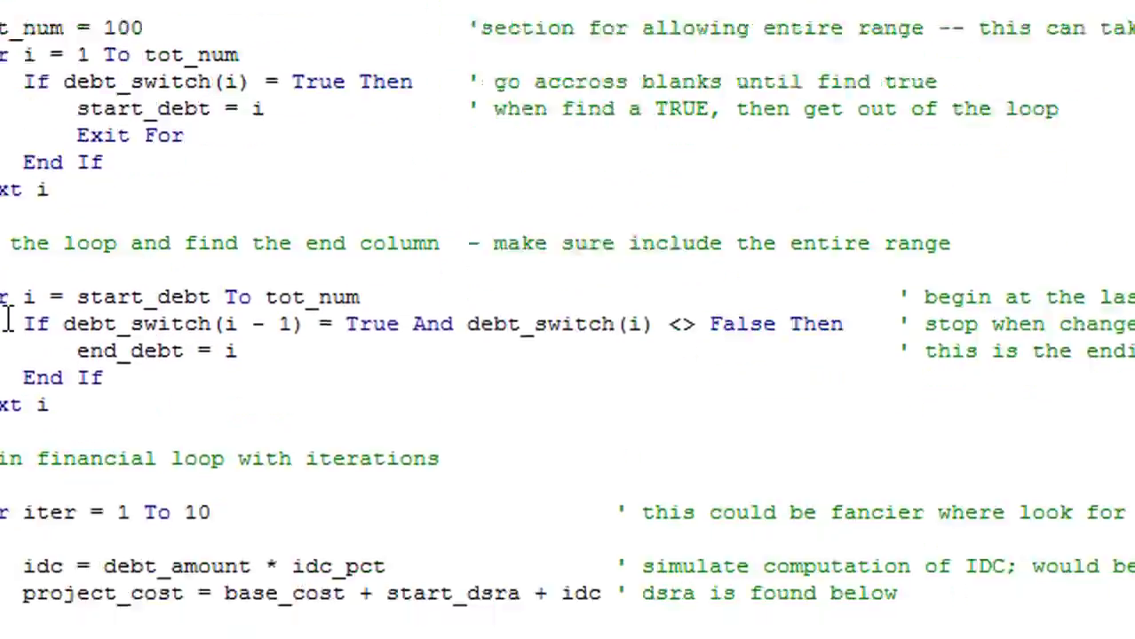
pyautogui.scroll(-3)
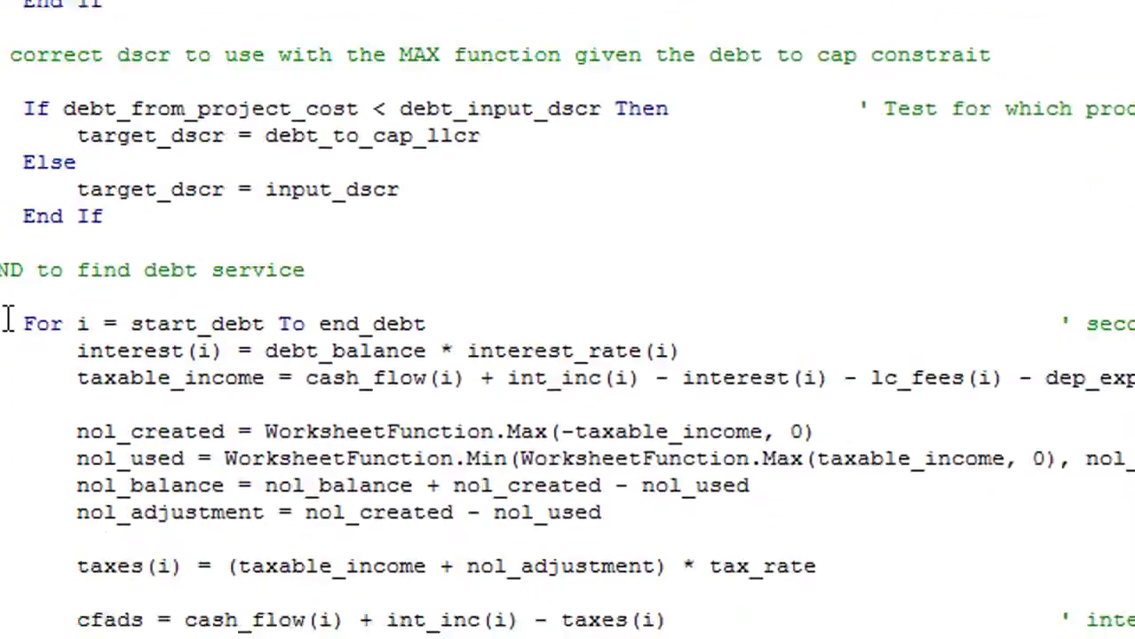
pyautogui.scroll(-3)
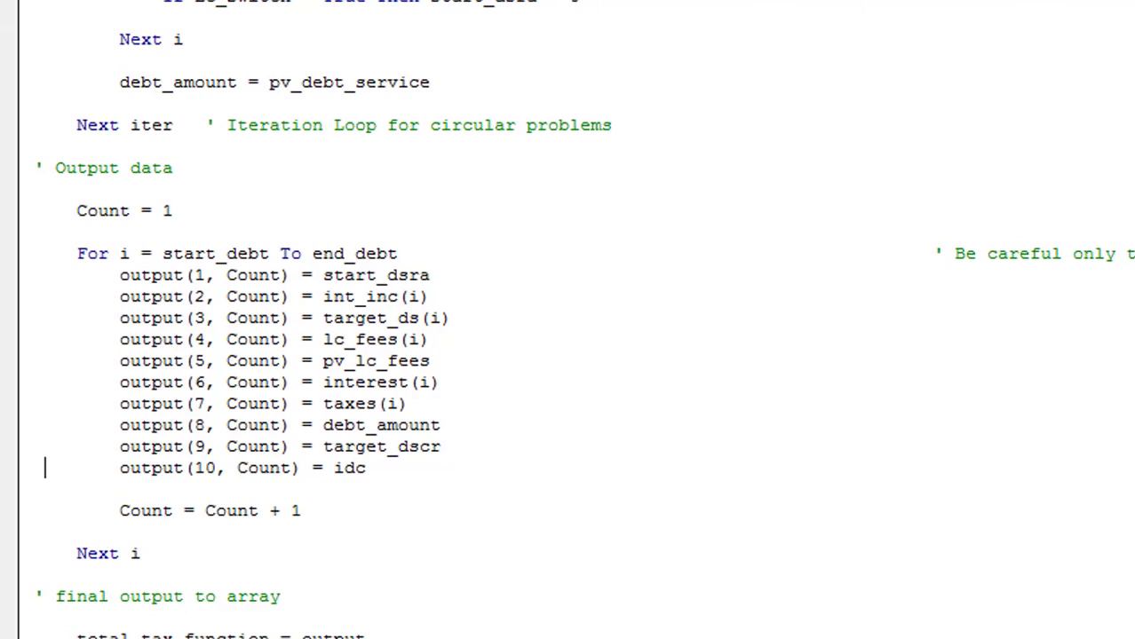
pyautogui.moveTo(424, 505)
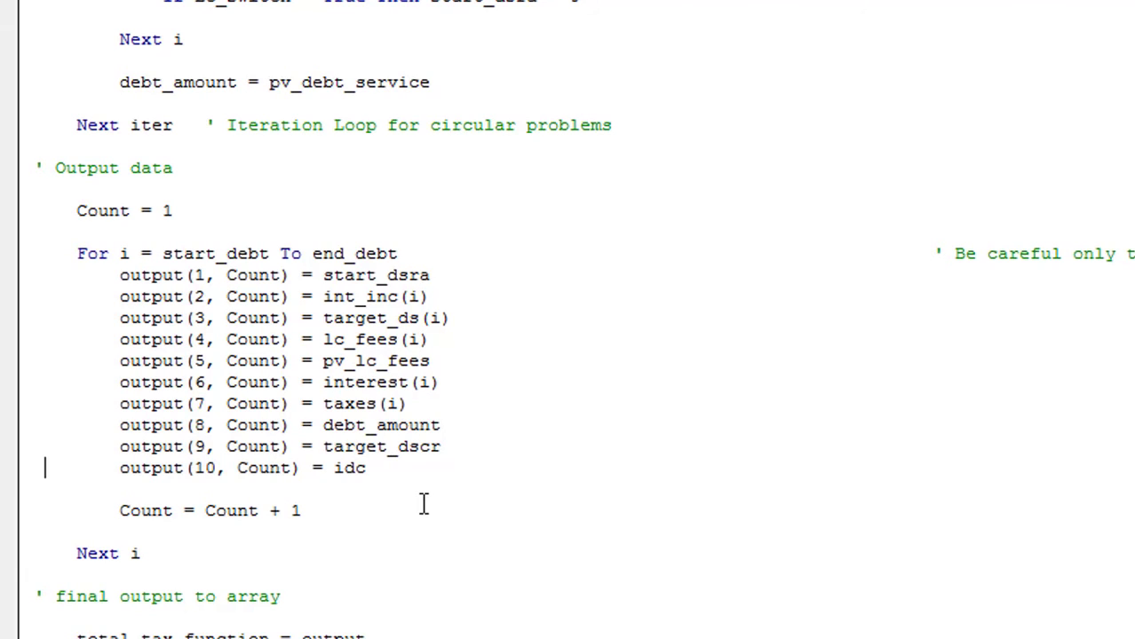
pyautogui.moveTo(229, 604)
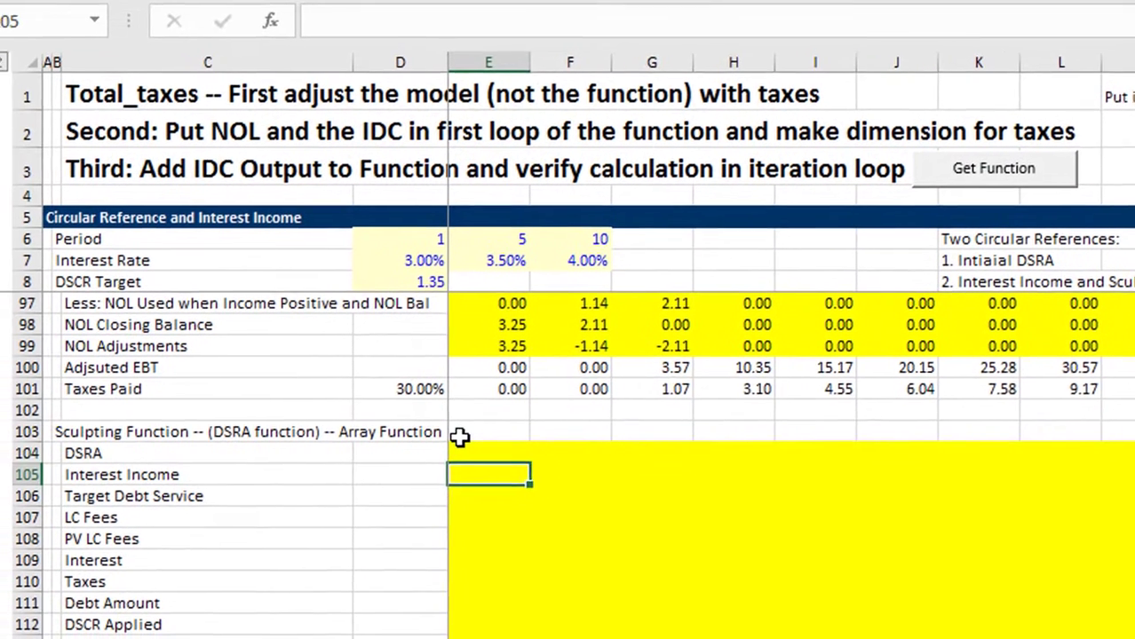
# Enter =total_tax_function() in E104, bring up its arguments, and select row 41
pyautogui.click(496, 452)
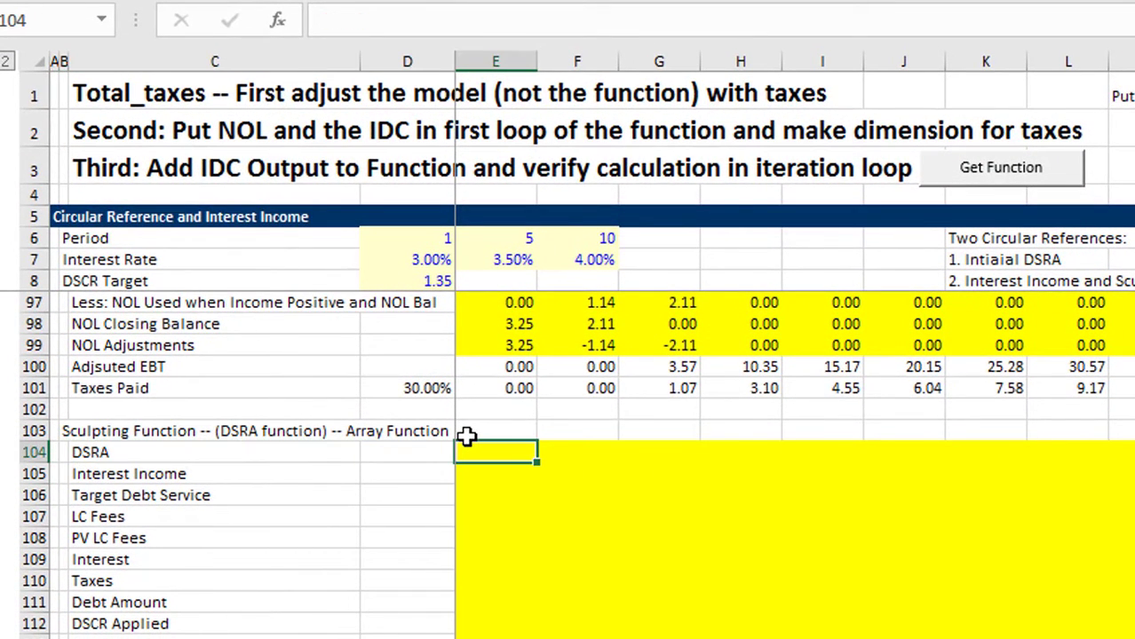
pyautogui.write('=t')
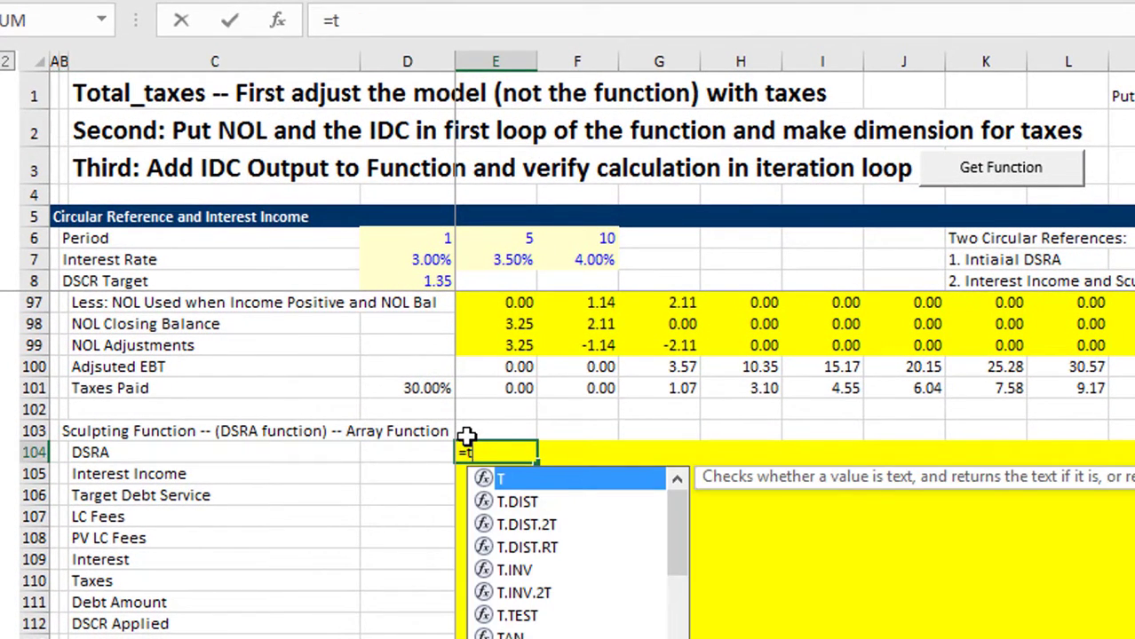
pyautogui.write('otal_tax_function(')
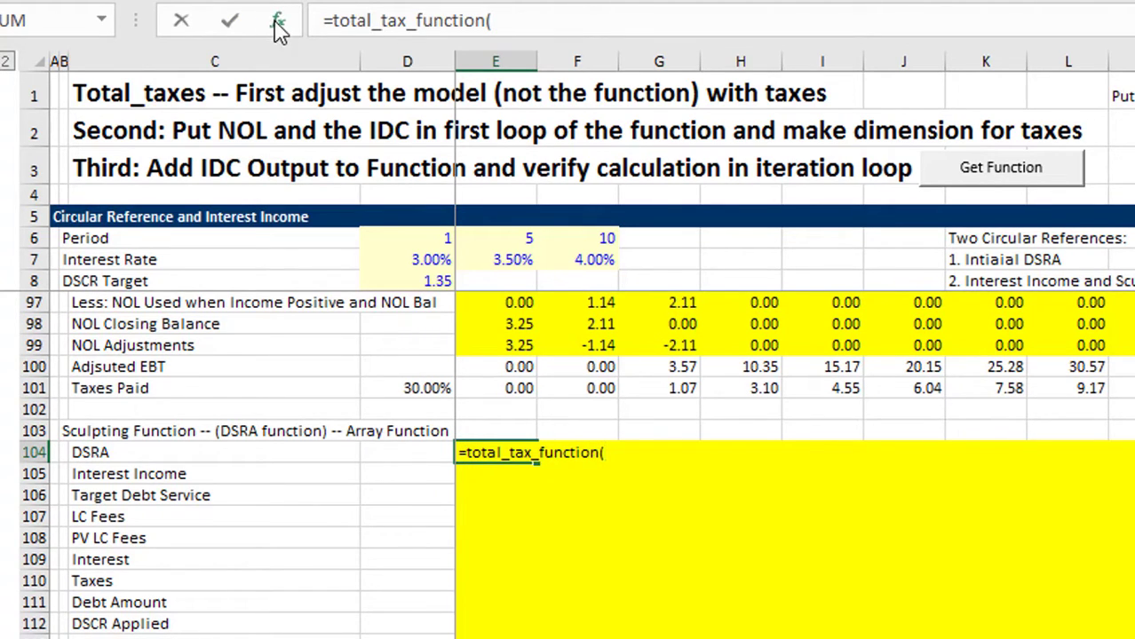
pyautogui.write(')')
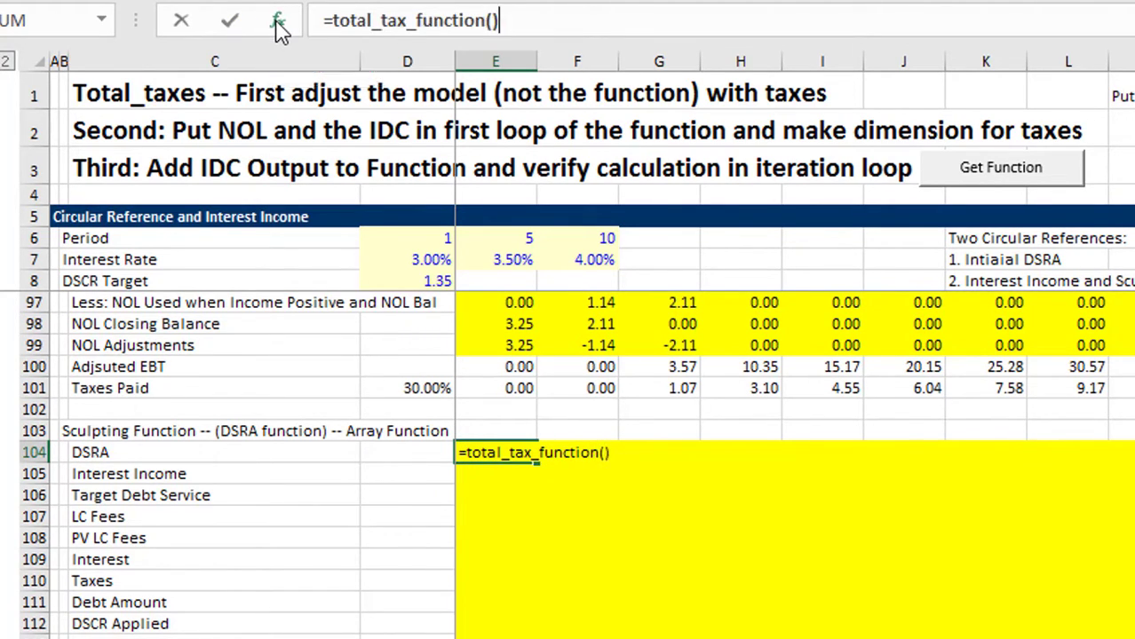
pyautogui.click(278, 20)
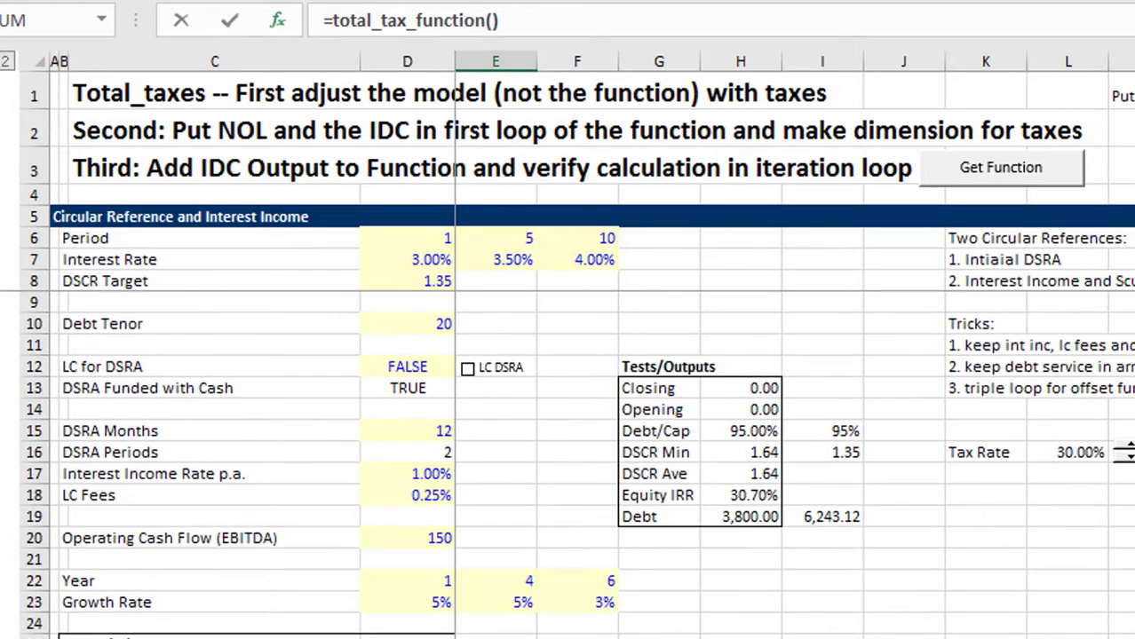
pyautogui.moveTo(394, 454)
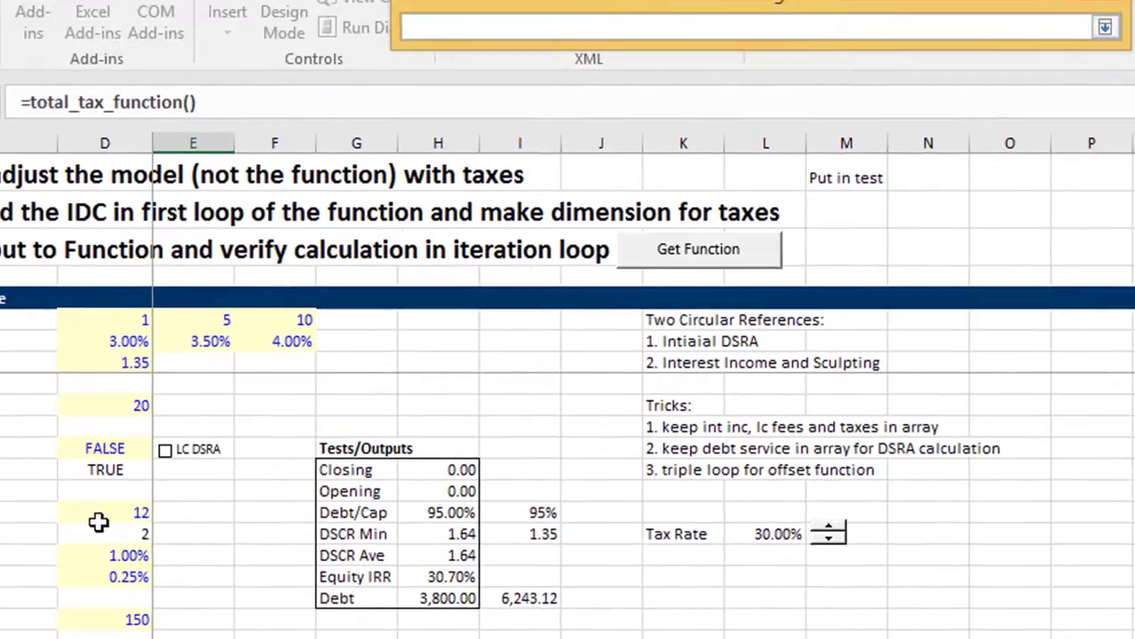
pyautogui.click(697, 249)
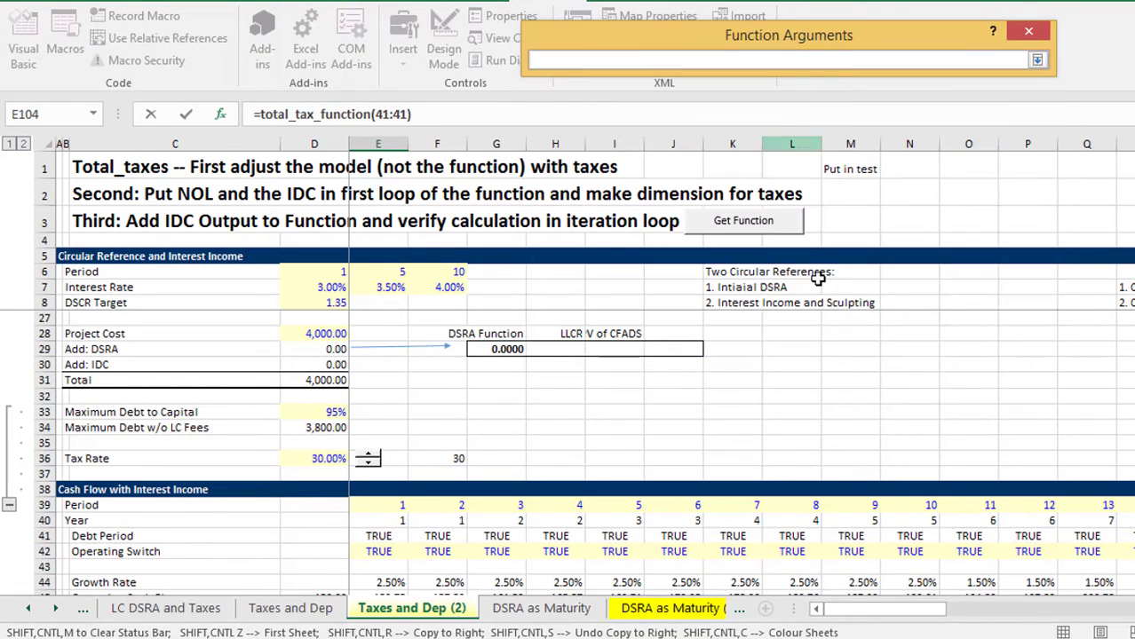
# Set the debt period and cash flow rows and DSRA Periods D16 arguments
pyautogui.click(781, 60)
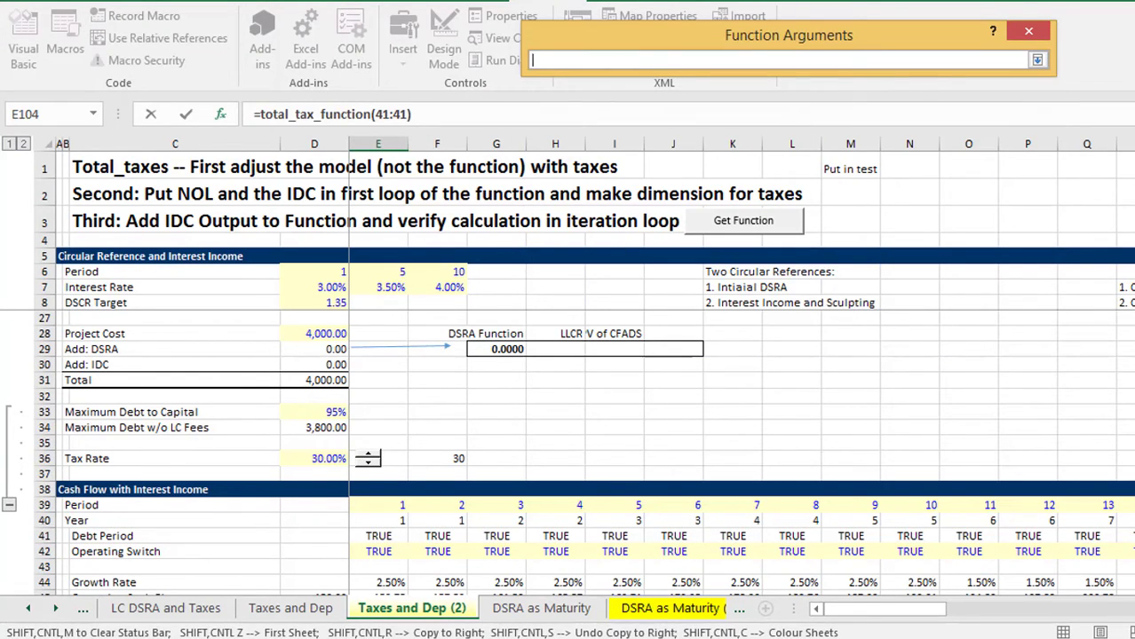
pyautogui.scroll(-3)
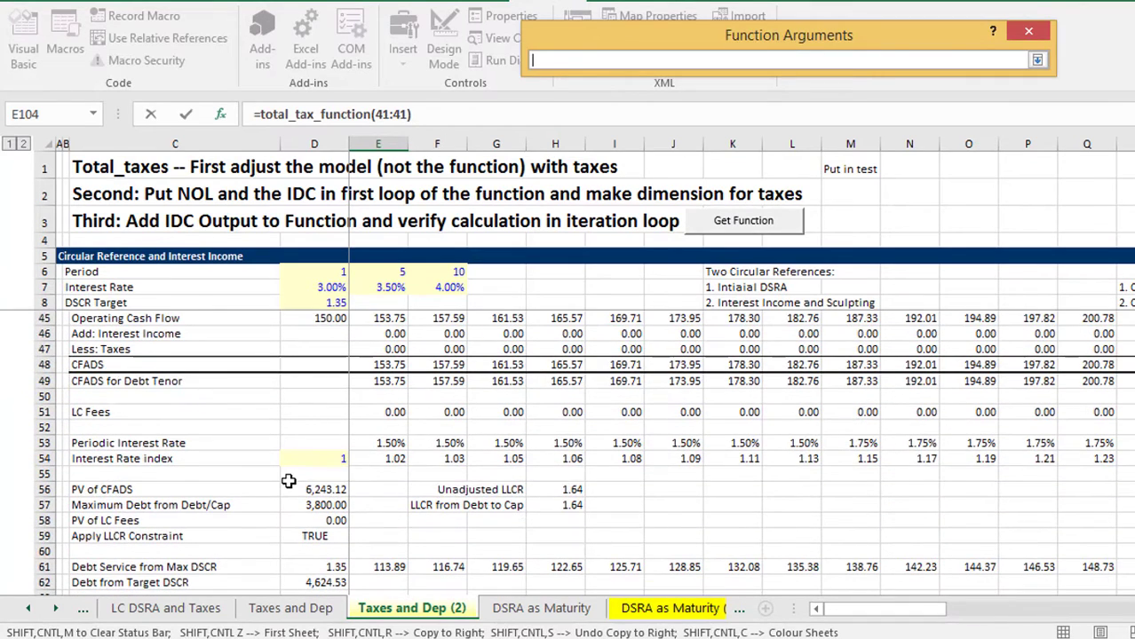
pyautogui.moveTo(604, 402)
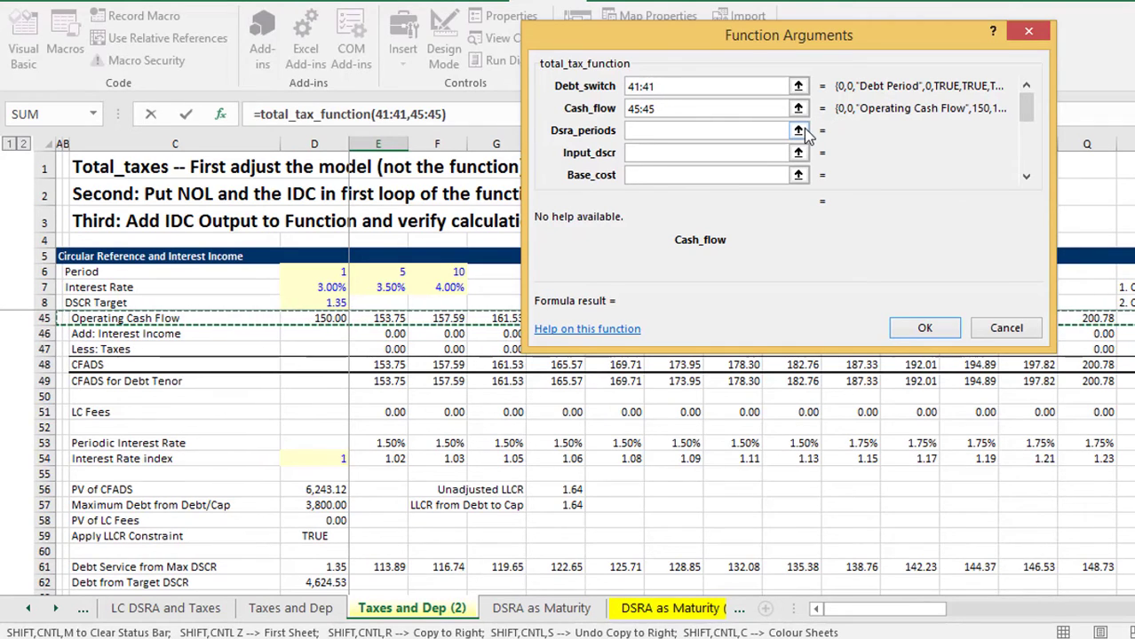
pyautogui.click(798, 130)
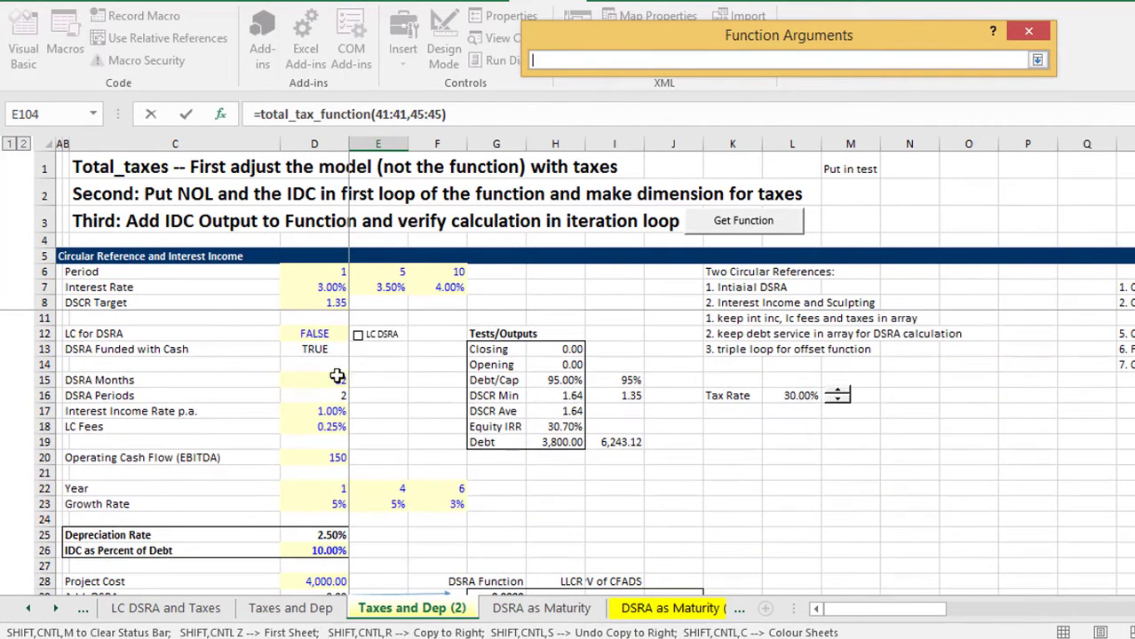
pyautogui.click(314, 395)
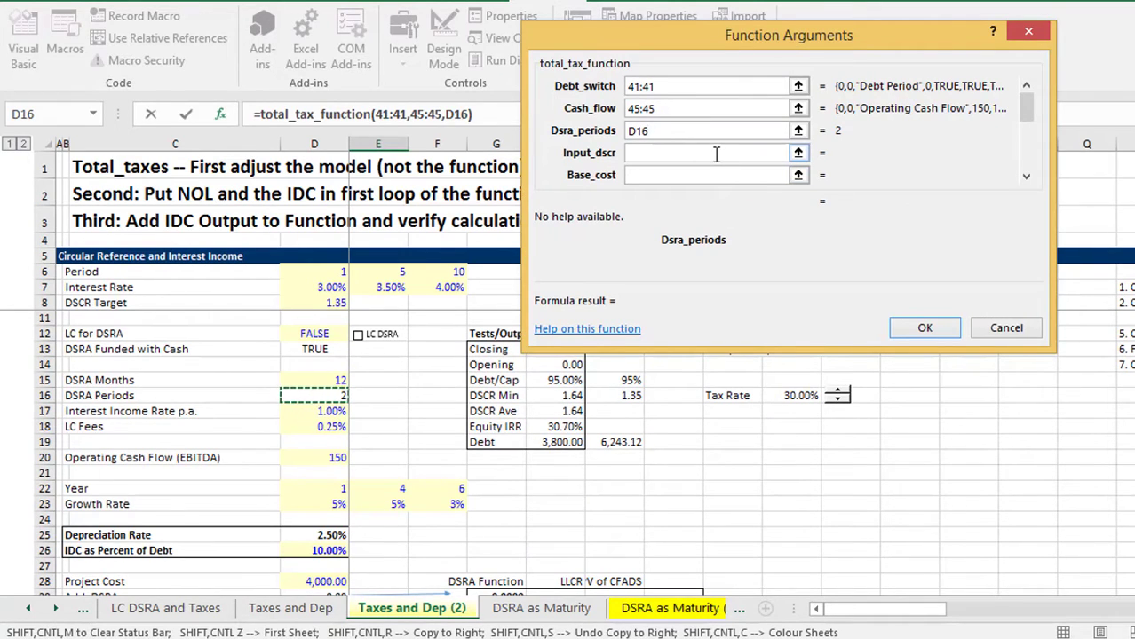
# Set the DSCR Target D8 and Project Cost D28 arguments
pyautogui.click(706, 151)
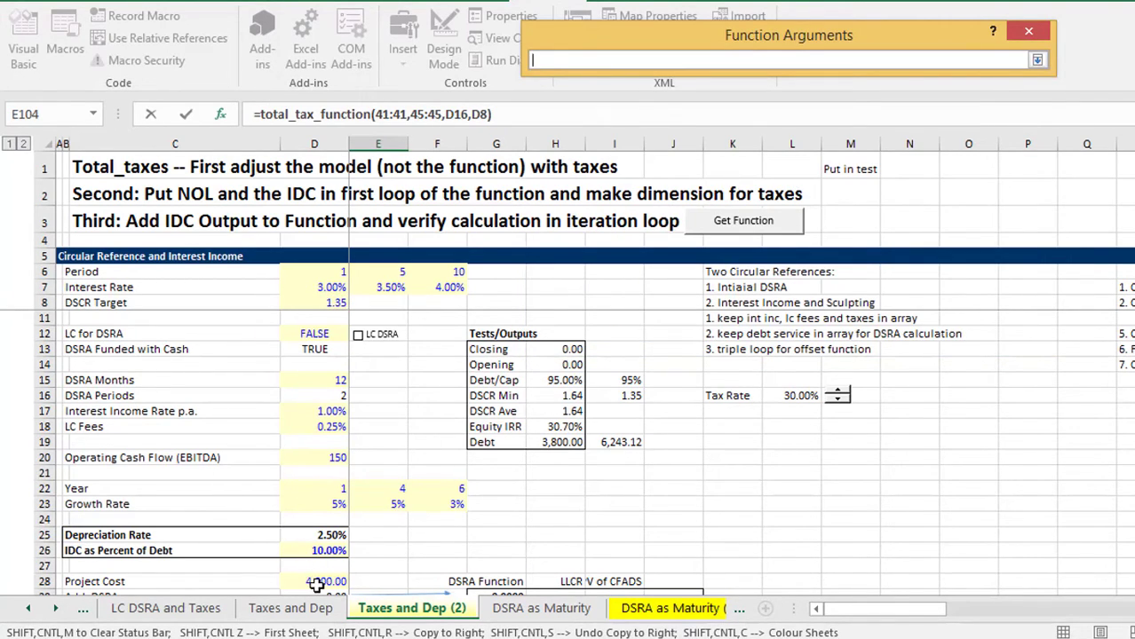
pyautogui.click(314, 582)
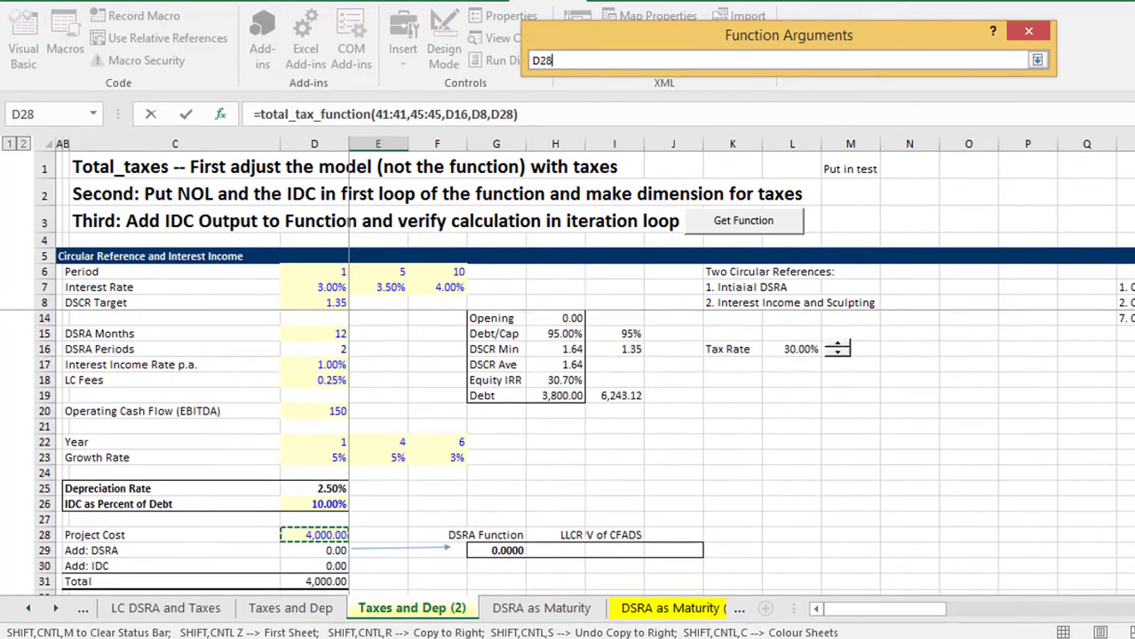
pyautogui.click(1037, 59)
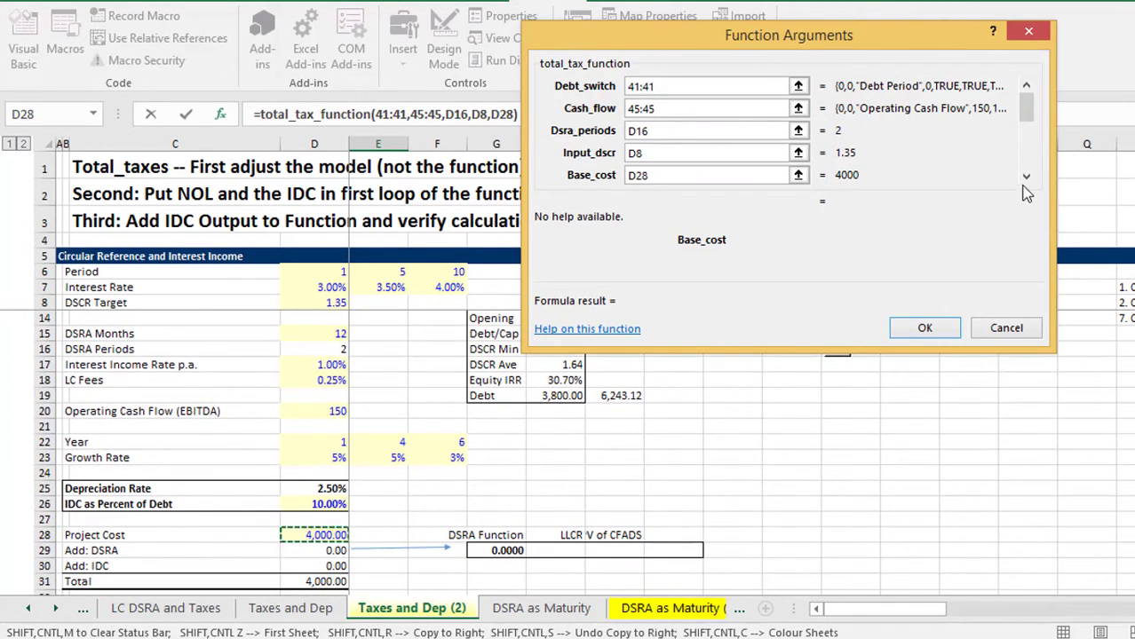
pyautogui.click(1026, 175)
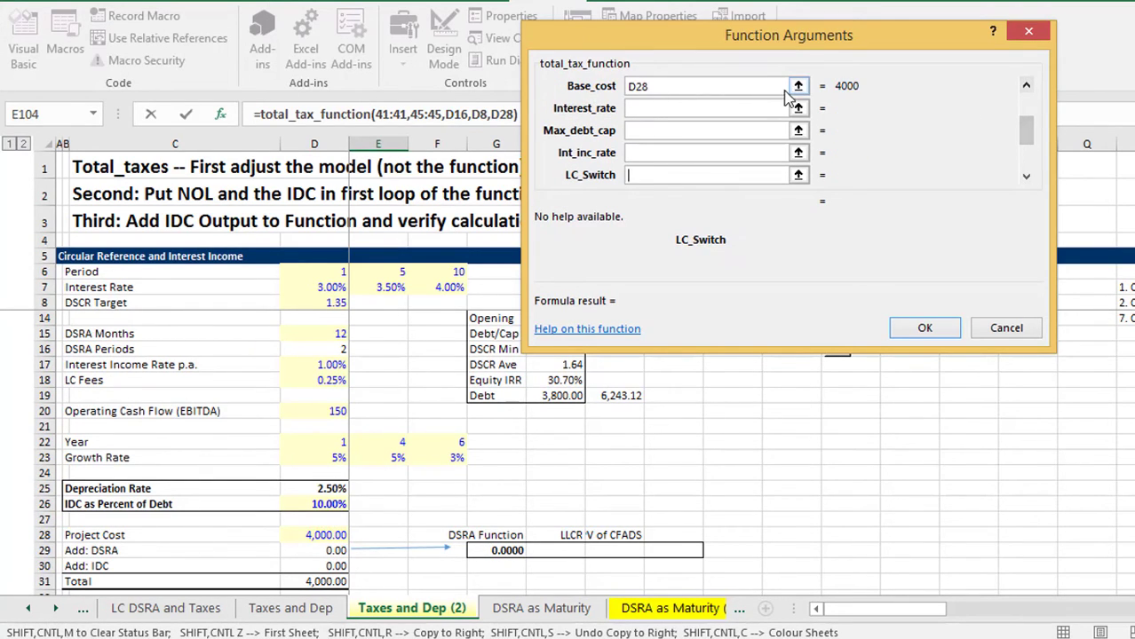
pyautogui.click(797, 85)
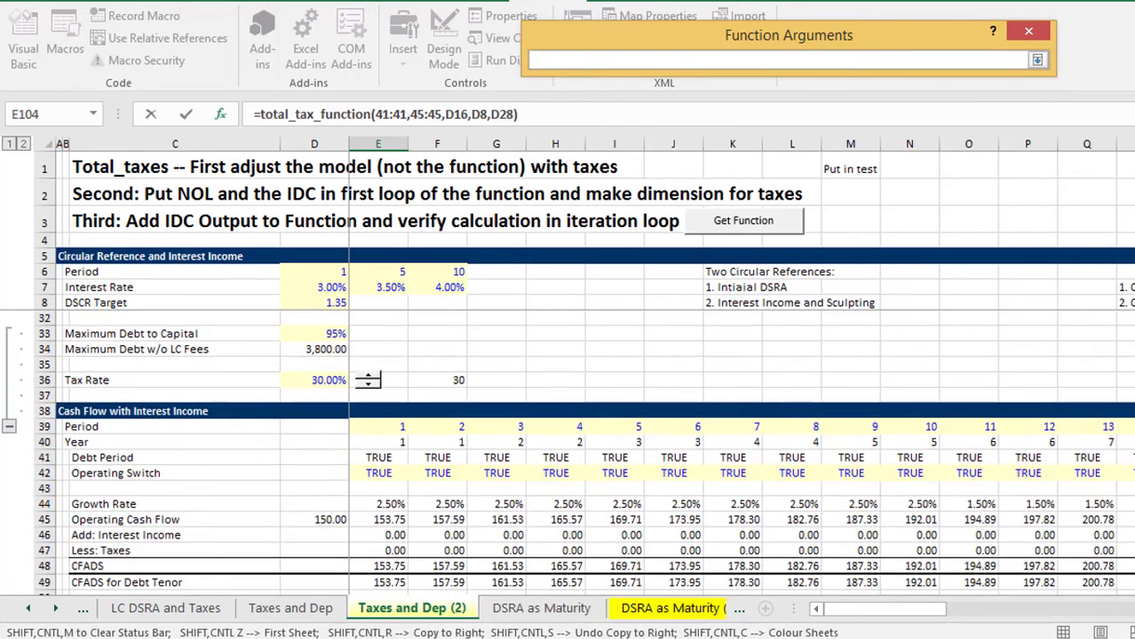
# Enter arguments 53:53, D33, 85:85, D12, D18, D36, D25 and D26, previewing 232.37
pyautogui.scroll(-3)
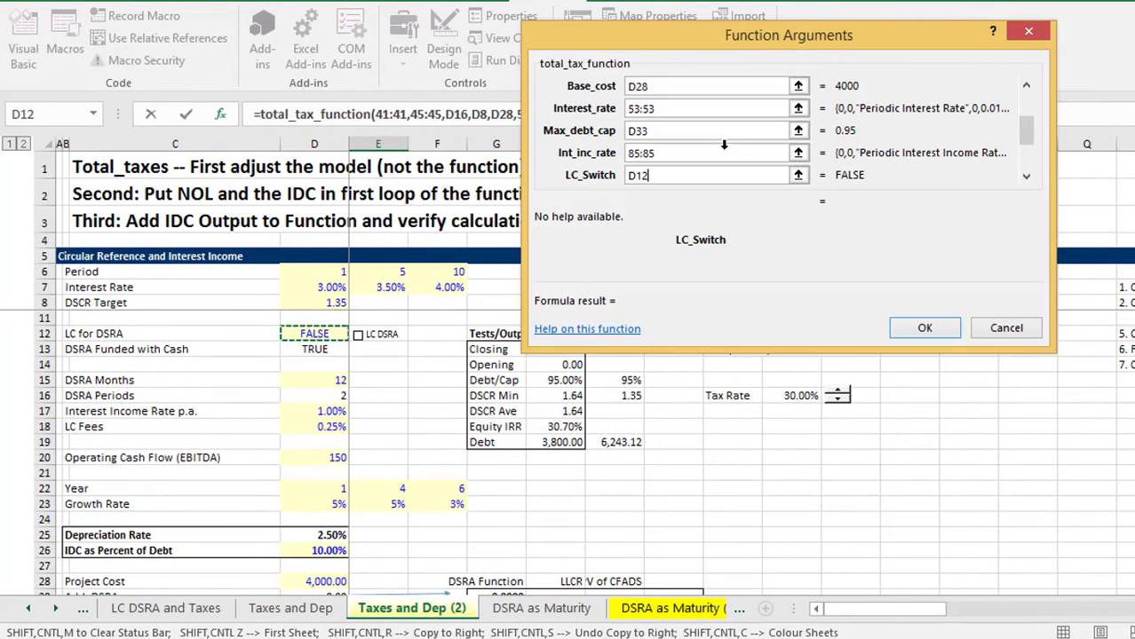
pyautogui.click(1026, 175)
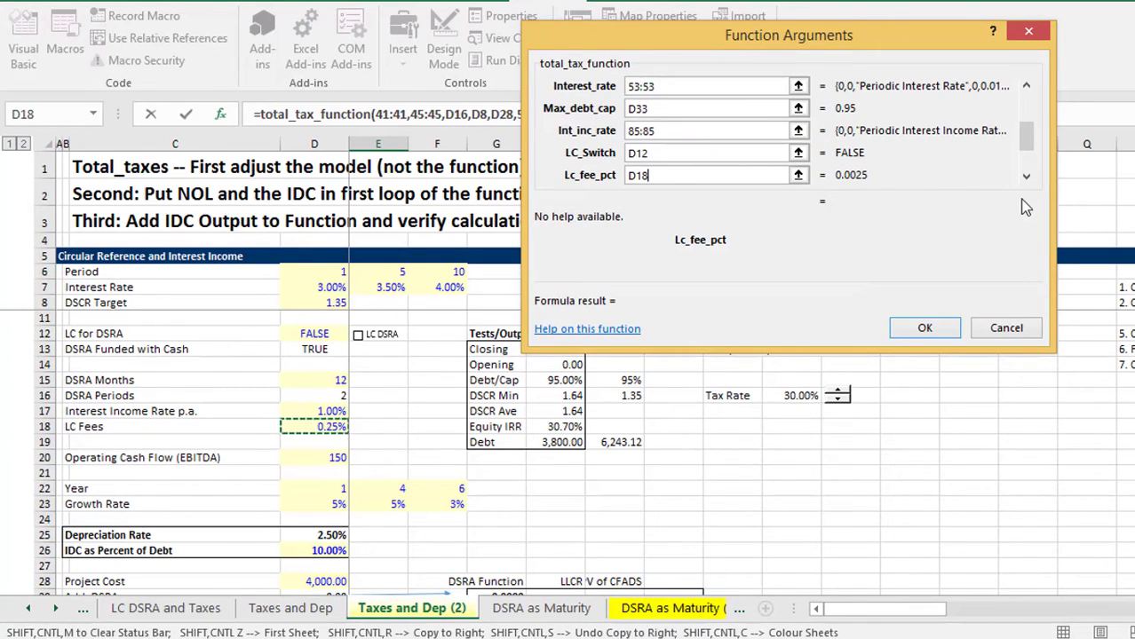
pyautogui.click(1026, 175)
pyautogui.write('D36')
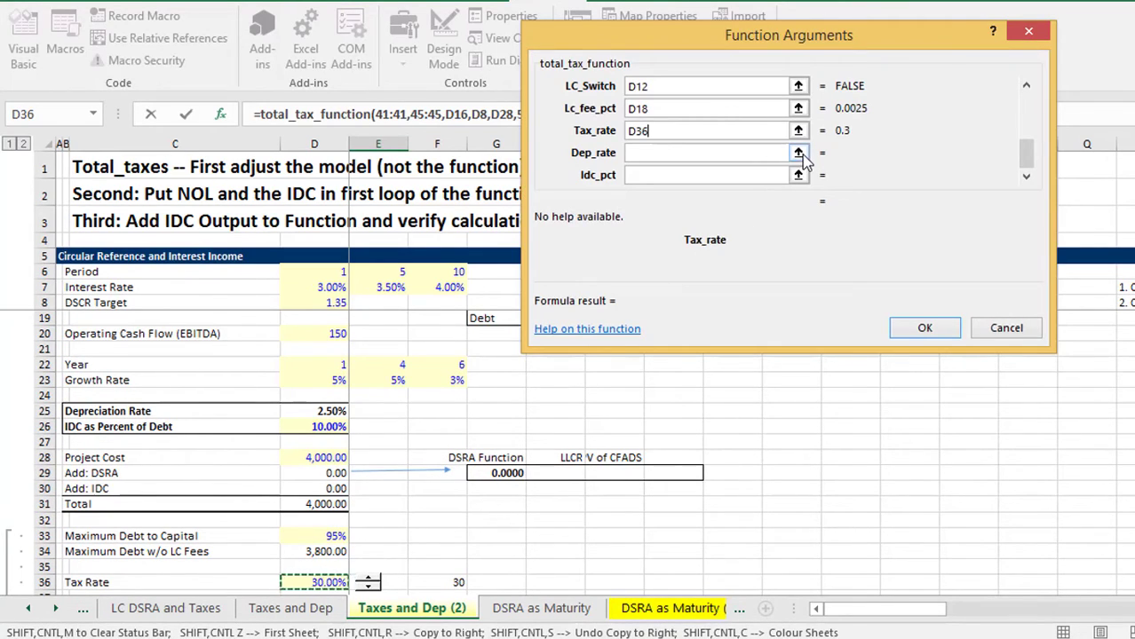
pyautogui.click(799, 151)
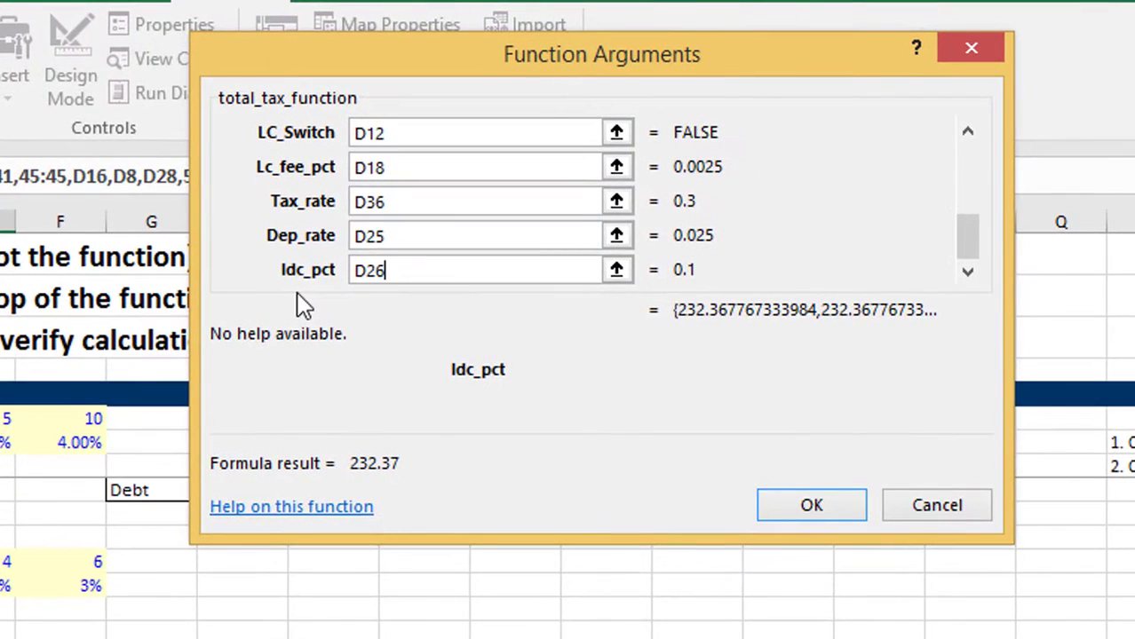
pyautogui.moveTo(810, 504)
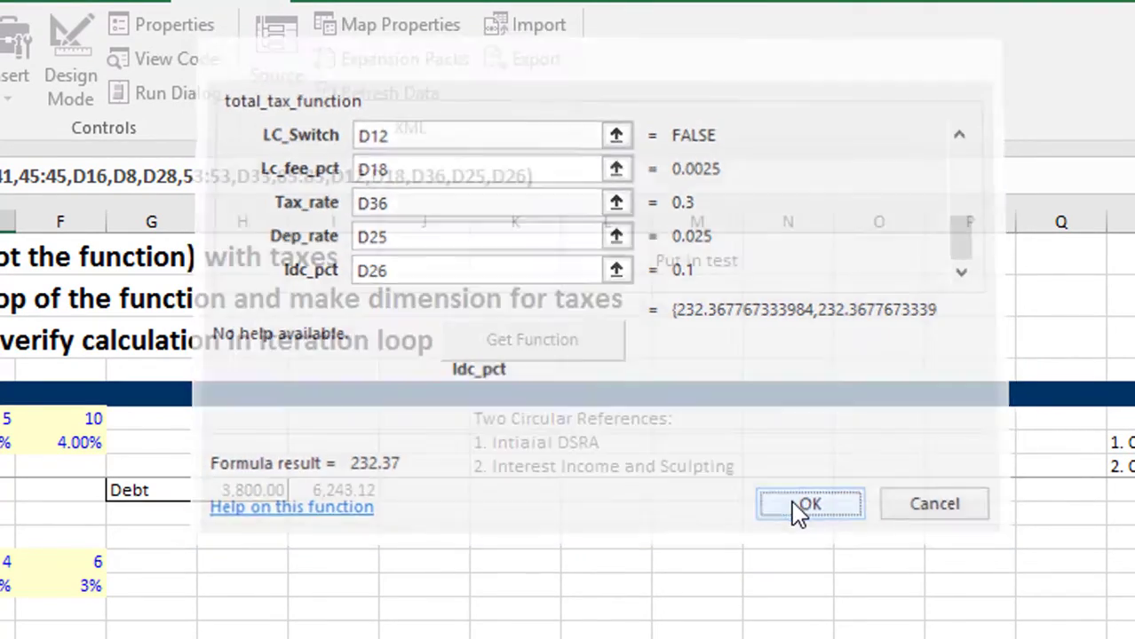
# Confirm the arguments and array-enter the function from E104, giving debt 4,279.61 and IDC 427.96
pyautogui.click(809, 504)
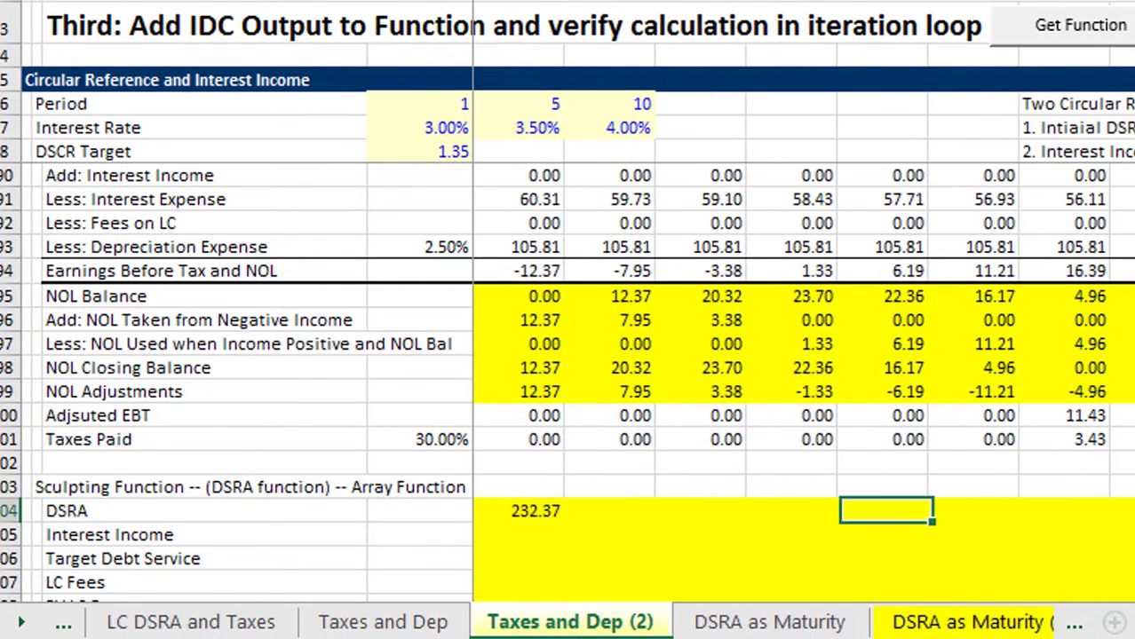
pyautogui.click(1079, 24)
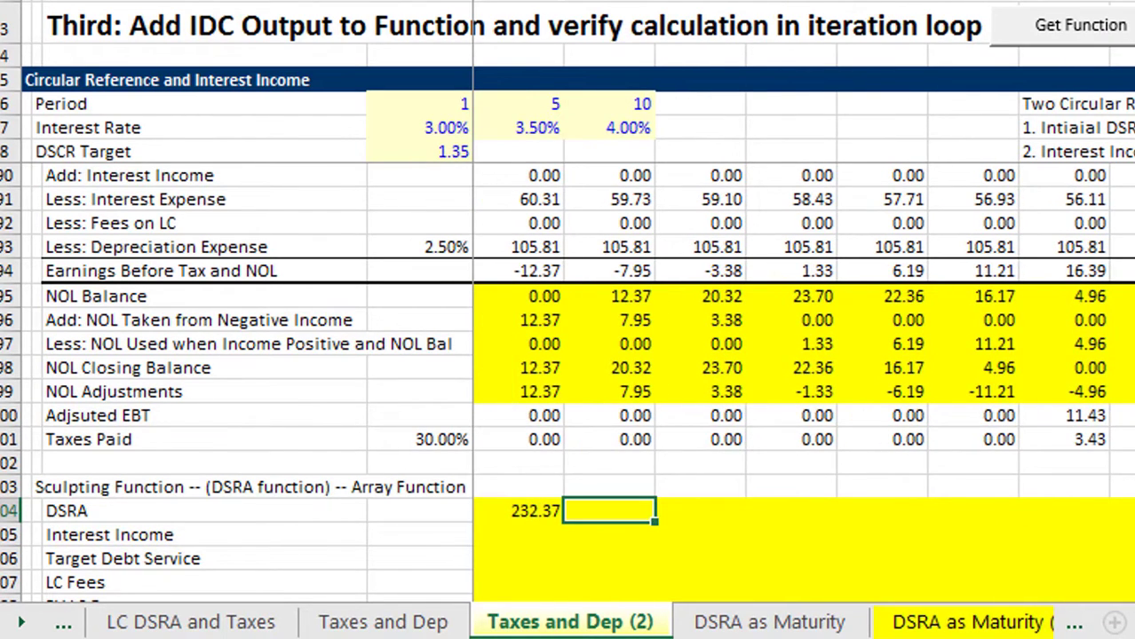
pyautogui.write('1.00')
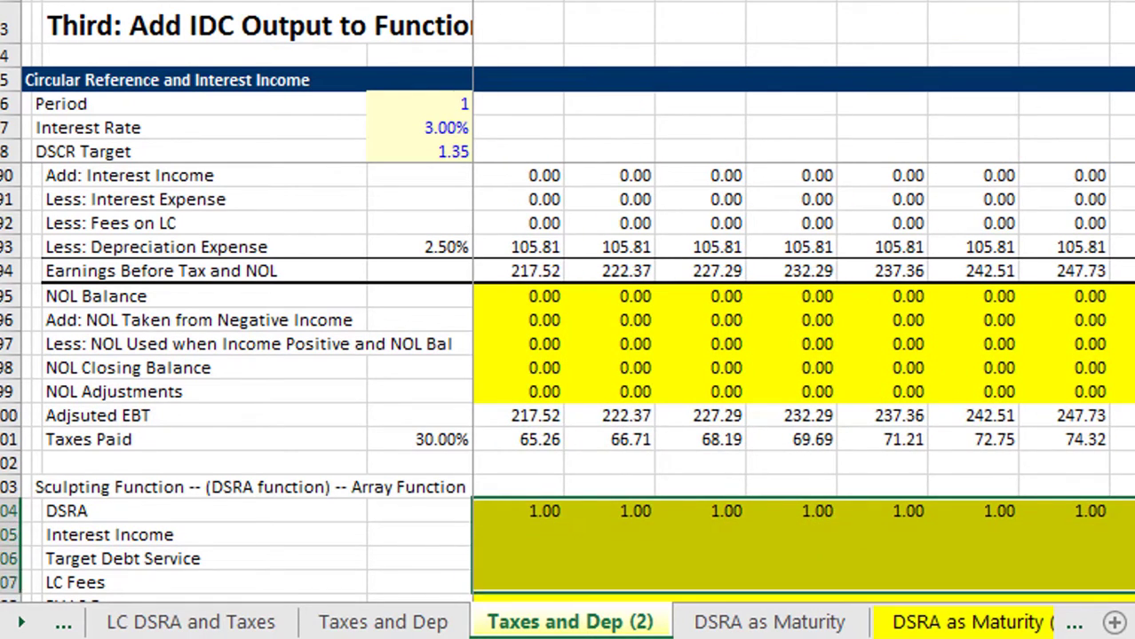
pyautogui.scroll(-3)
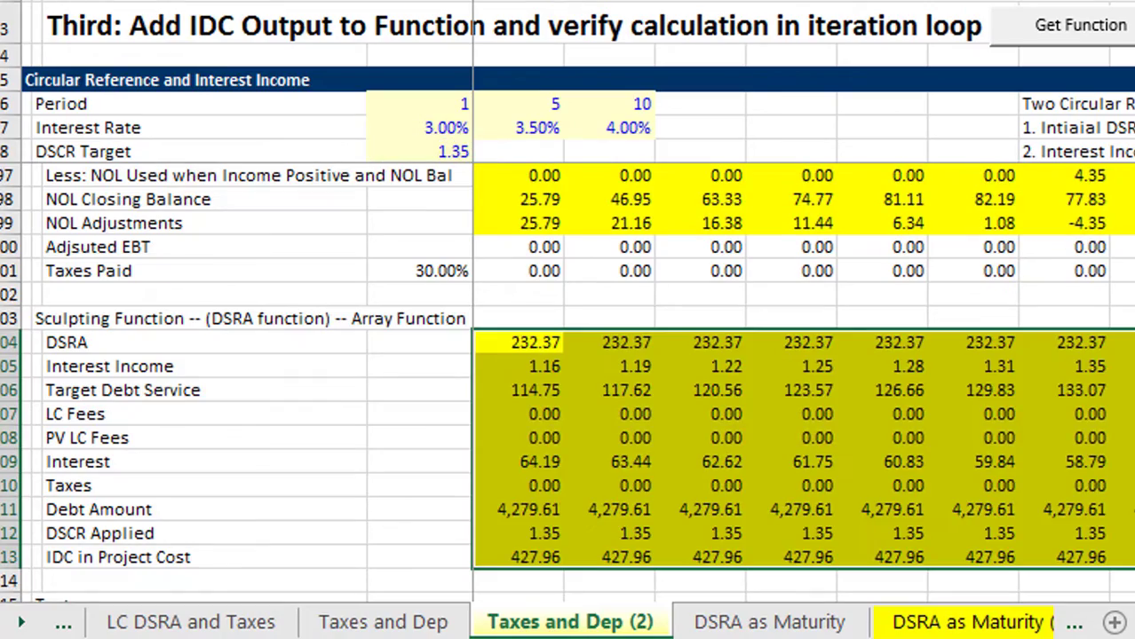
# Scroll through the test rows: interest, debt service and LC tests are 0.00, Taxes Test -2.65
pyautogui.click(519, 414)
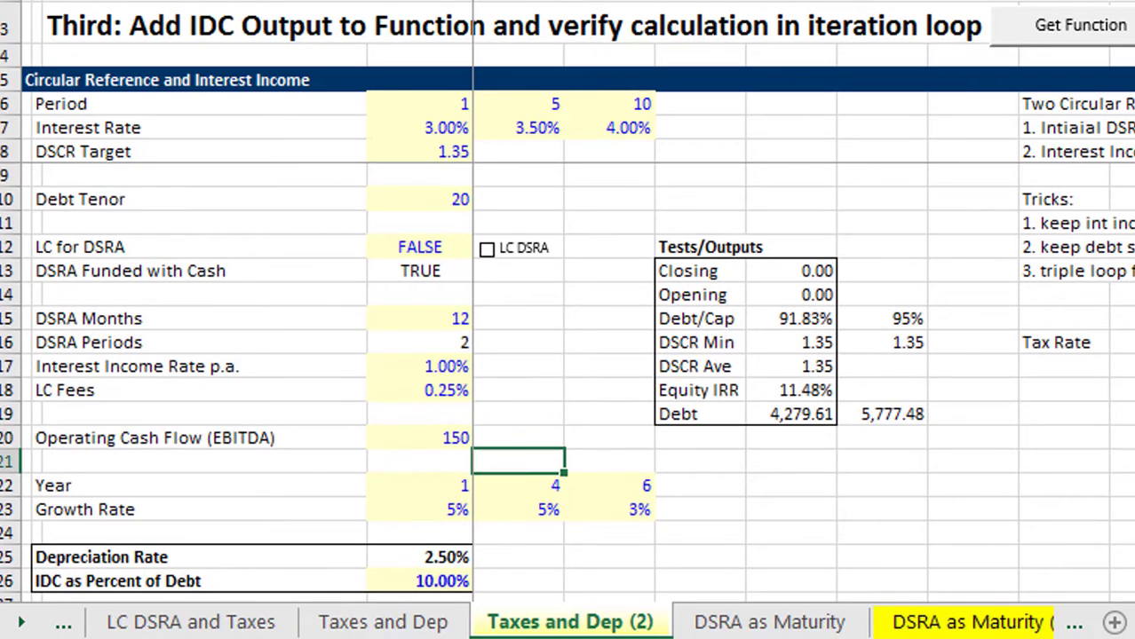
pyautogui.scroll(-3)
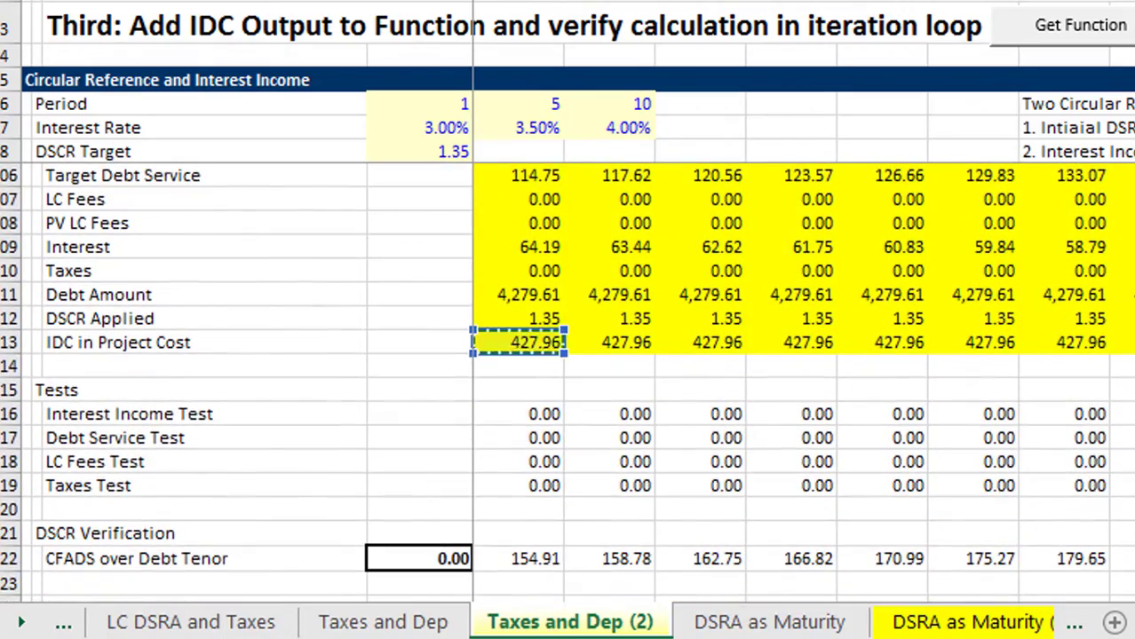
pyautogui.scroll(-3)
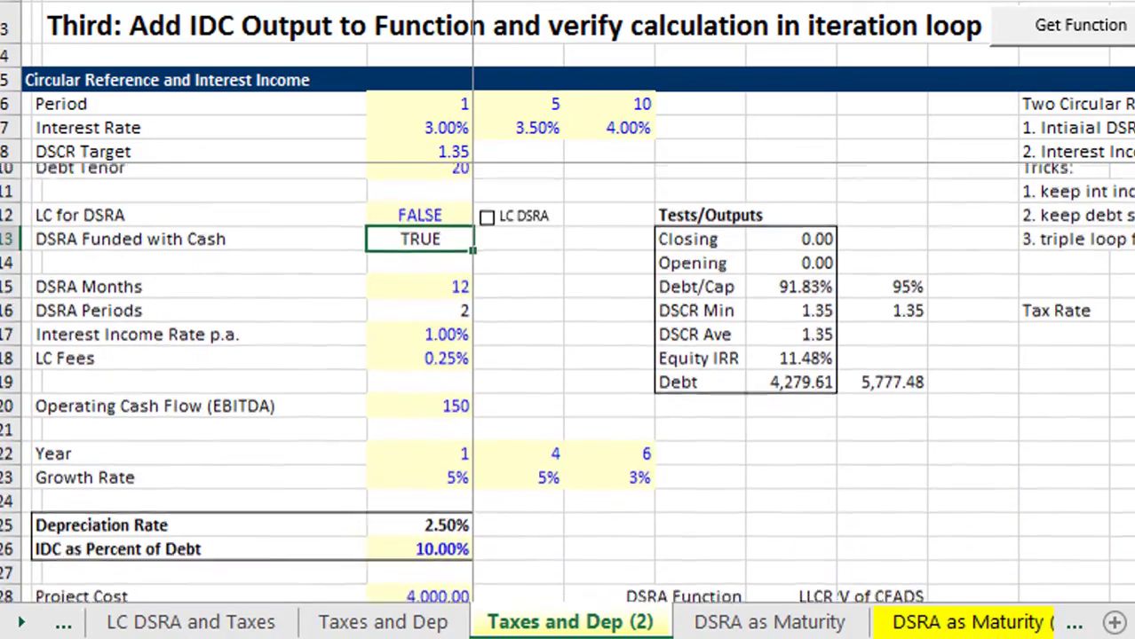
pyautogui.scroll(-3)
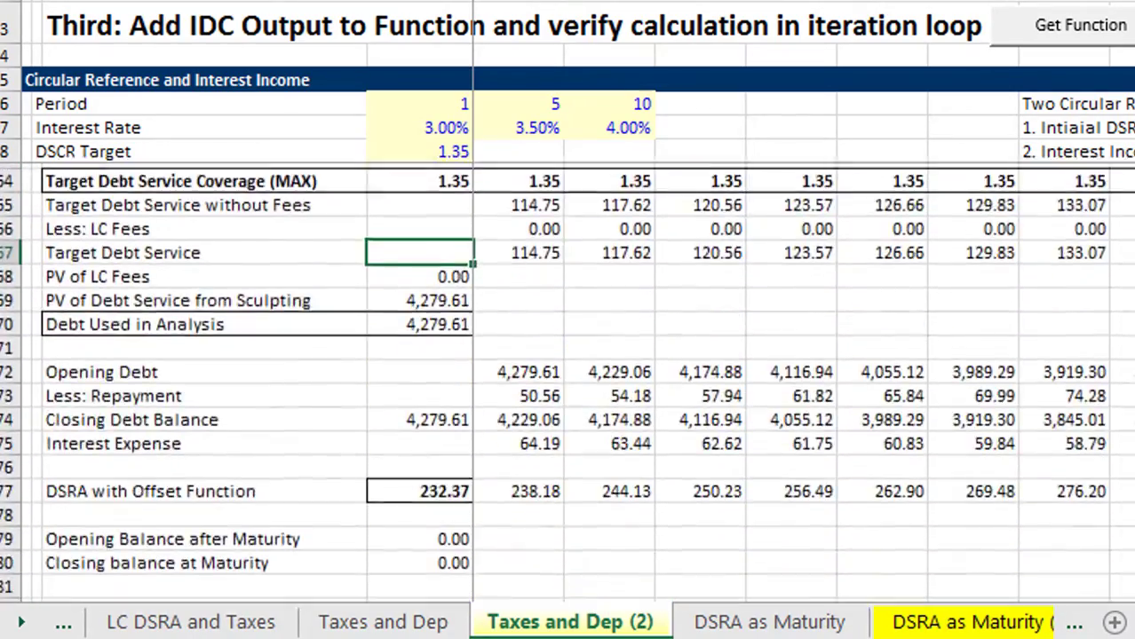
pyautogui.scroll(-3)
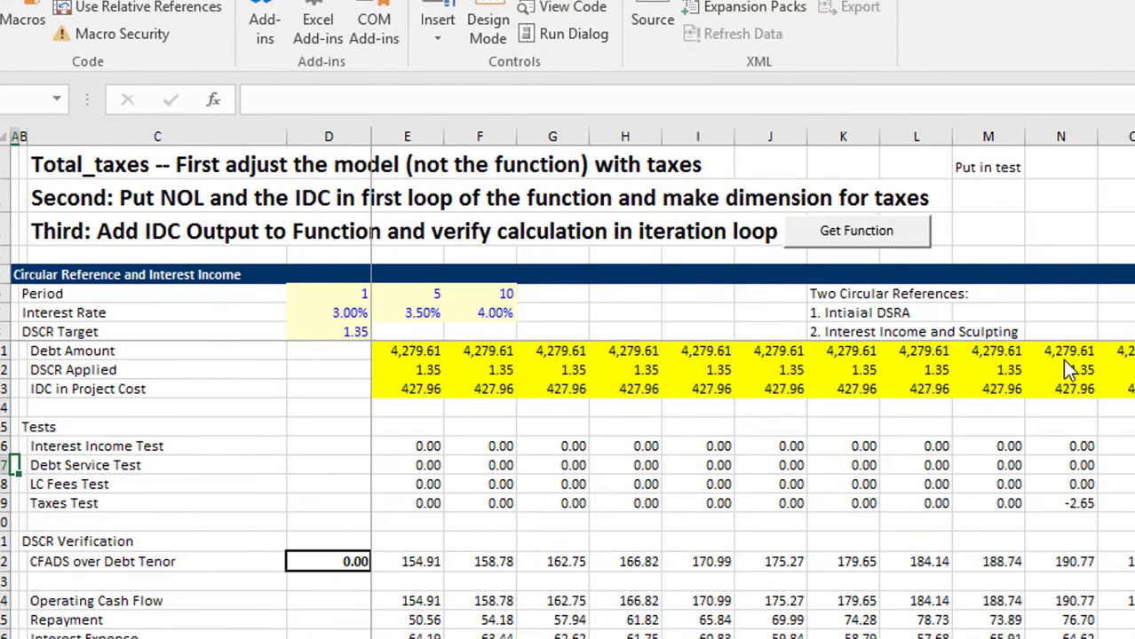
pyautogui.moveTo(934, 432)
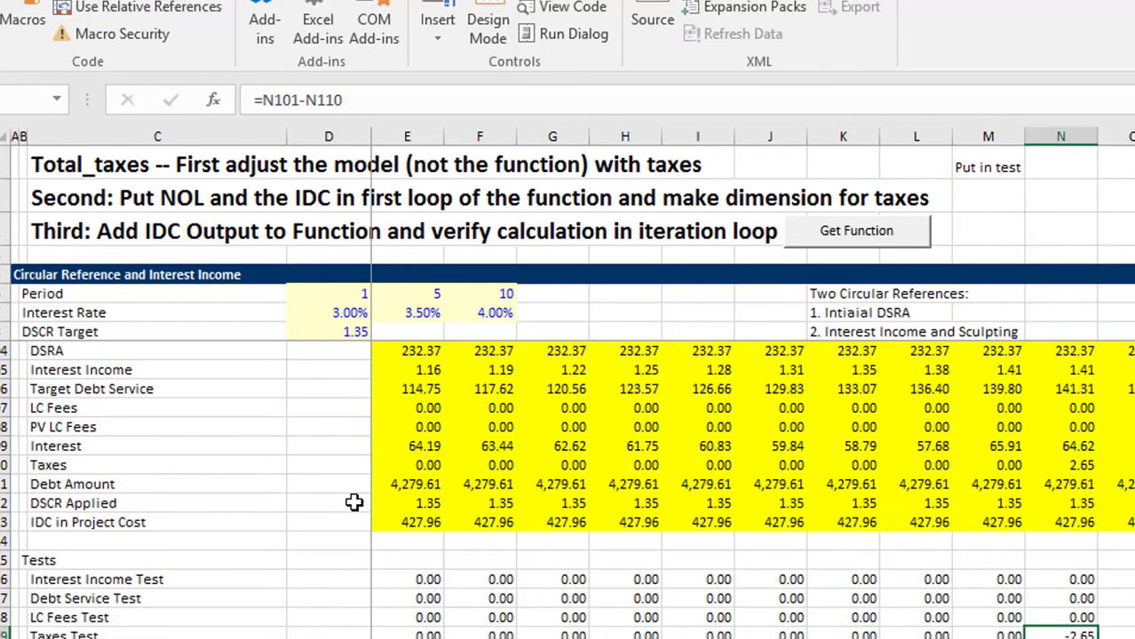
# Inspect the IDC array formula in E113 and start a check summing Project Cost plus IDC
pyautogui.click(406, 522)
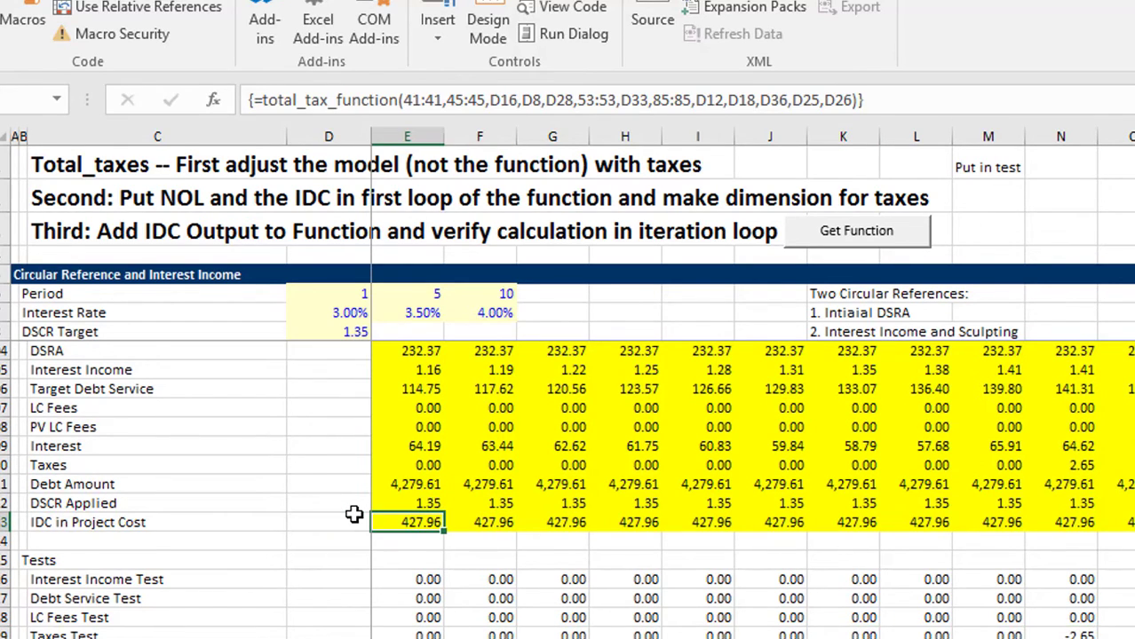
pyautogui.click(157, 484)
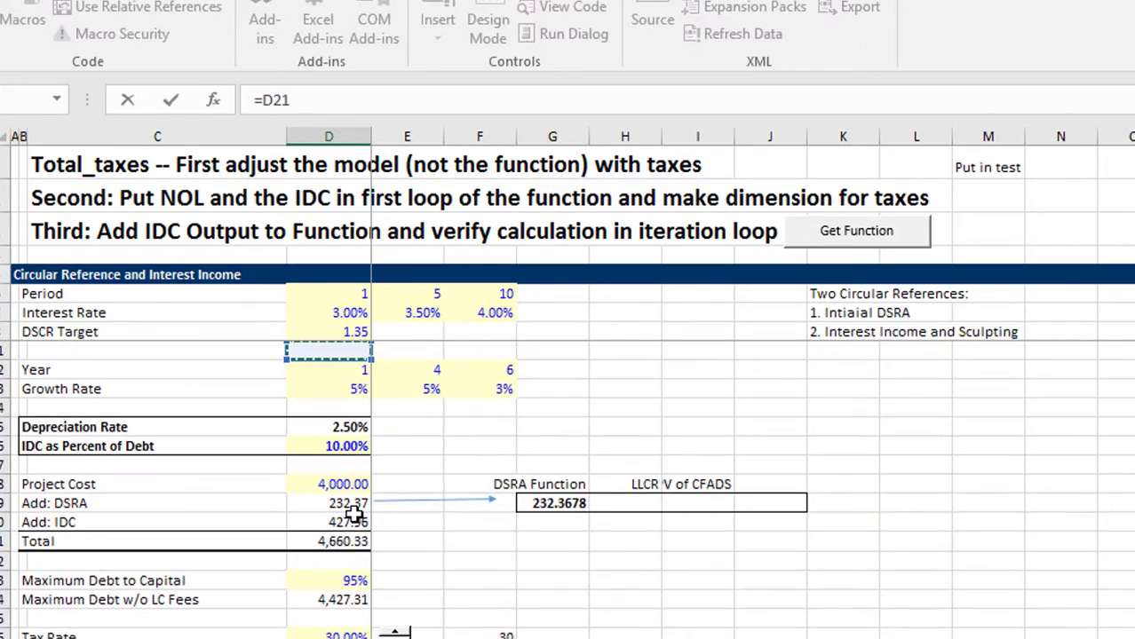
pyautogui.click(329, 484)
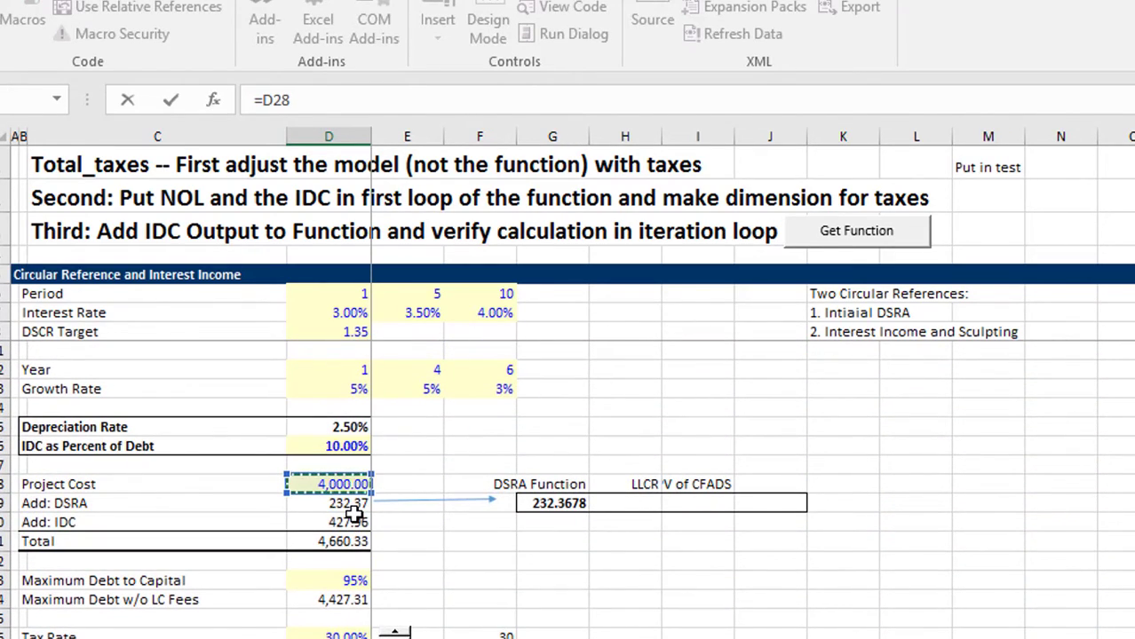
pyautogui.write('+E99')
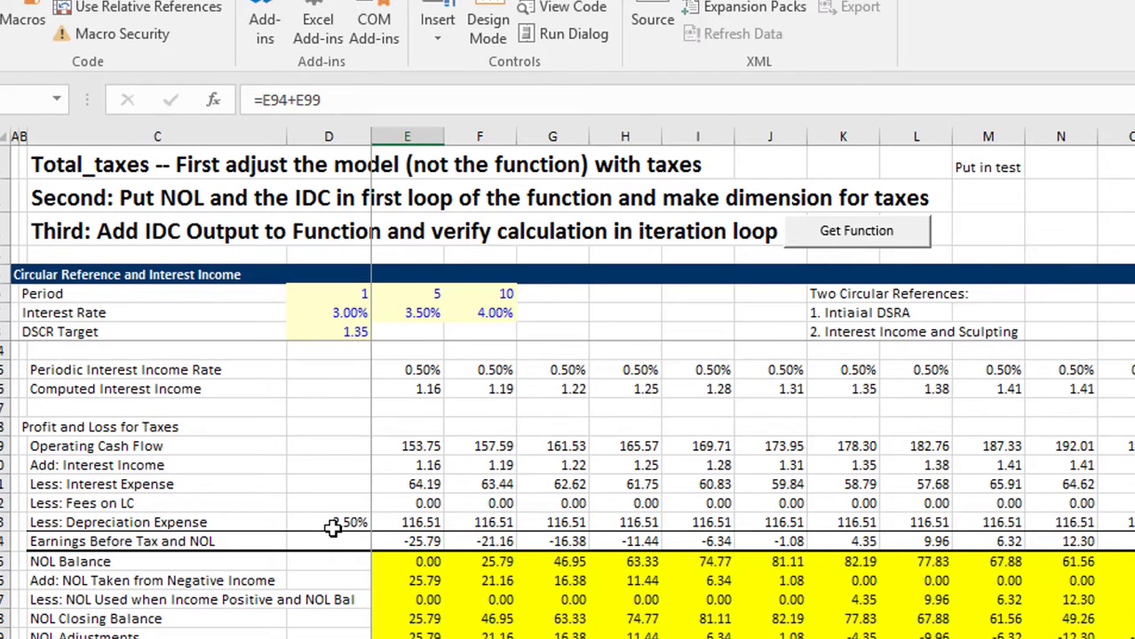
# Review the first NOL Taken from Negative Income, then scroll down to the Tests block
pyautogui.scroll(-3)
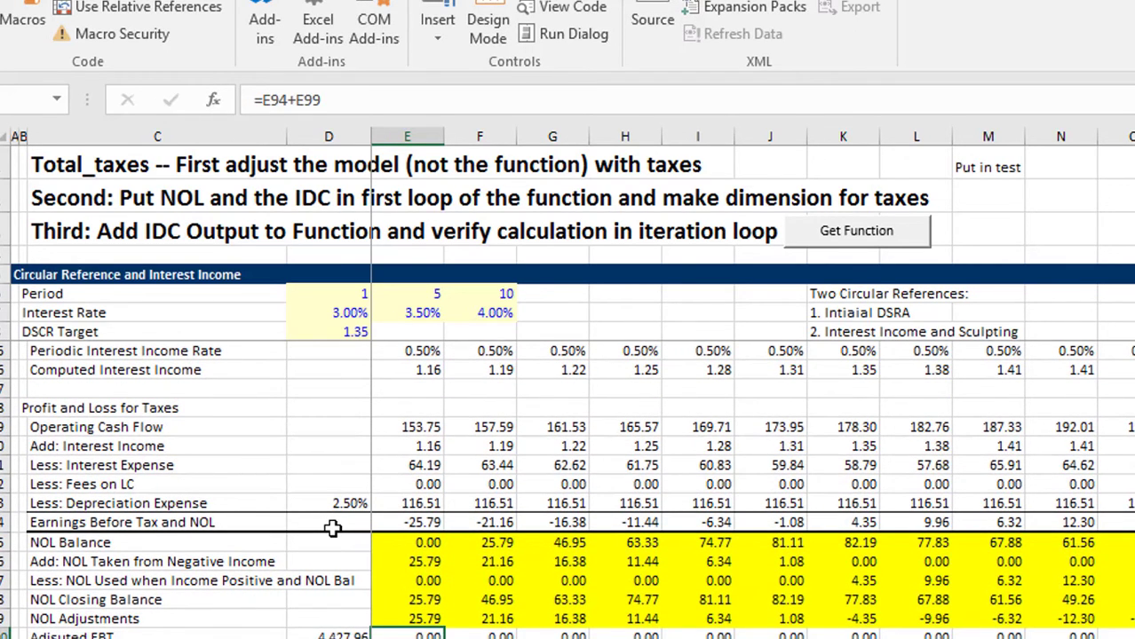
pyautogui.click(329, 561)
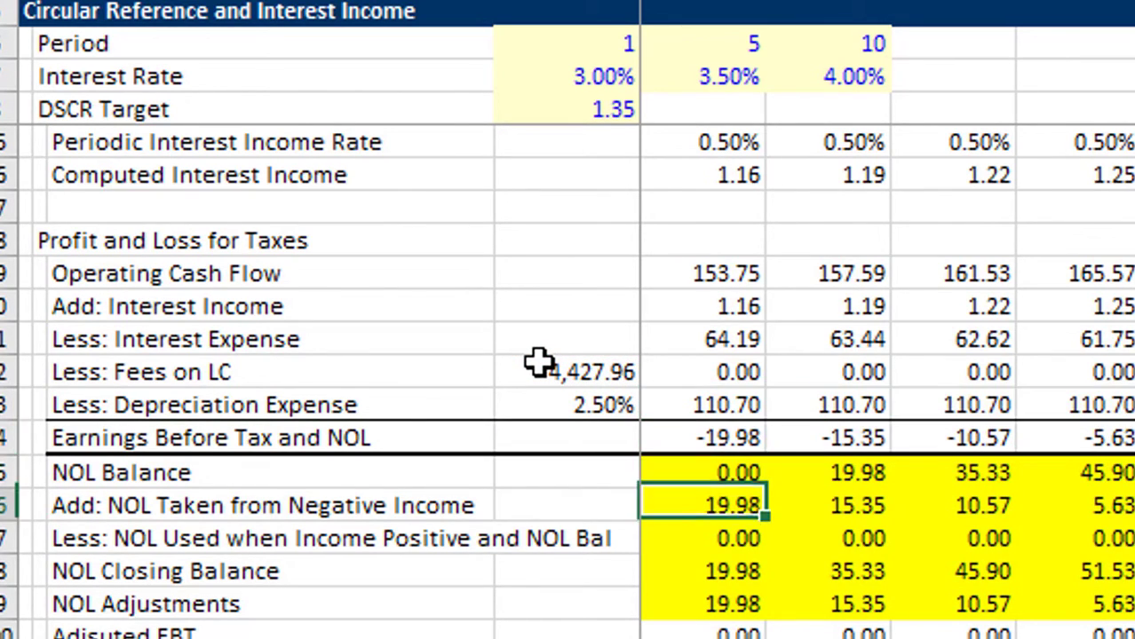
pyautogui.scroll(-3)
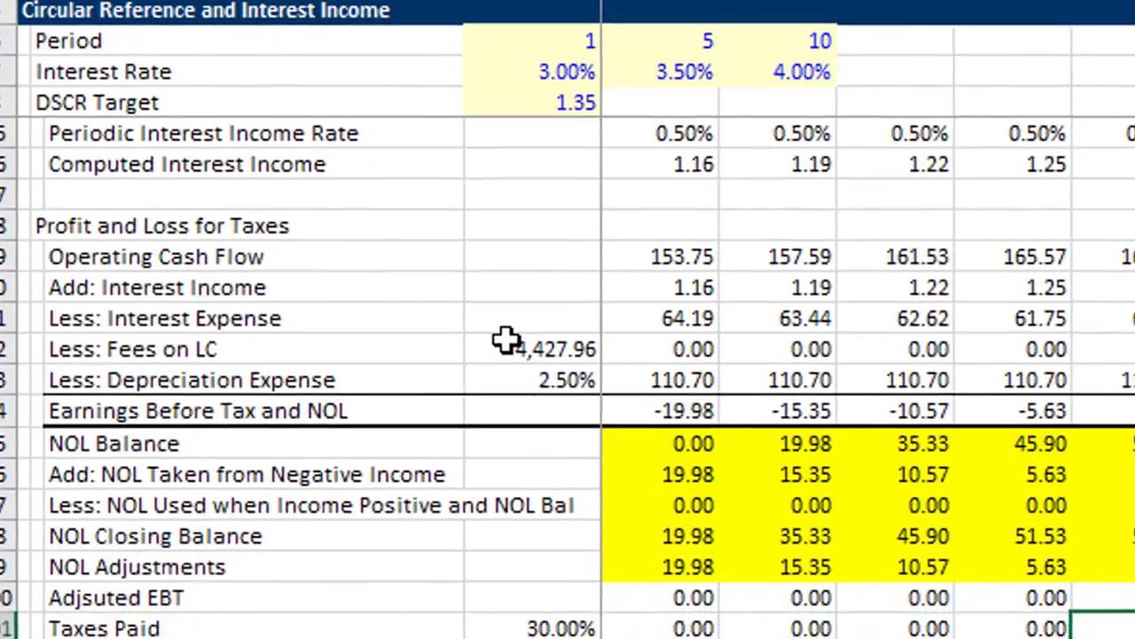
pyautogui.scroll(-3)
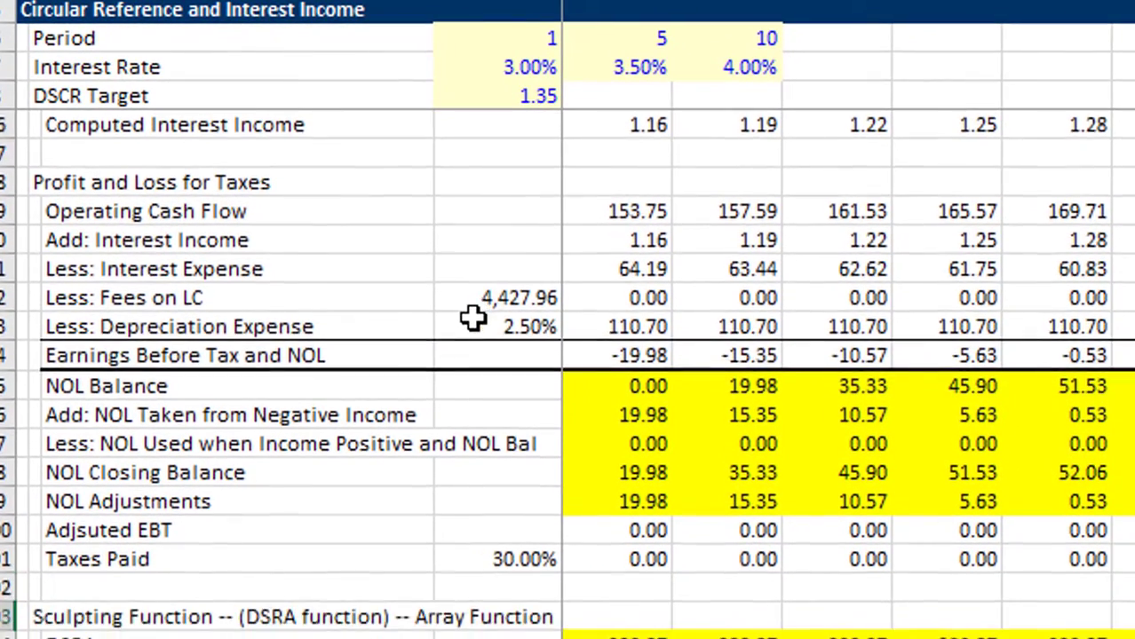
pyautogui.scroll(-3)
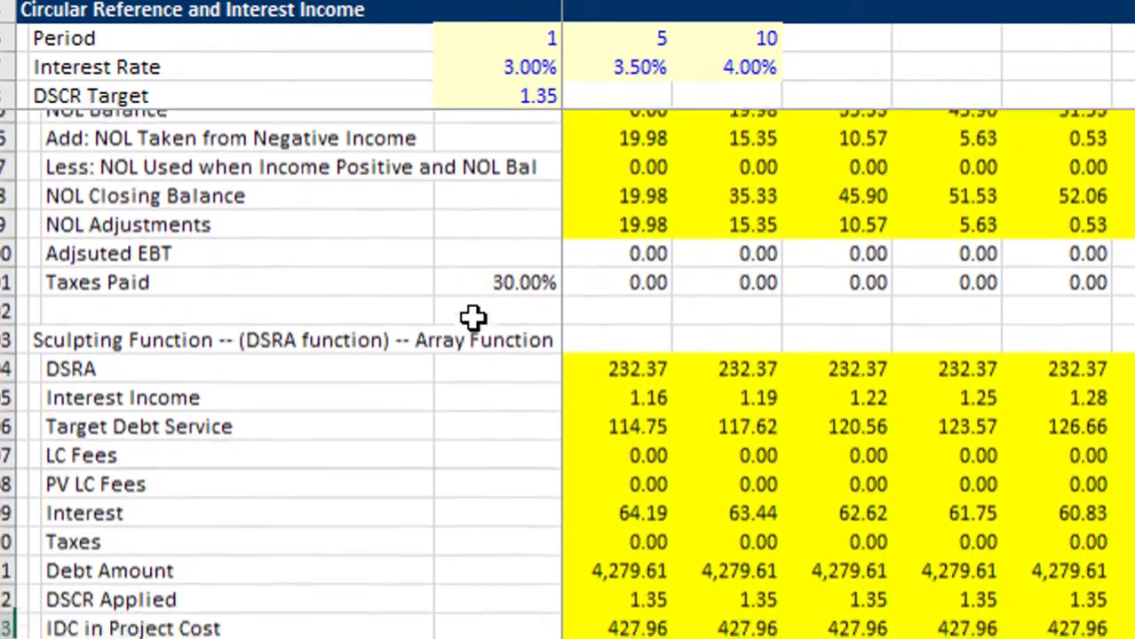
pyautogui.scroll(-3)
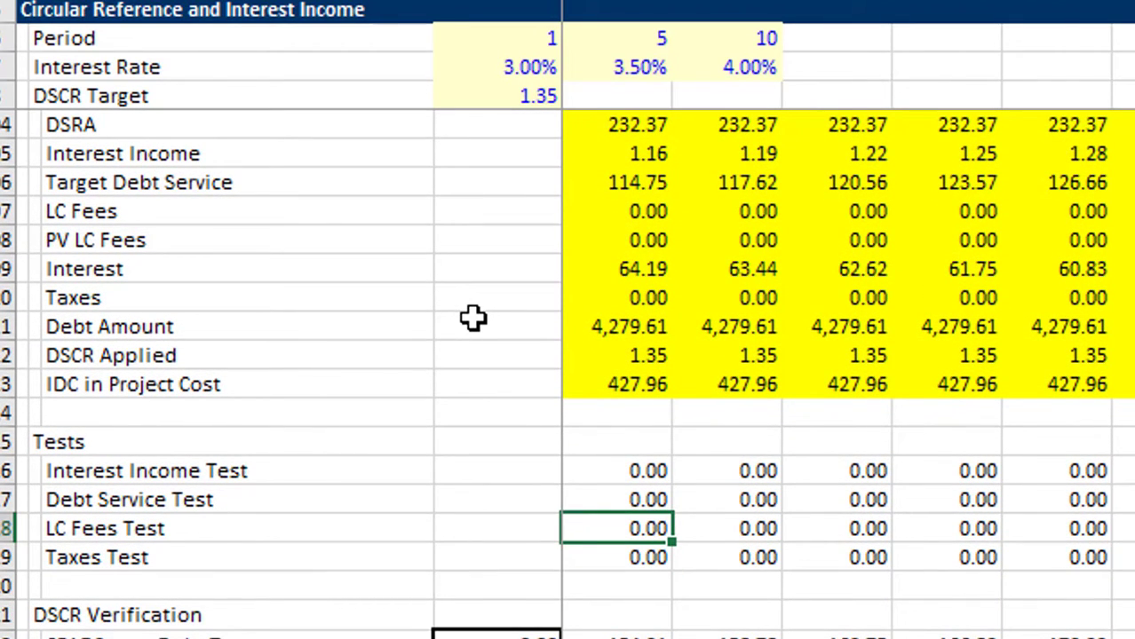
# Add an IDC-divided-by-debt check showing 10.00%, then raise IDC as Percent of Debt to 15.00%
pyautogui.click(615, 412)
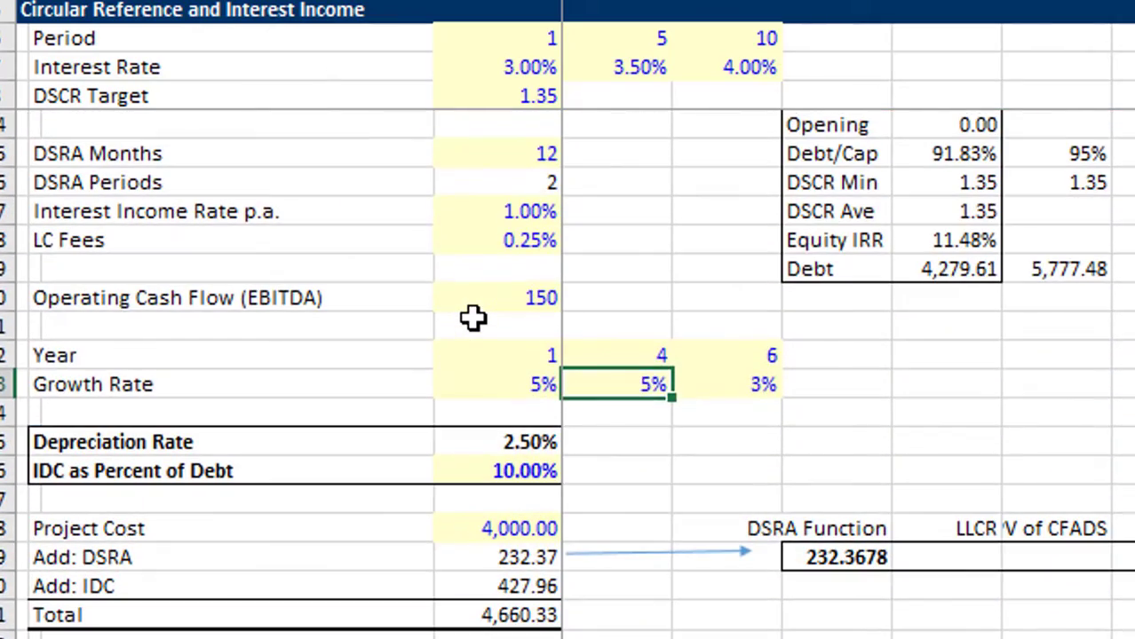
pyautogui.click(615, 586)
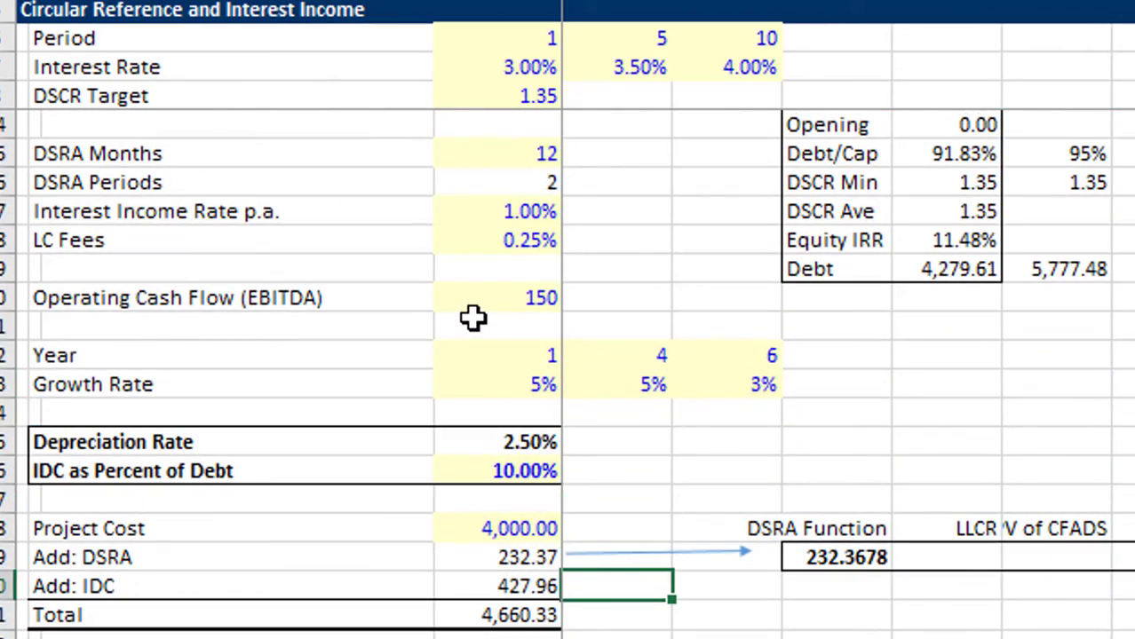
pyautogui.write('=D30/')
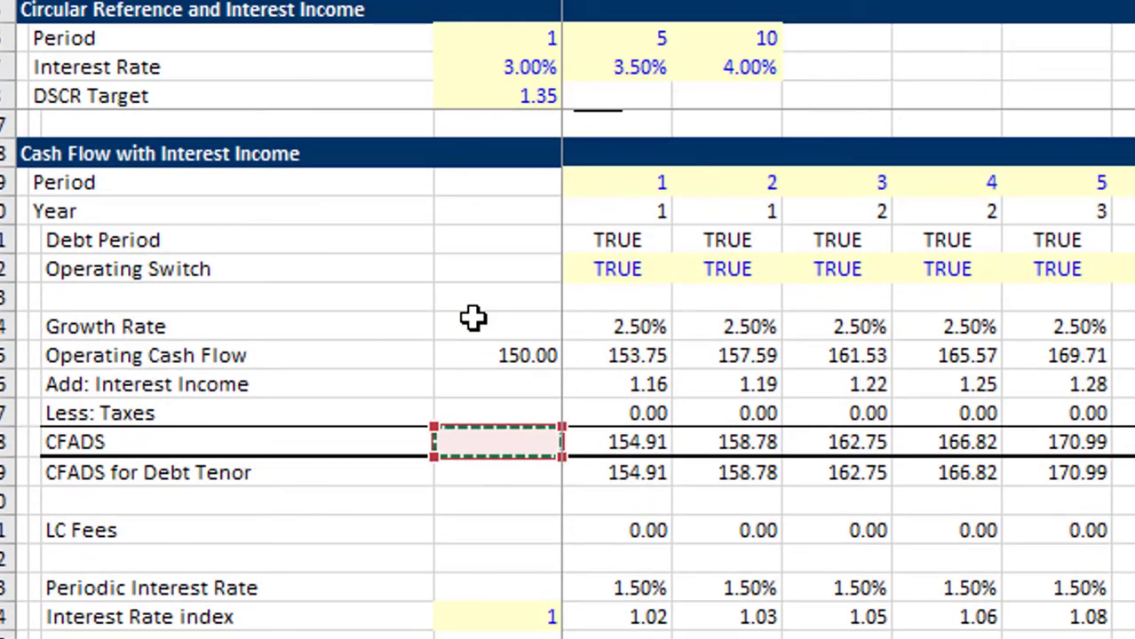
pyautogui.scroll(-3)
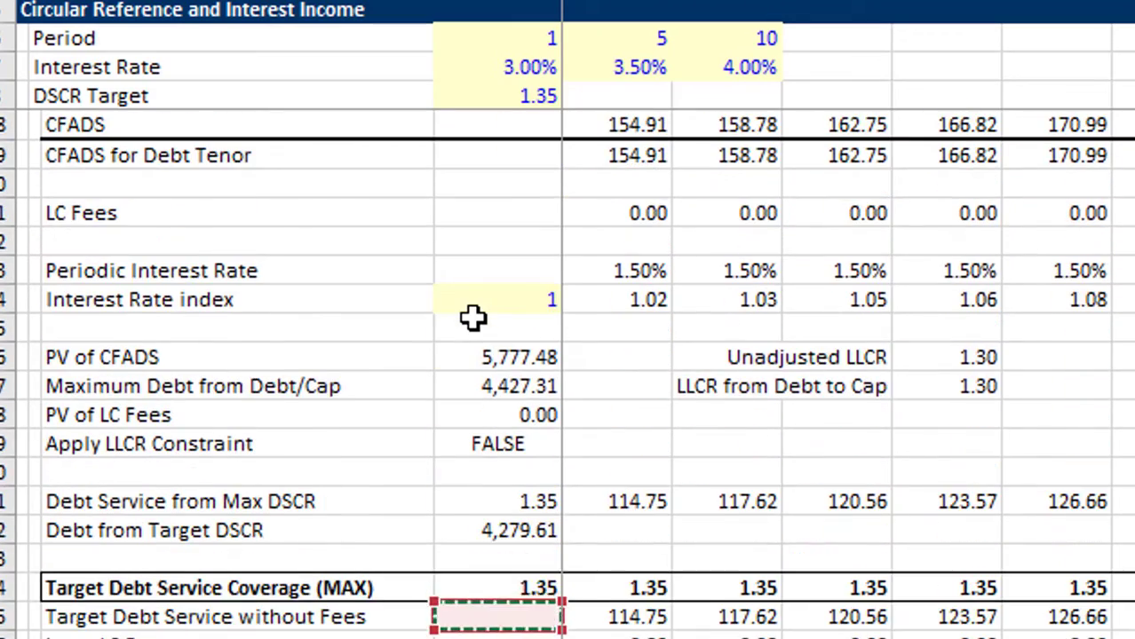
pyautogui.scroll(-3)
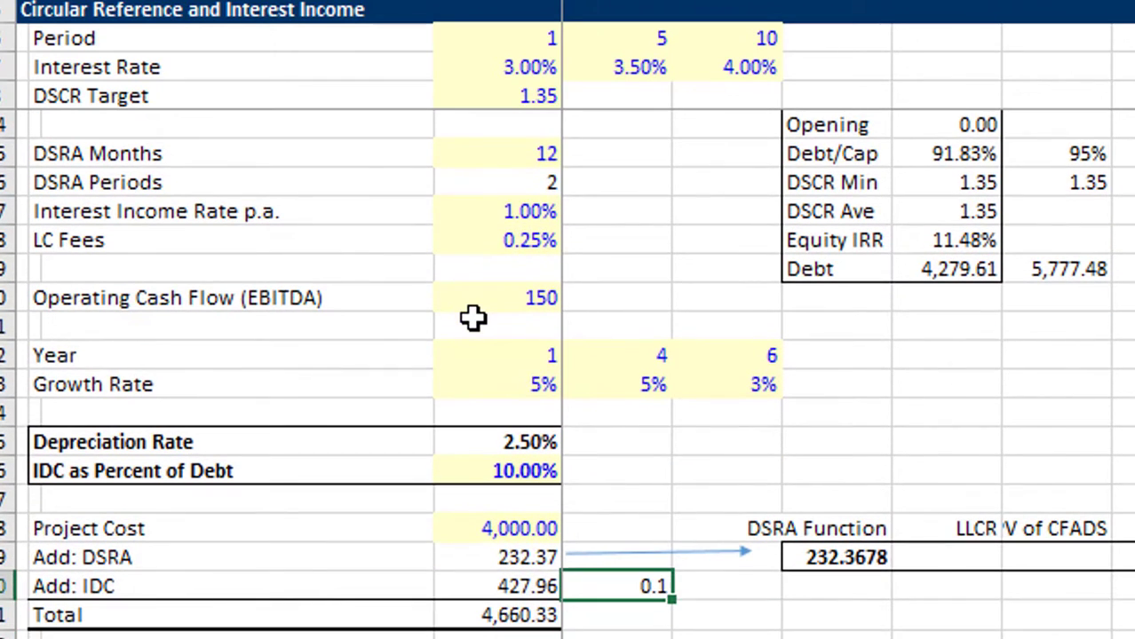
pyautogui.write('10.00%')
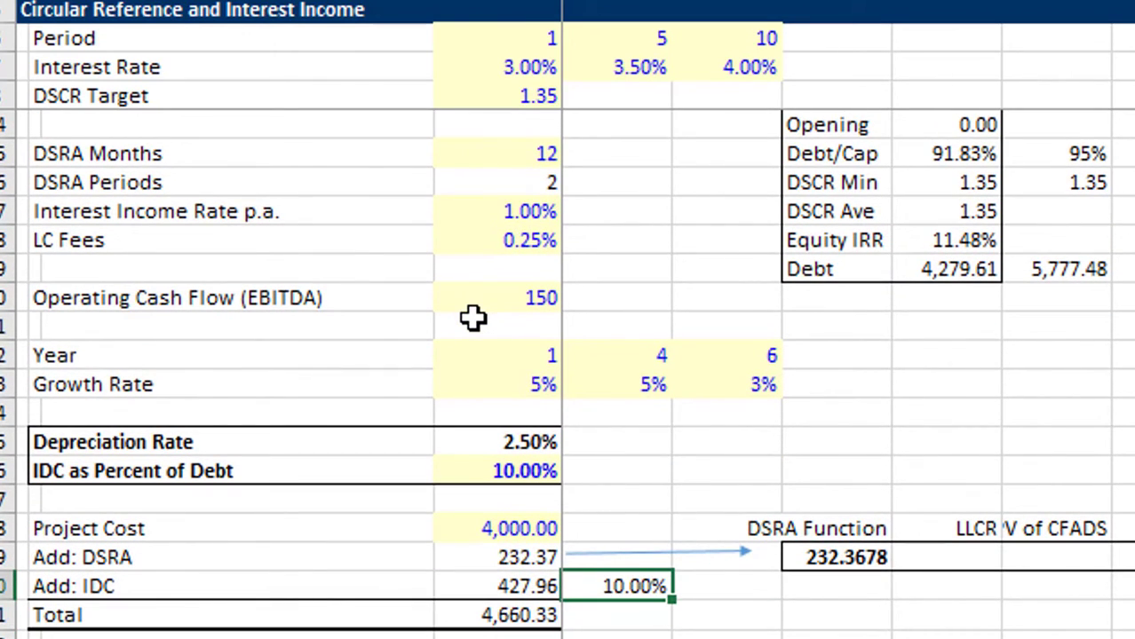
pyautogui.click(497, 471)
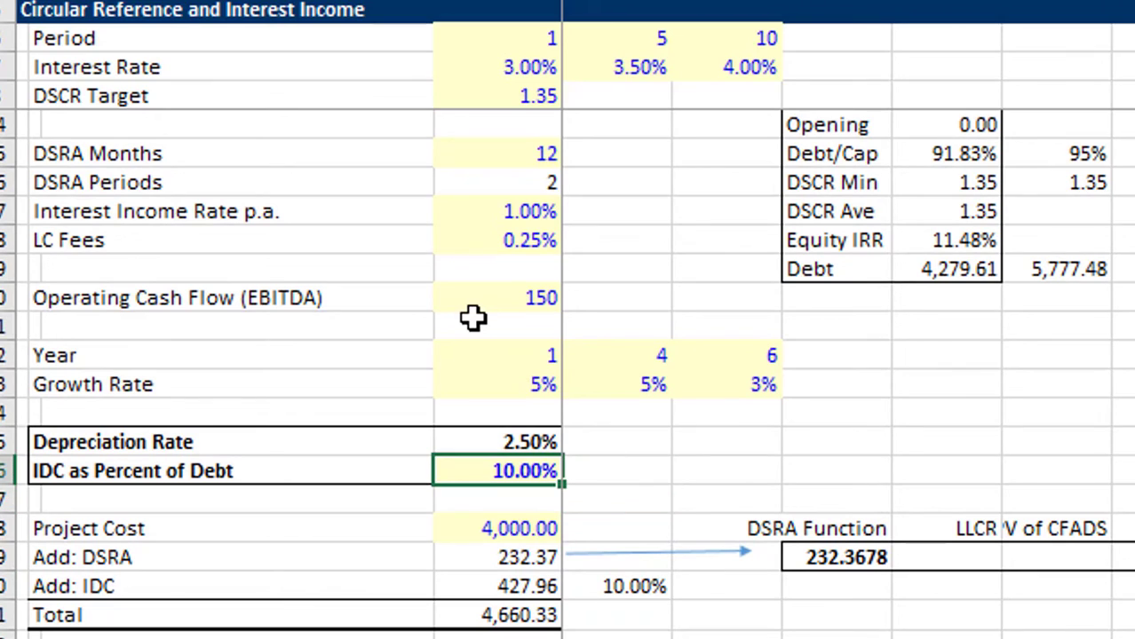
pyautogui.write('15.00%')
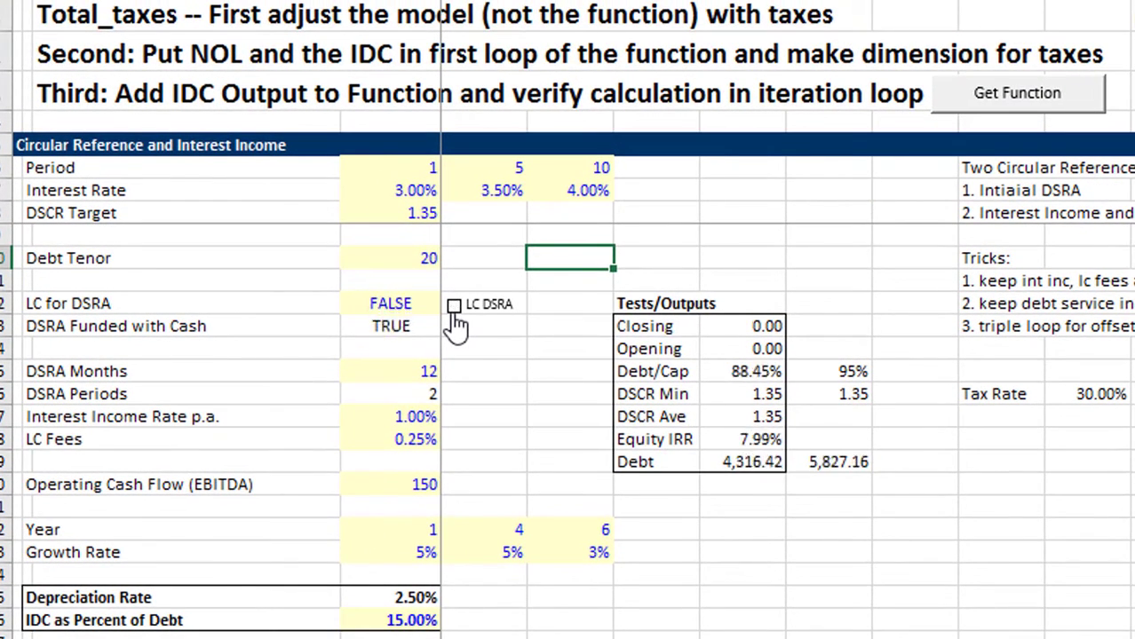
# Set DSCR Target to 1.20 and compare LC versus cash DSRA, ending cash funded
pyautogui.click(454, 304)
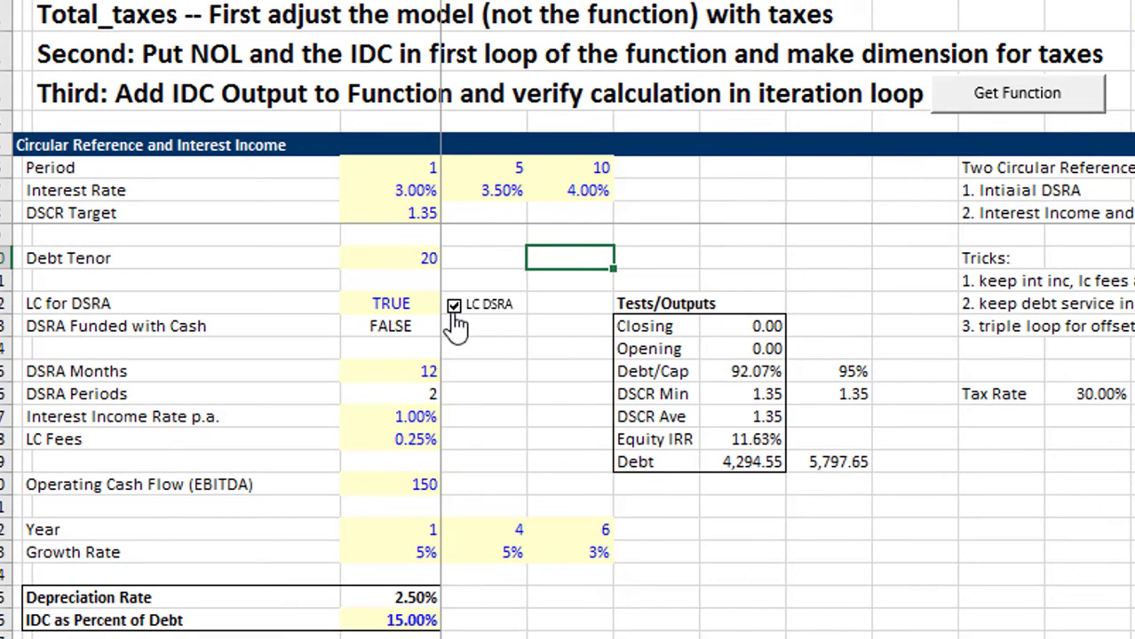
pyautogui.click(454, 304)
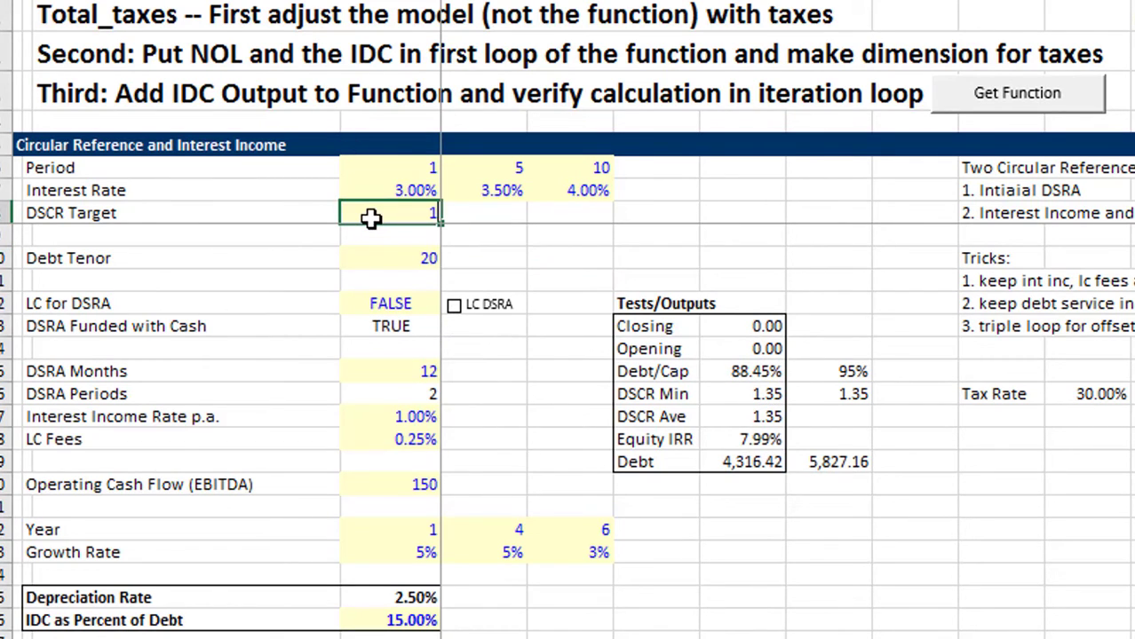
pyautogui.write('1.20')
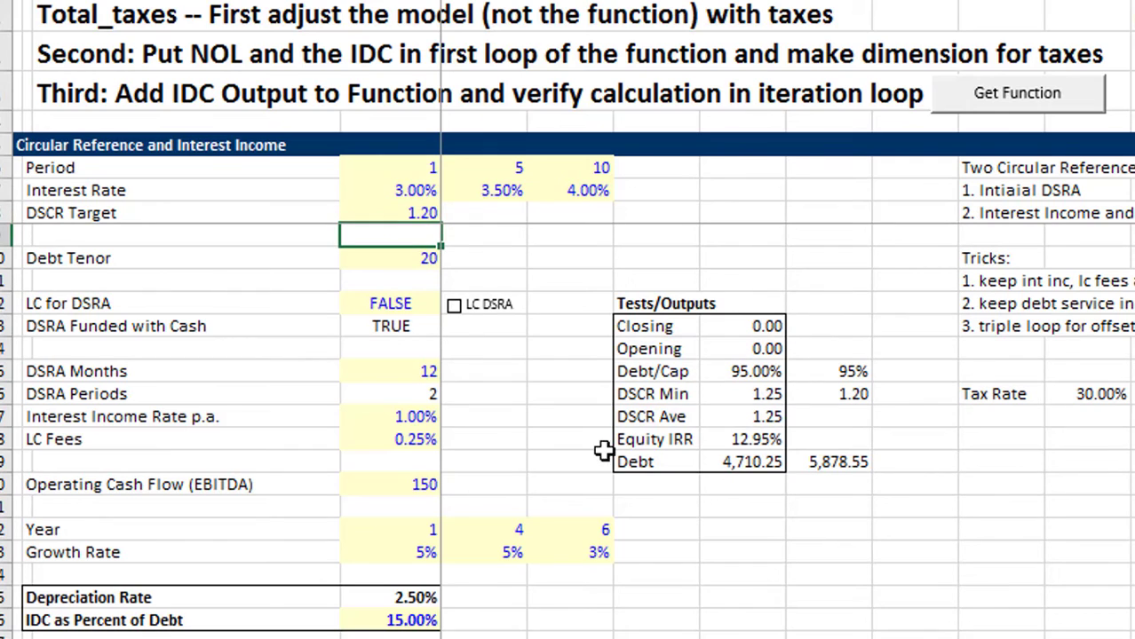
pyautogui.click(454, 304)
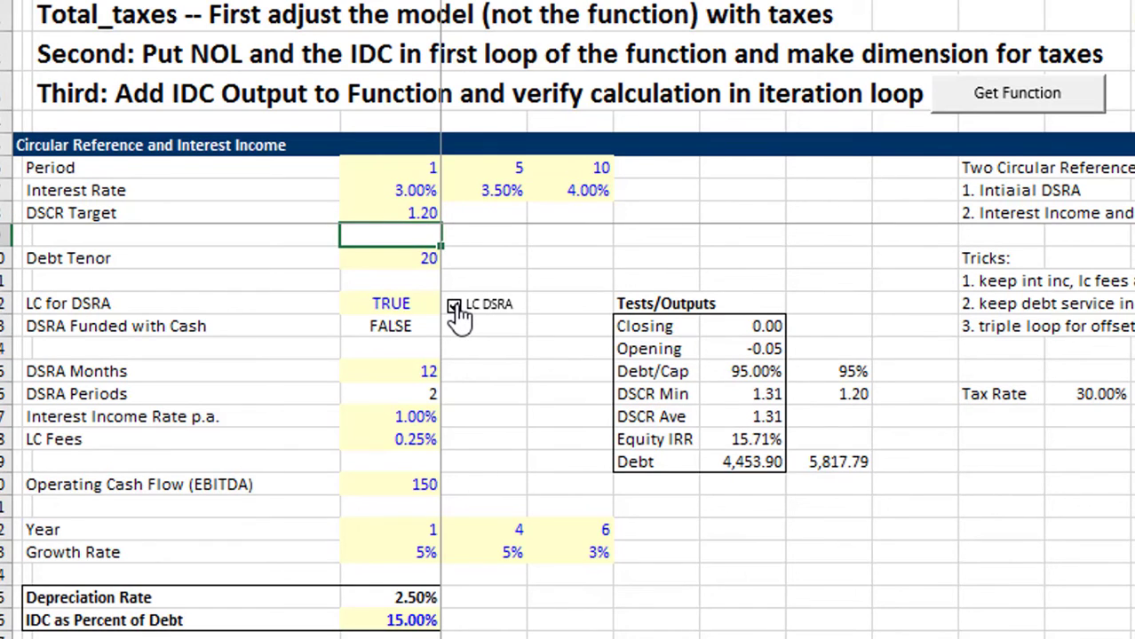
pyautogui.click(453, 304)
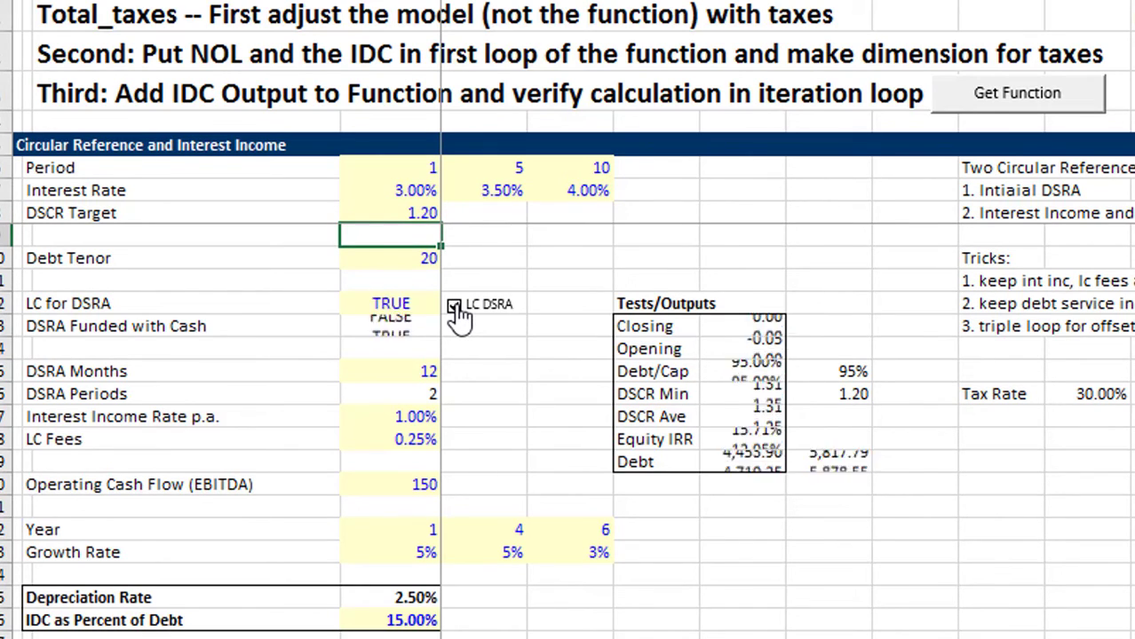
pyautogui.click(453, 304)
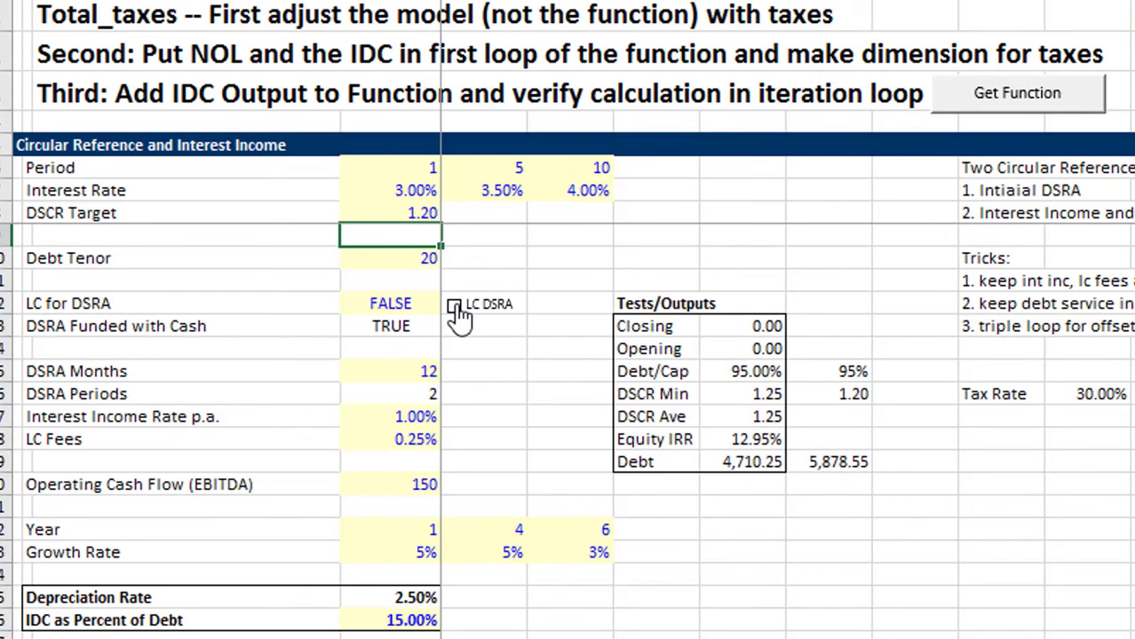
pyautogui.click(483, 394)
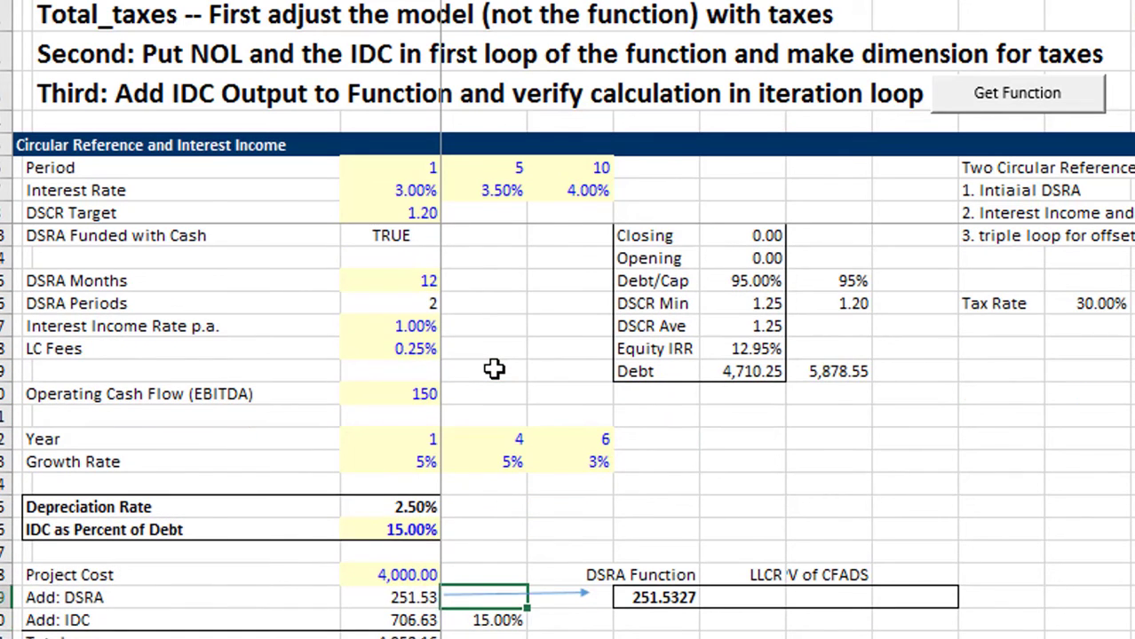
# Enter a 28.00% tax rate and set the DSCR Target to 1.30
pyautogui.scroll(-3)
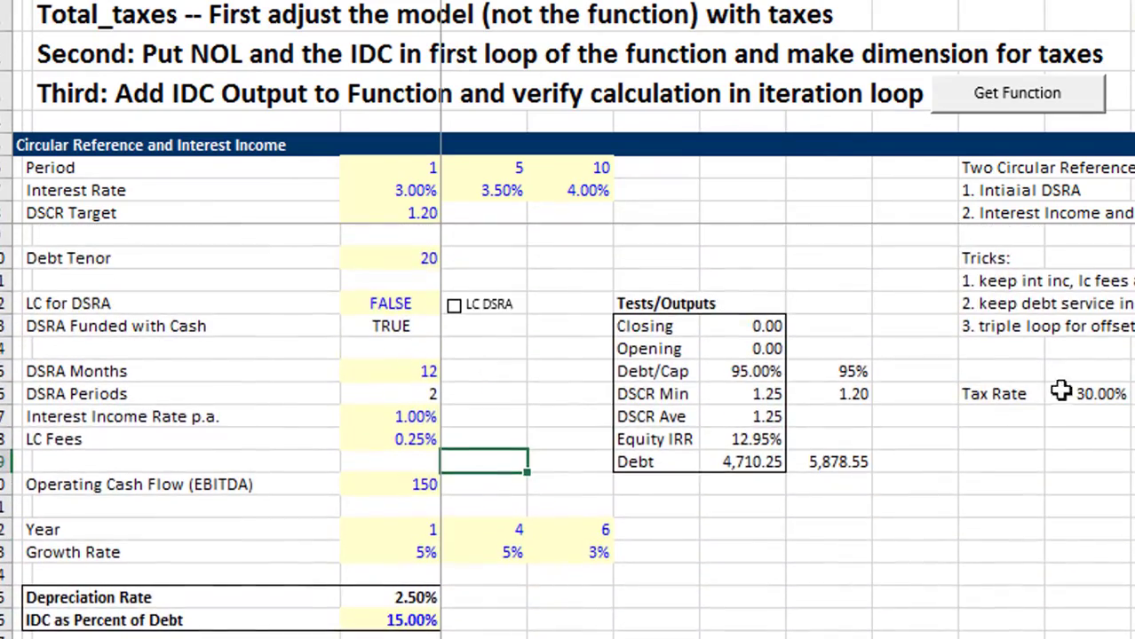
pyautogui.write('28.00%')
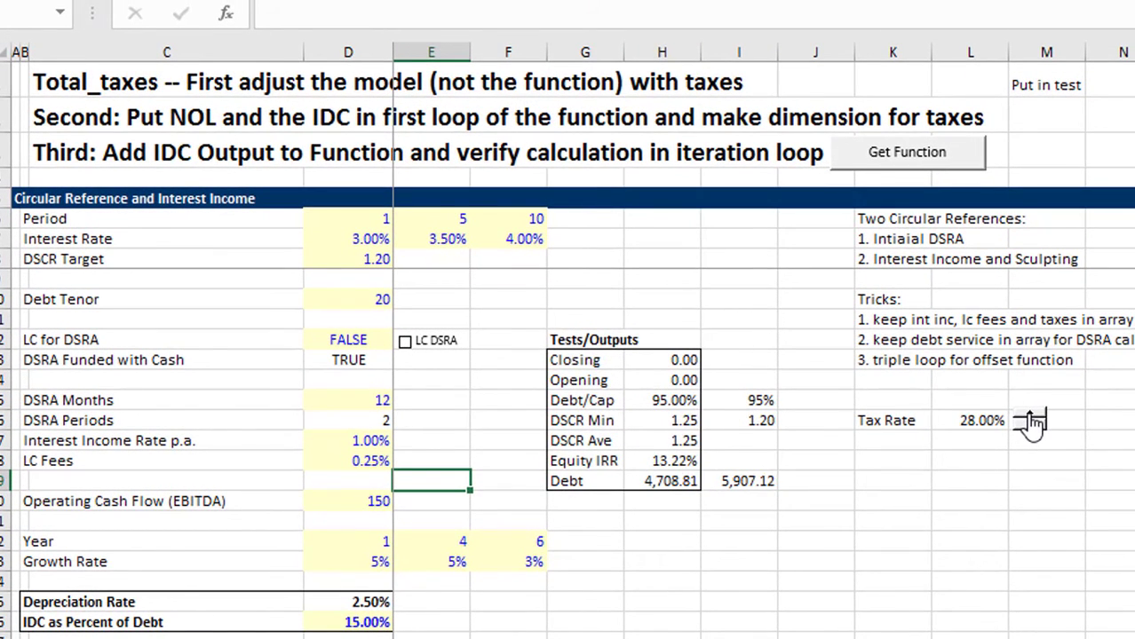
pyautogui.click(348, 259)
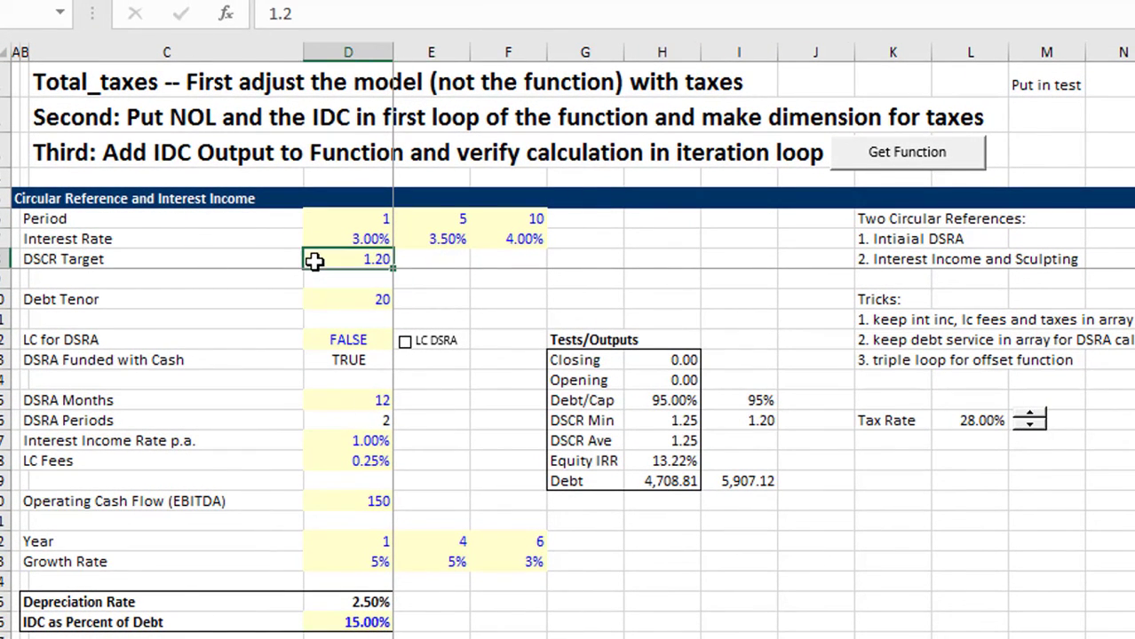
pyautogui.write('1.3')
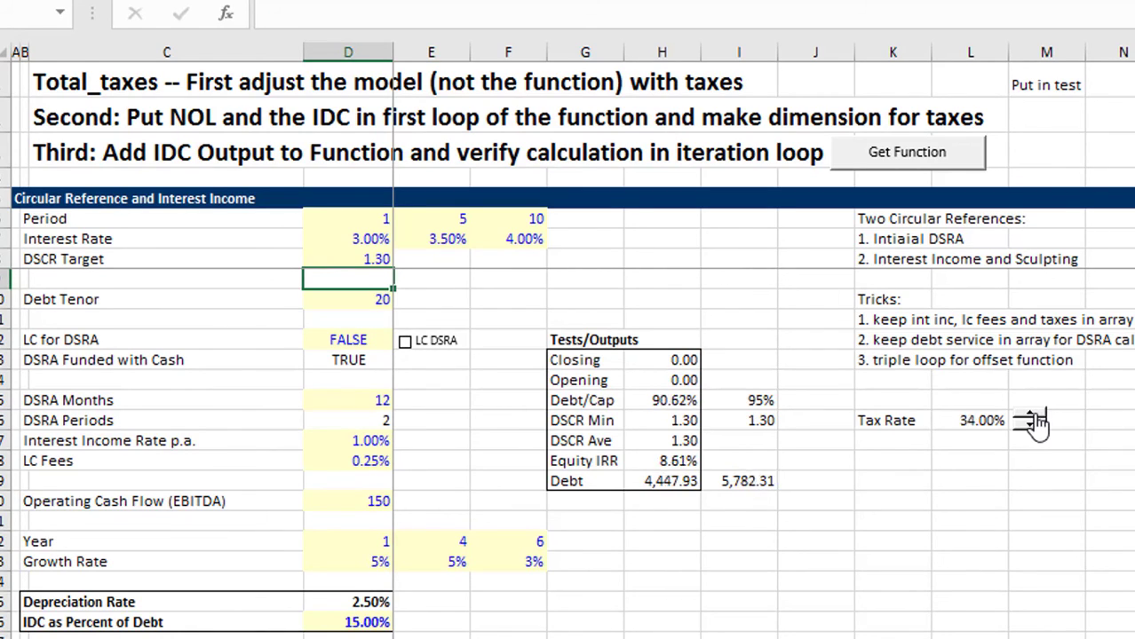
# Test lower tax rates down through 18.00%, finishing back at 30.00%
pyautogui.click(1028, 426)
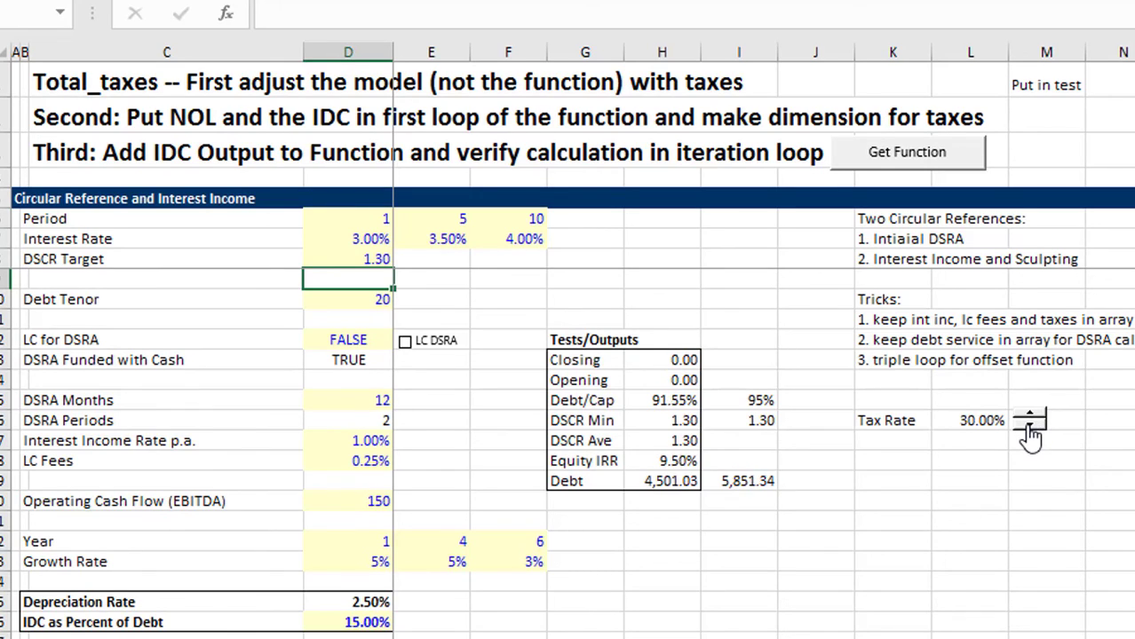
pyautogui.click(1028, 427)
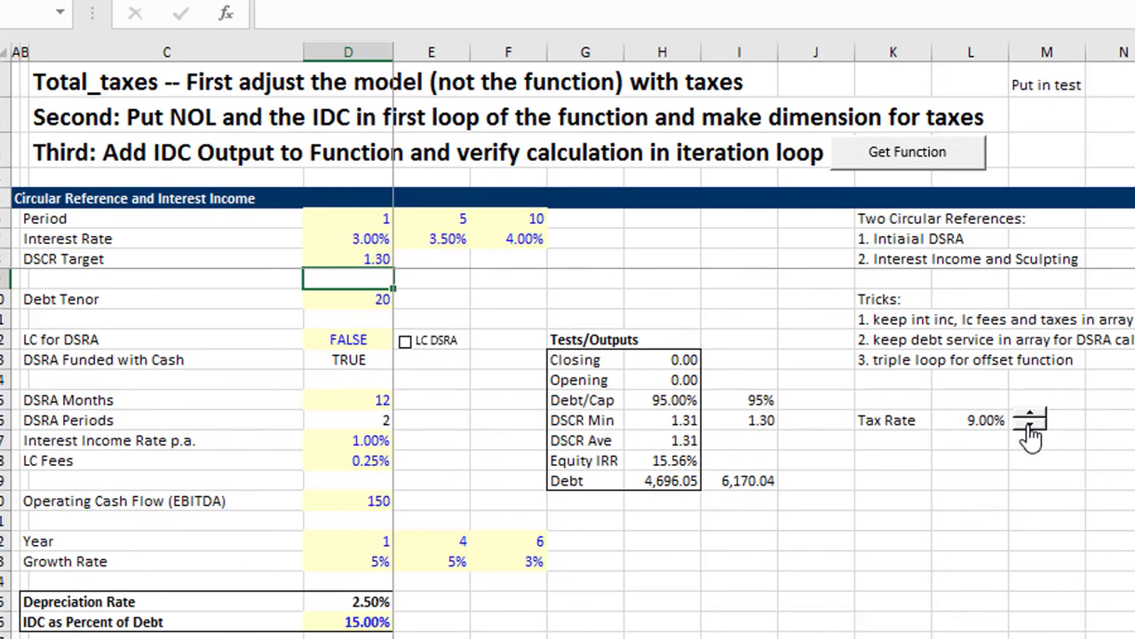
pyautogui.click(1029, 427)
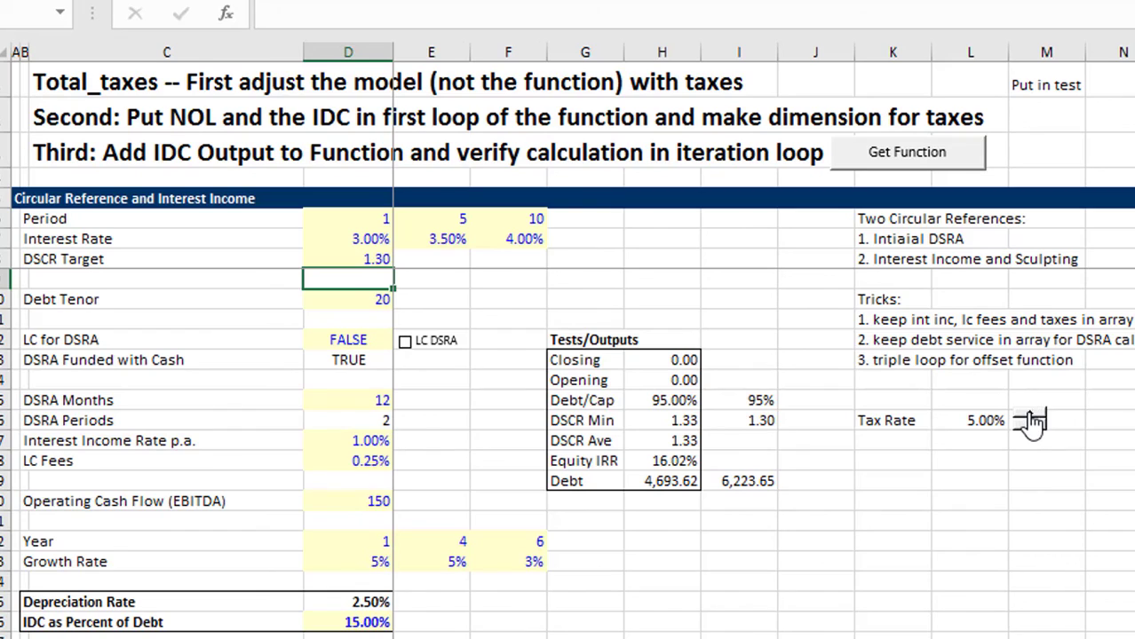
pyautogui.write('18.00%')
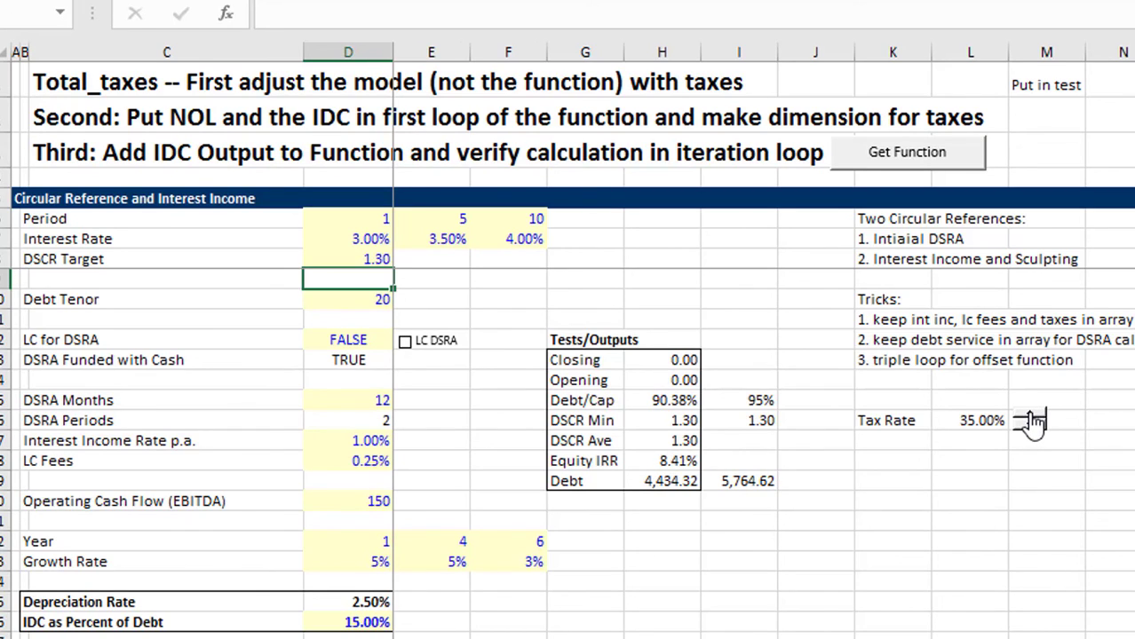
pyautogui.click(1031, 424)
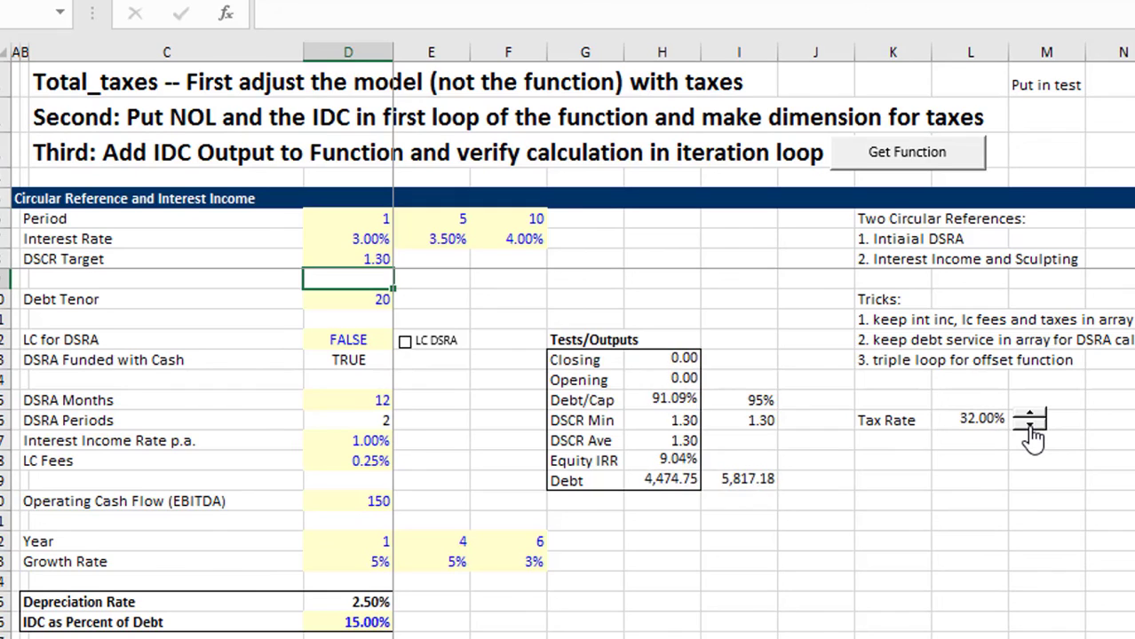
pyautogui.click(1029, 424)
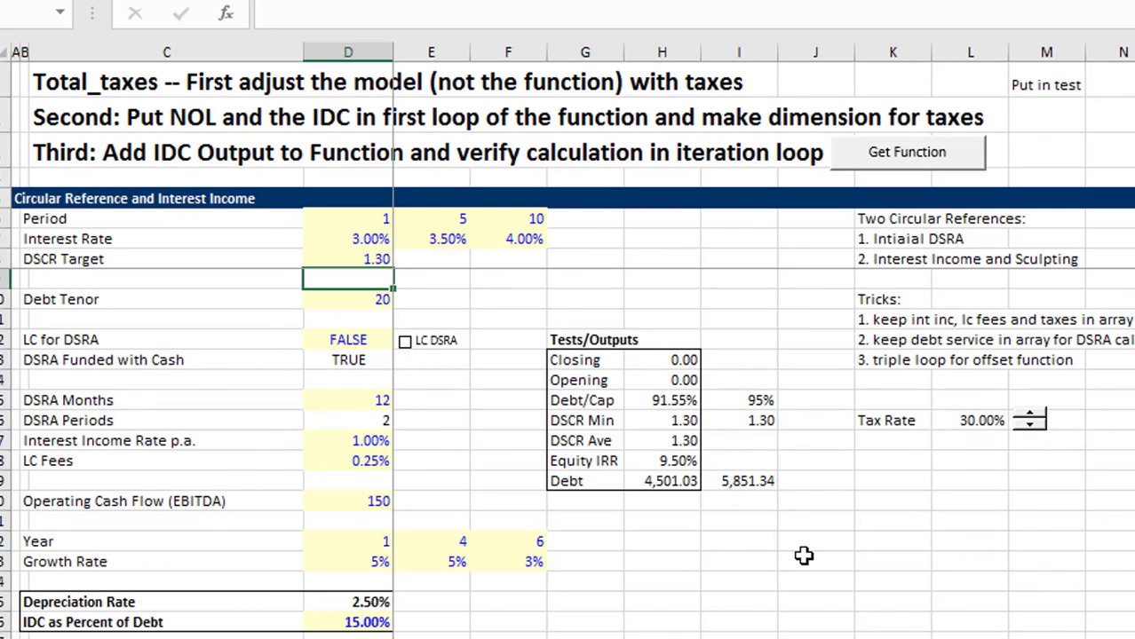
pyautogui.click(738, 560)
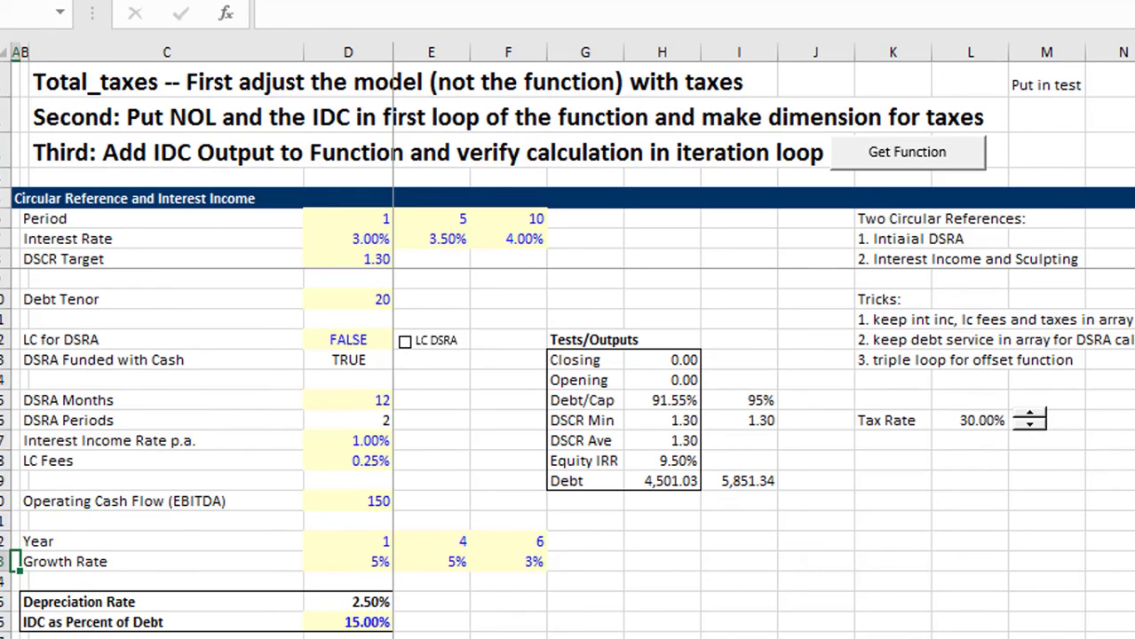
pyautogui.moveTo(924, 572)
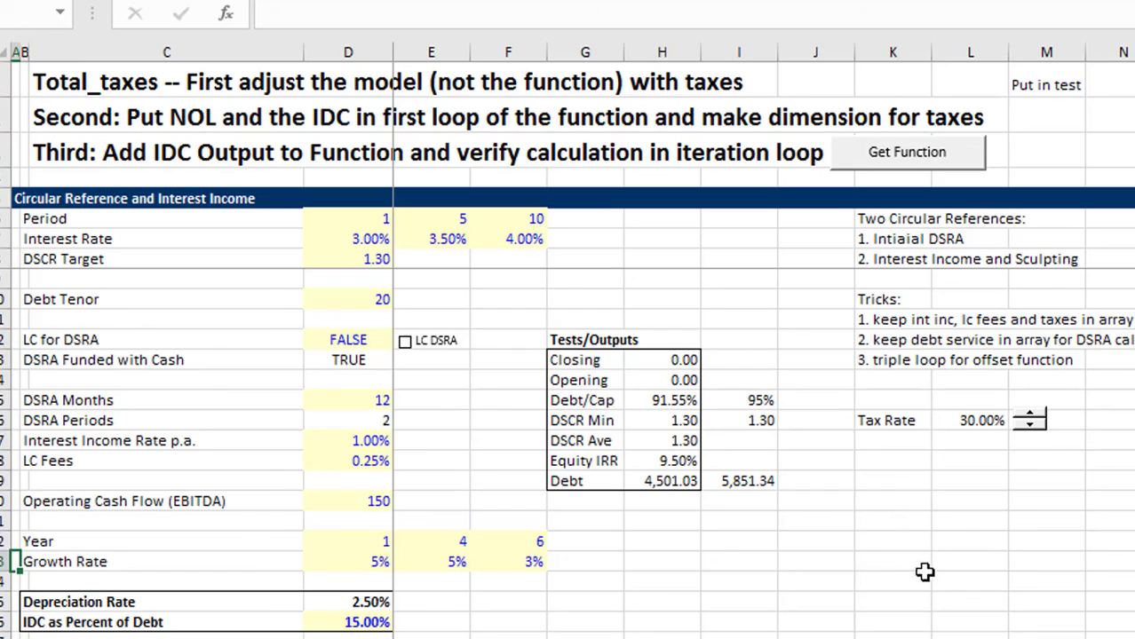